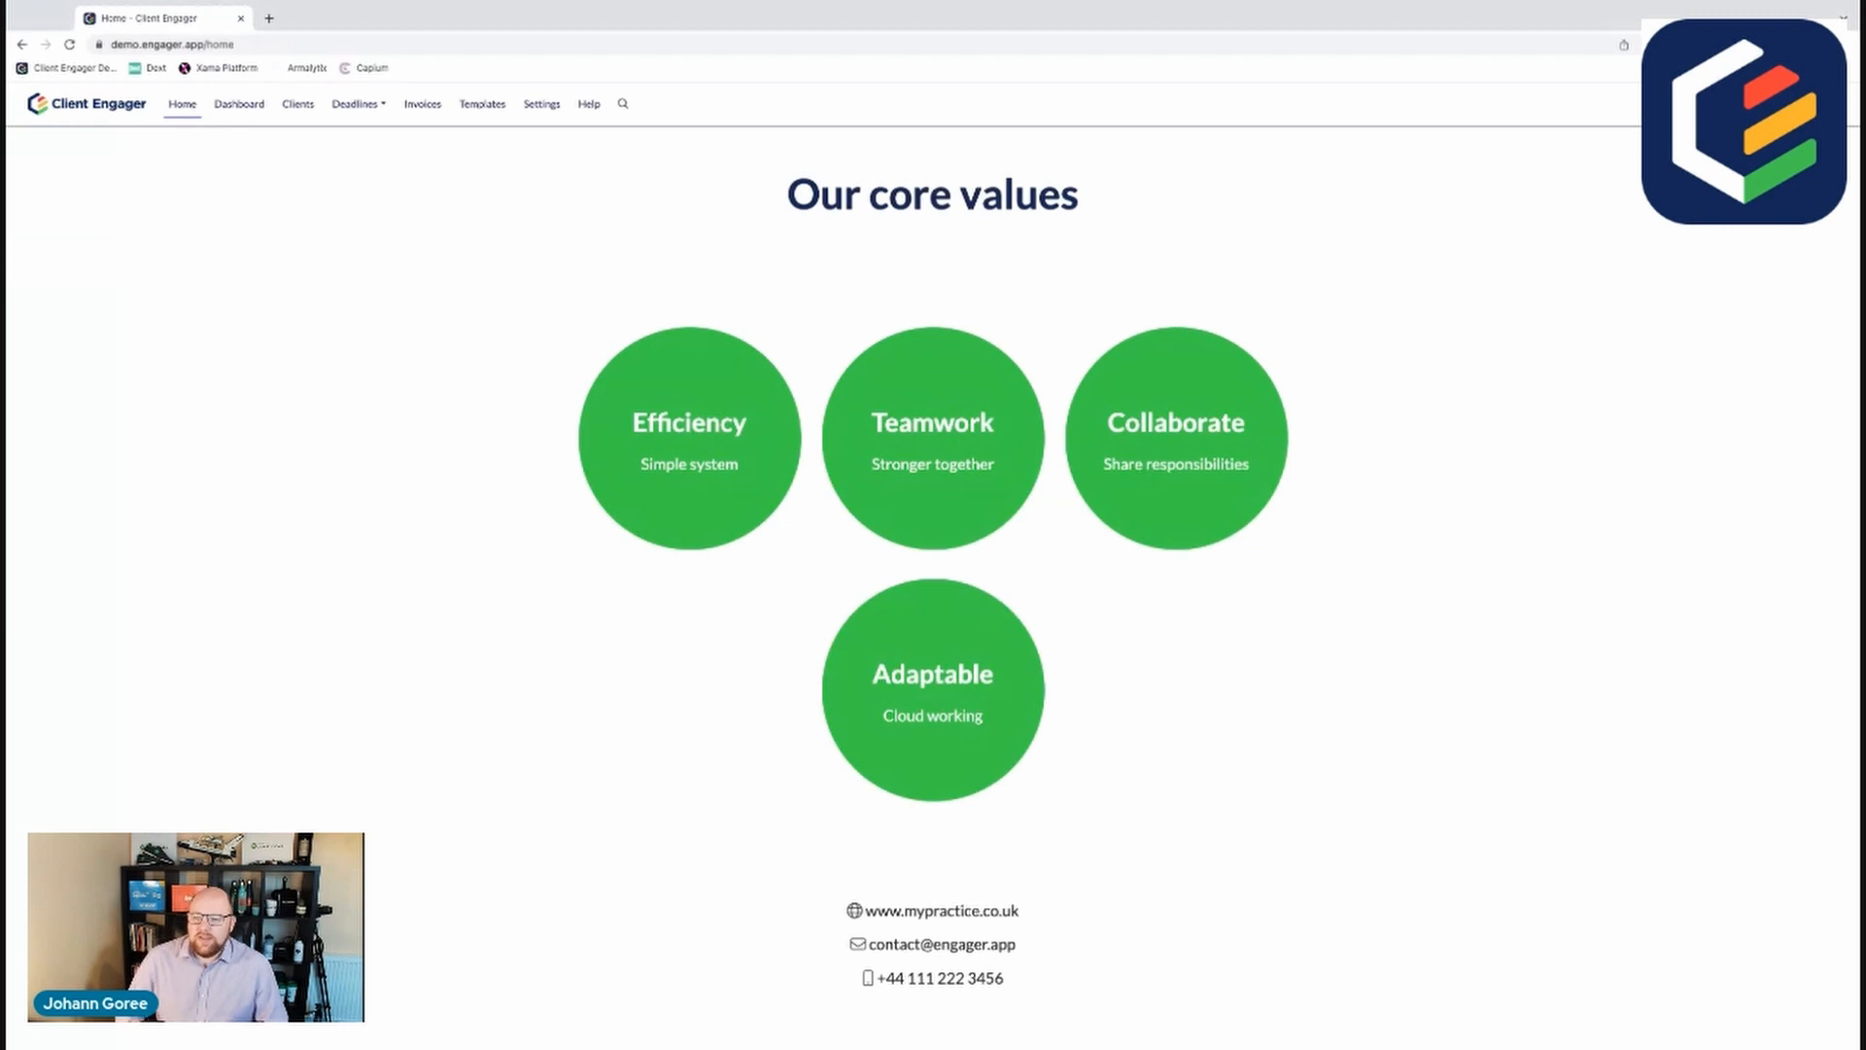
pyautogui.moveTo(546, 157)
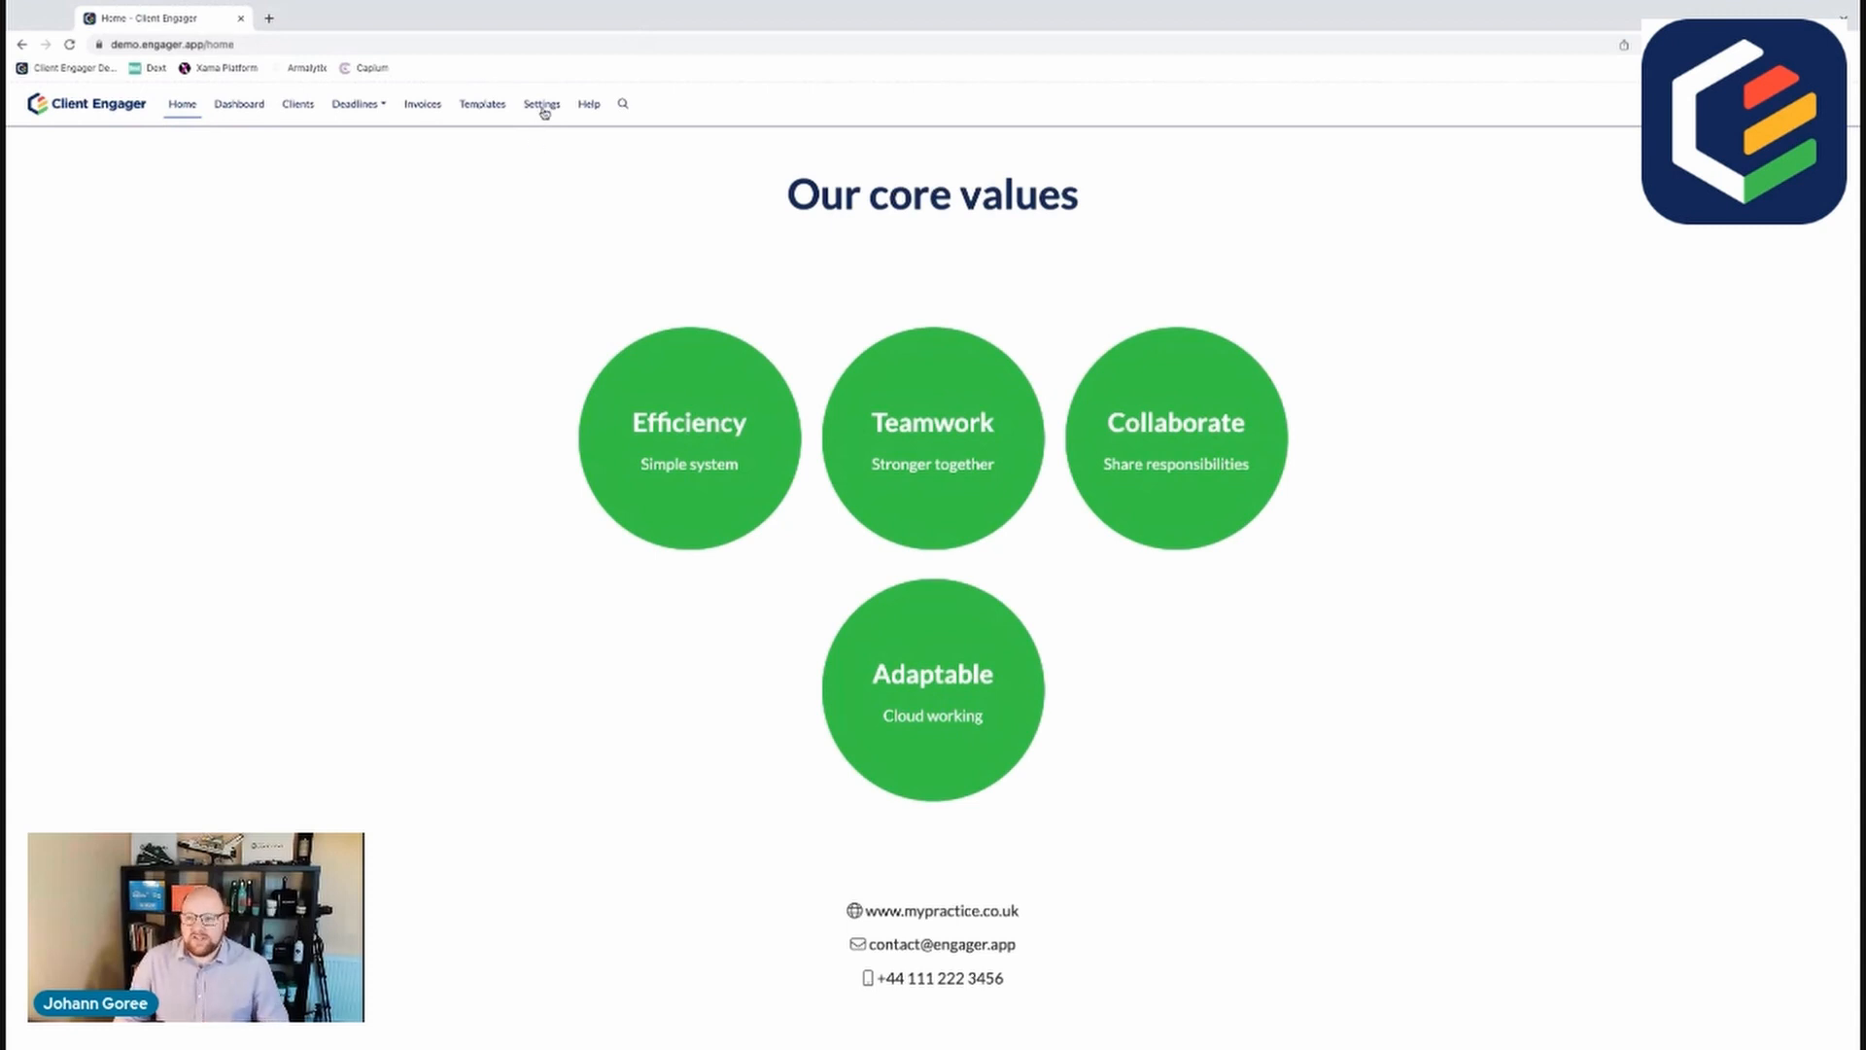
# Step: Go to the practice's Company Information settings from the homepage
pyautogui.click(543, 103)
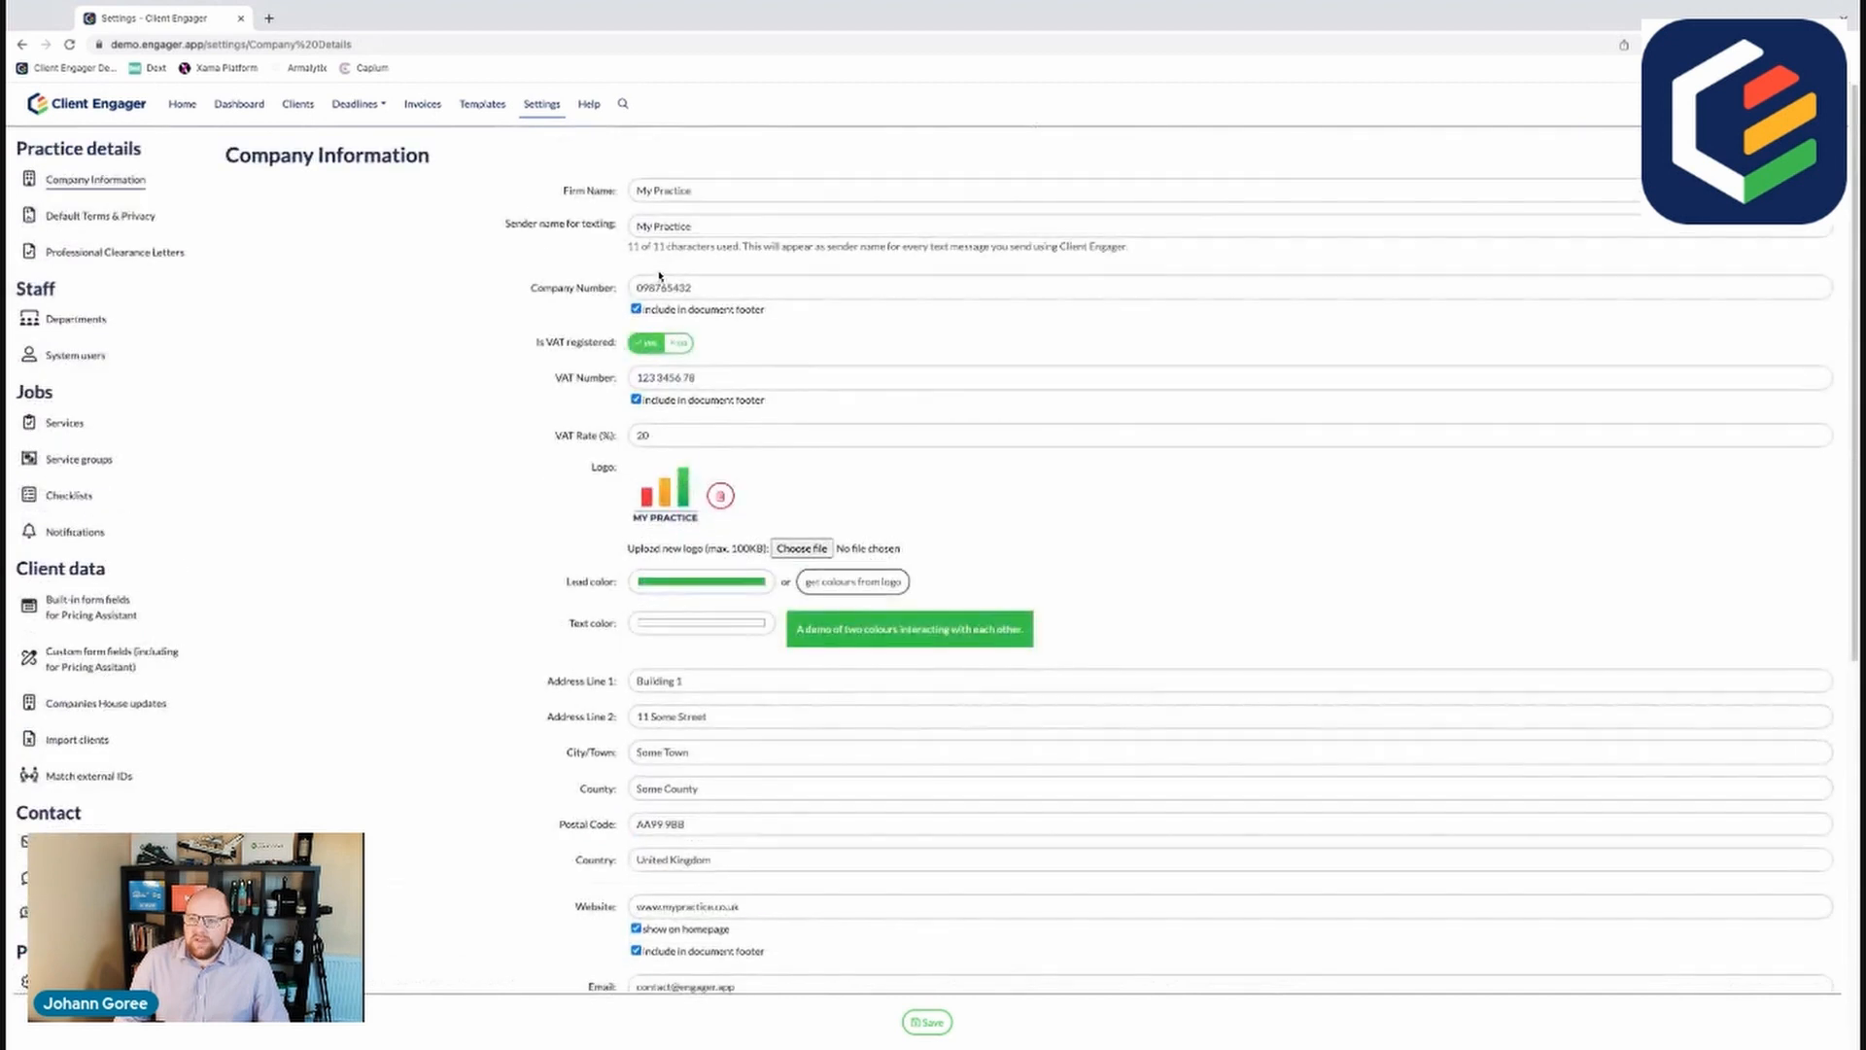
pyautogui.click(834, 191)
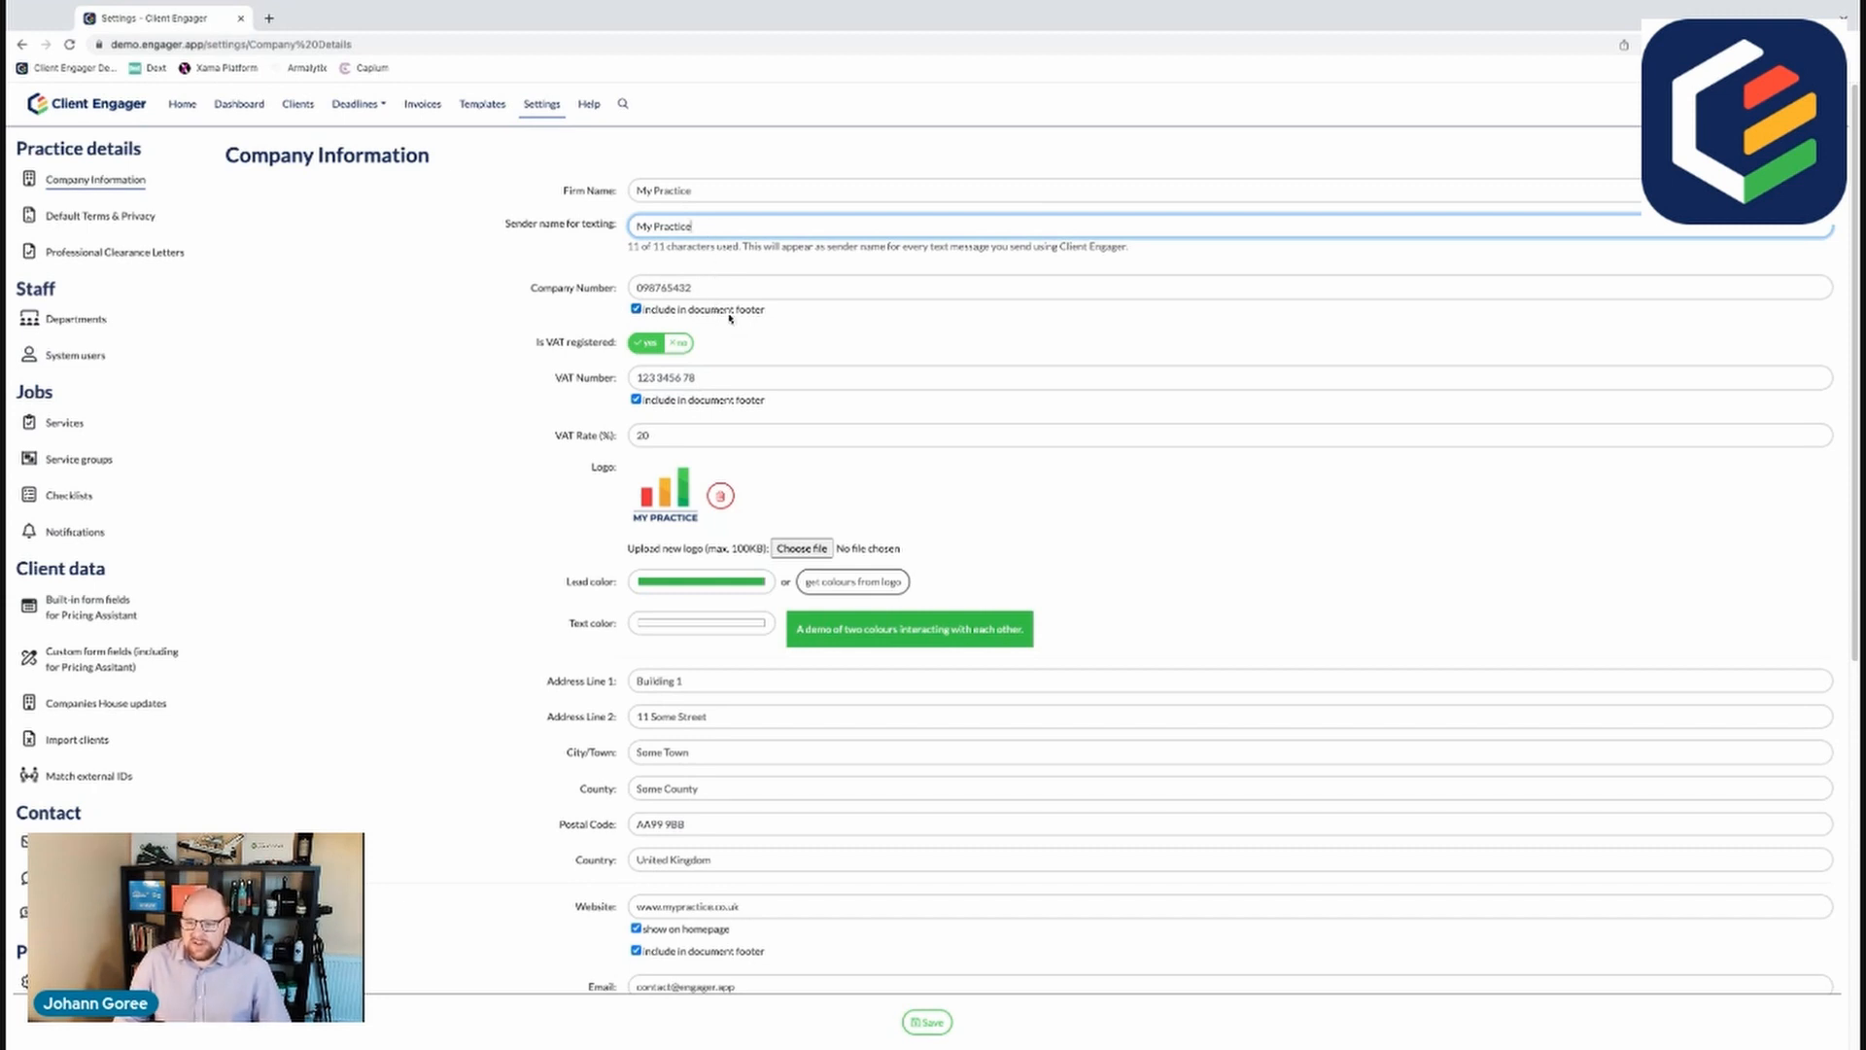
pyautogui.scroll(-3)
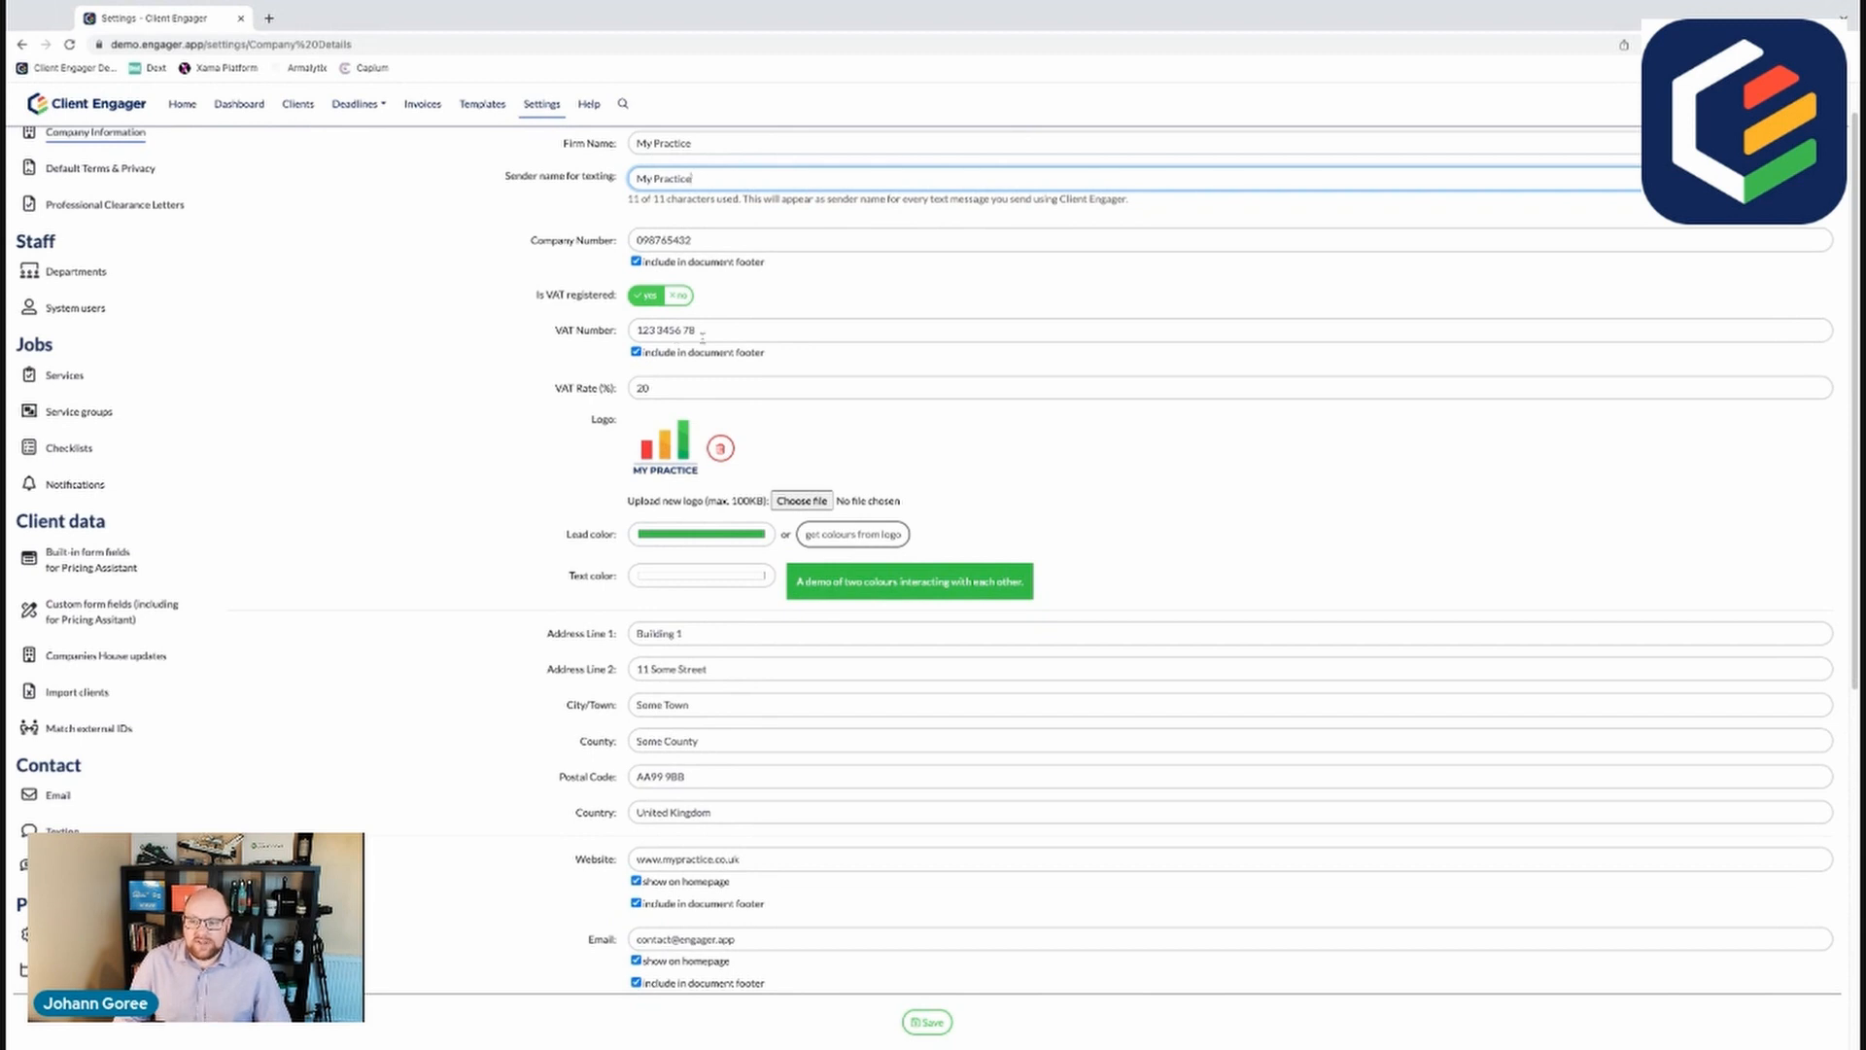
pyautogui.scroll(-3)
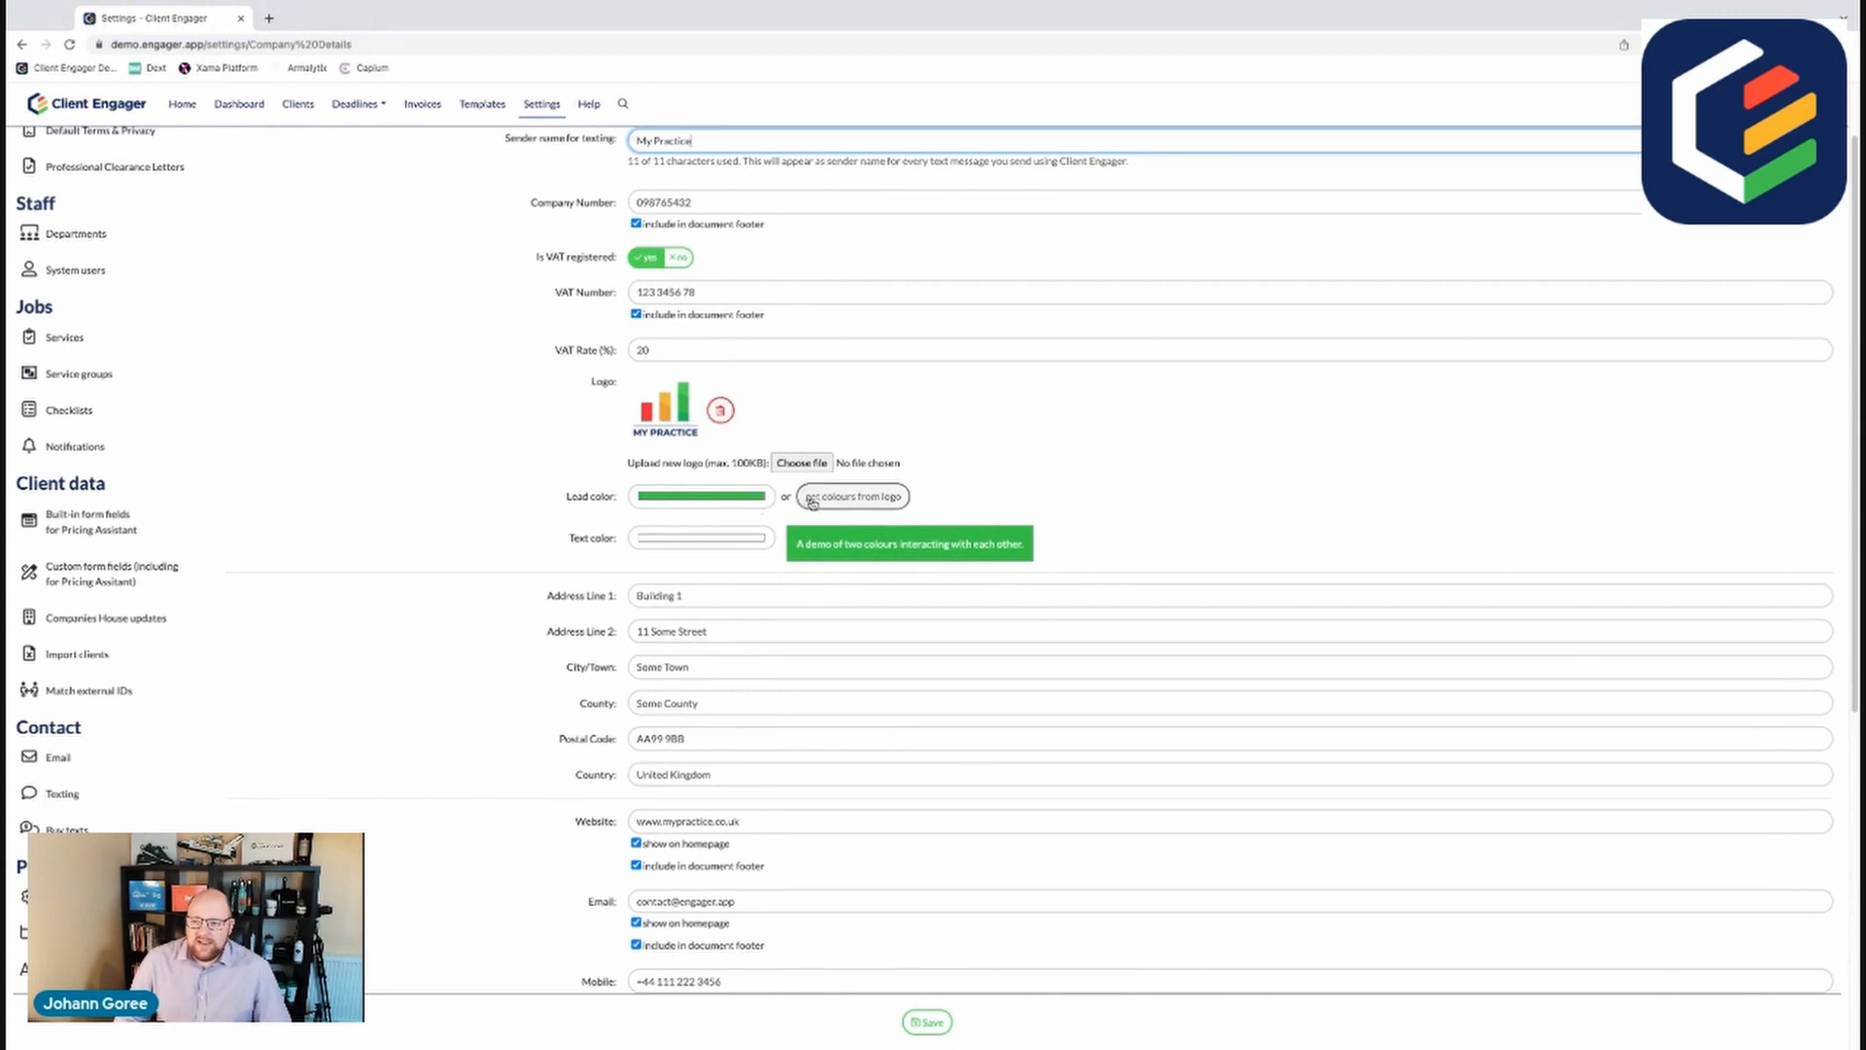
pyautogui.click(849, 495)
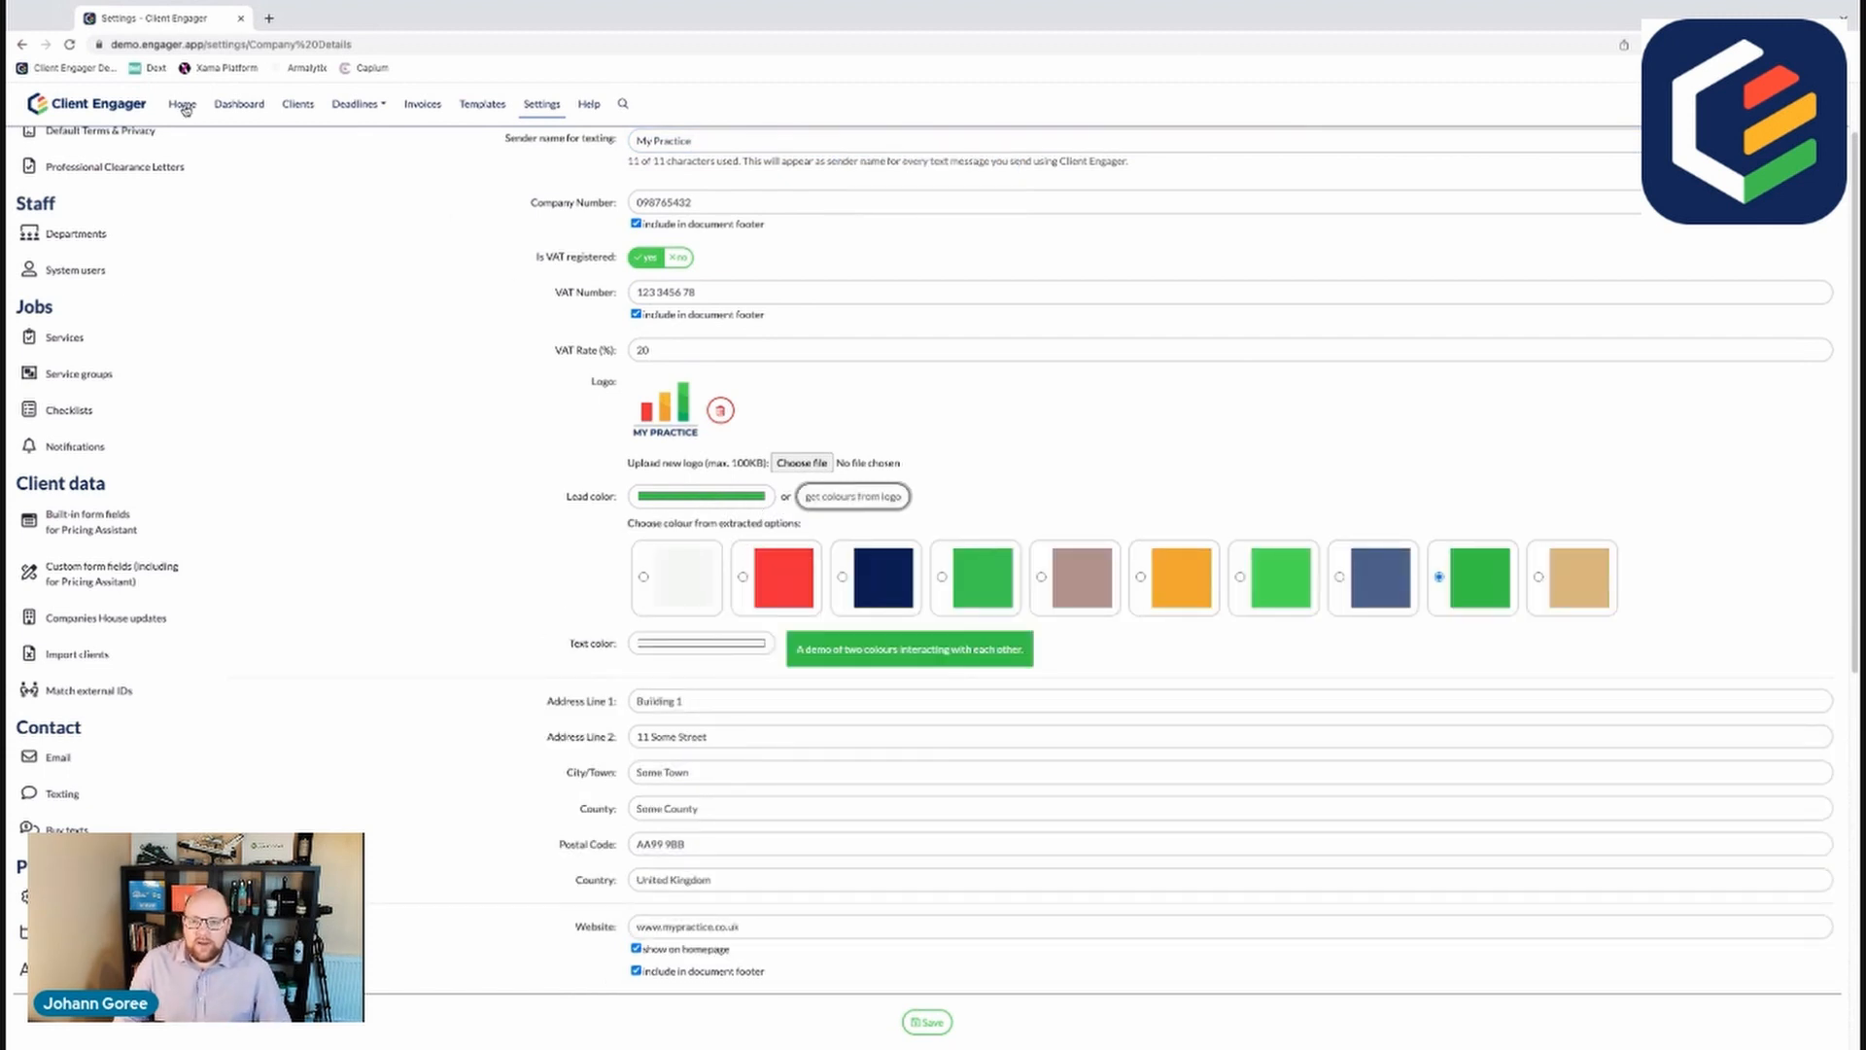
pyautogui.click(183, 103)
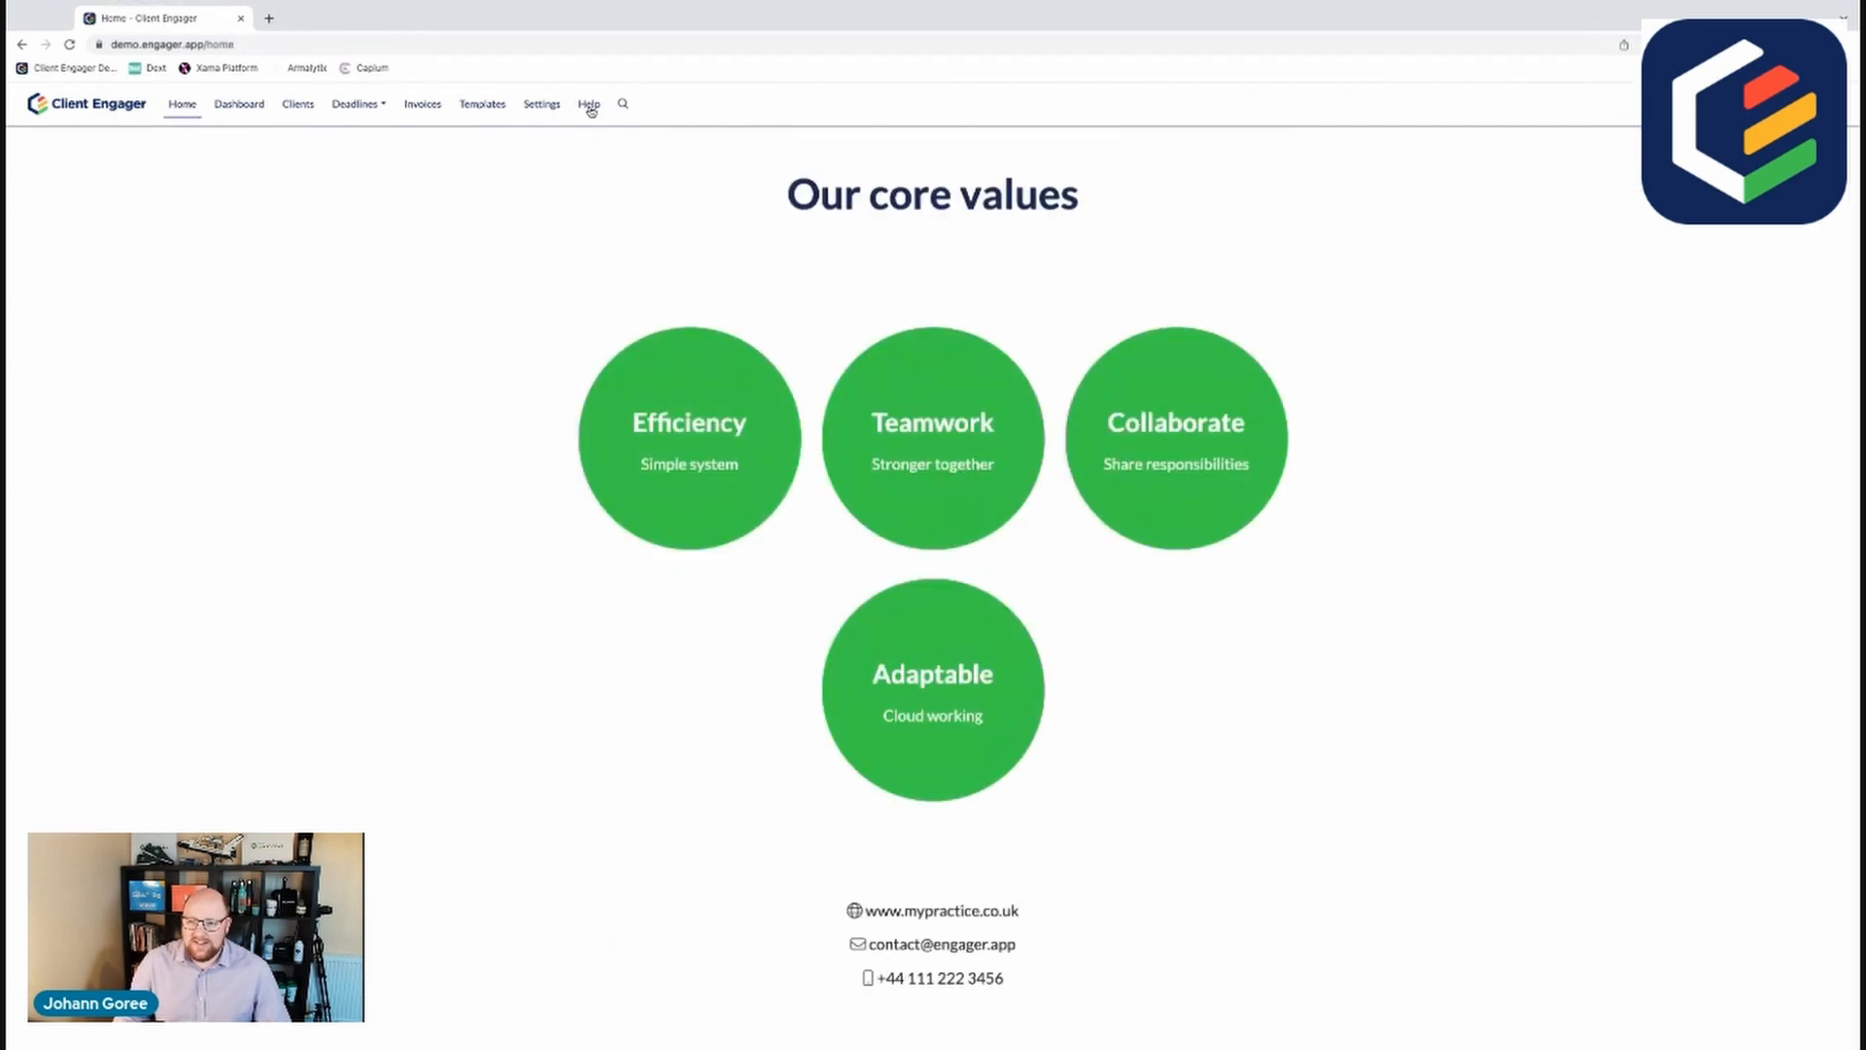
pyautogui.click(542, 103)
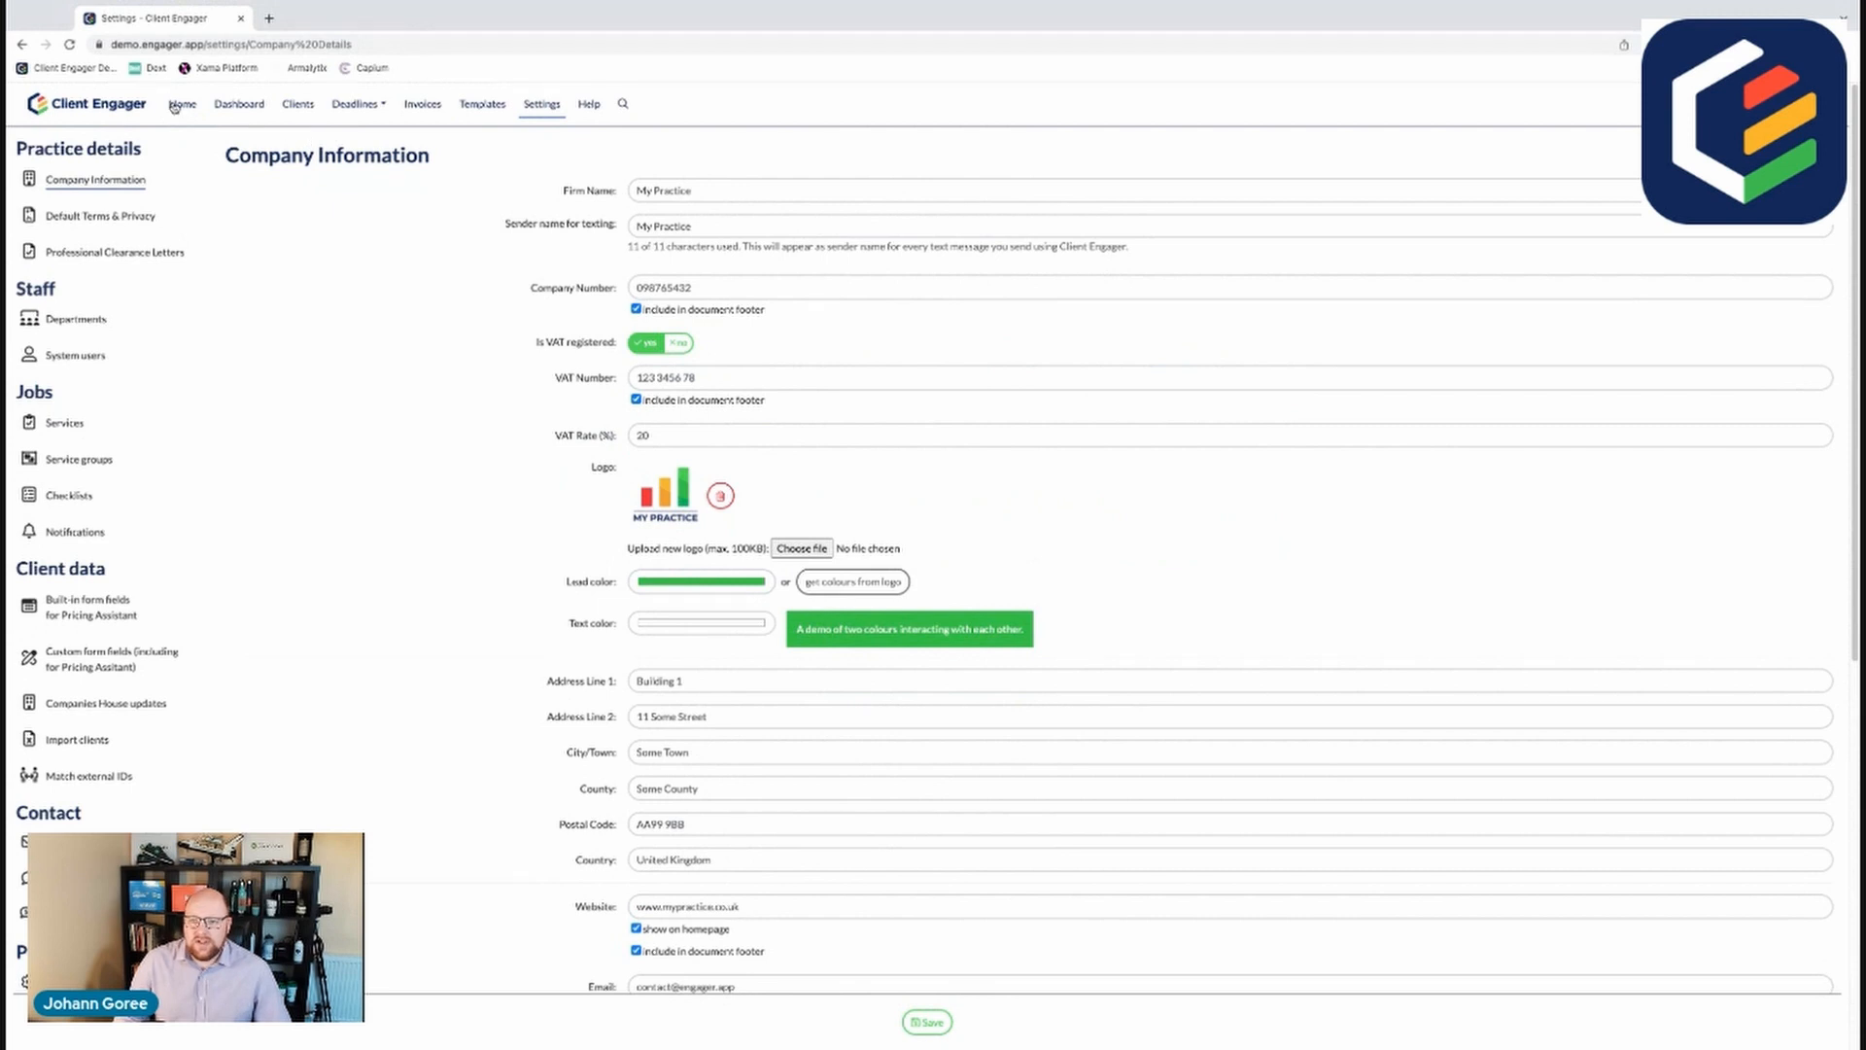
pyautogui.click(181, 105)
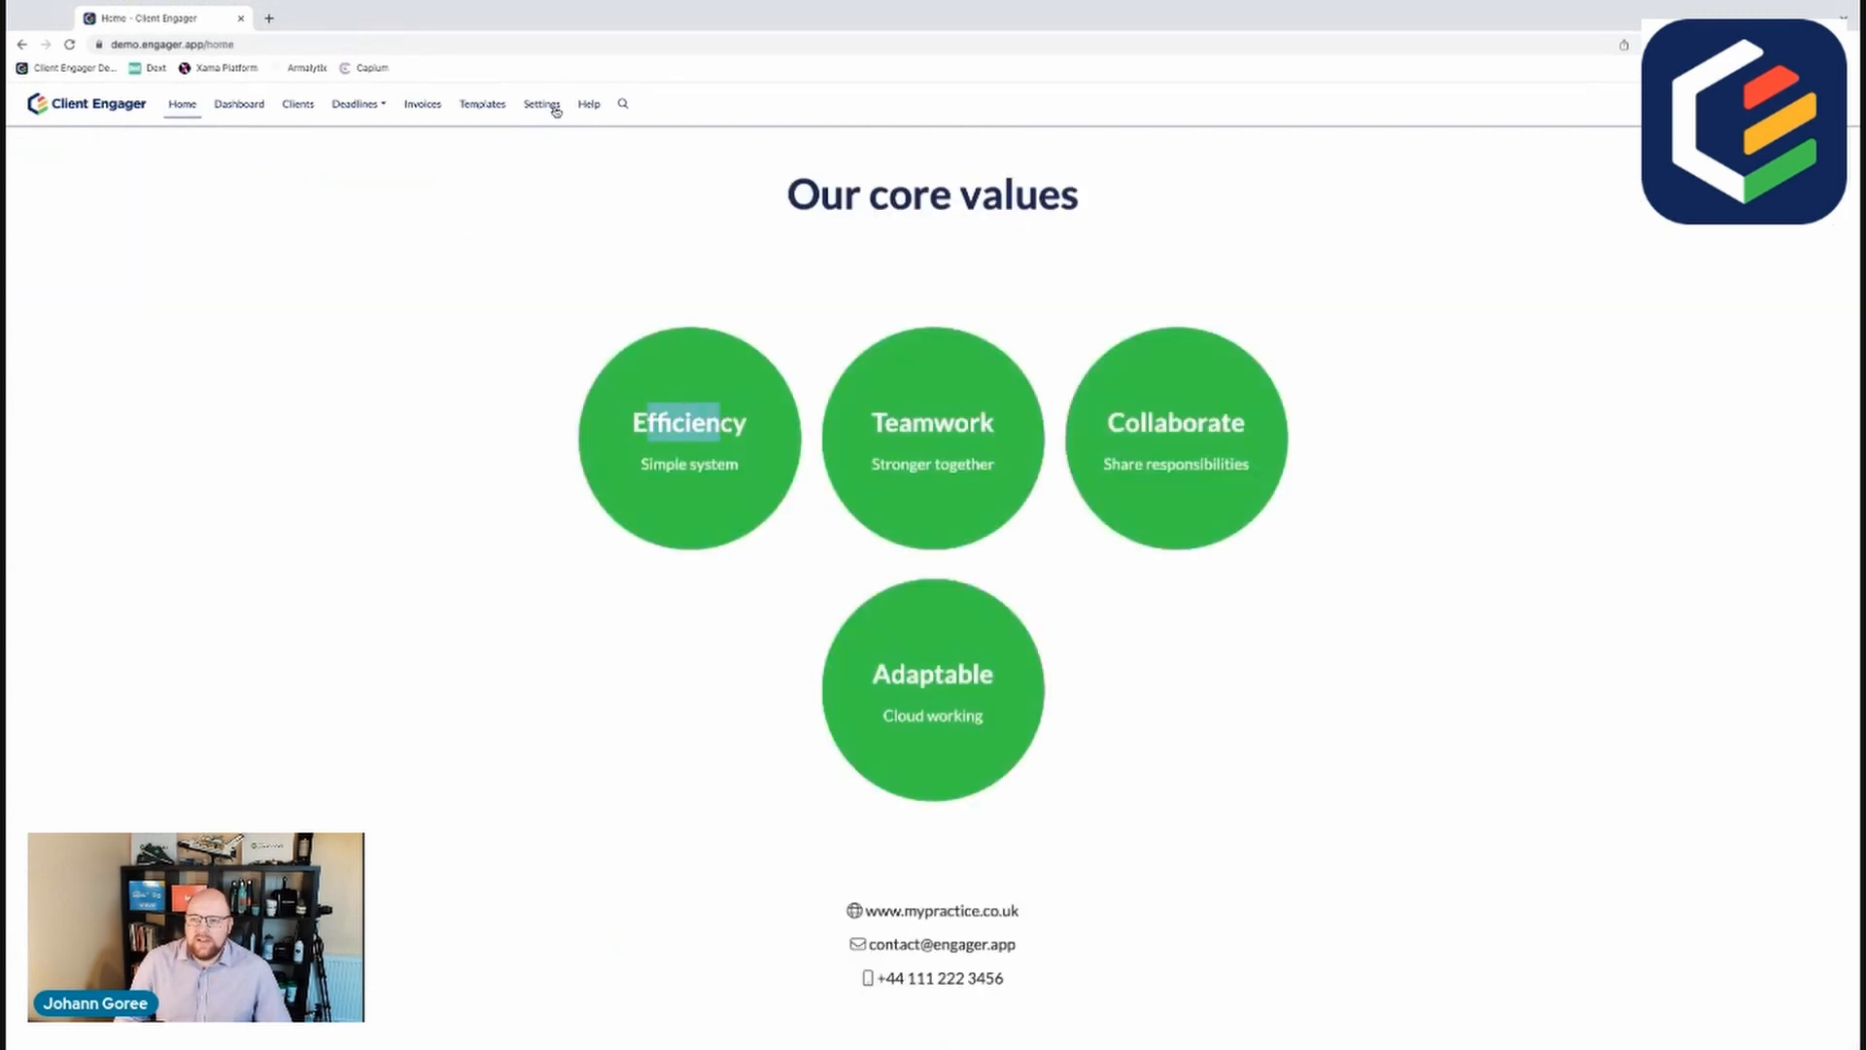
pyautogui.click(540, 103)
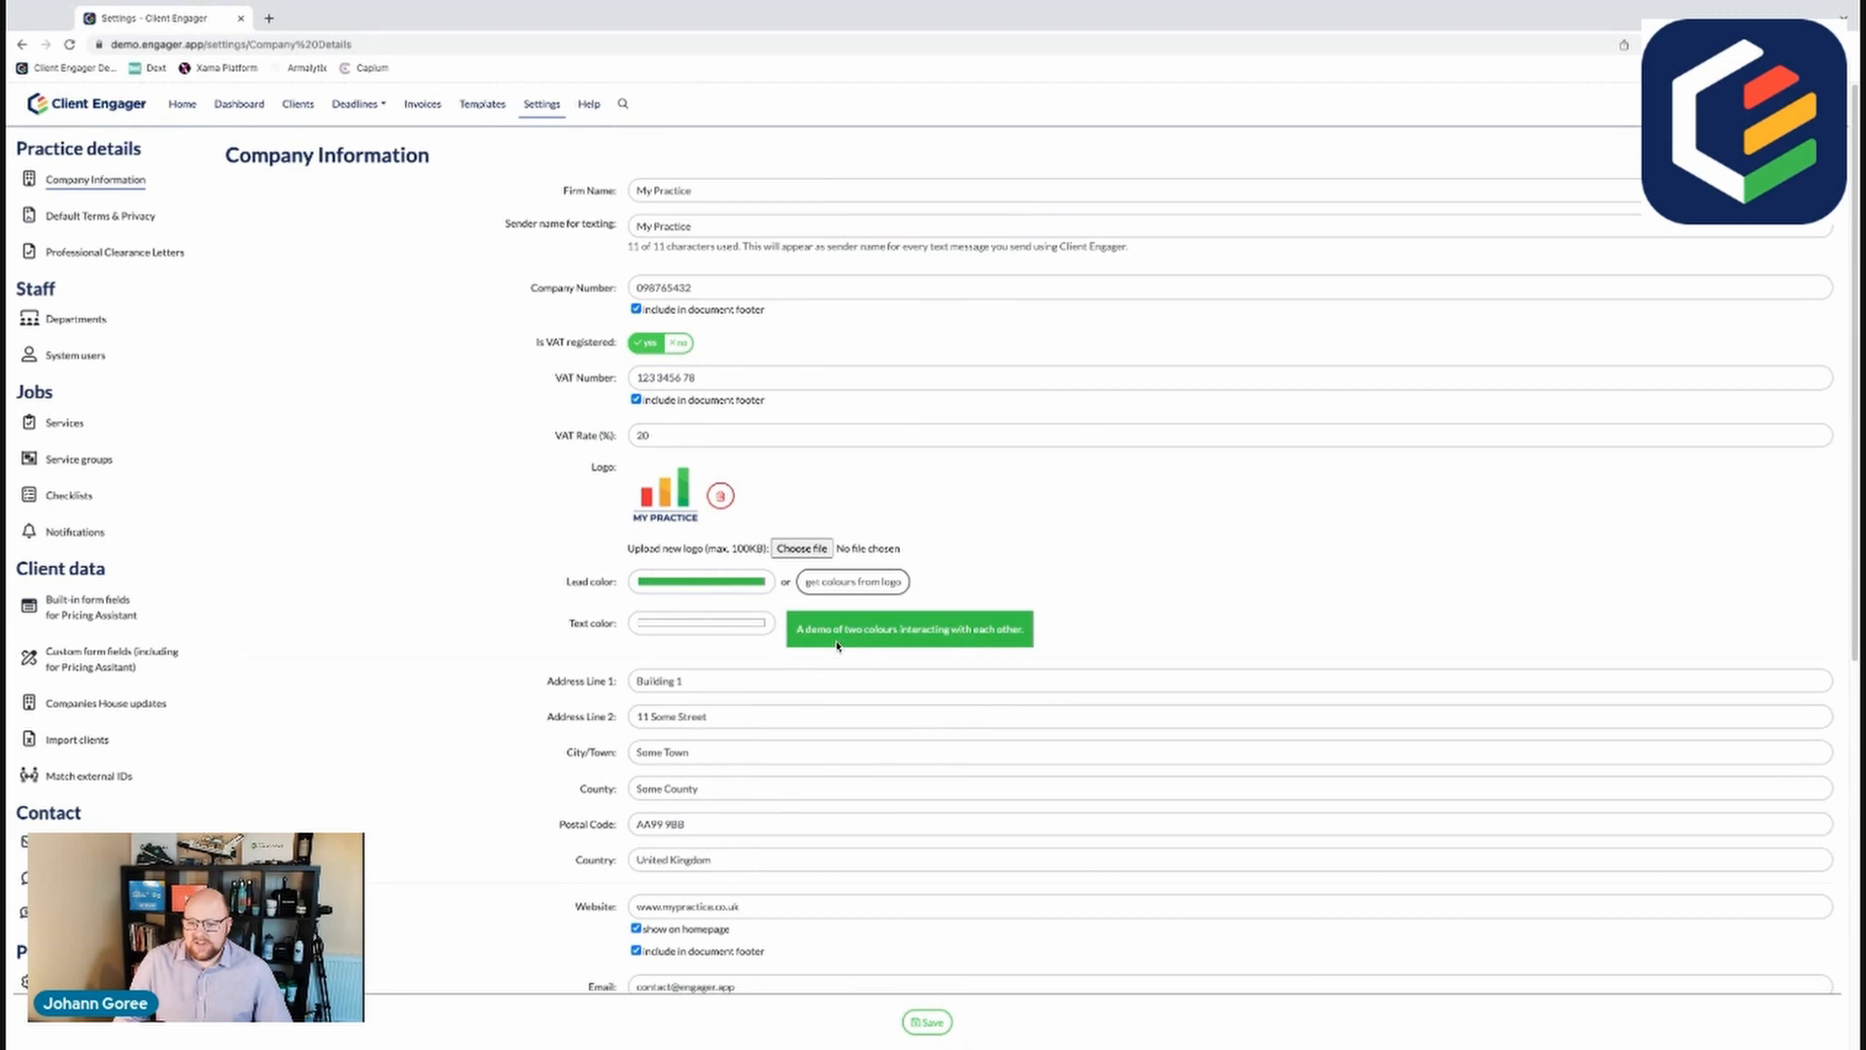
pyautogui.scroll(-3)
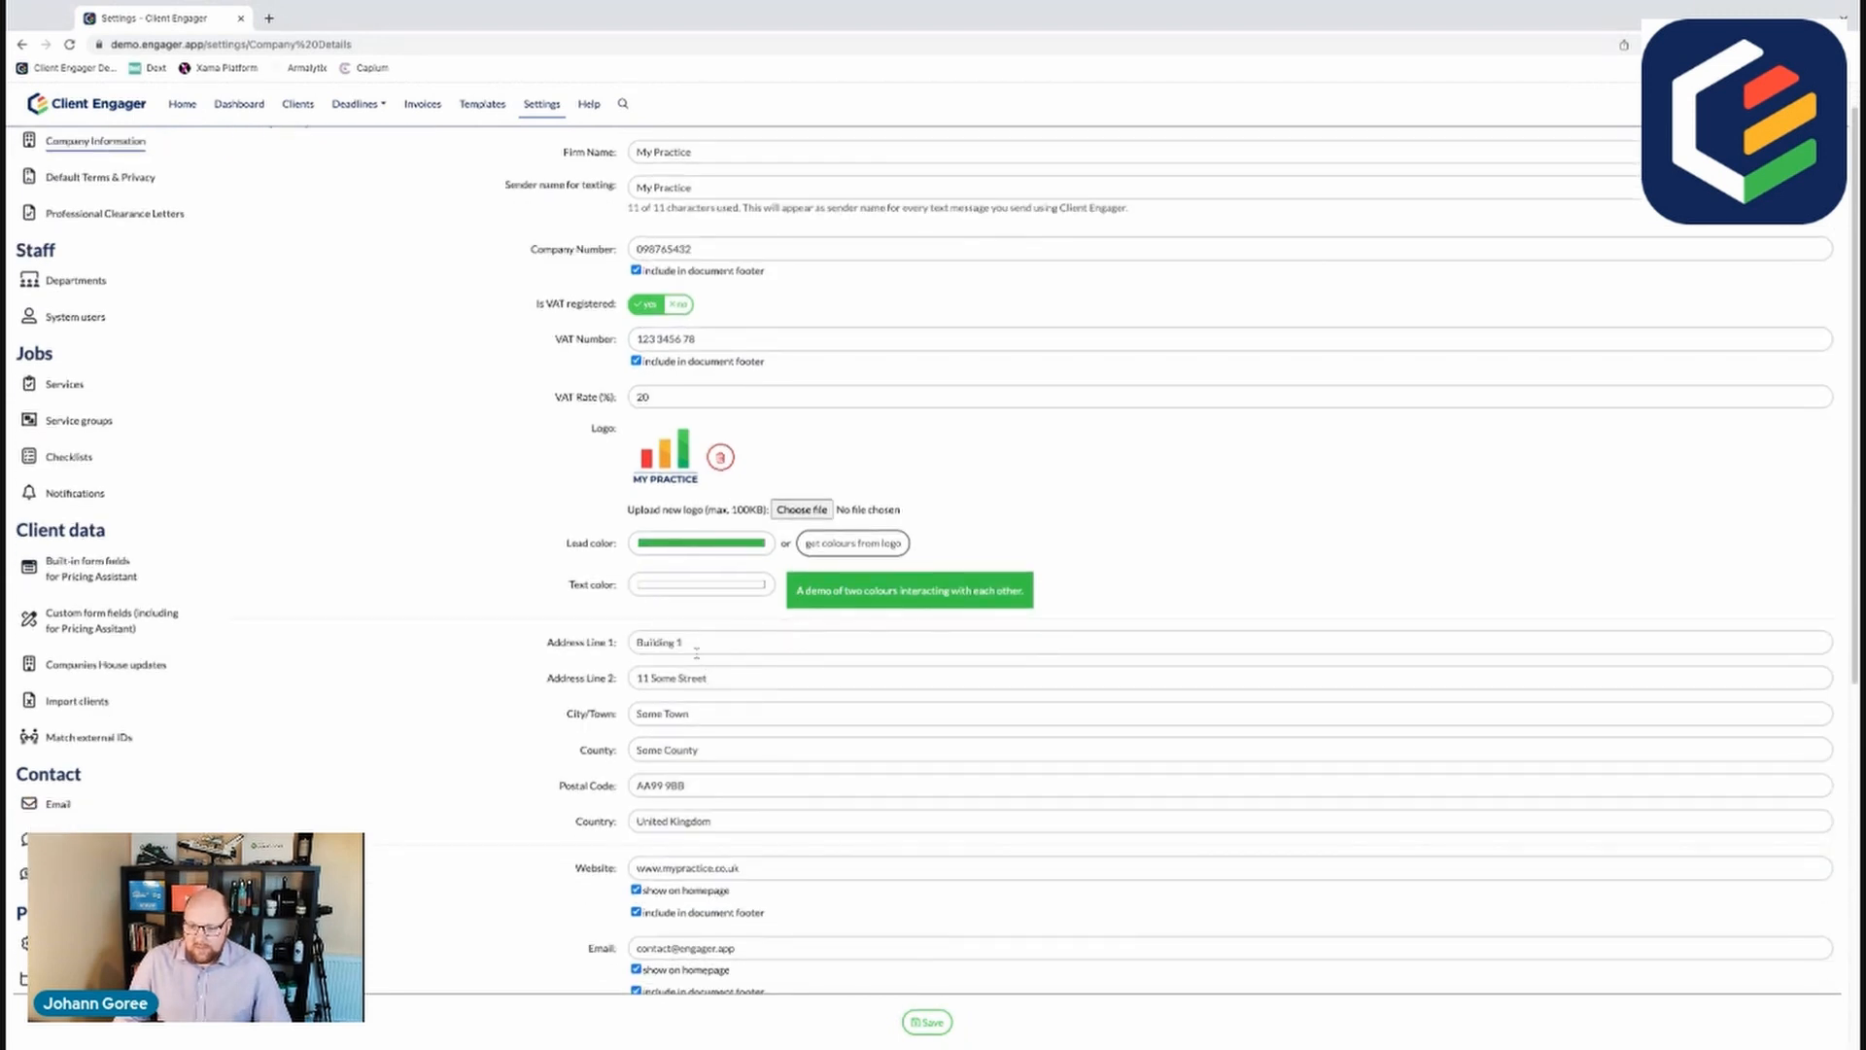
pyautogui.scroll(-3)
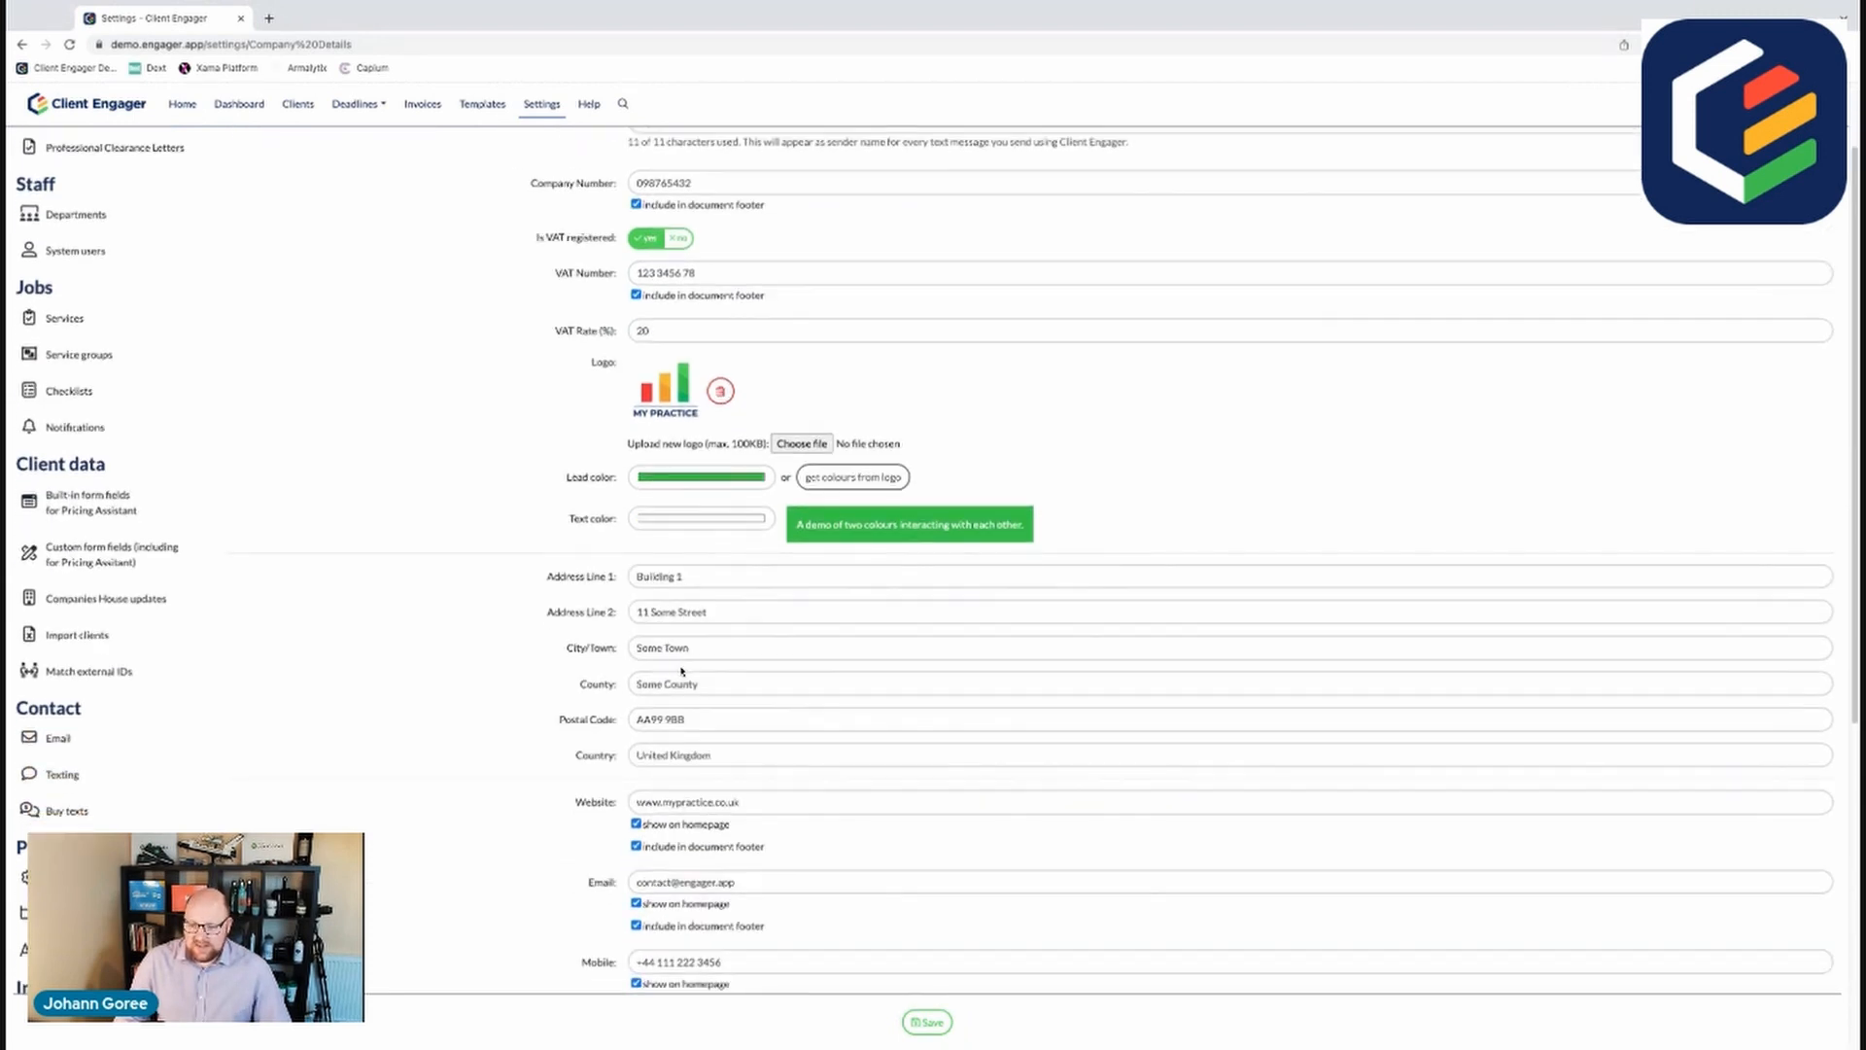
pyautogui.scroll(-3)
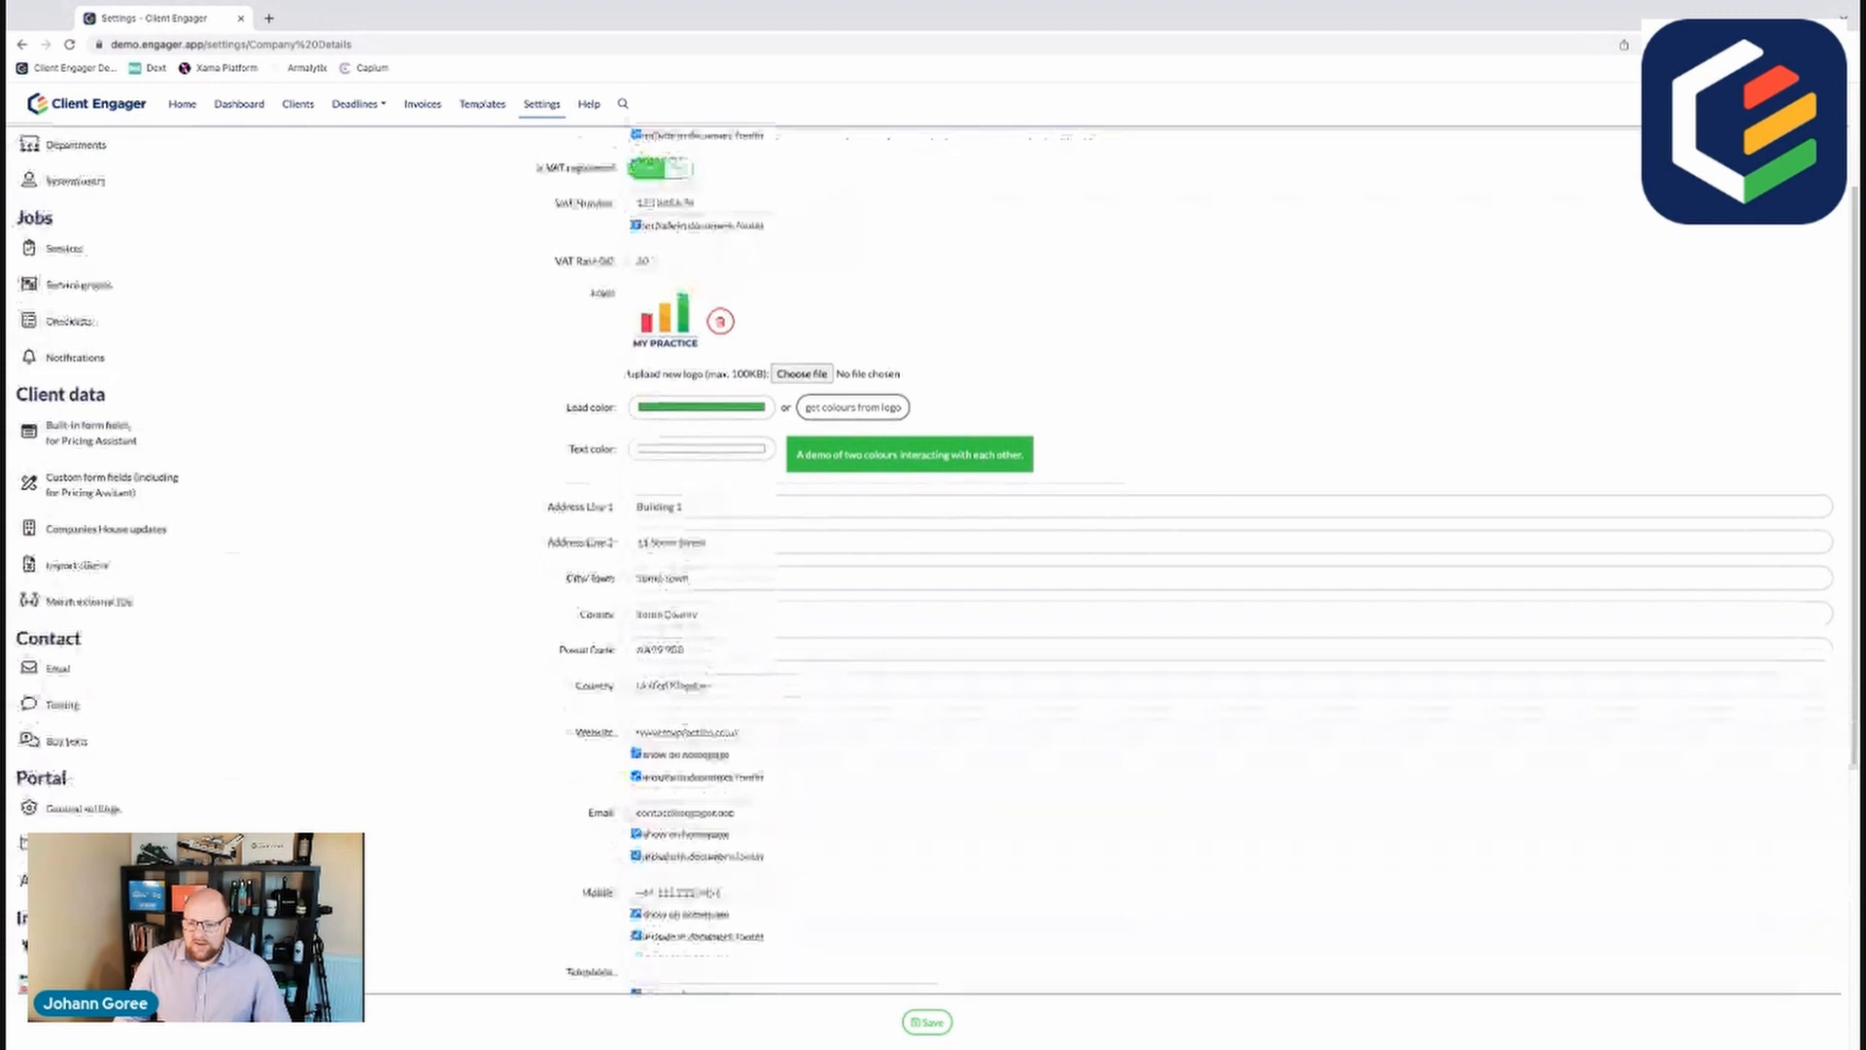
pyautogui.scroll(-3)
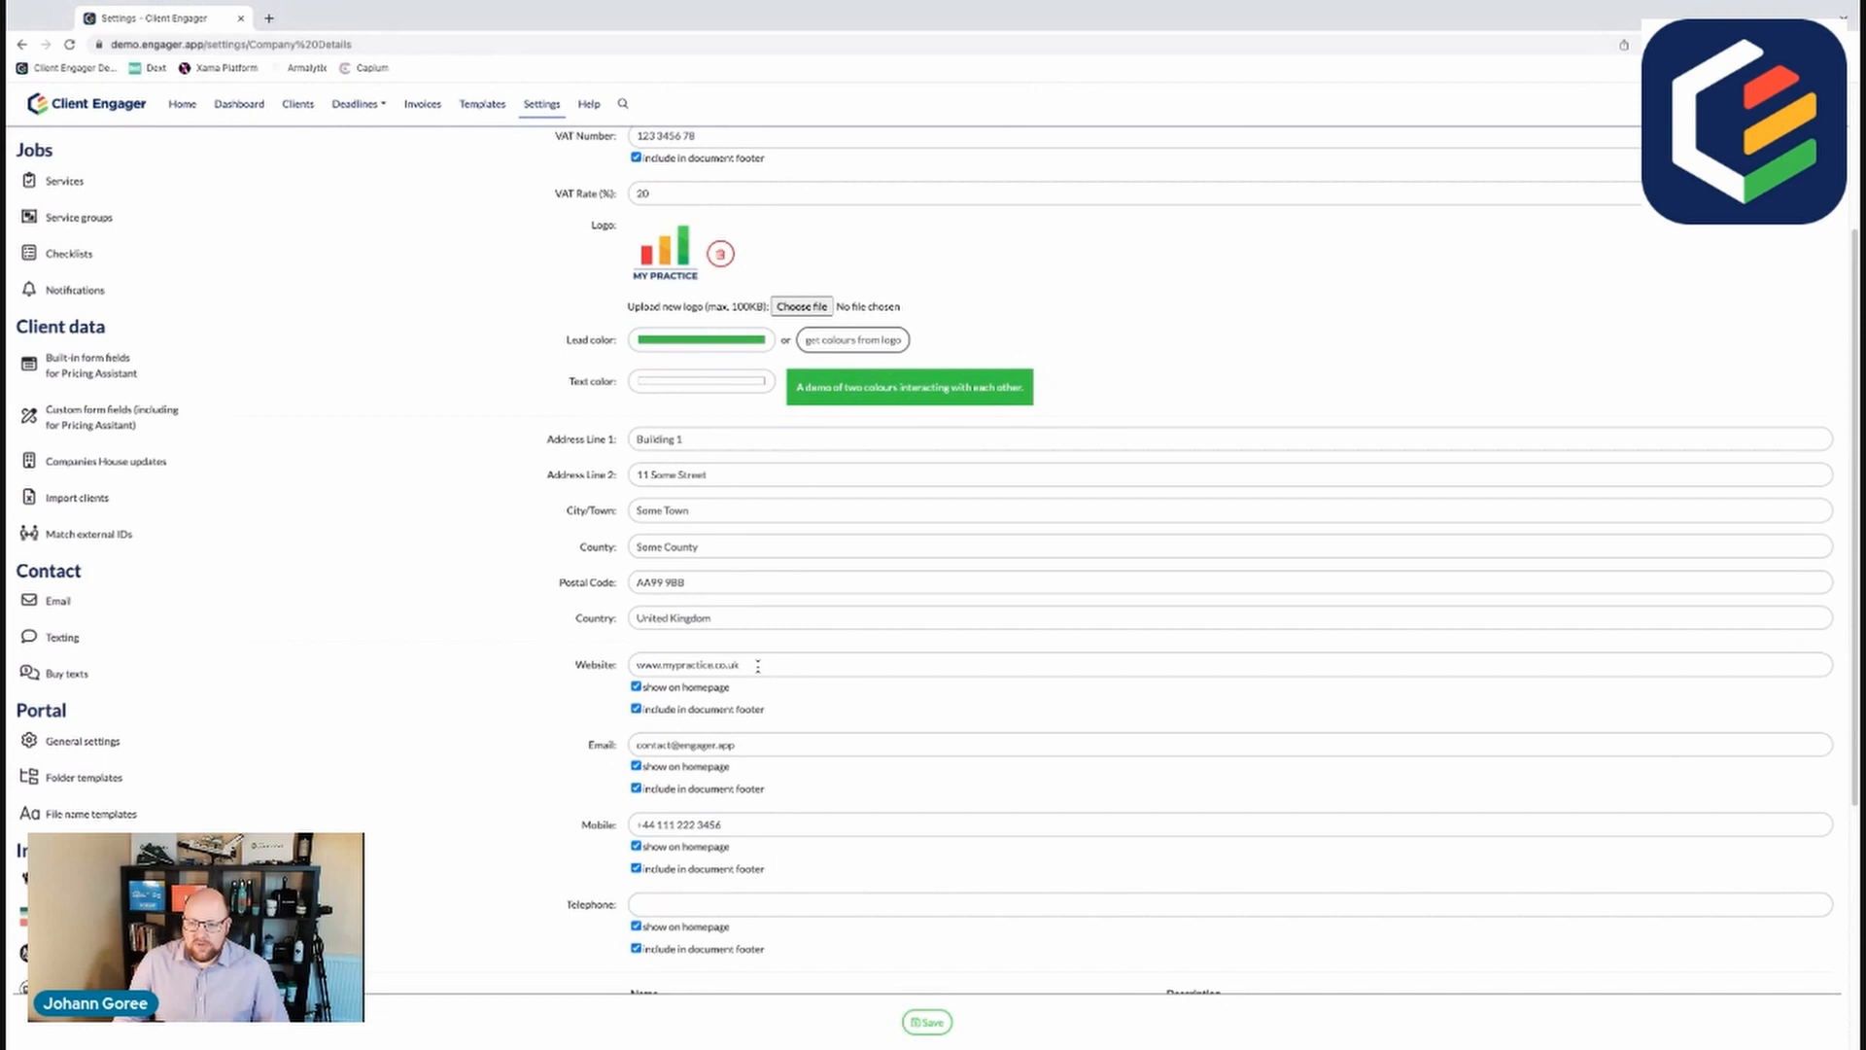
pyautogui.click(1190, 665)
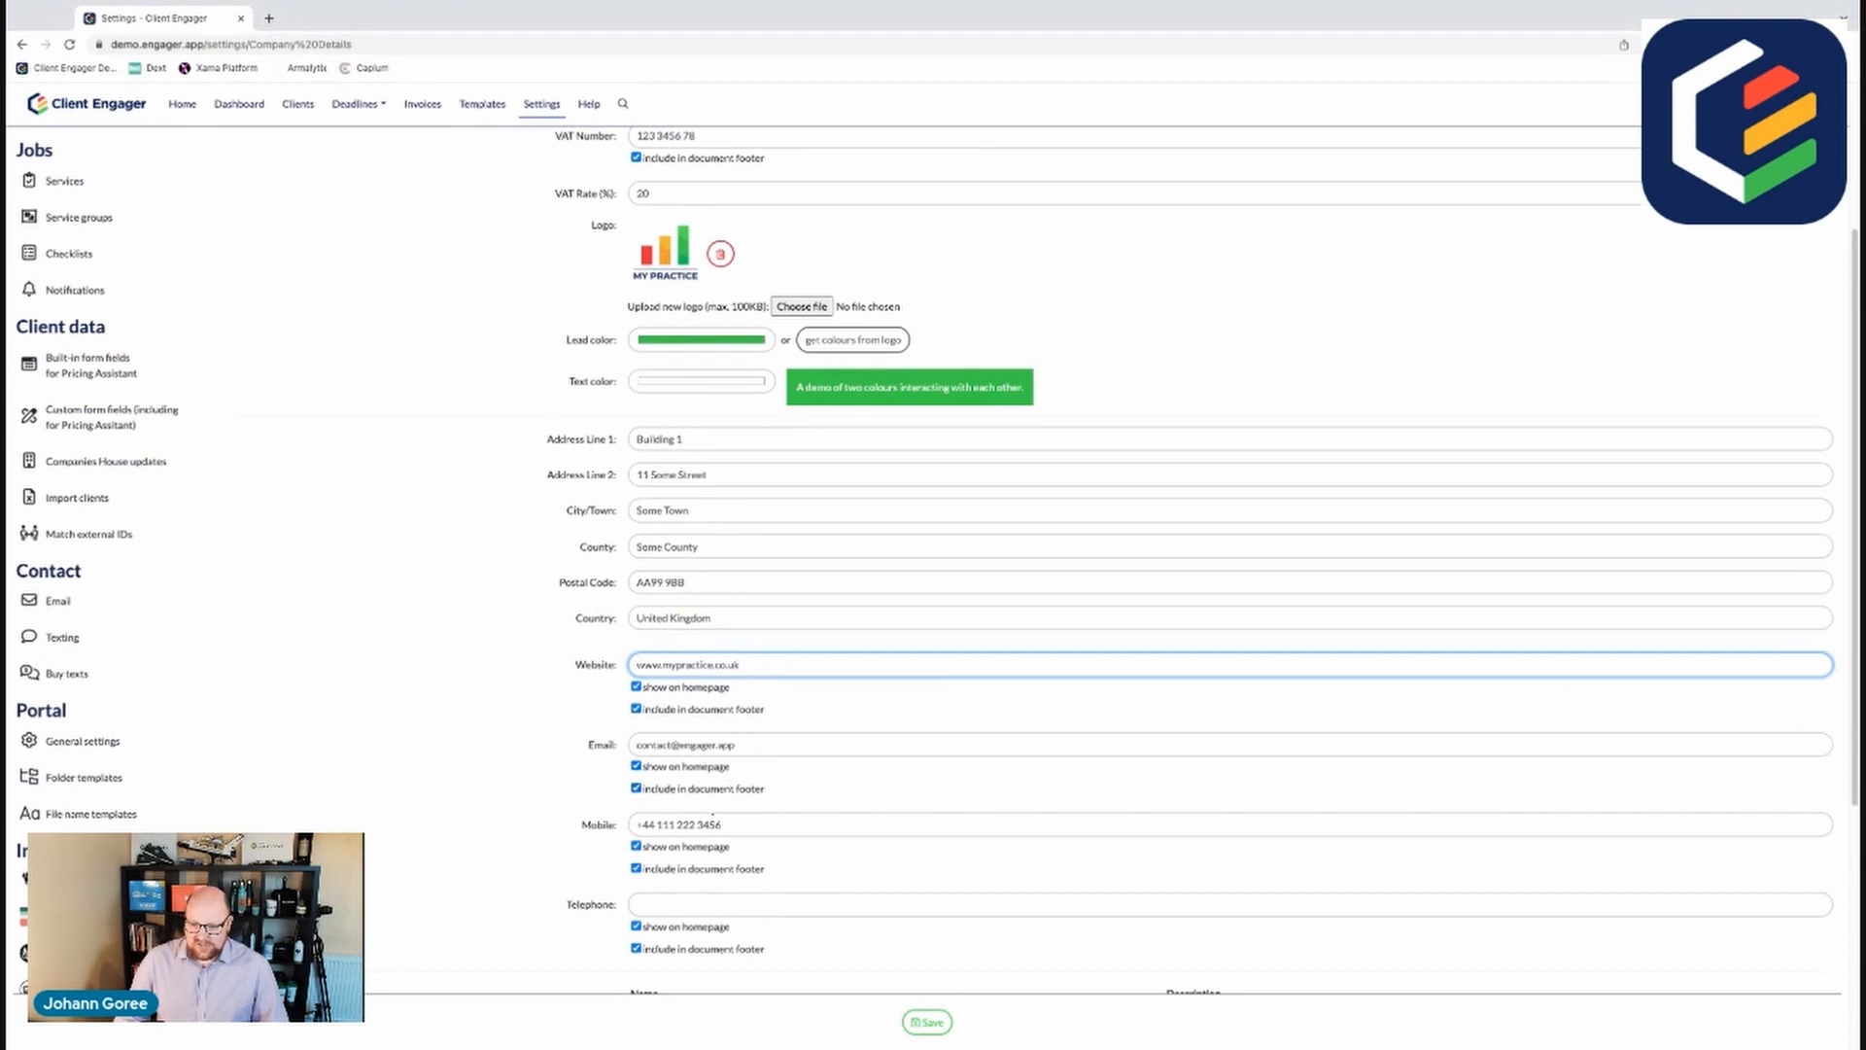
pyautogui.moveTo(739, 849)
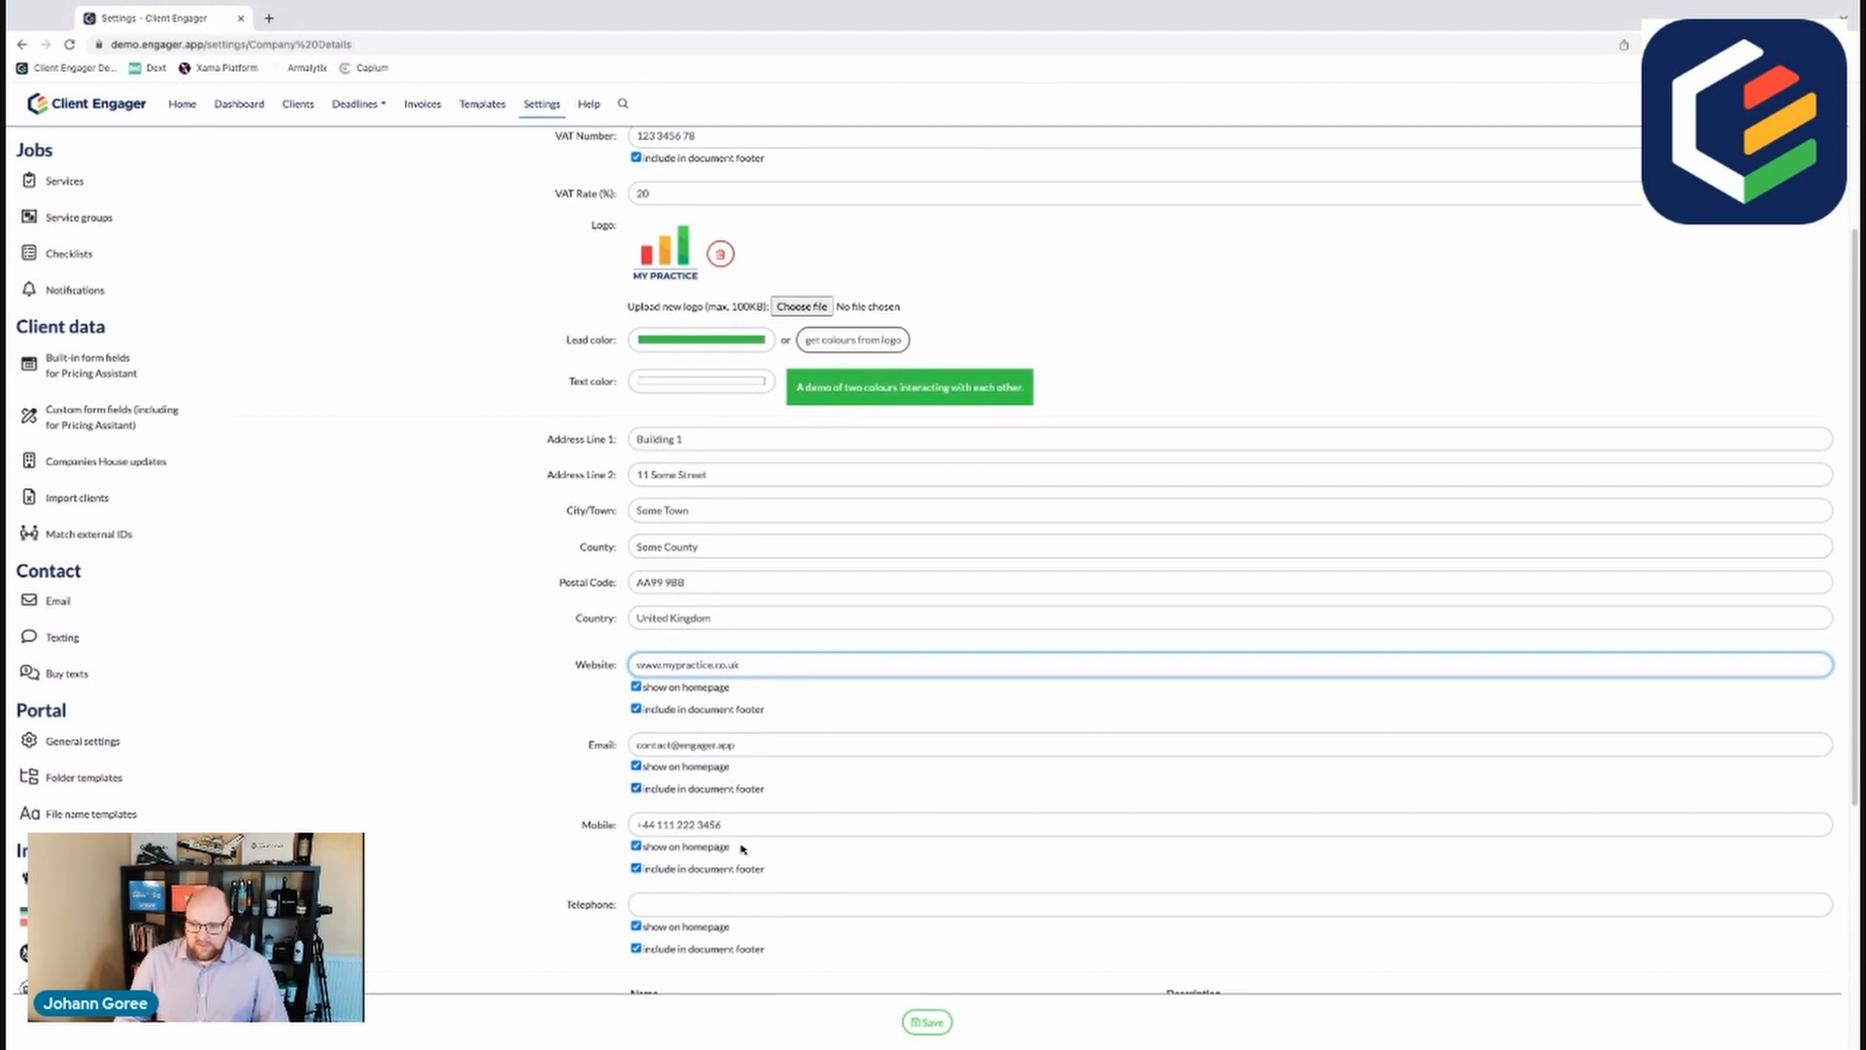
pyautogui.scroll(-3)
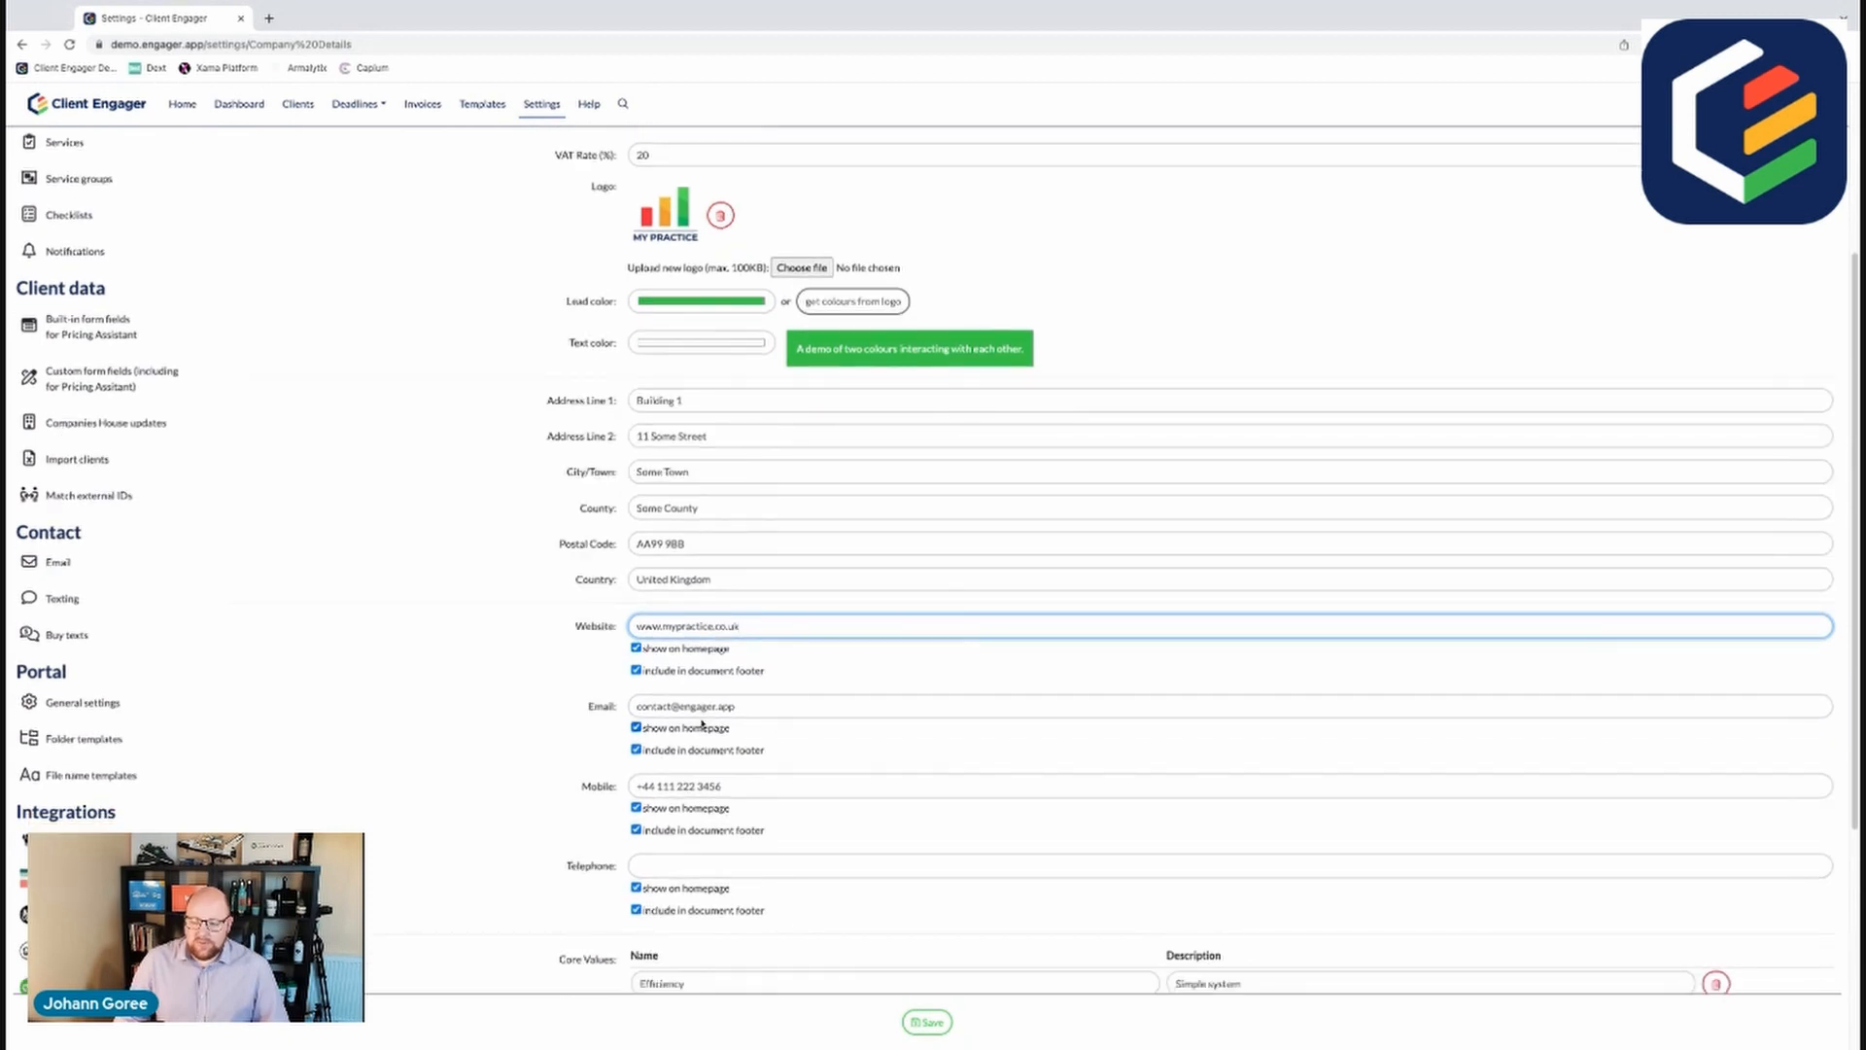
pyautogui.click(1228, 865)
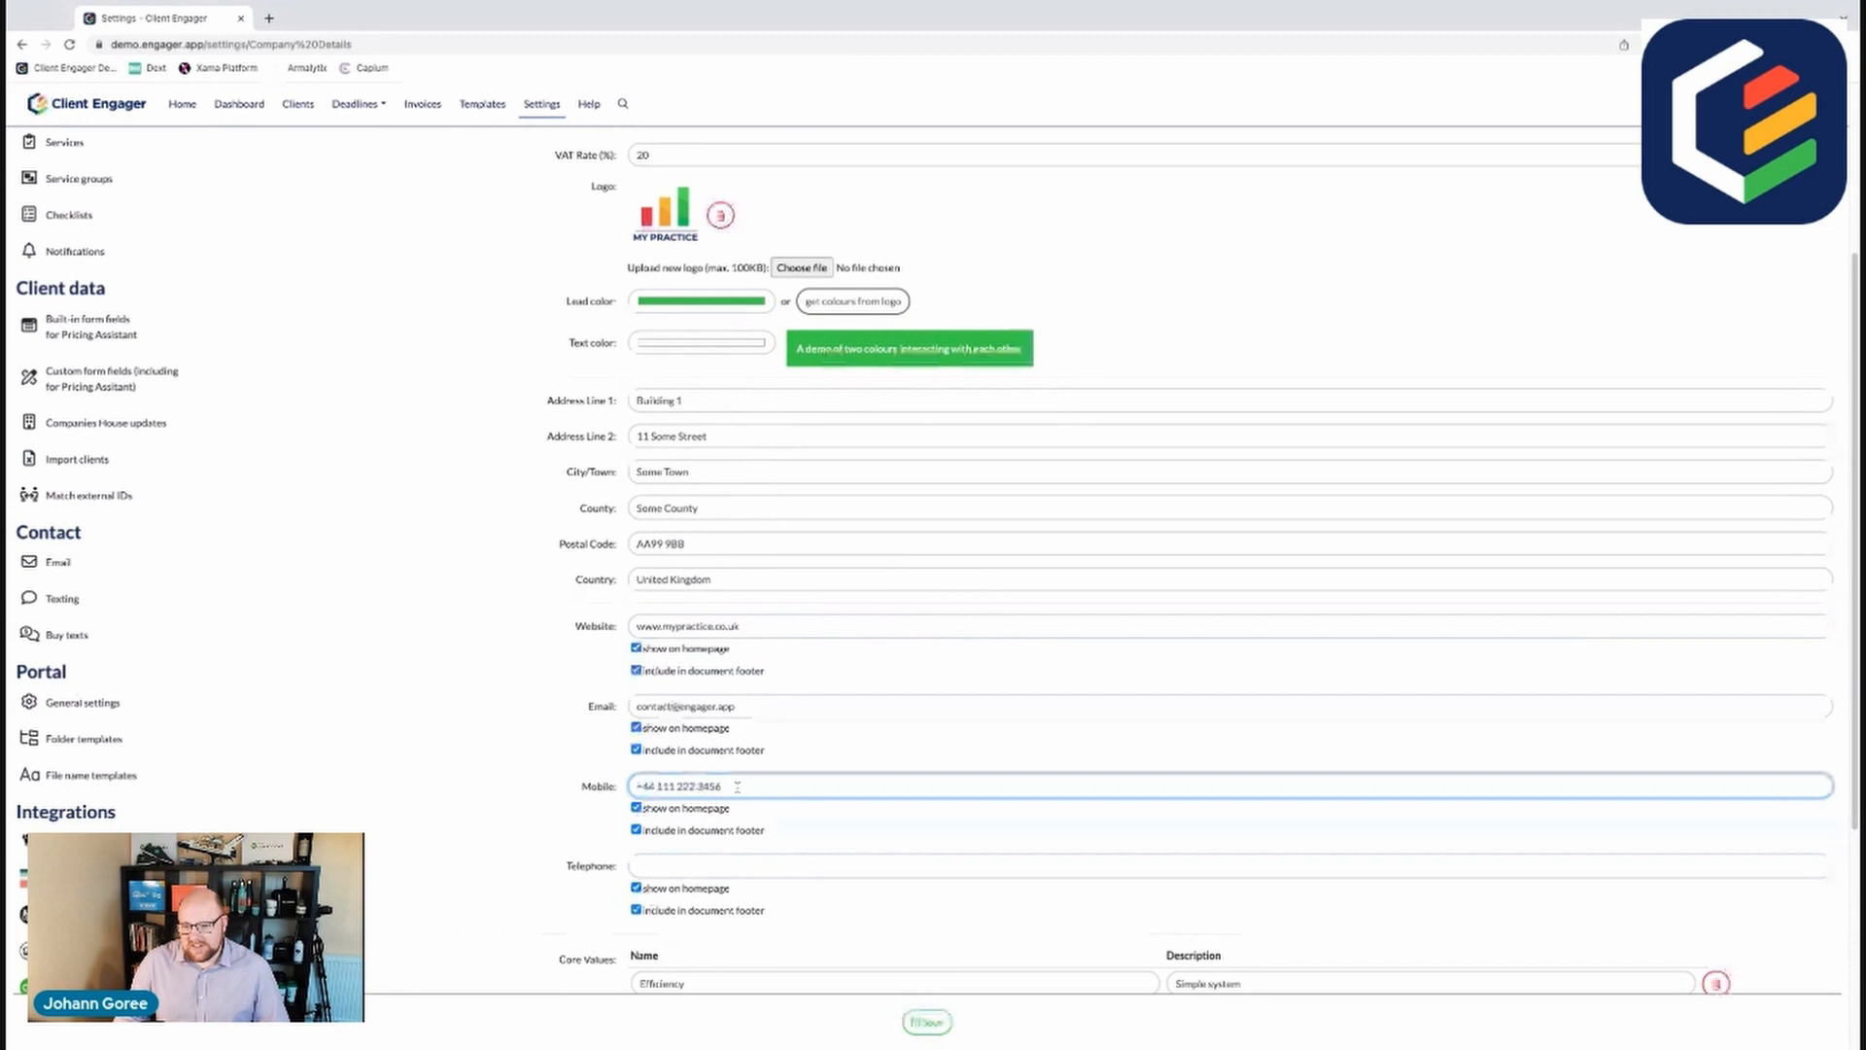
pyautogui.scroll(-3)
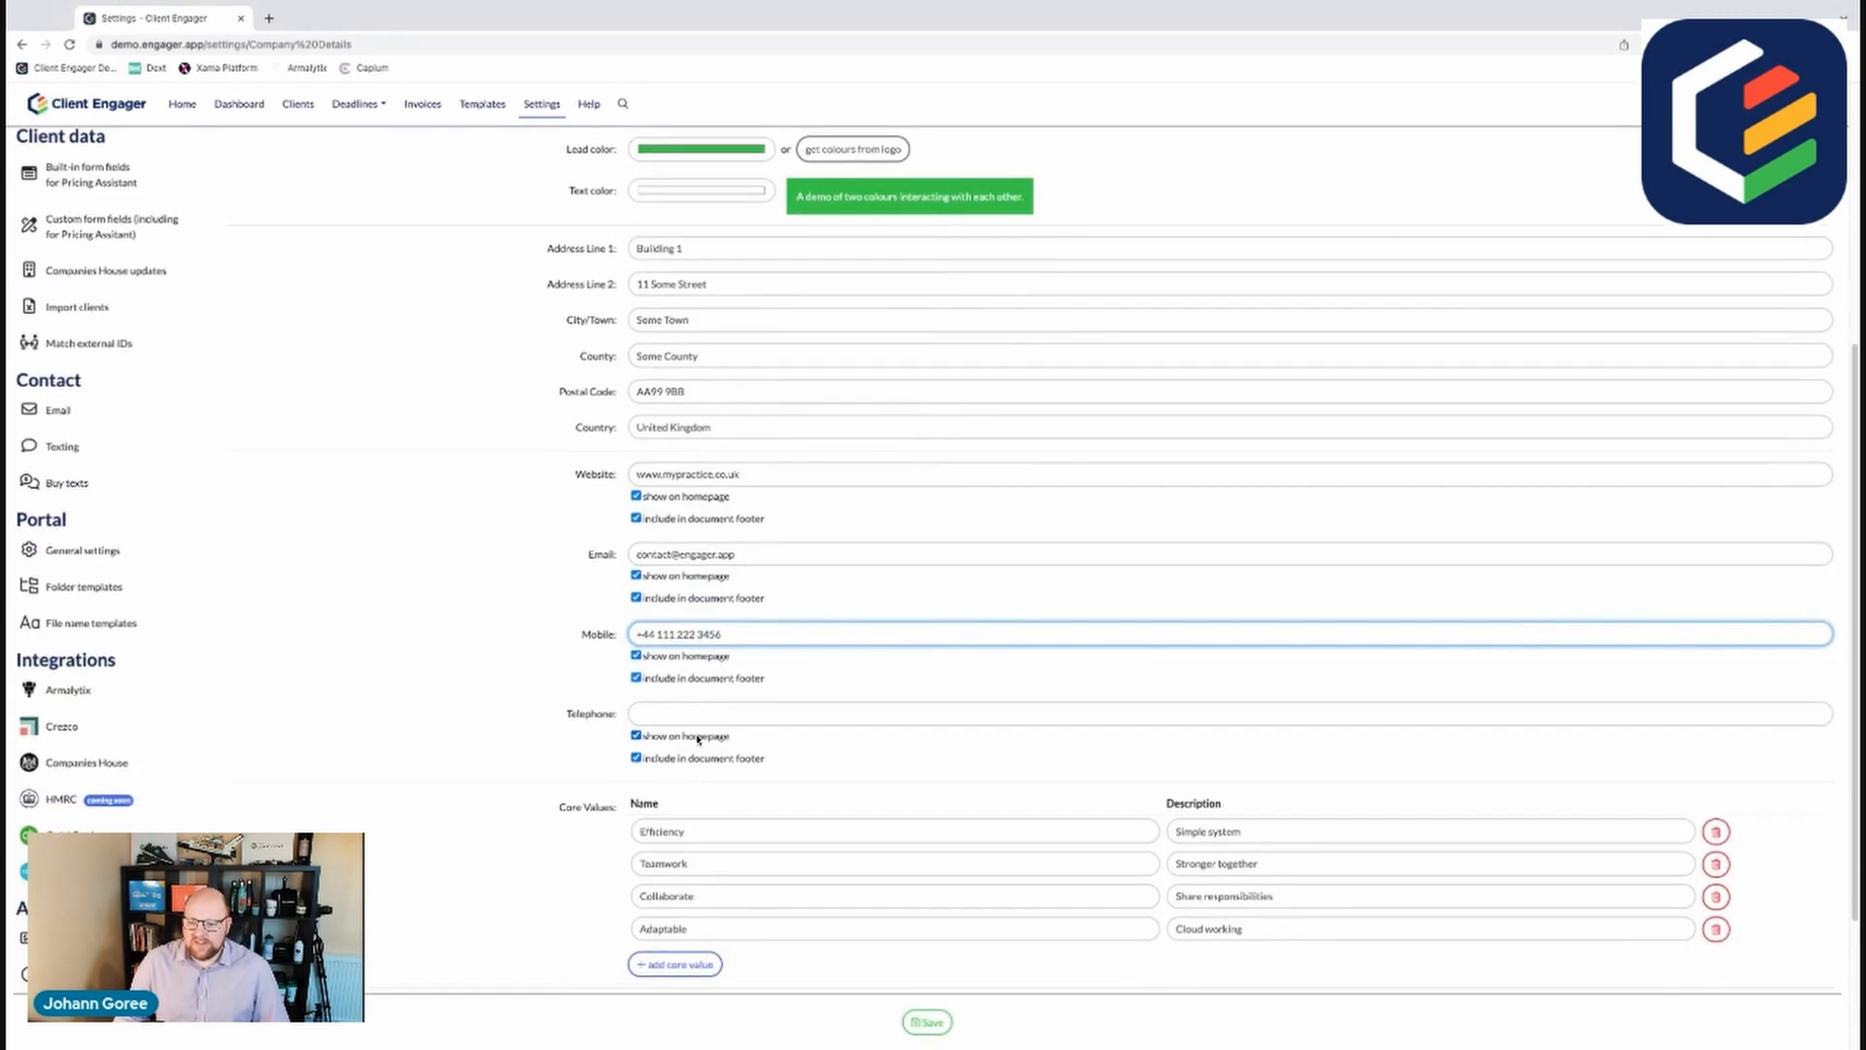
# Step: Scroll past Core Values to the lower settings and back up
pyautogui.scroll(-3)
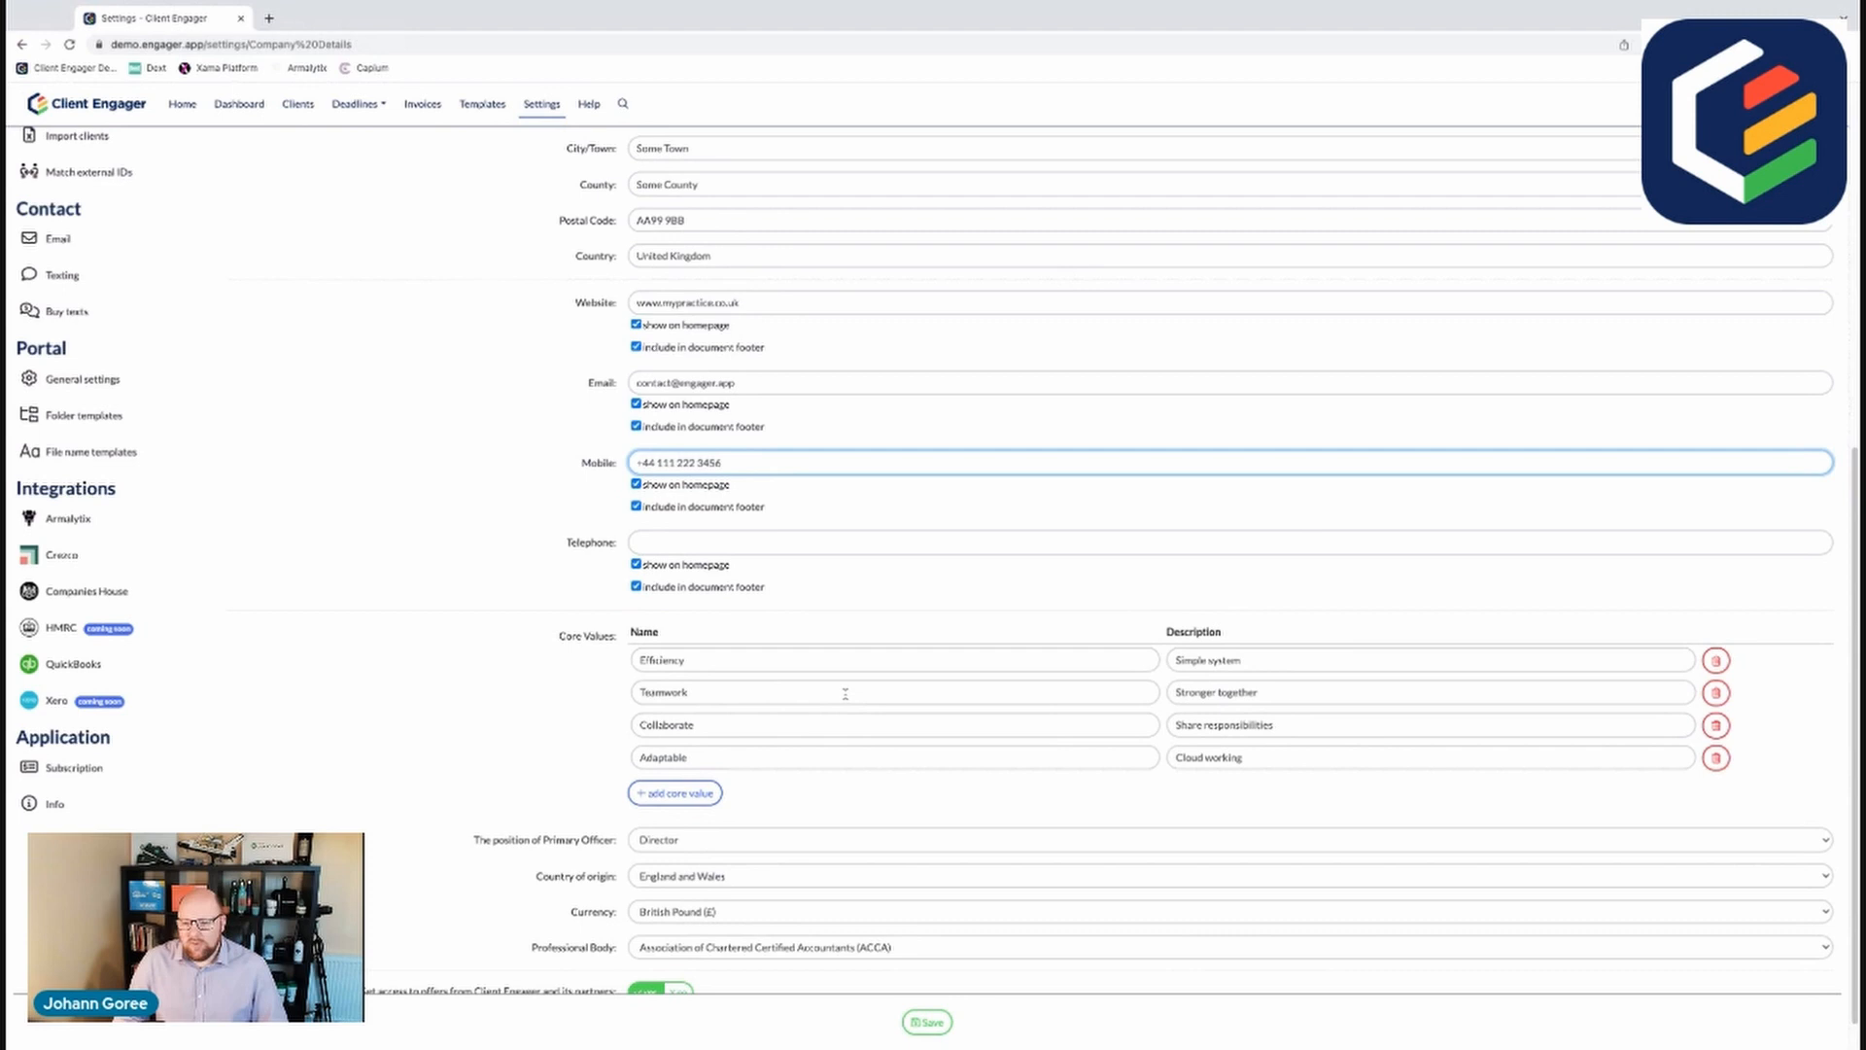
pyautogui.scroll(3)
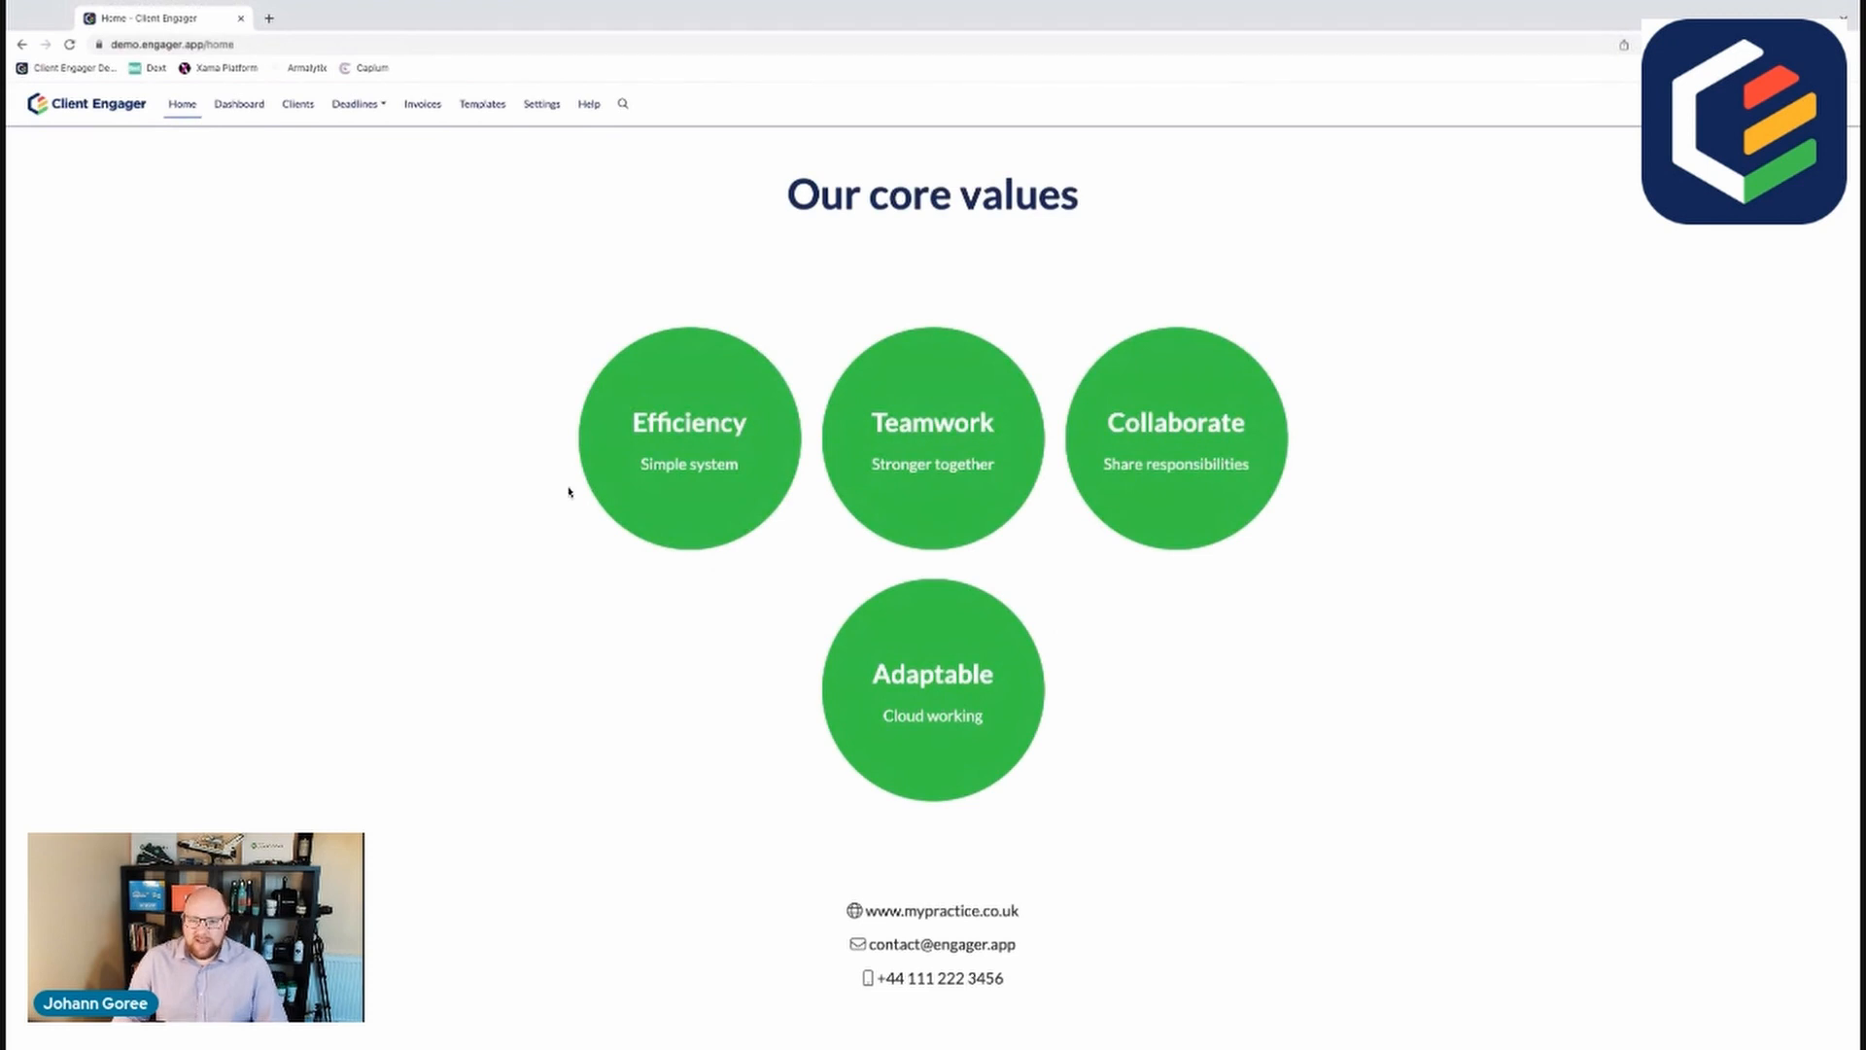
pyautogui.moveTo(523, 465)
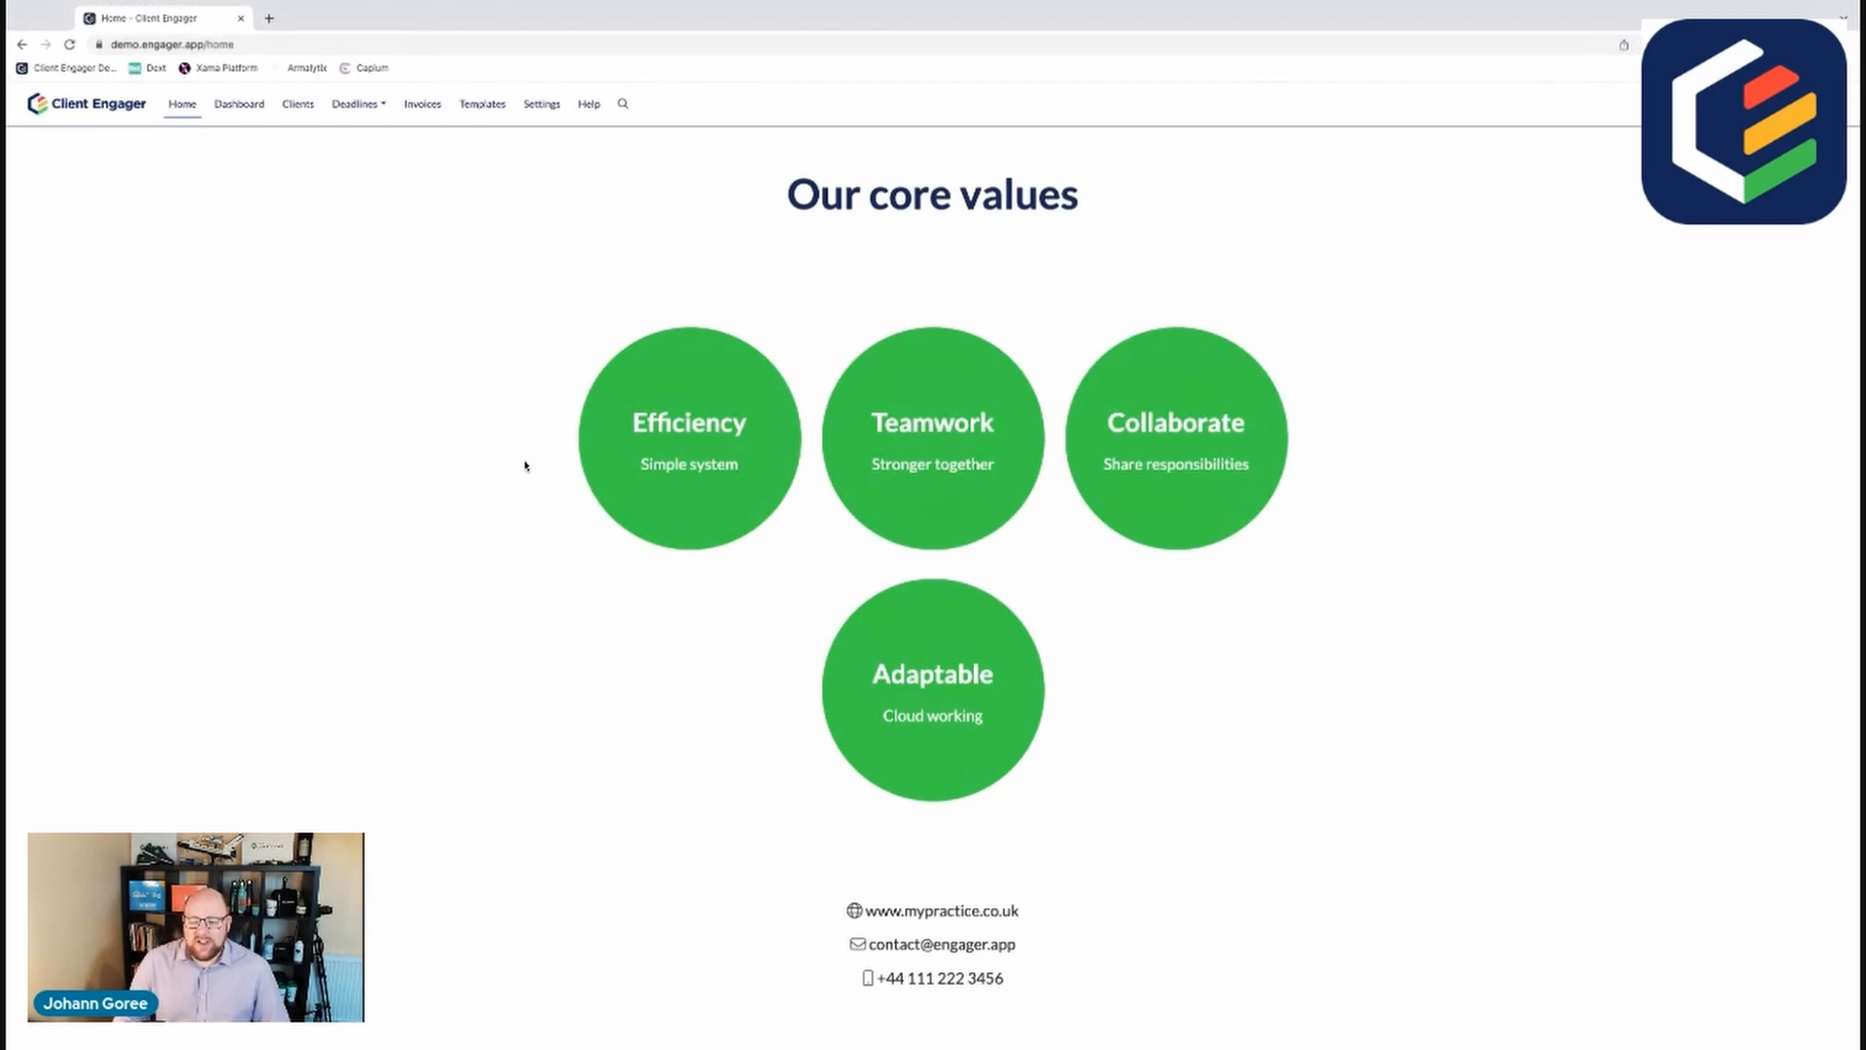
pyautogui.moveTo(474, 226)
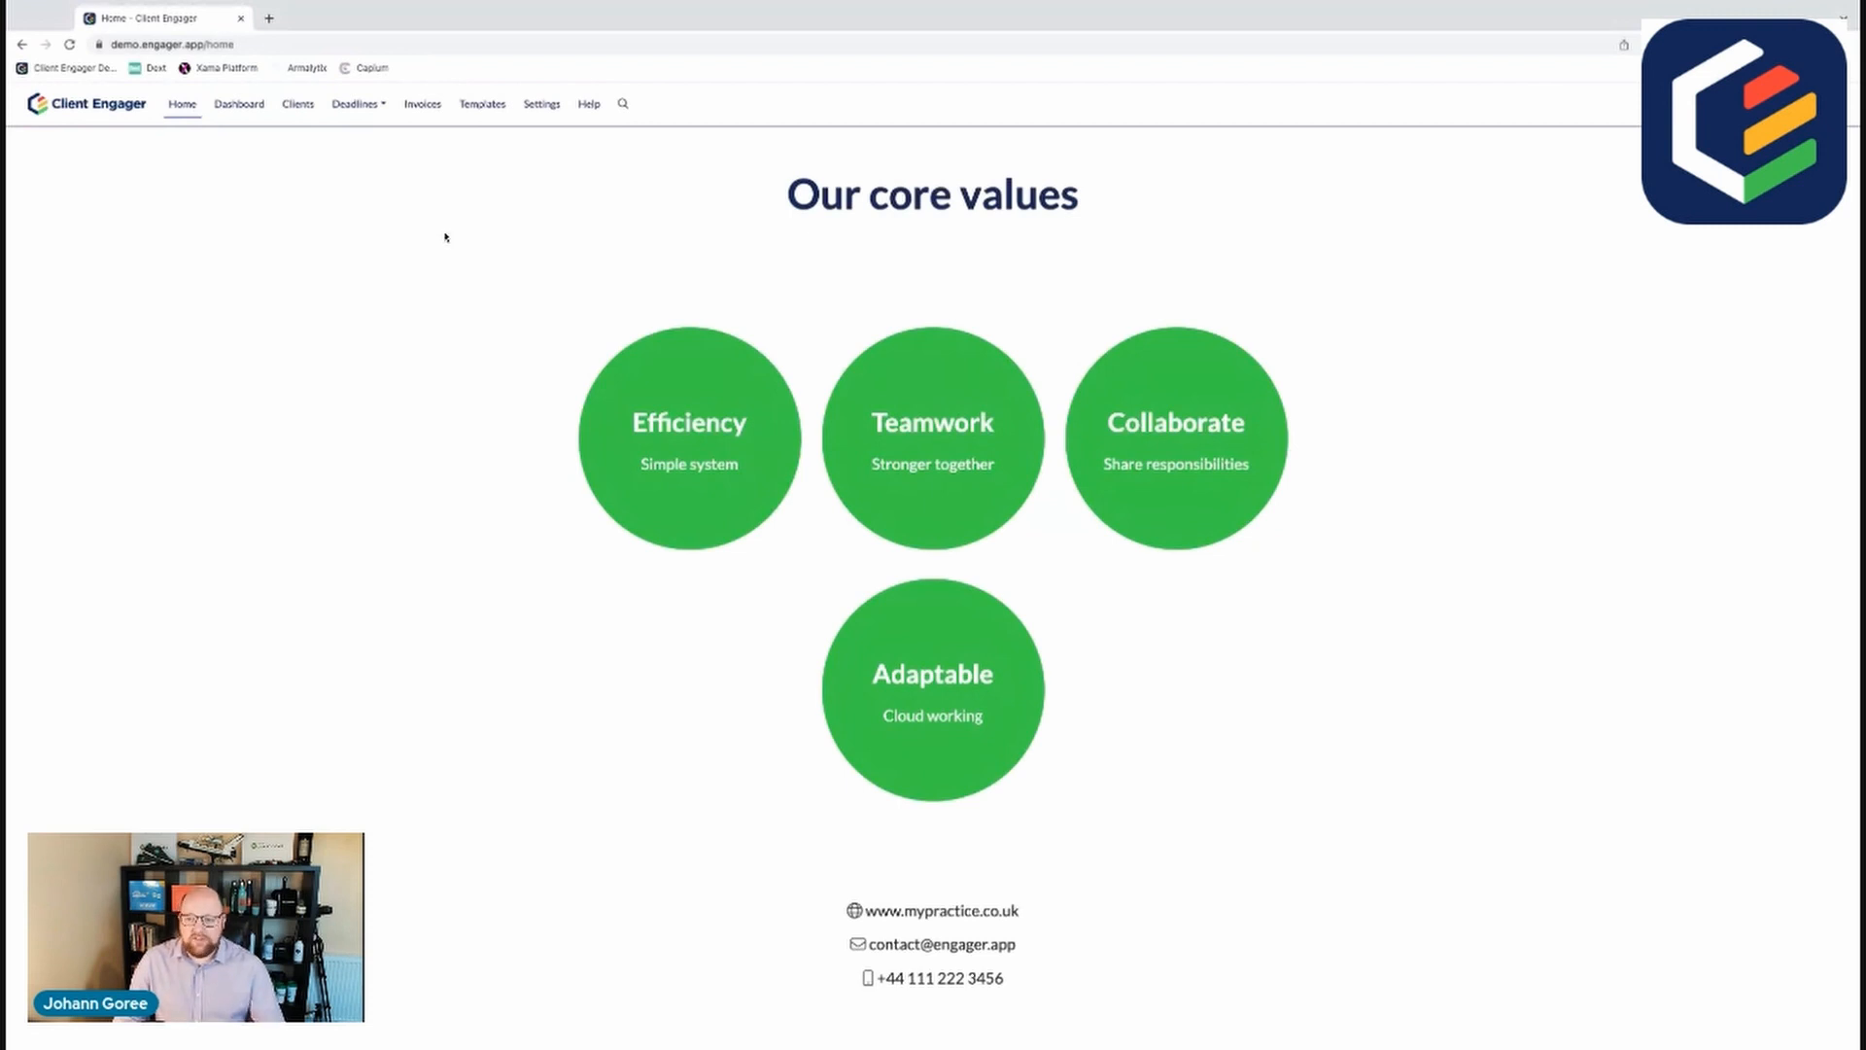
pyautogui.moveTo(432, 152)
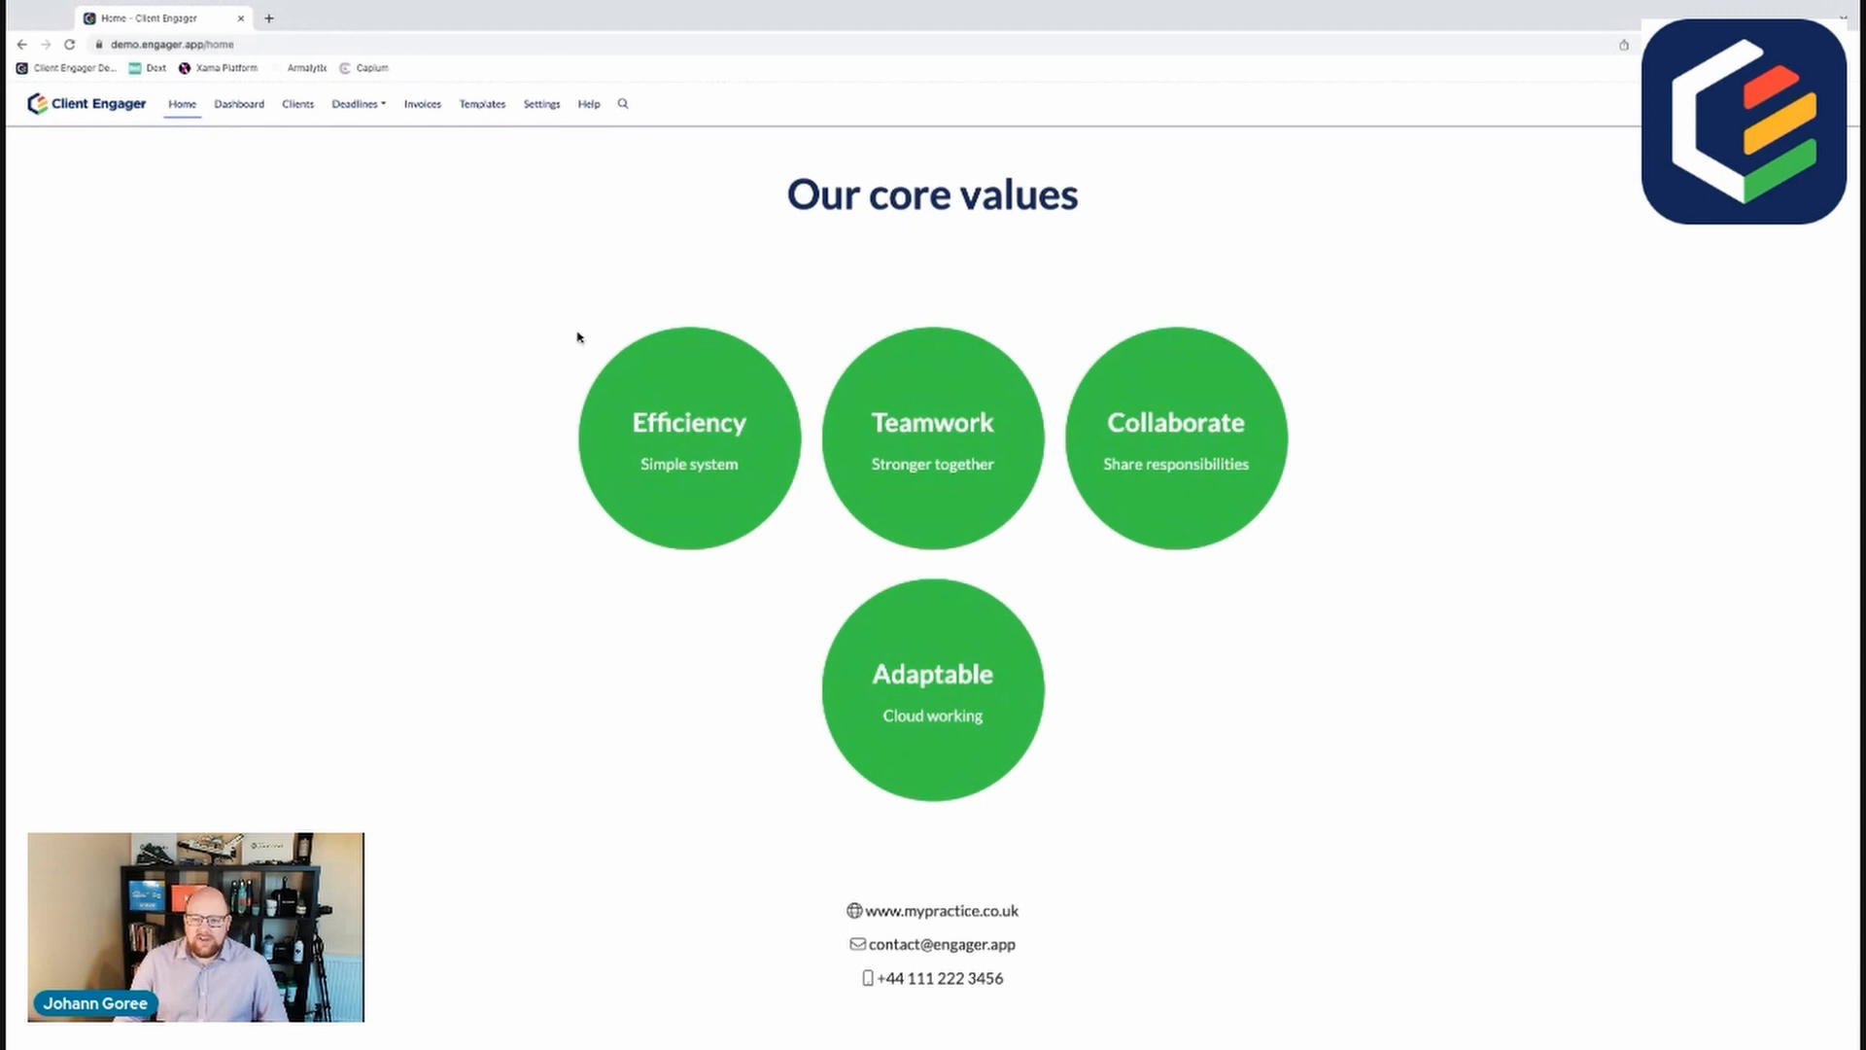
pyautogui.moveTo(788, 616)
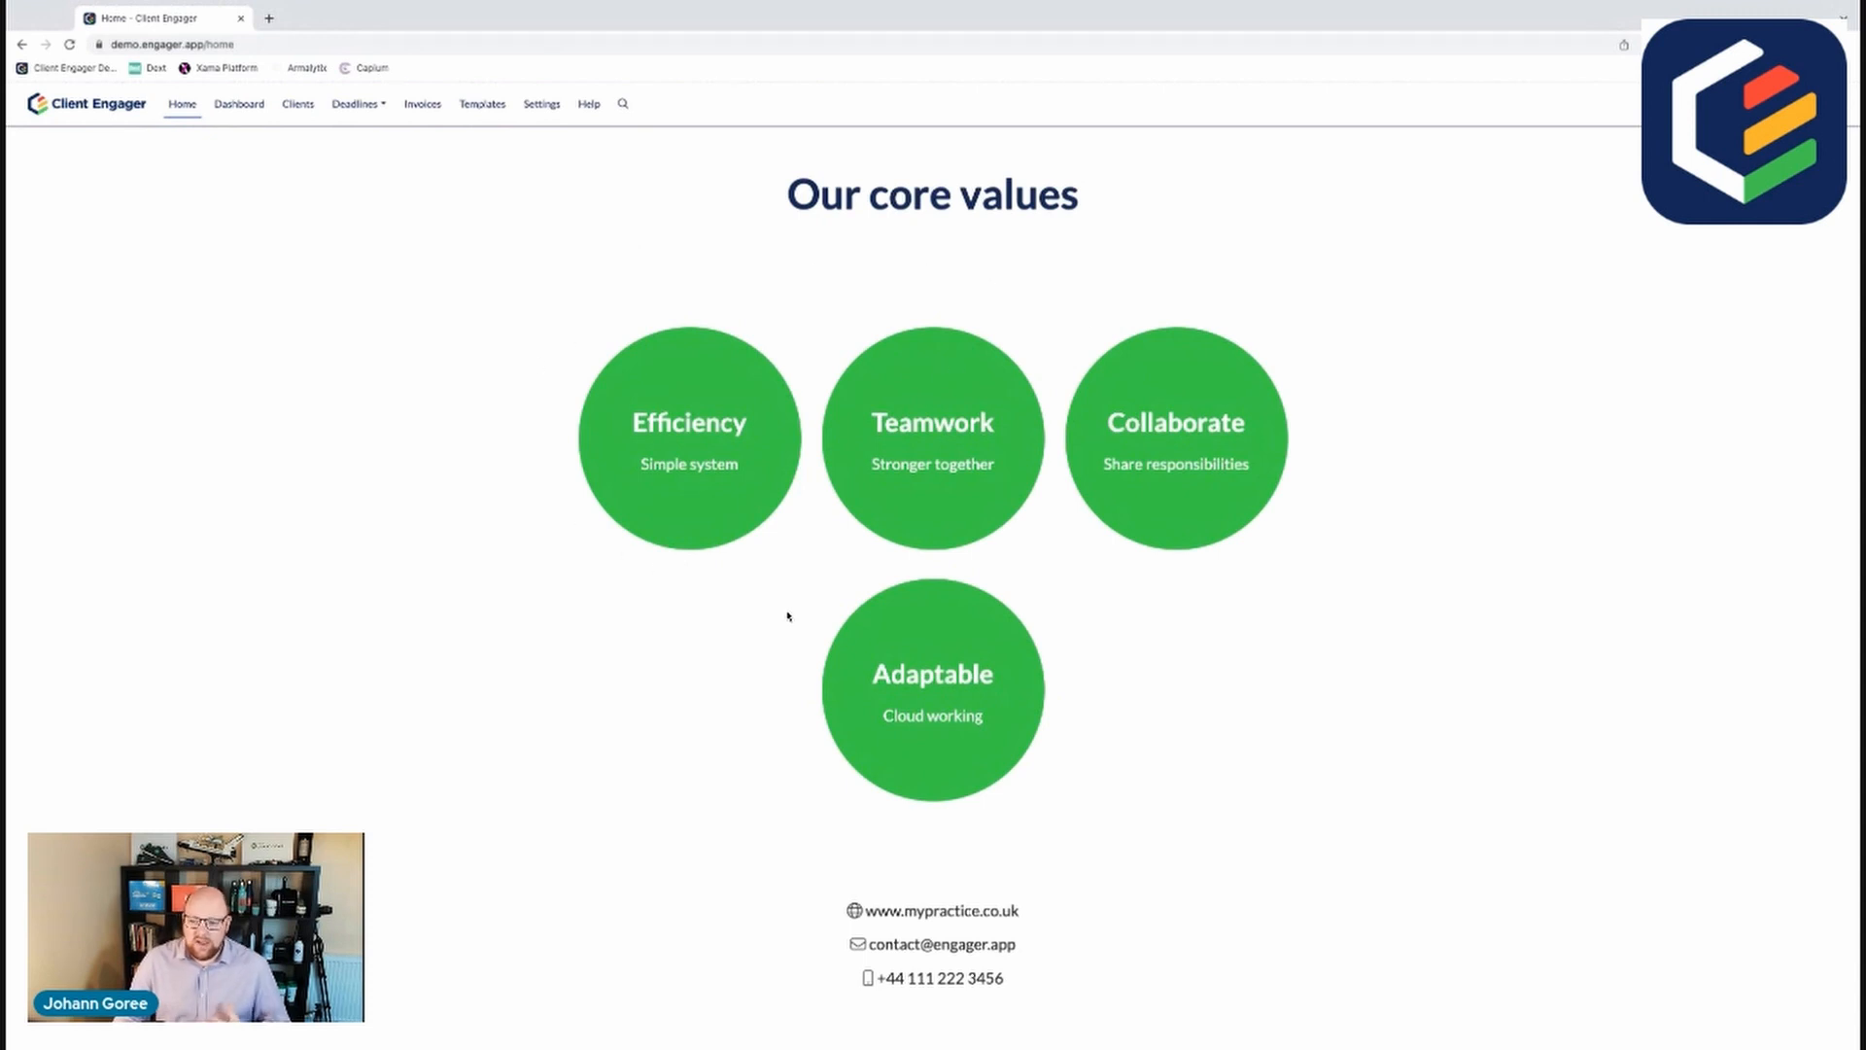
pyautogui.moveTo(605, 408)
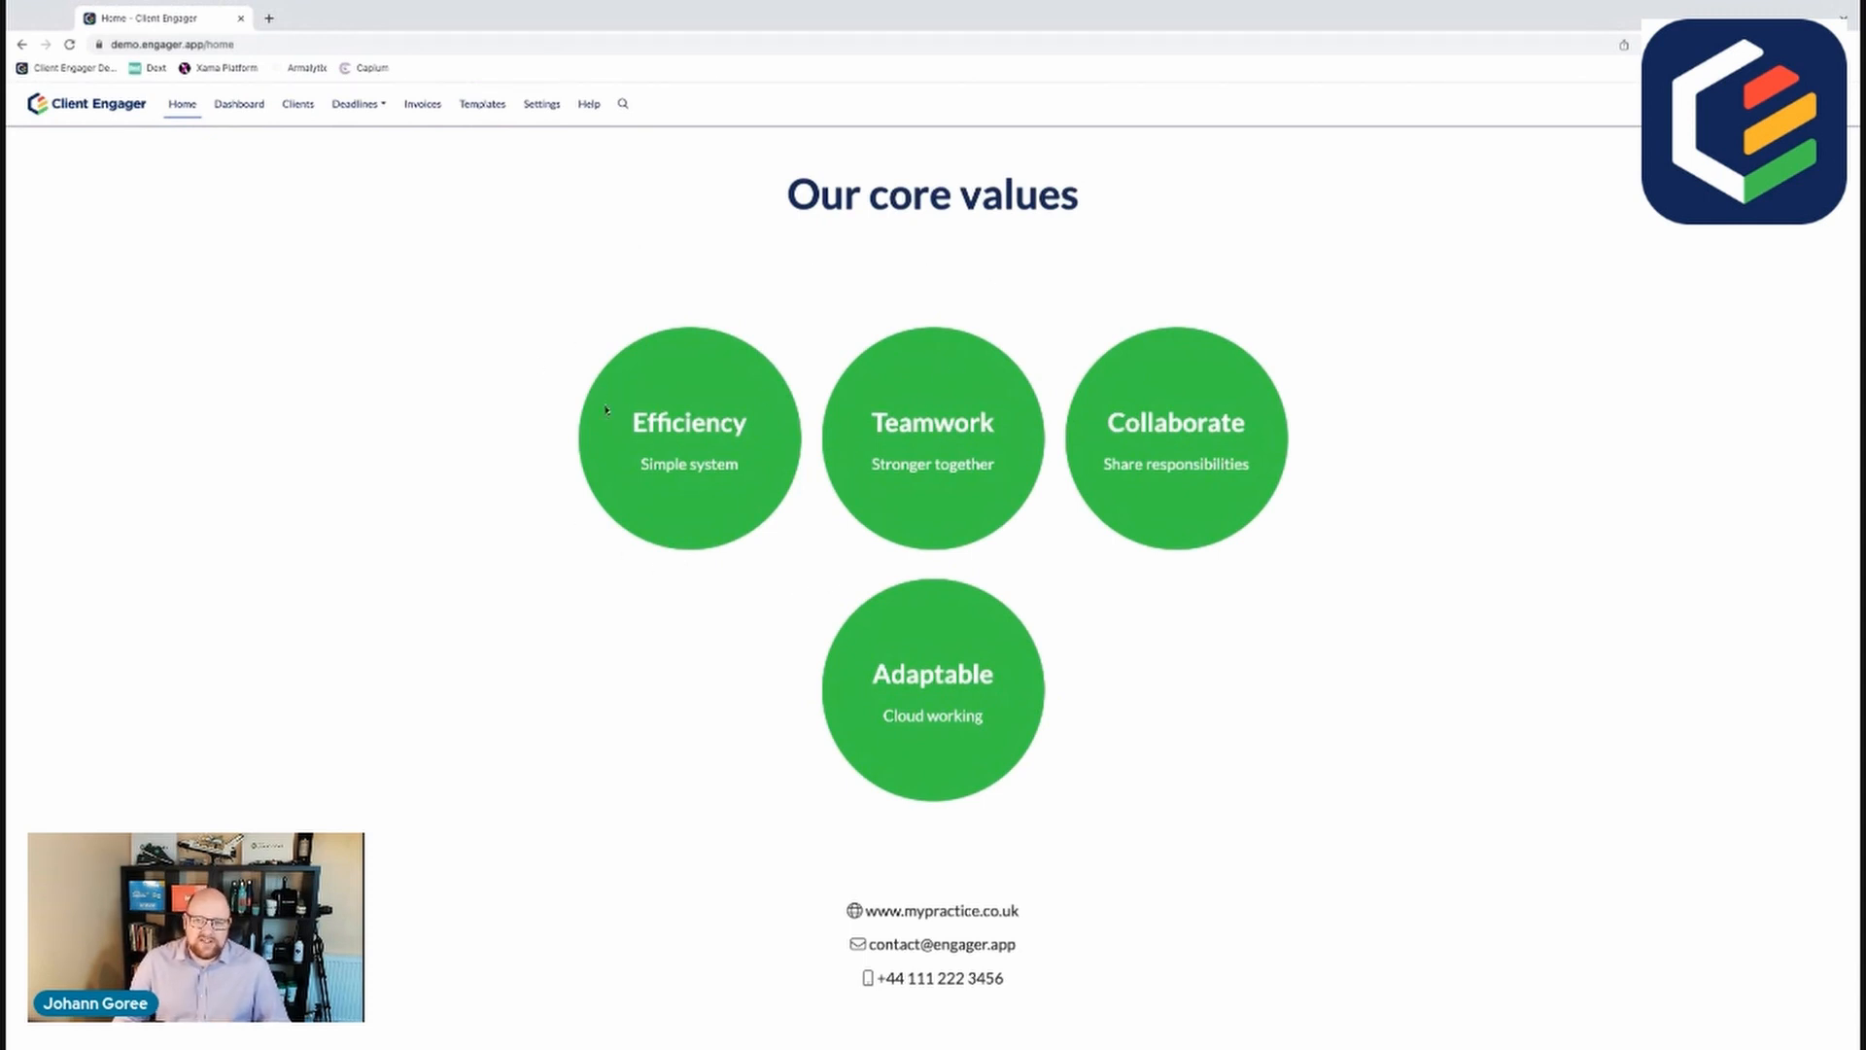
pyautogui.moveTo(749, 591)
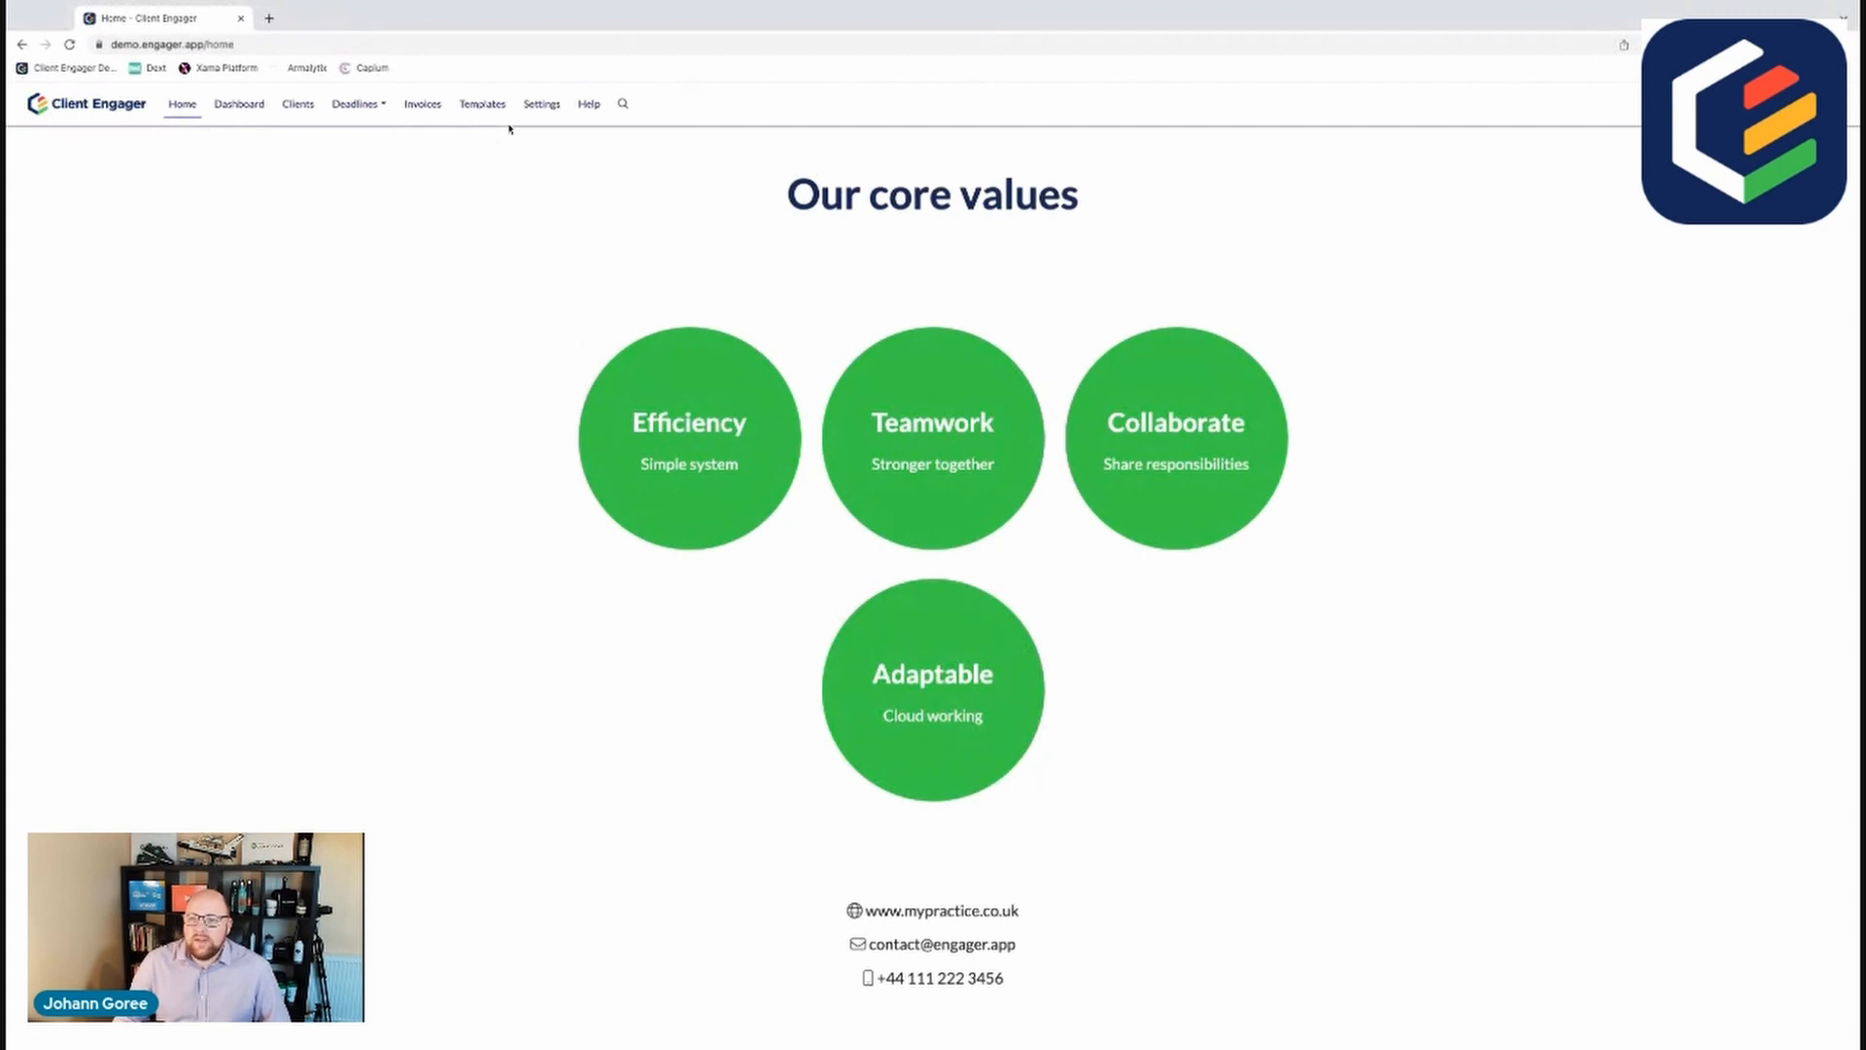
# Step: Review Core Values, Director officer, England and Wales, British Pound and ACCA professional body
pyautogui.click(540, 103)
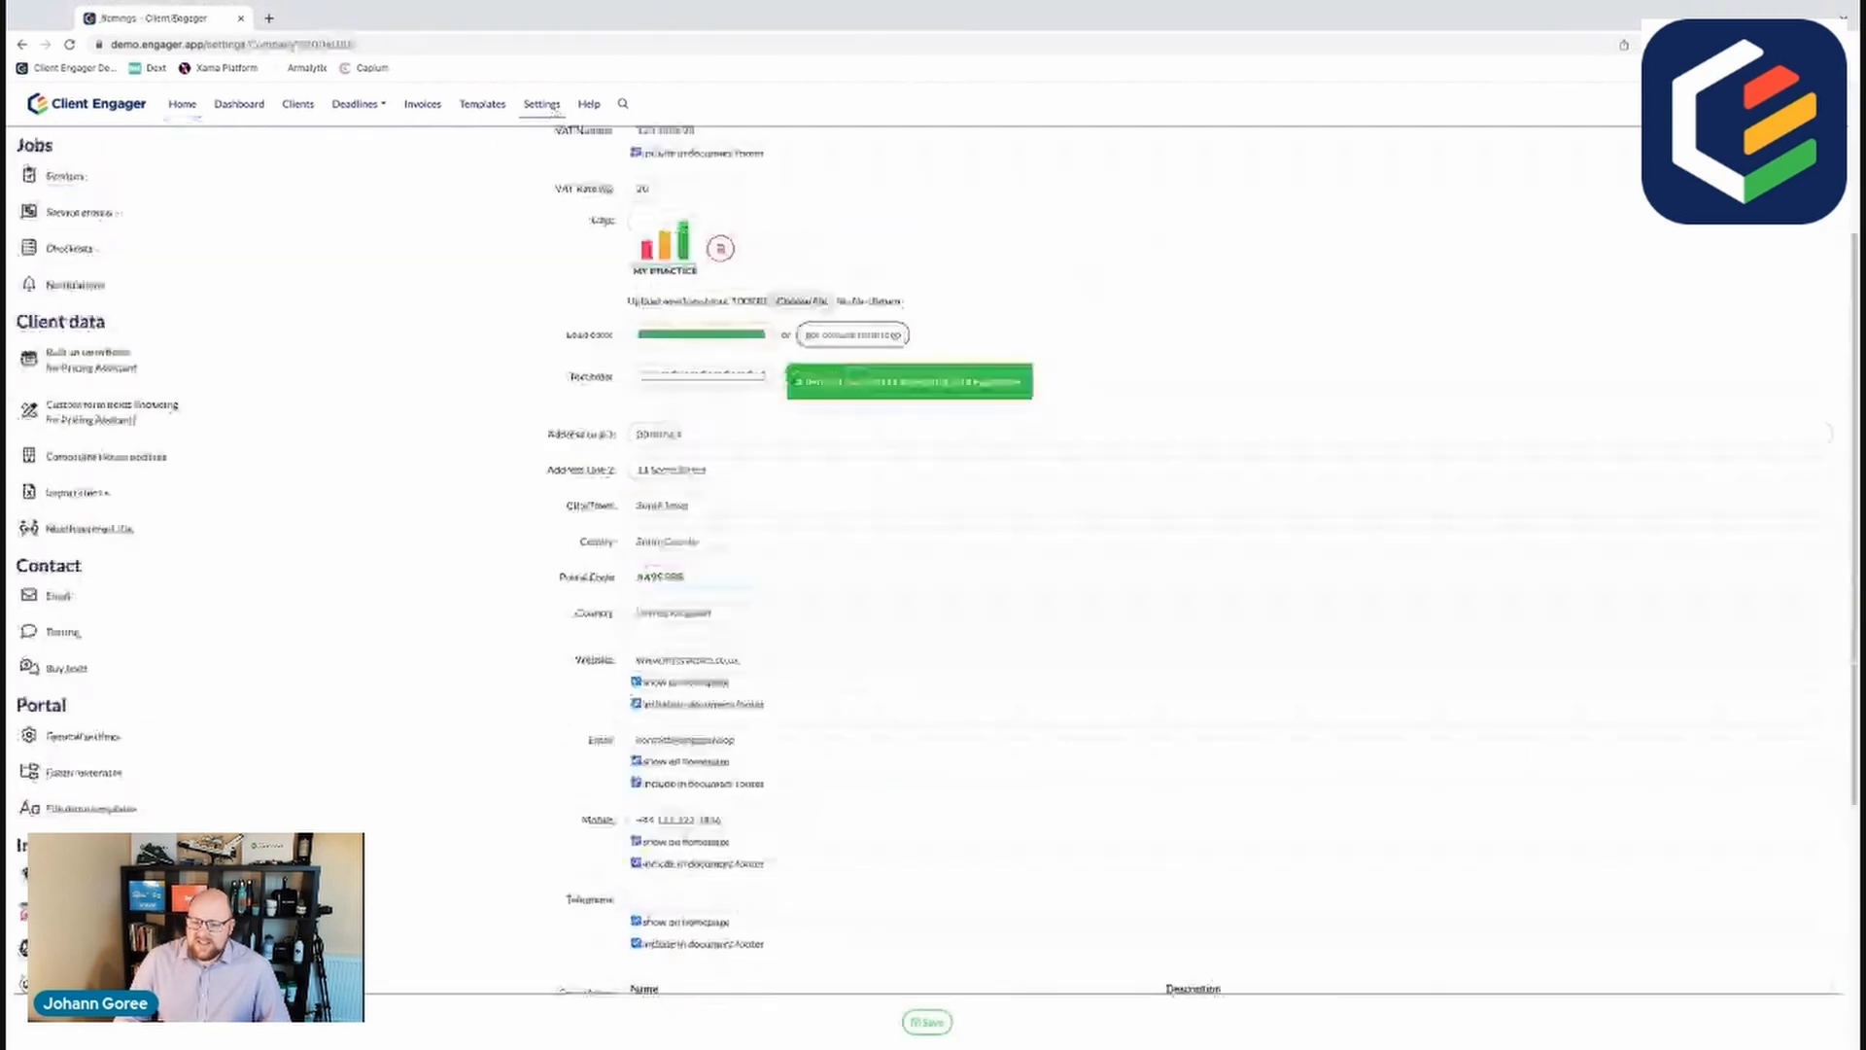
pyautogui.scroll(-3)
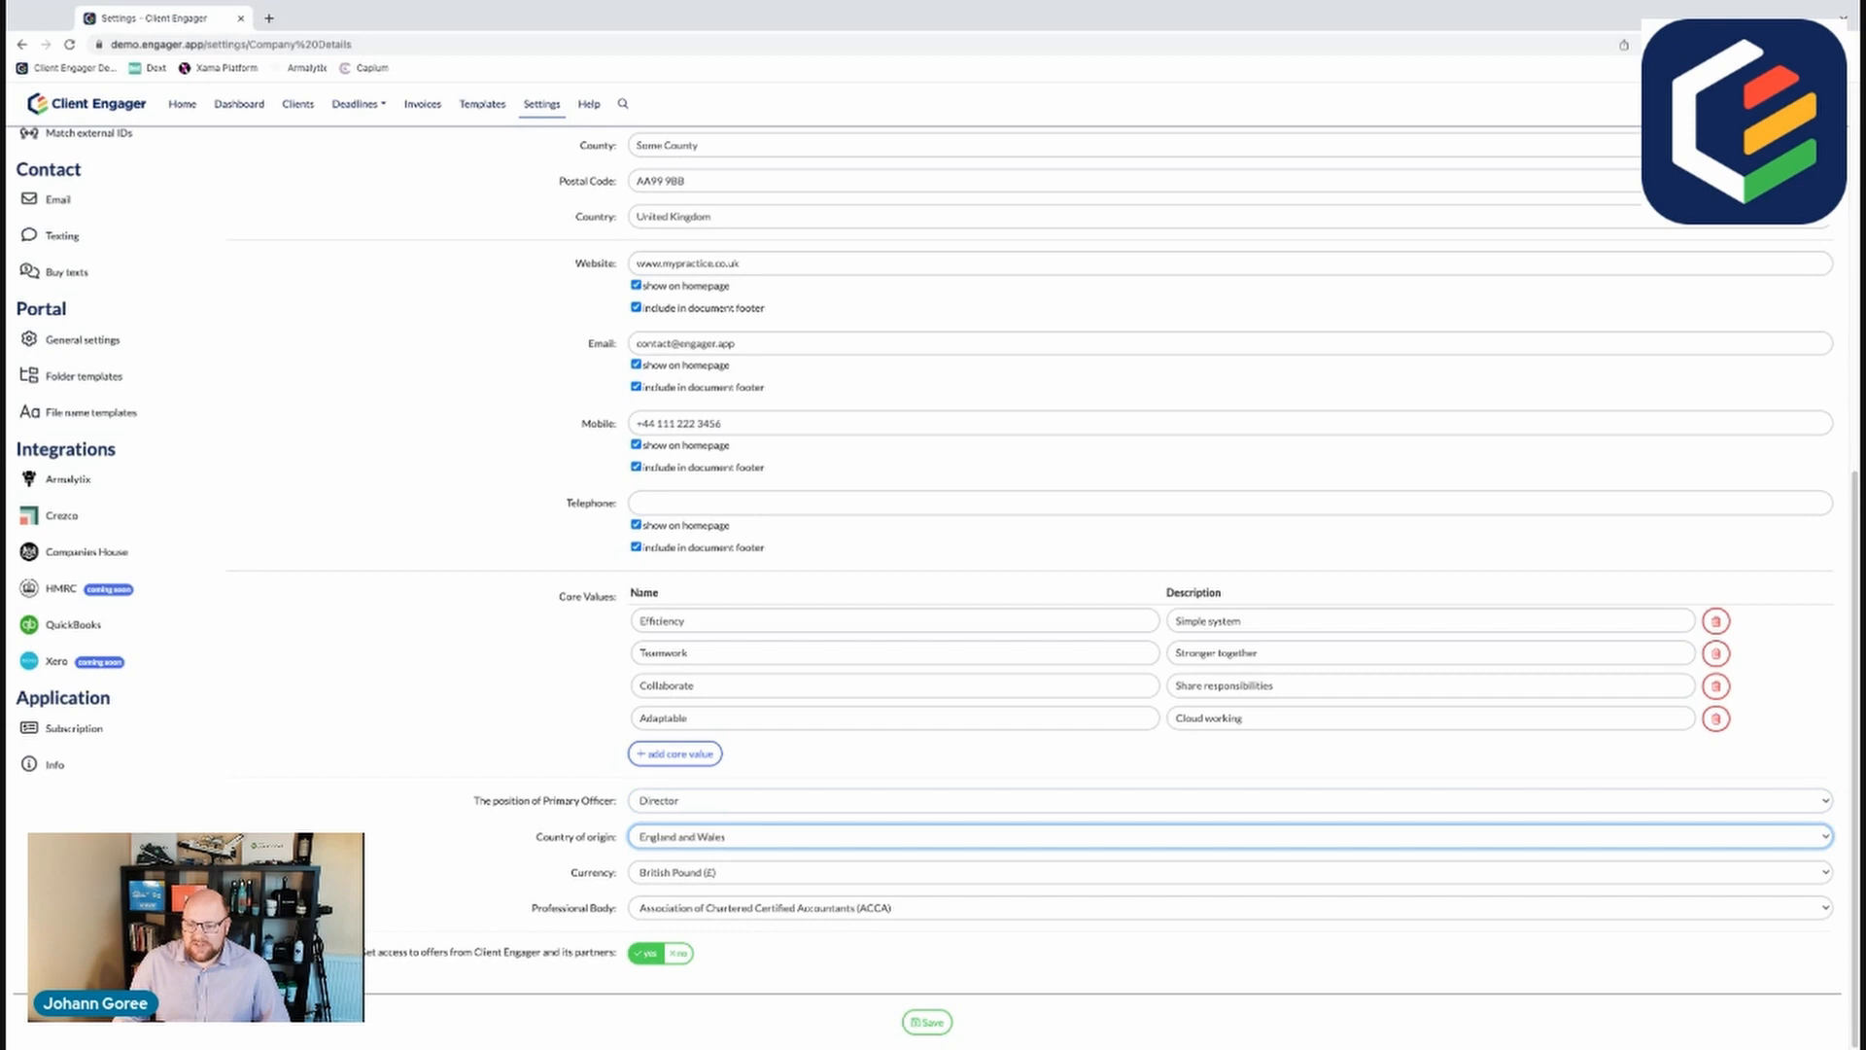
pyautogui.click(1230, 871)
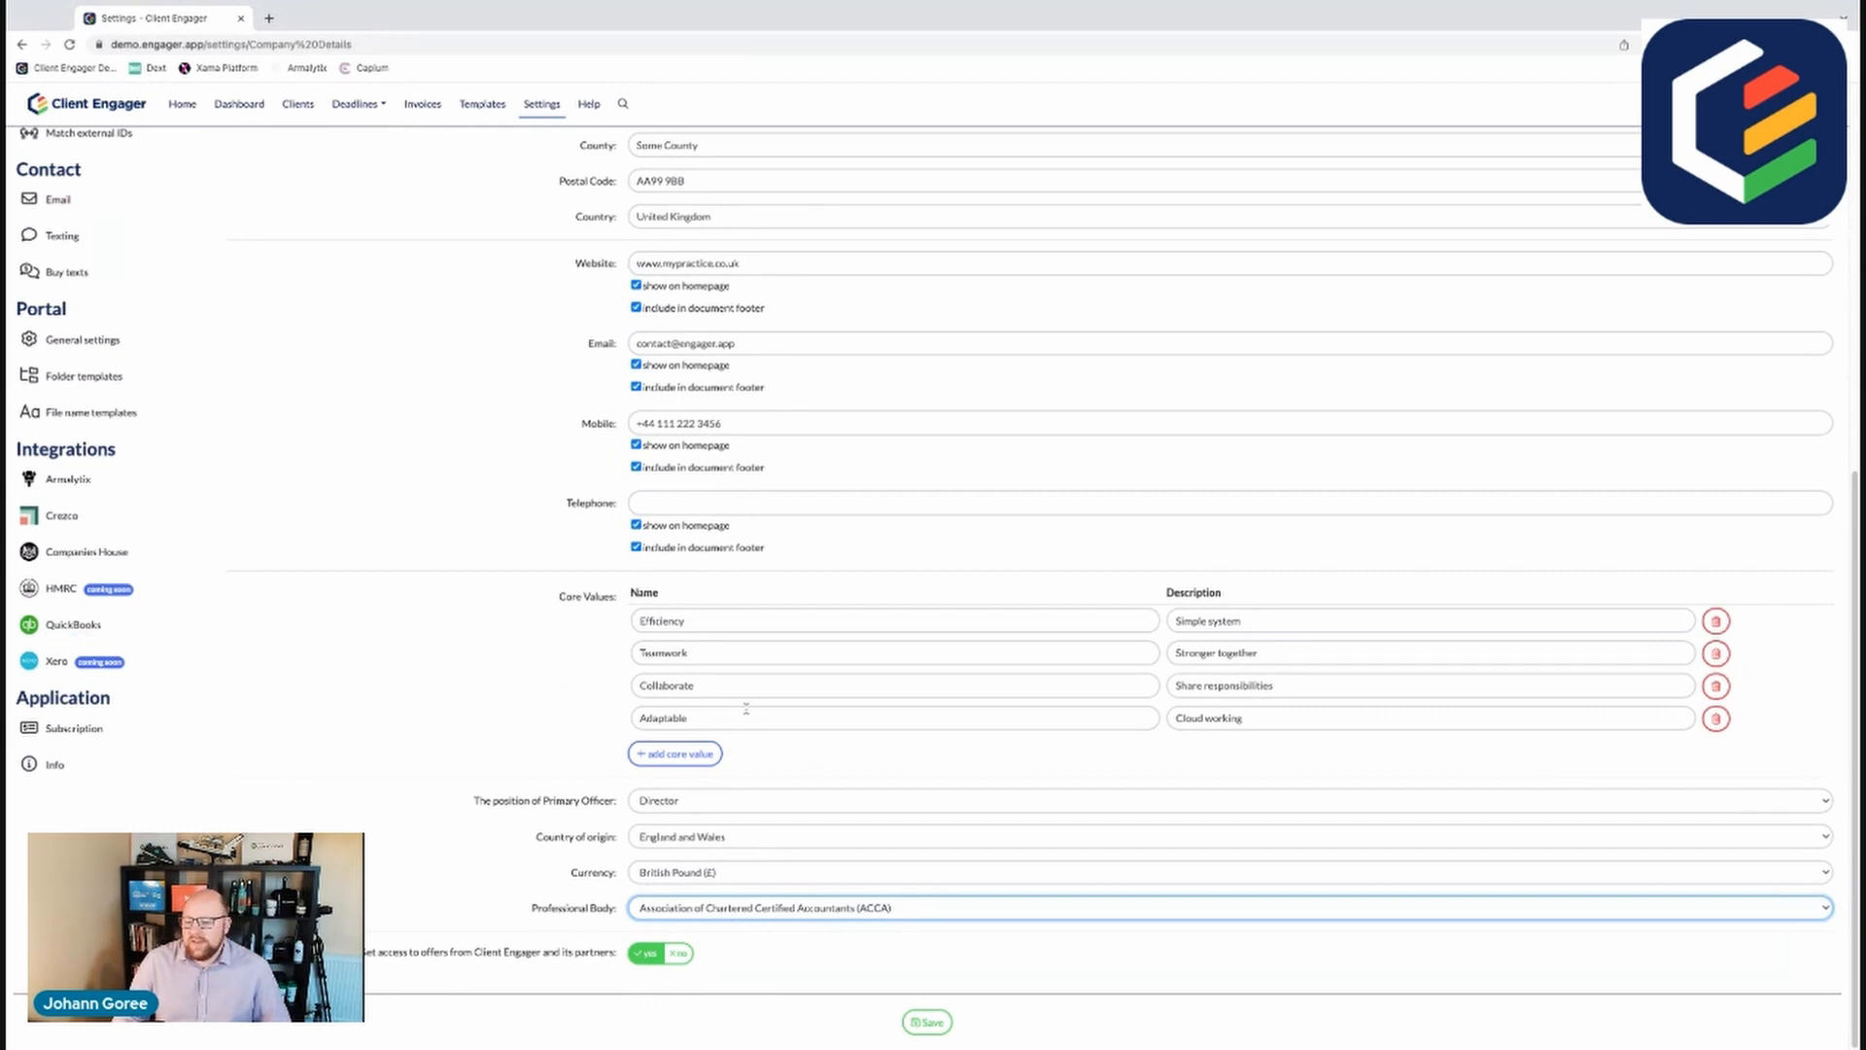
pyautogui.scroll(-3)
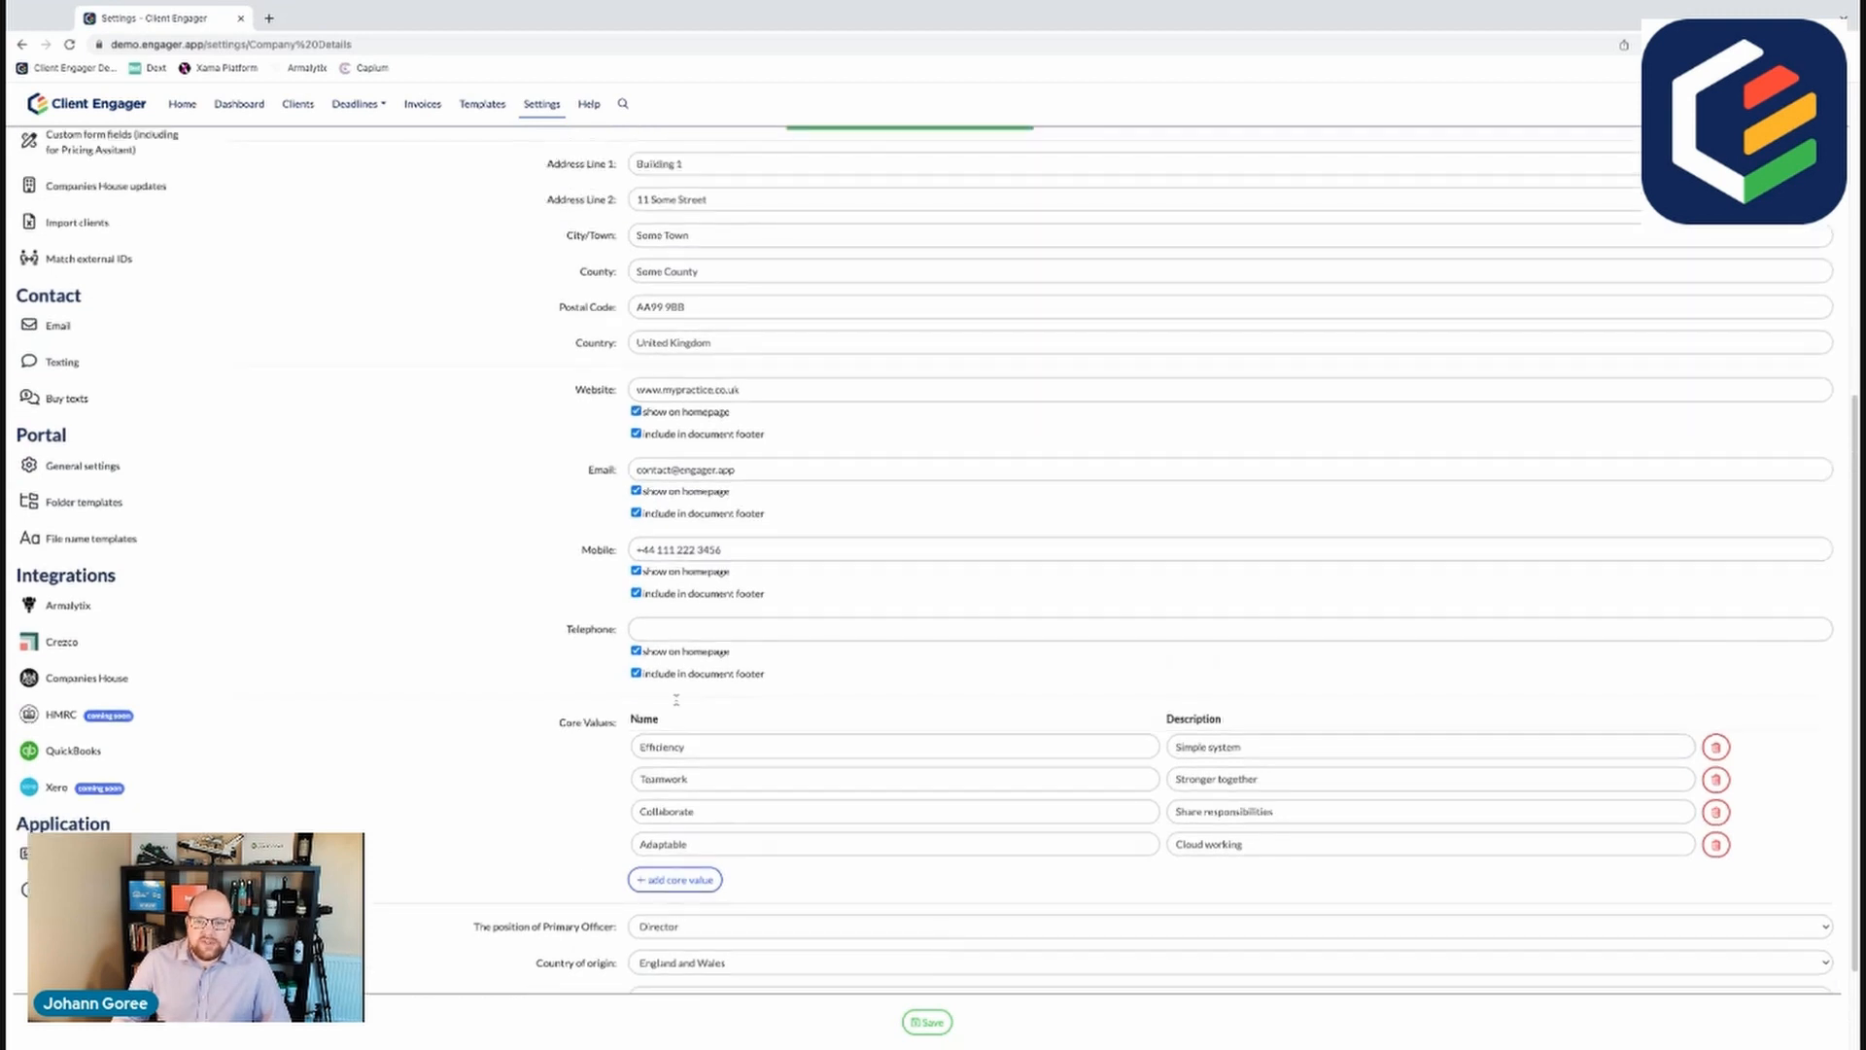
# Step: Show Default Terms & Privacy, briefly checking System users before returning to it
pyautogui.click(102, 216)
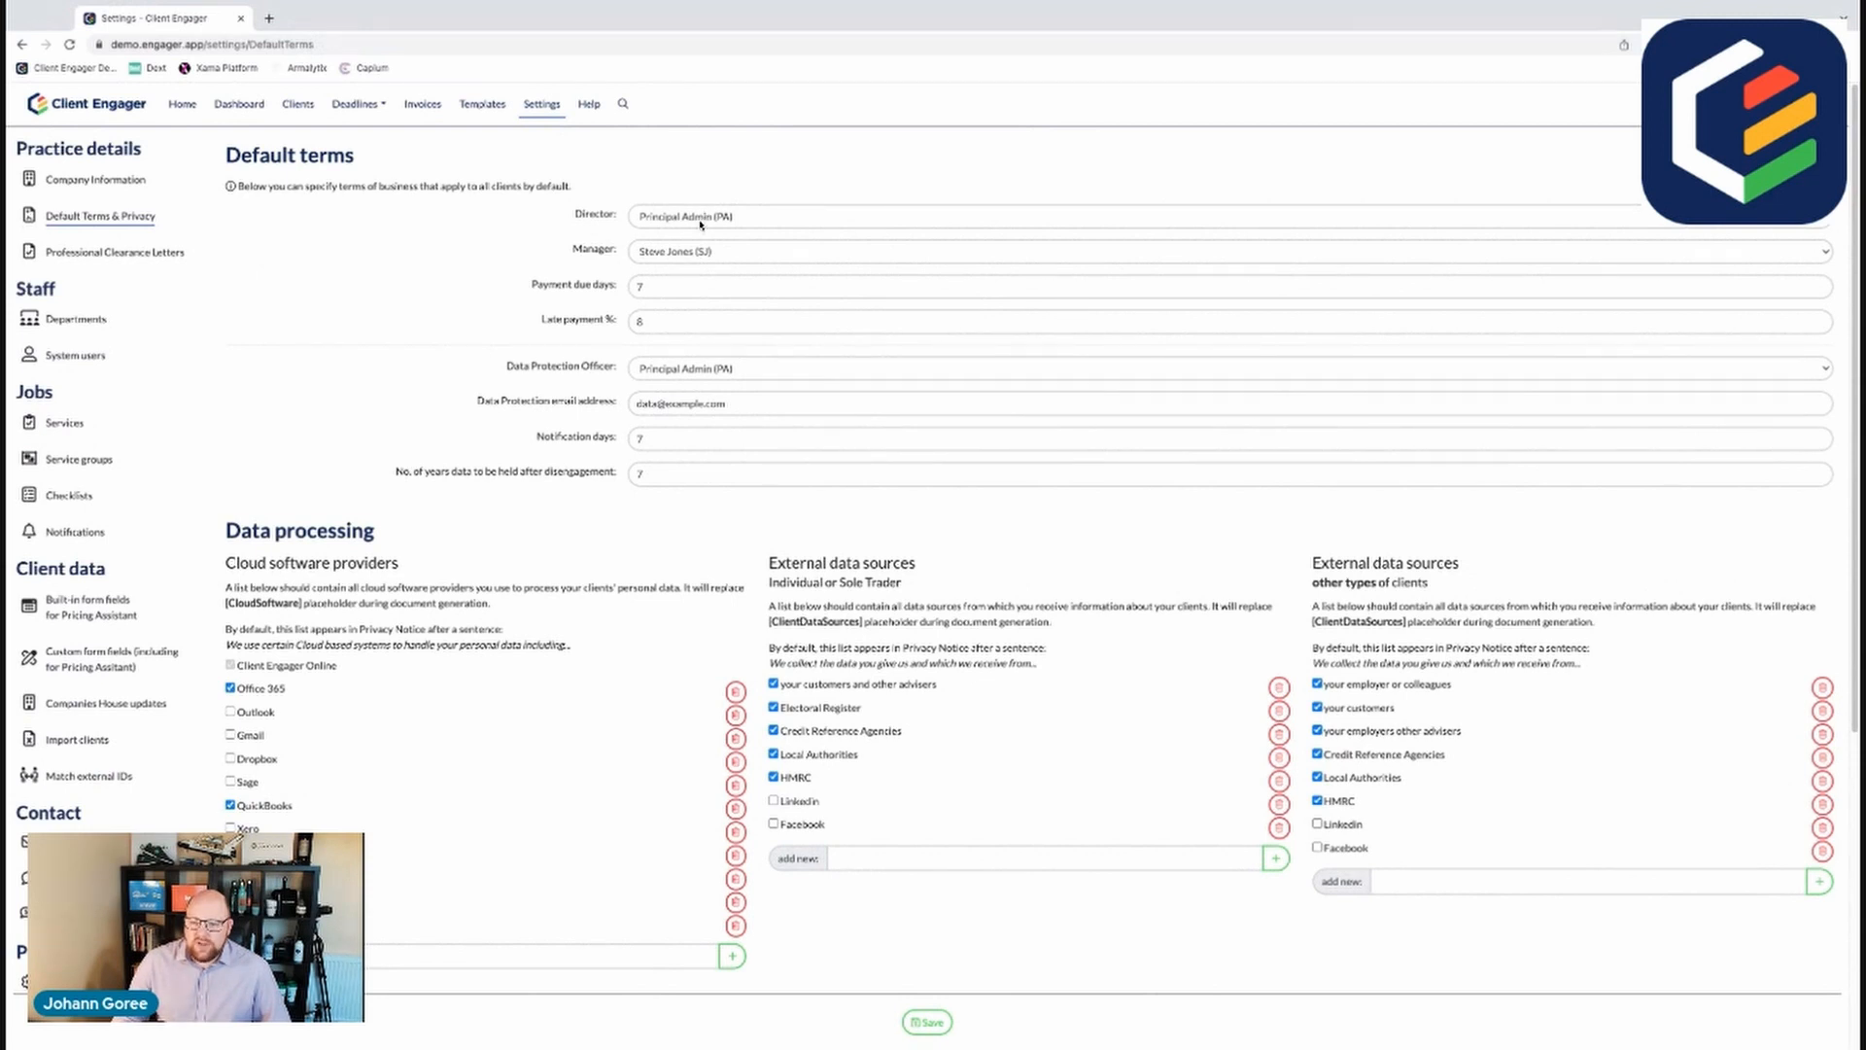
pyautogui.click(713, 216)
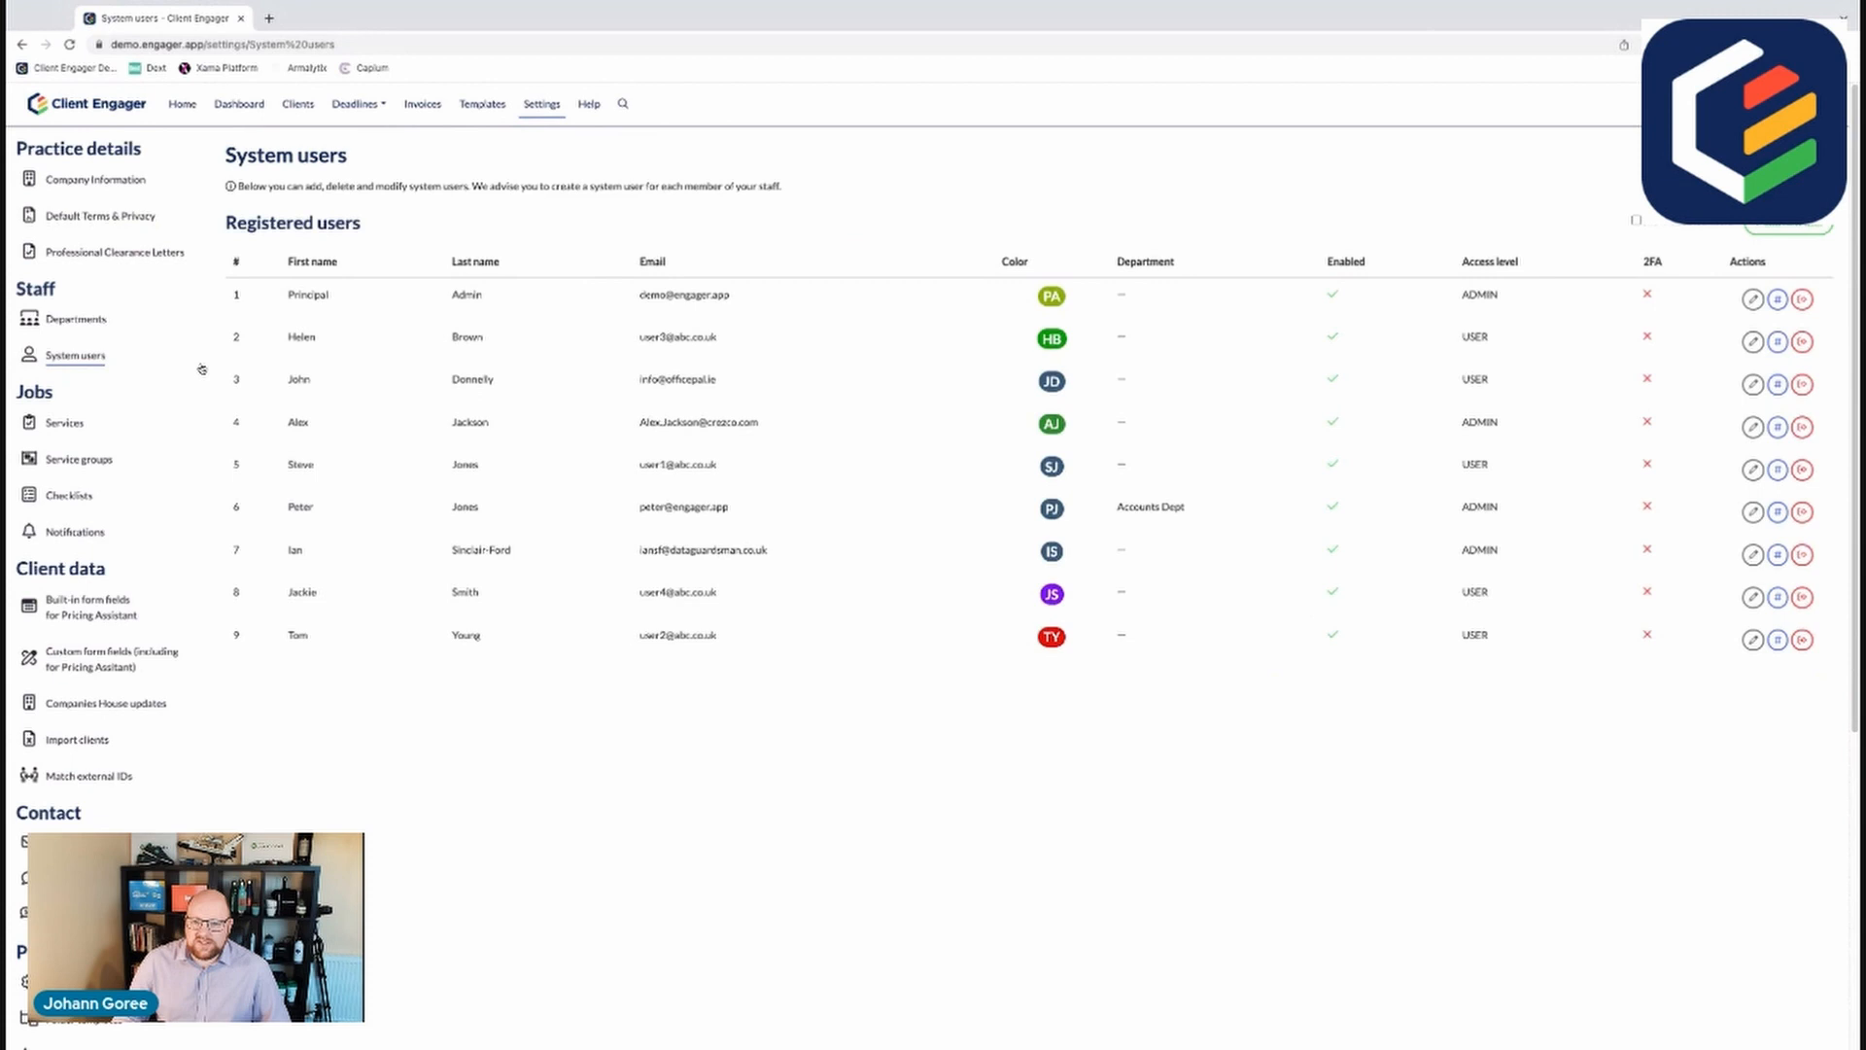
pyautogui.moveTo(216, 352)
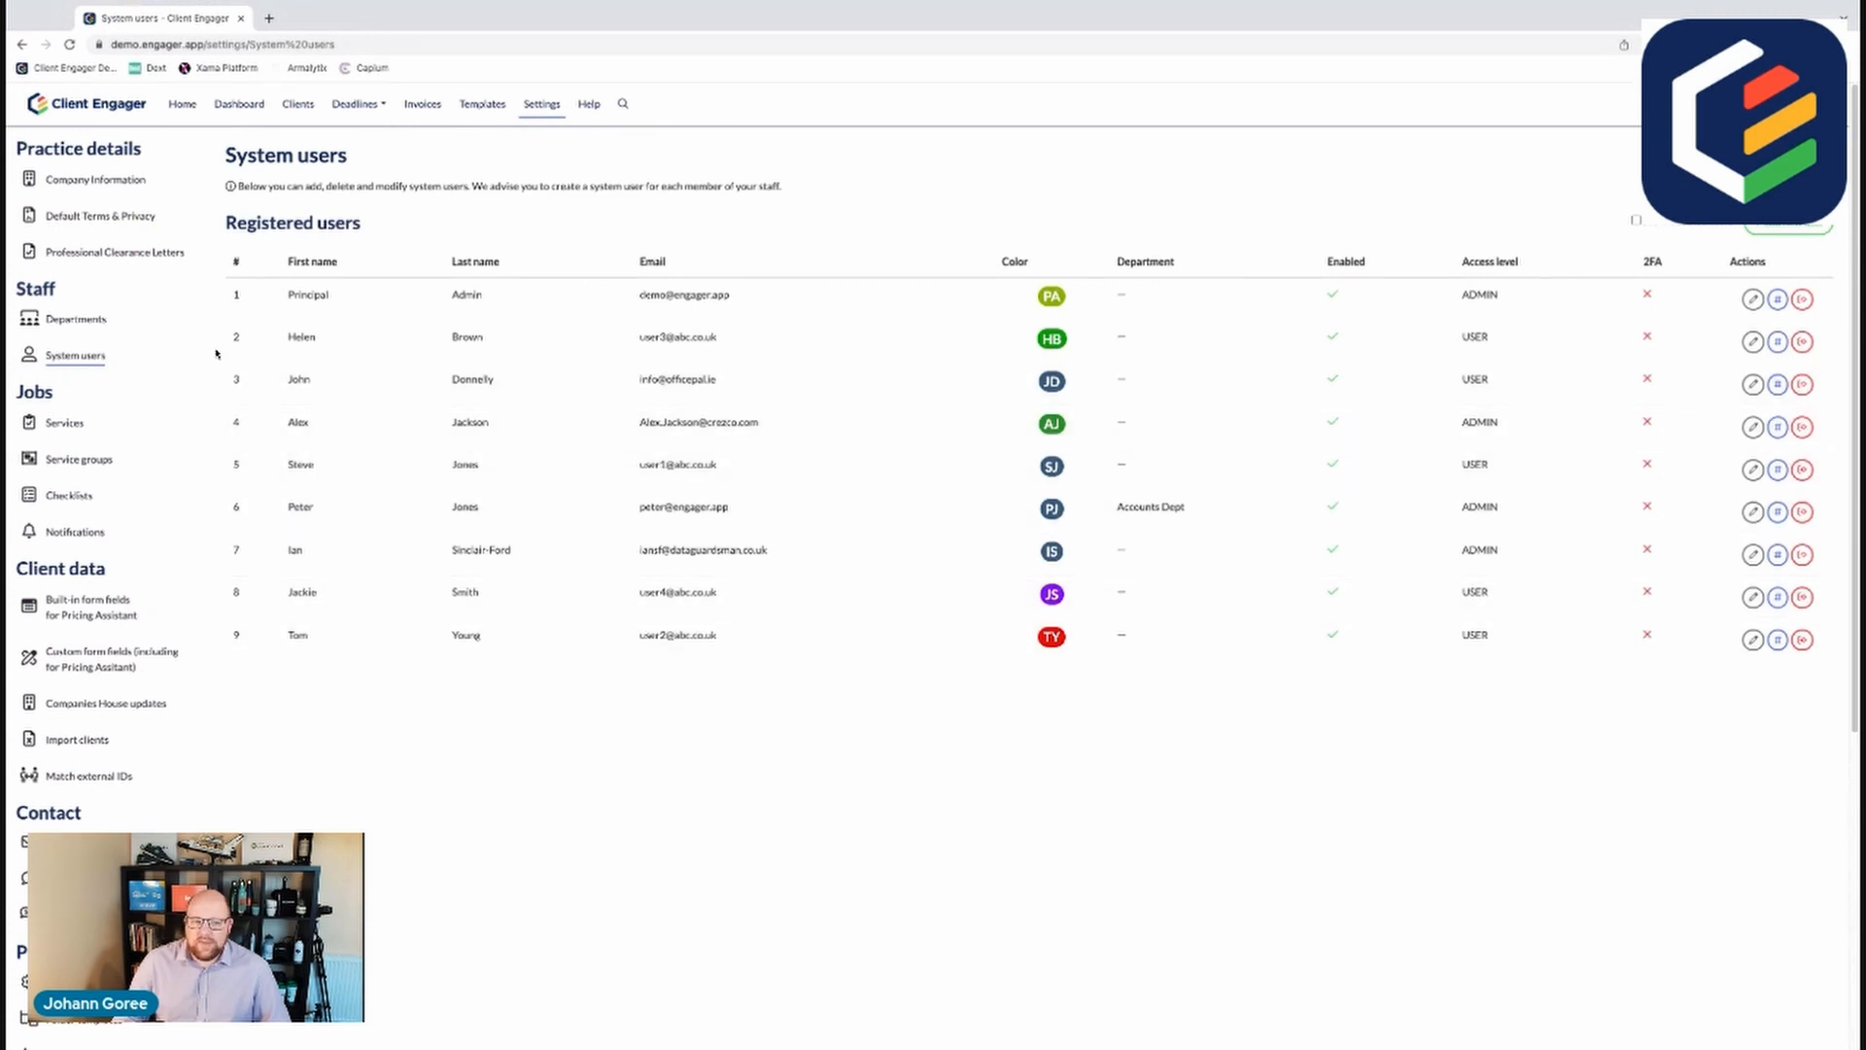
pyautogui.click(105, 216)
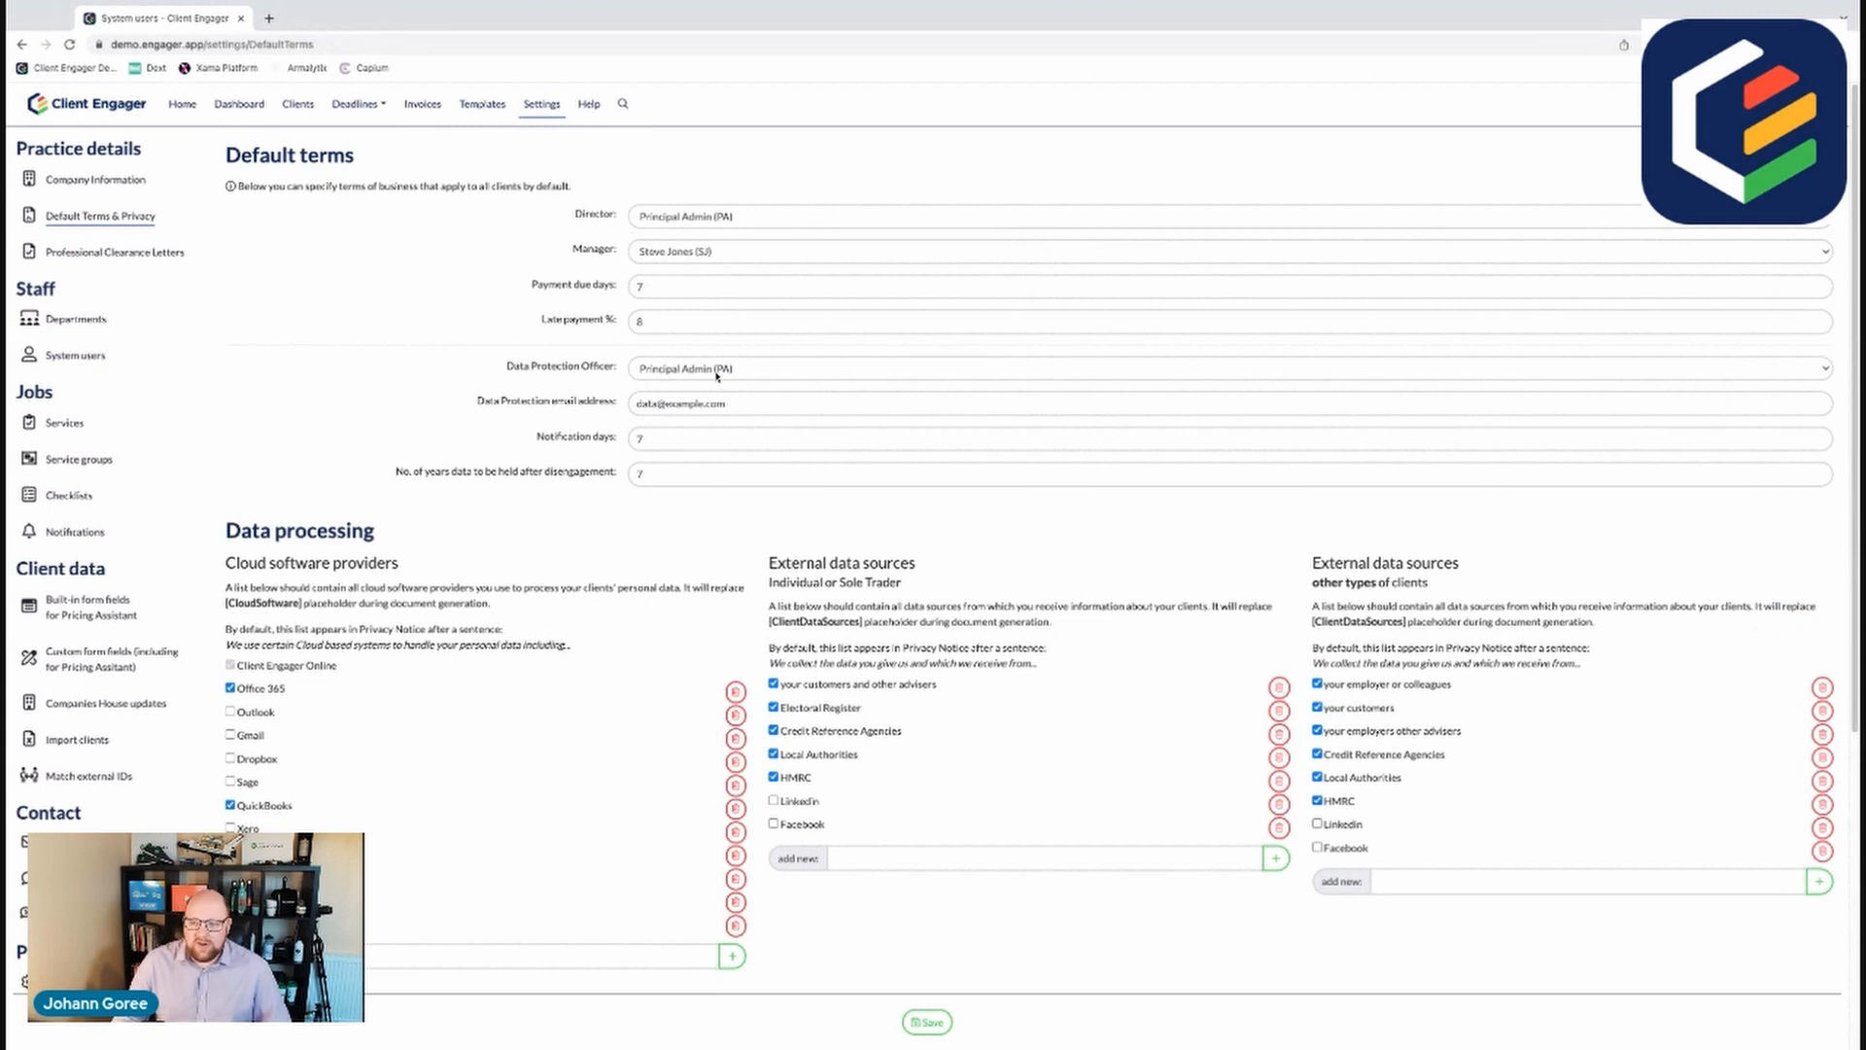
pyautogui.moveTo(719, 392)
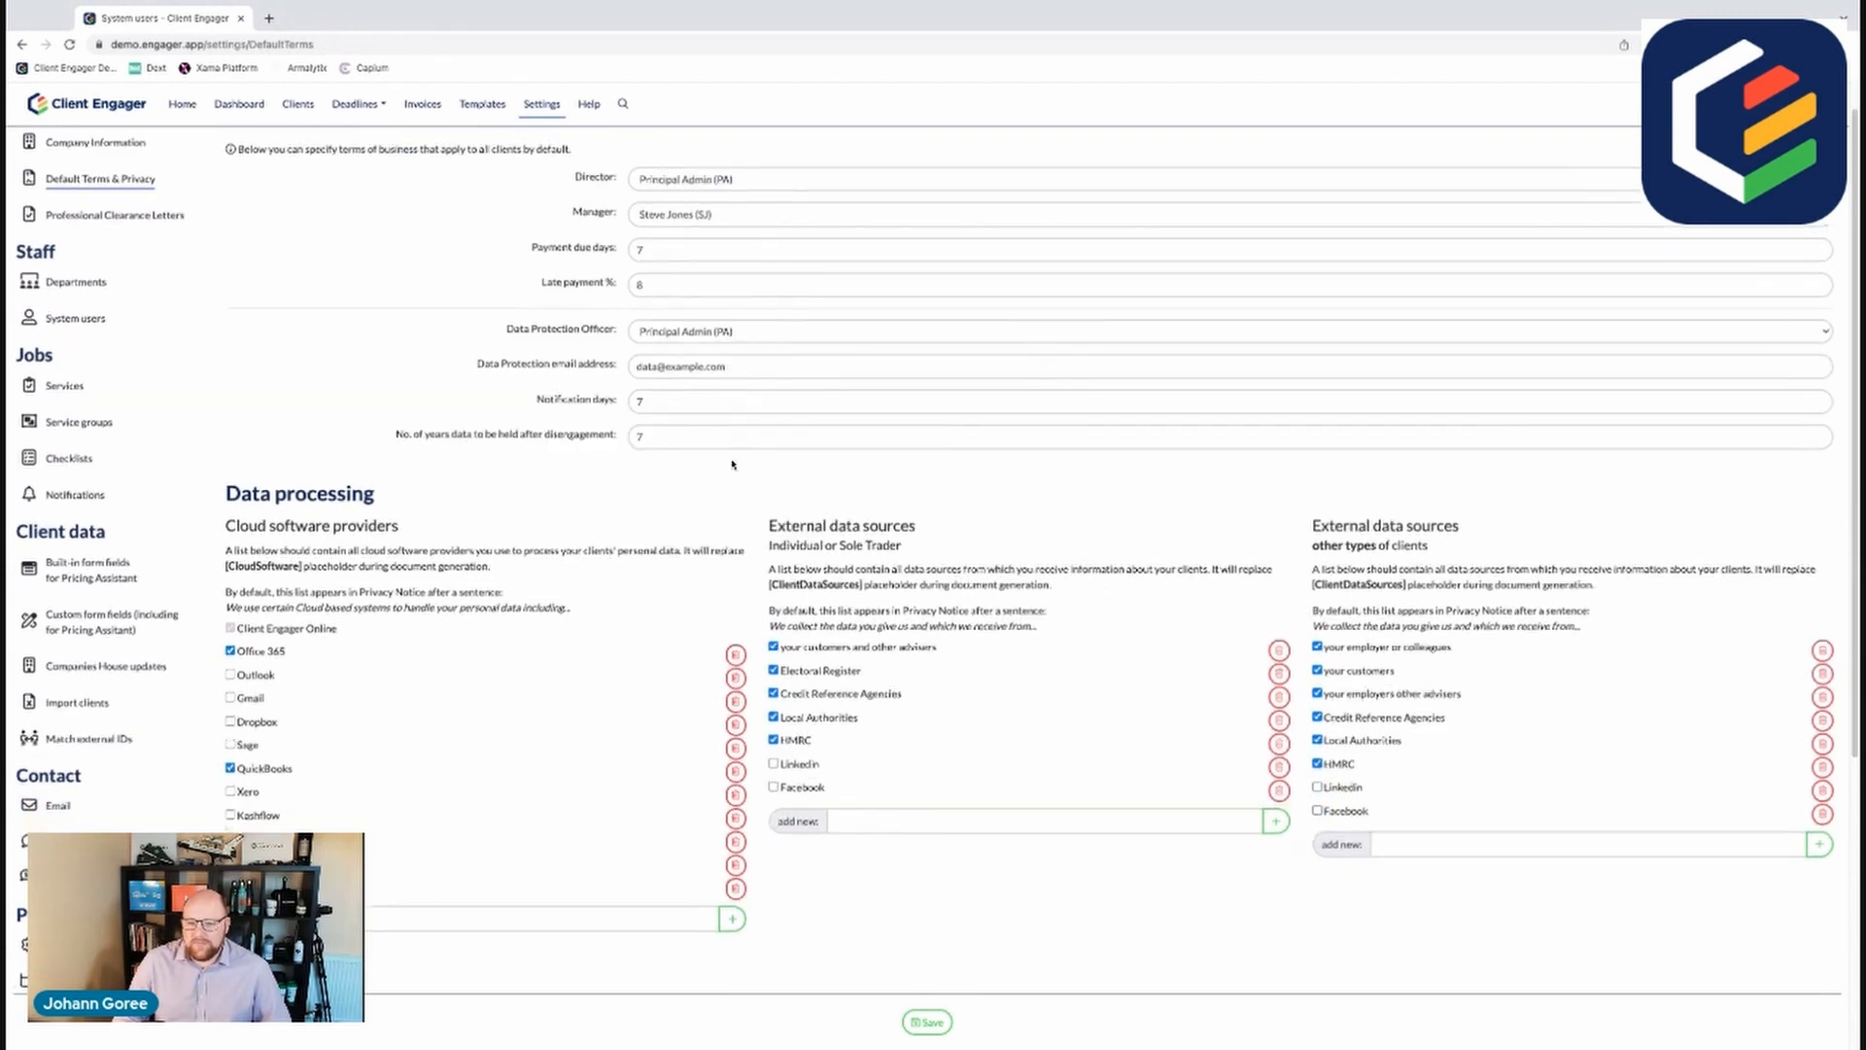
# Step: Scroll through the default terms and data processing source lists
pyautogui.scroll(-3)
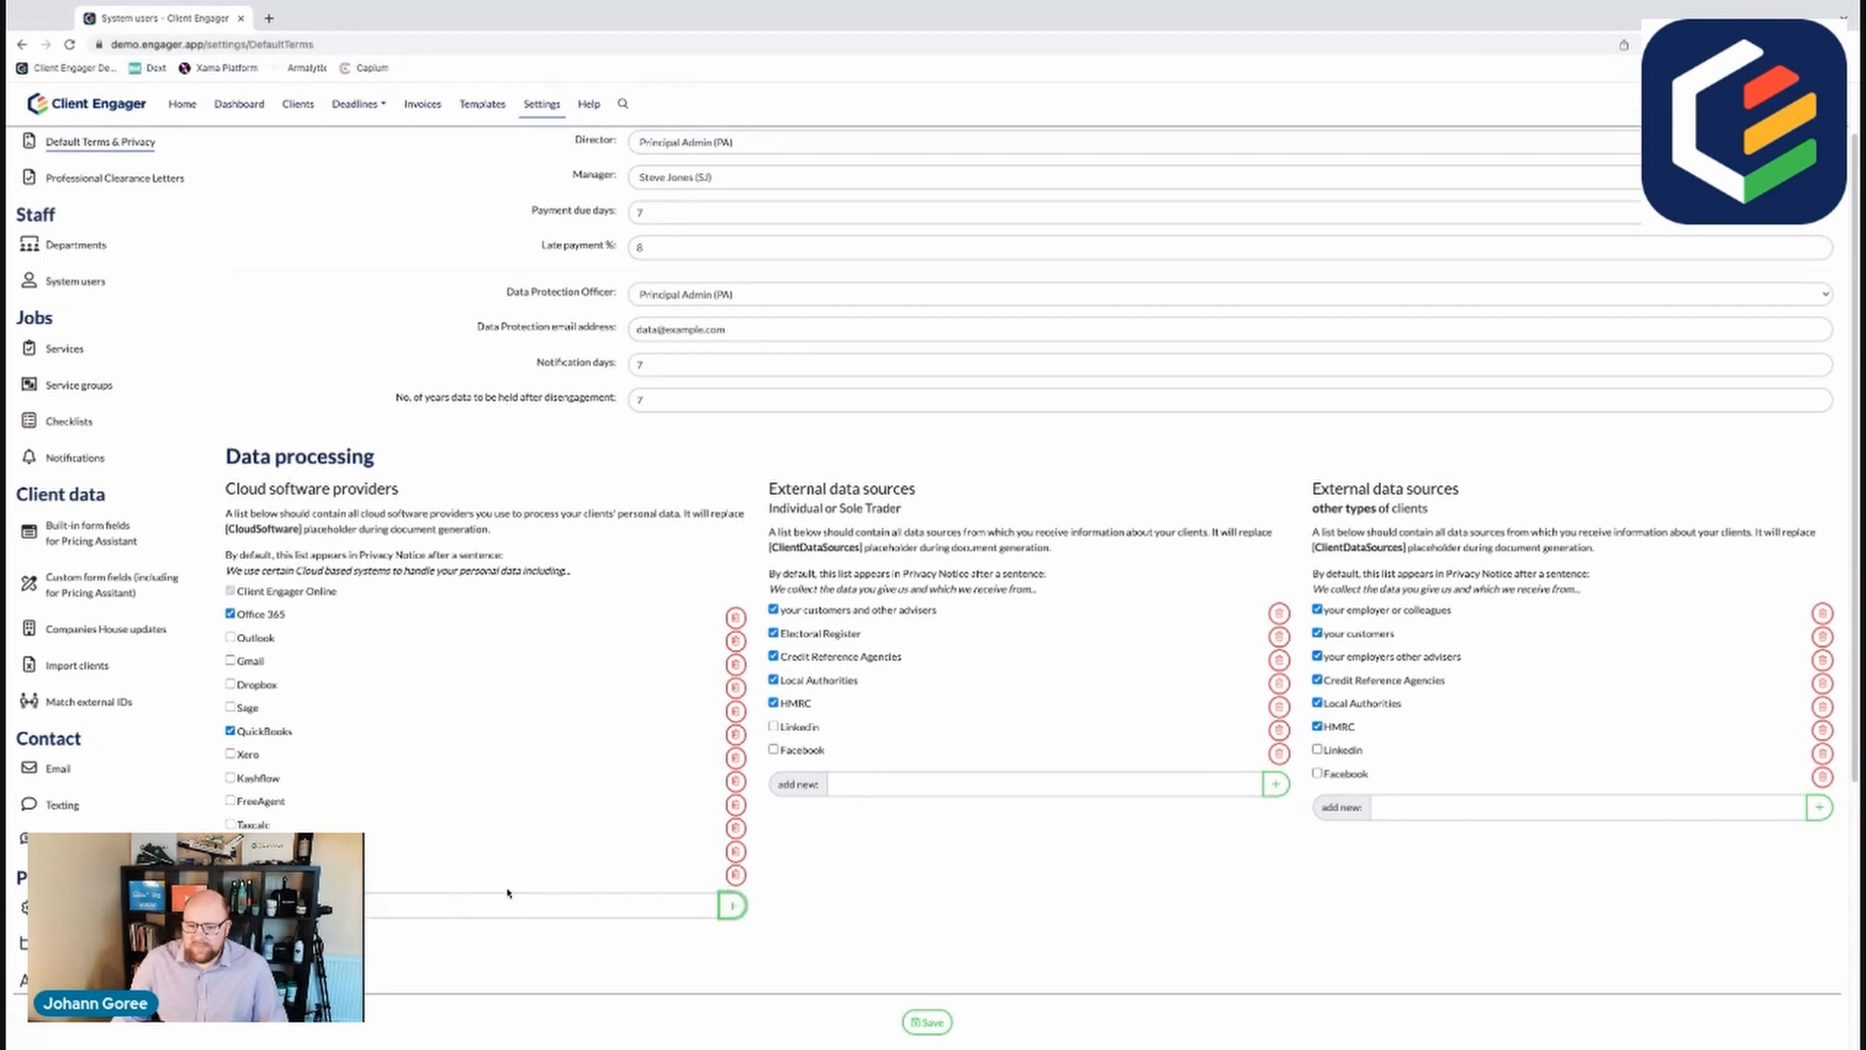
pyautogui.moveTo(952, 828)
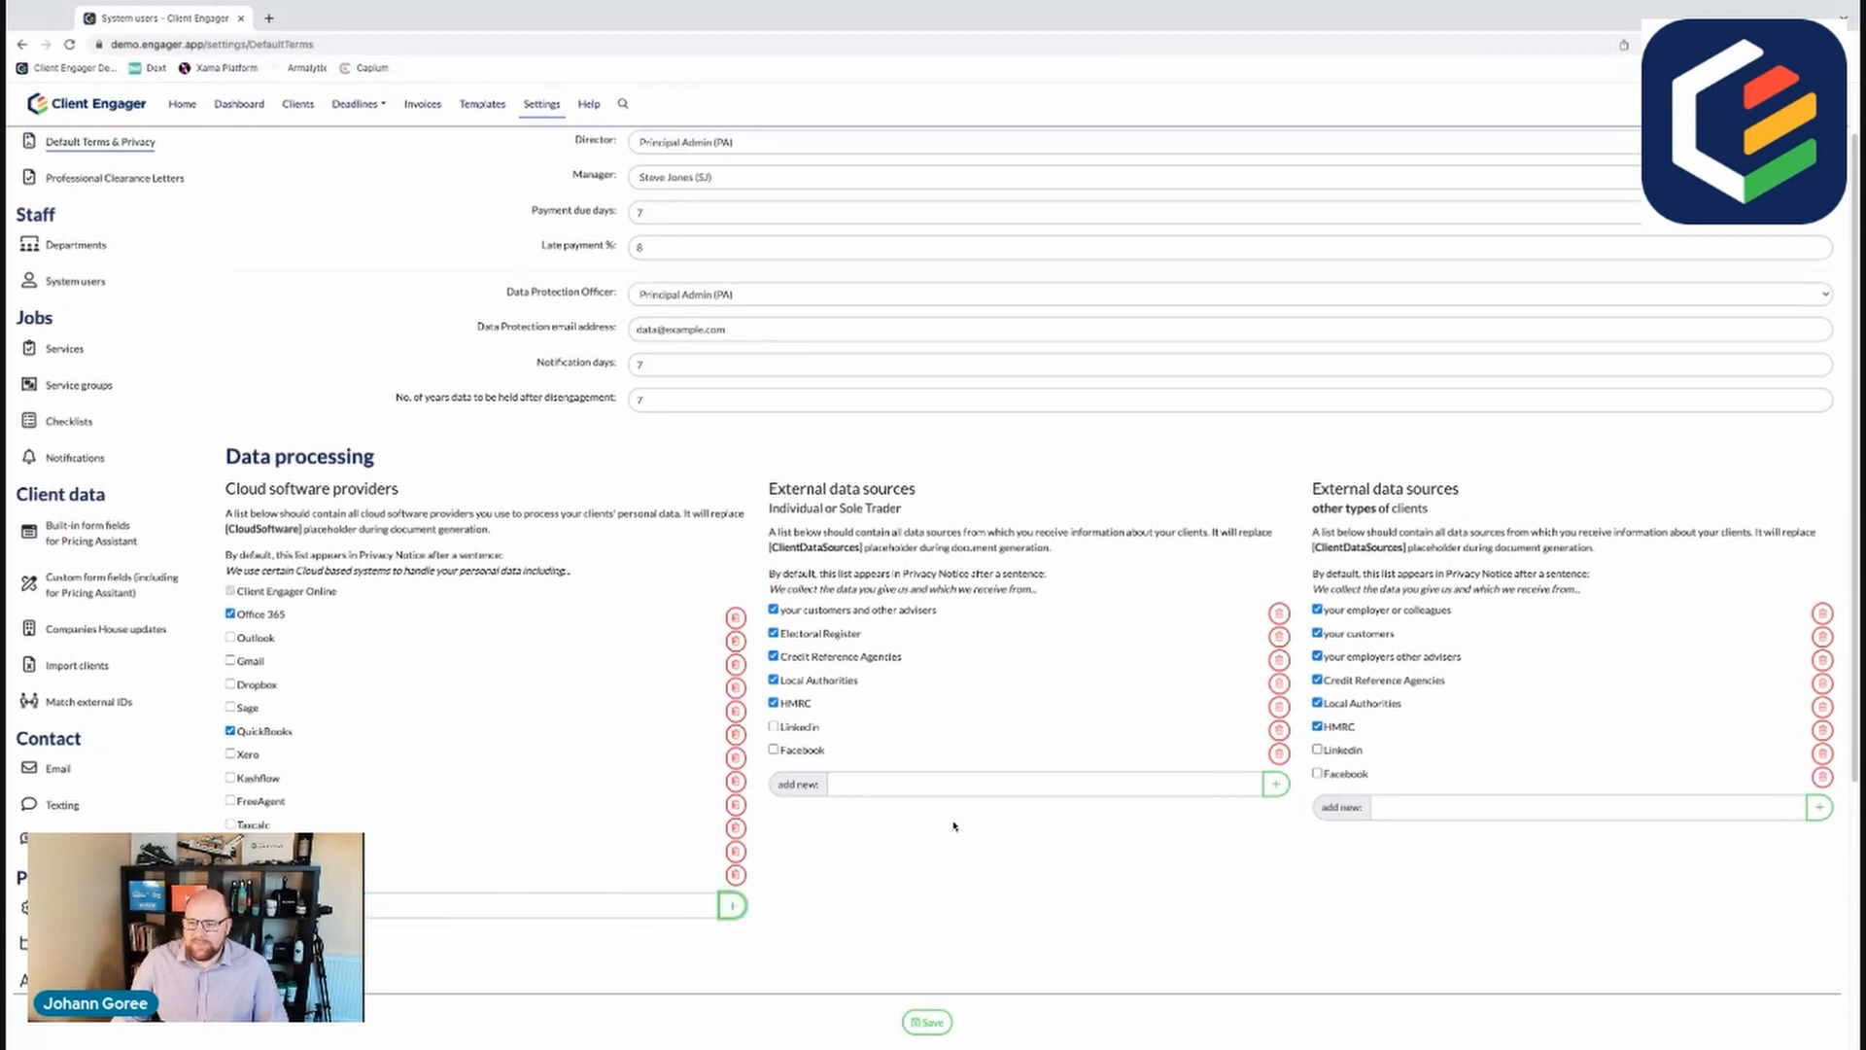
pyautogui.scroll(-3)
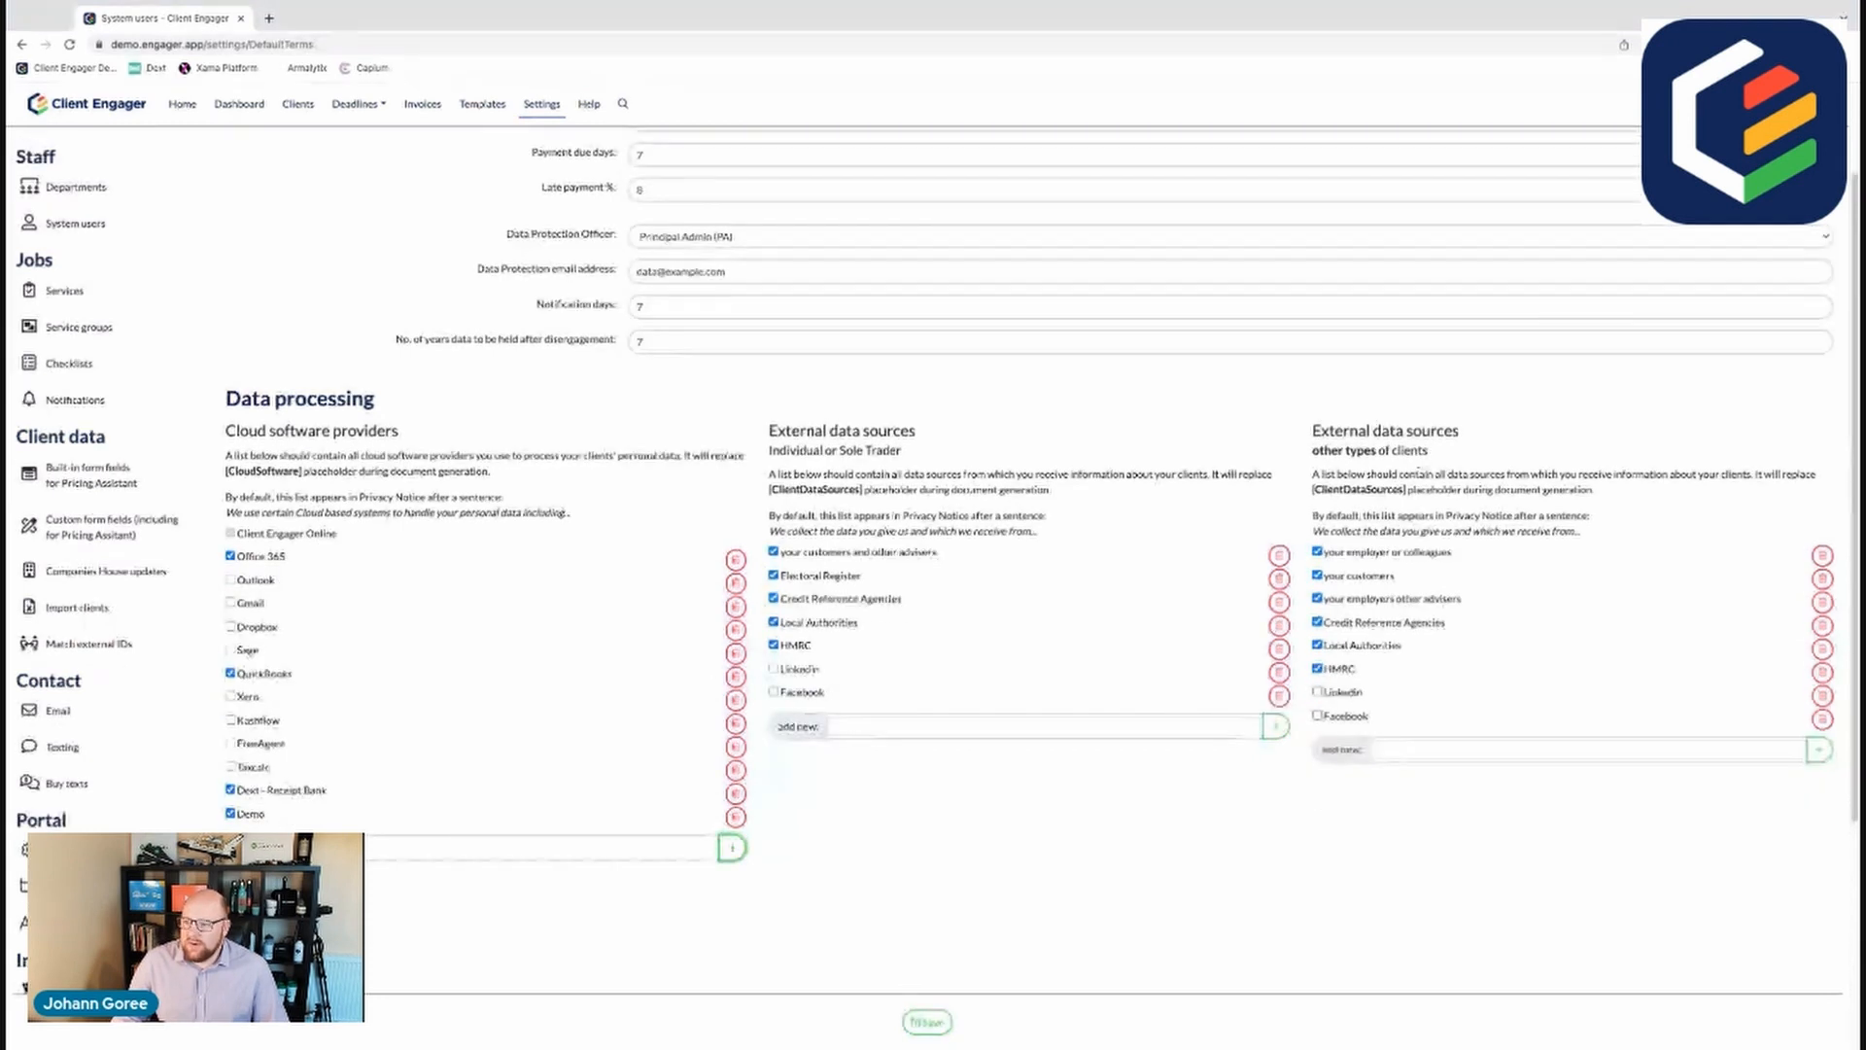
pyautogui.scroll(-3)
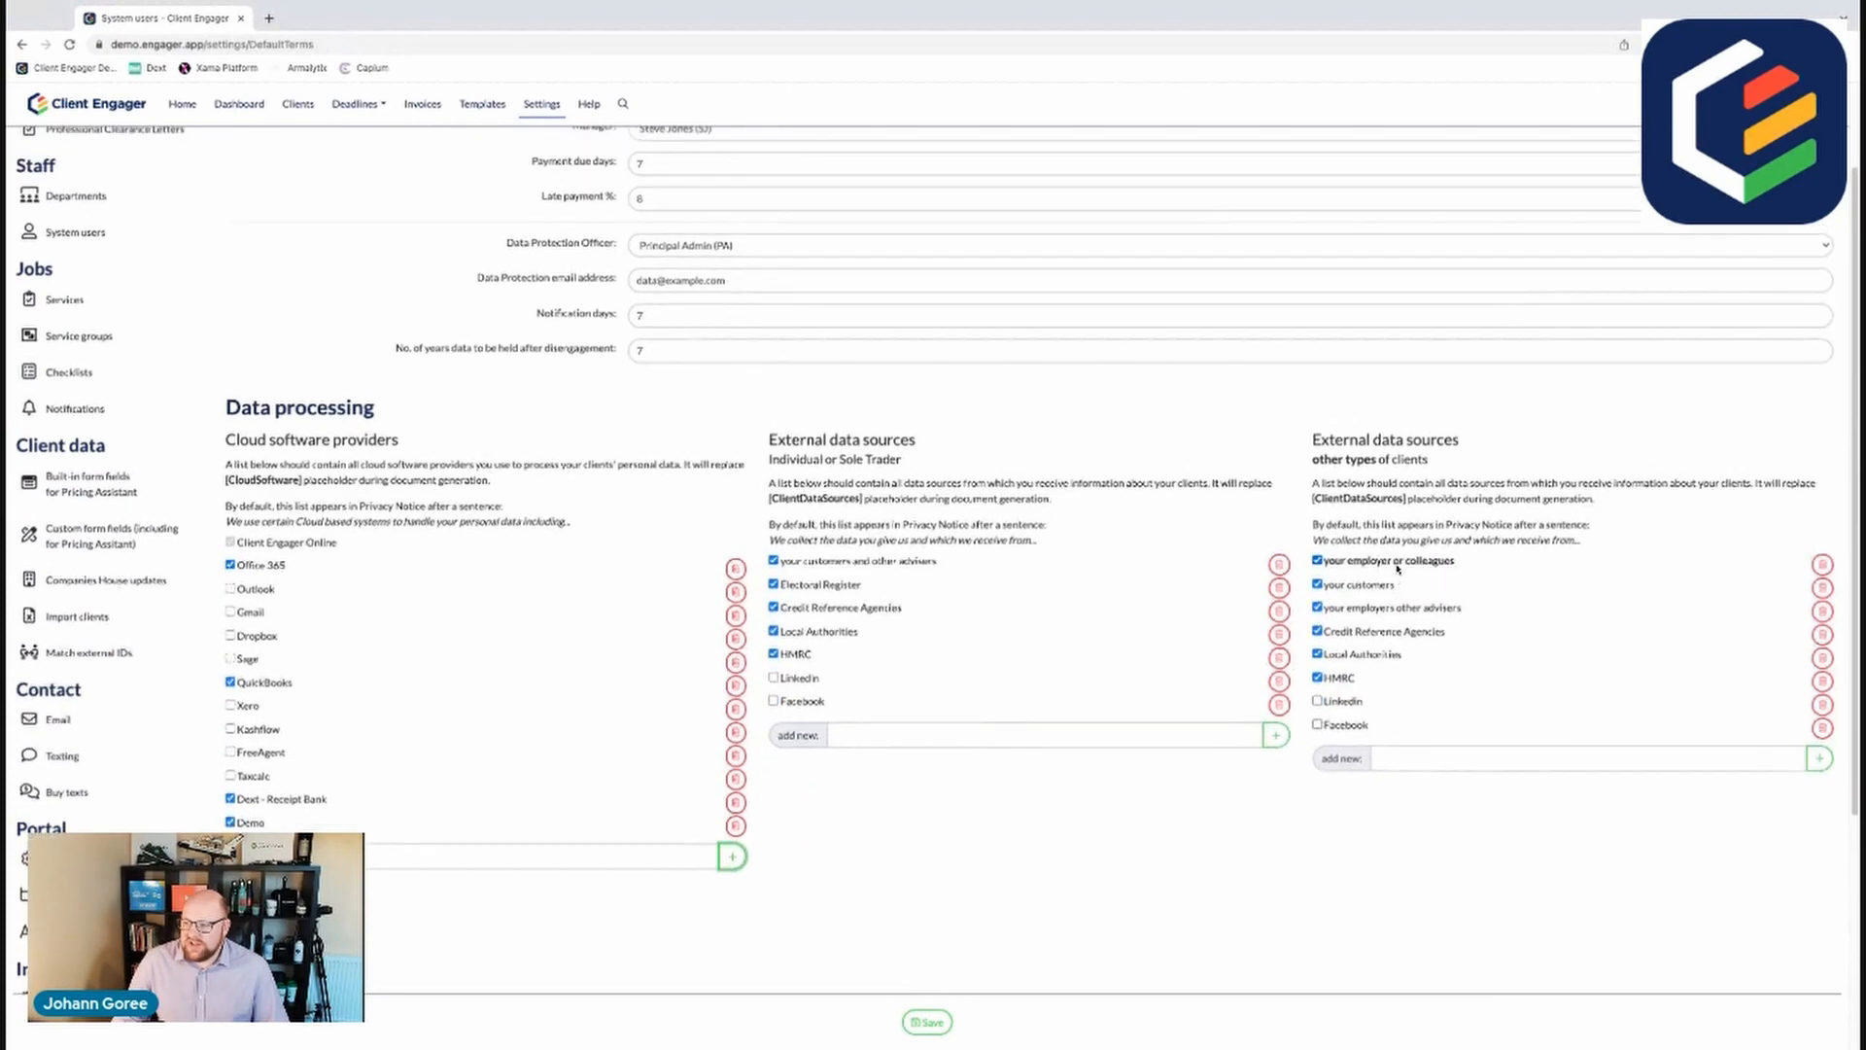
pyautogui.scroll(-3)
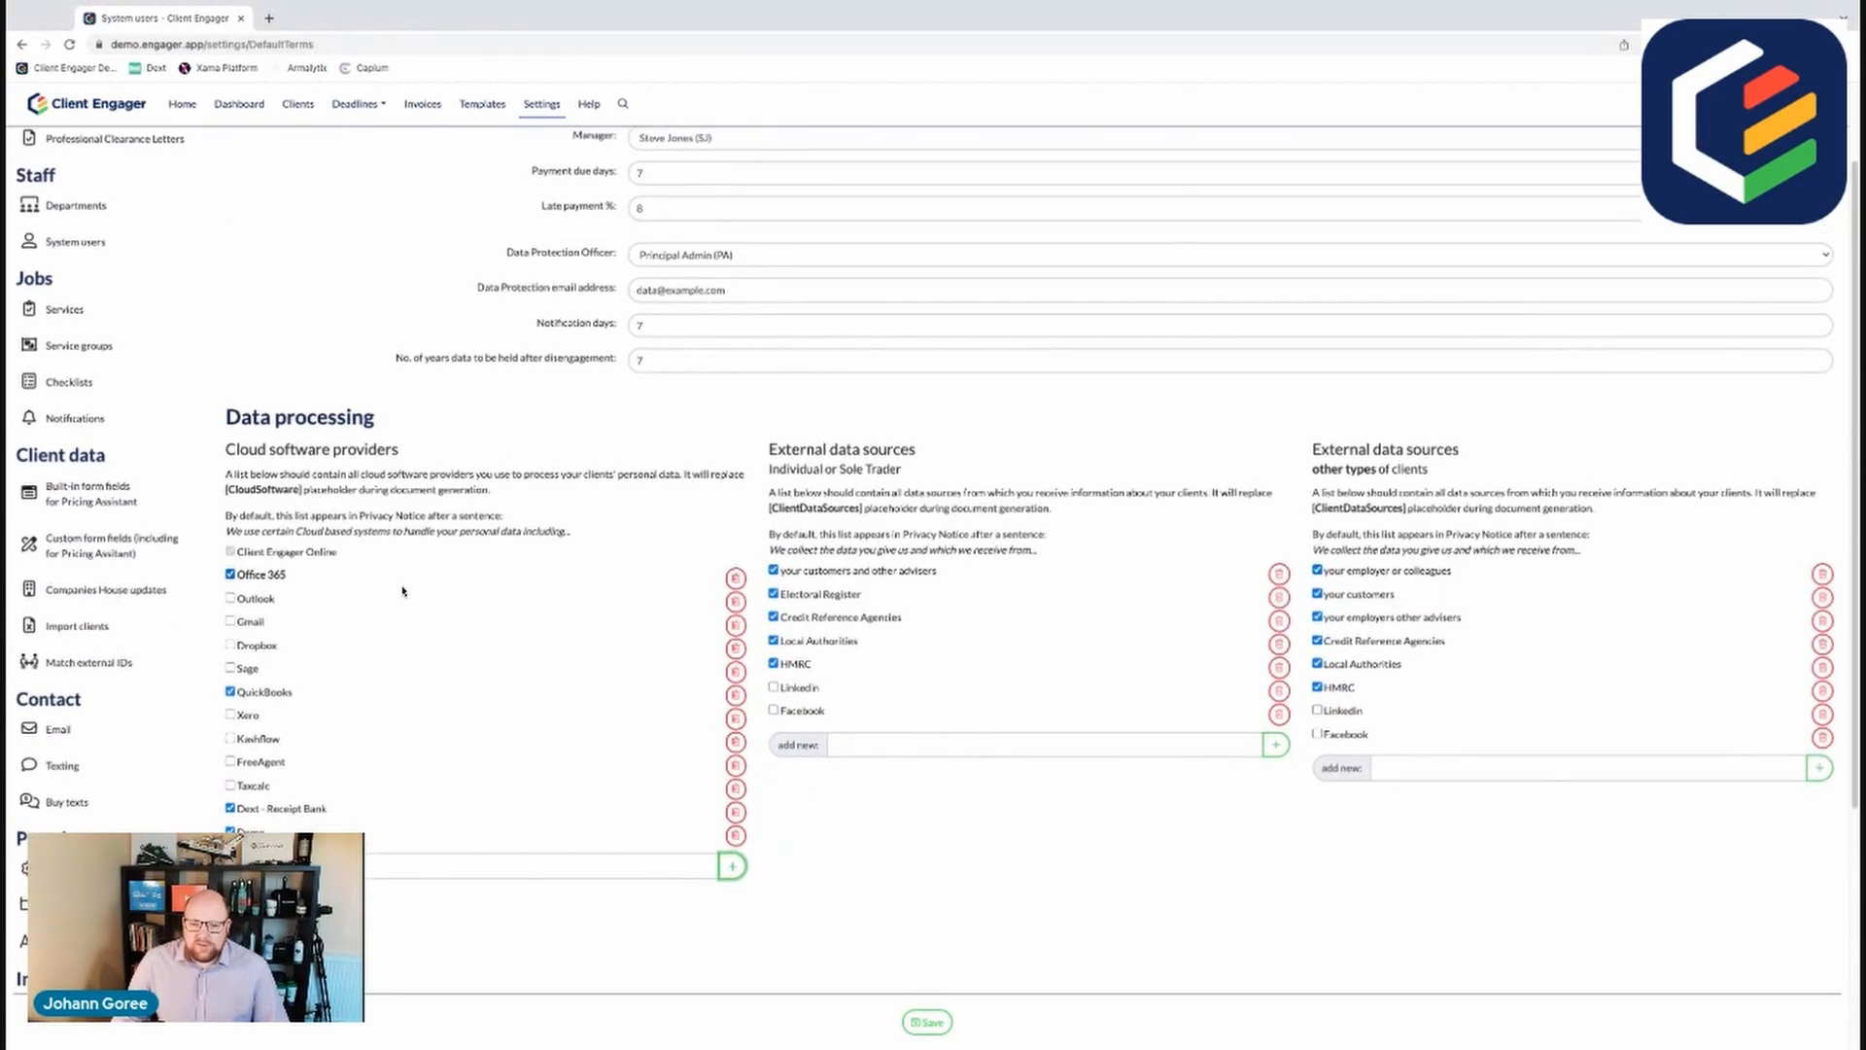
pyautogui.scroll(-3)
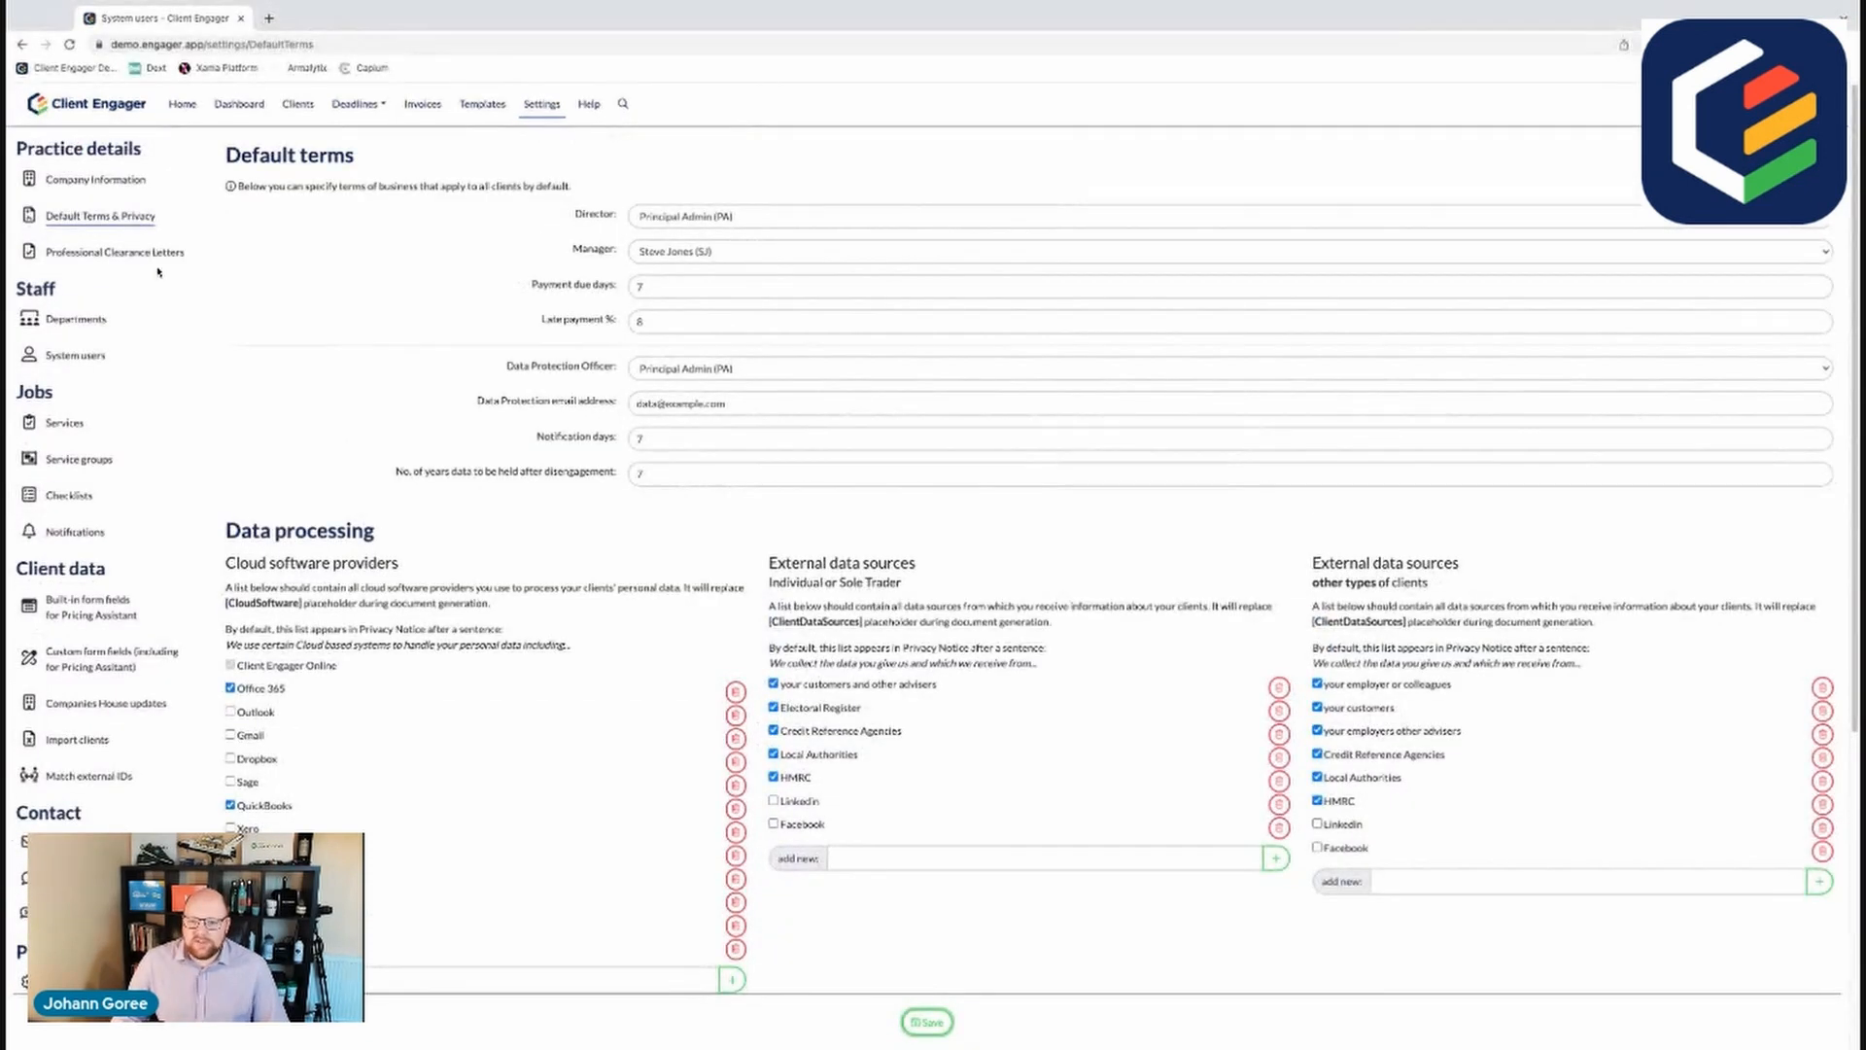
# Step: Review the Professional Clearance Letter points, then move to Templates
pyautogui.click(115, 251)
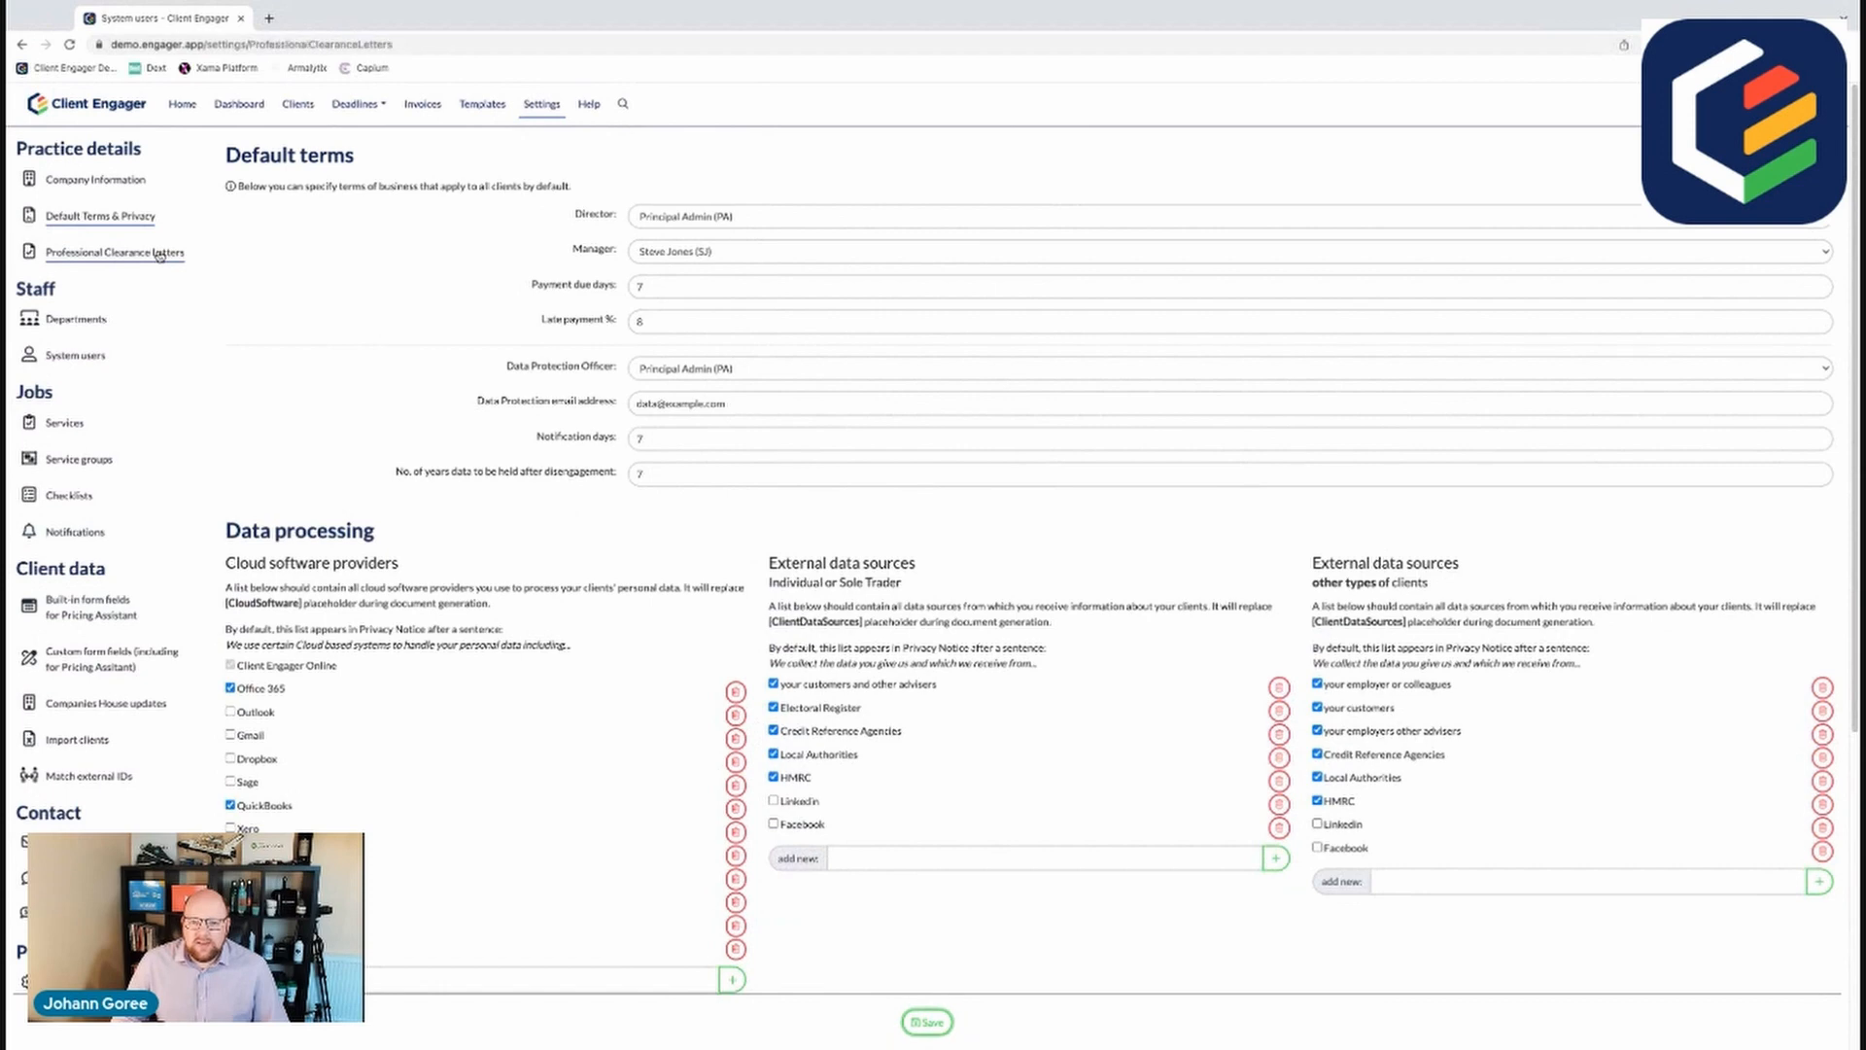
pyautogui.click(116, 252)
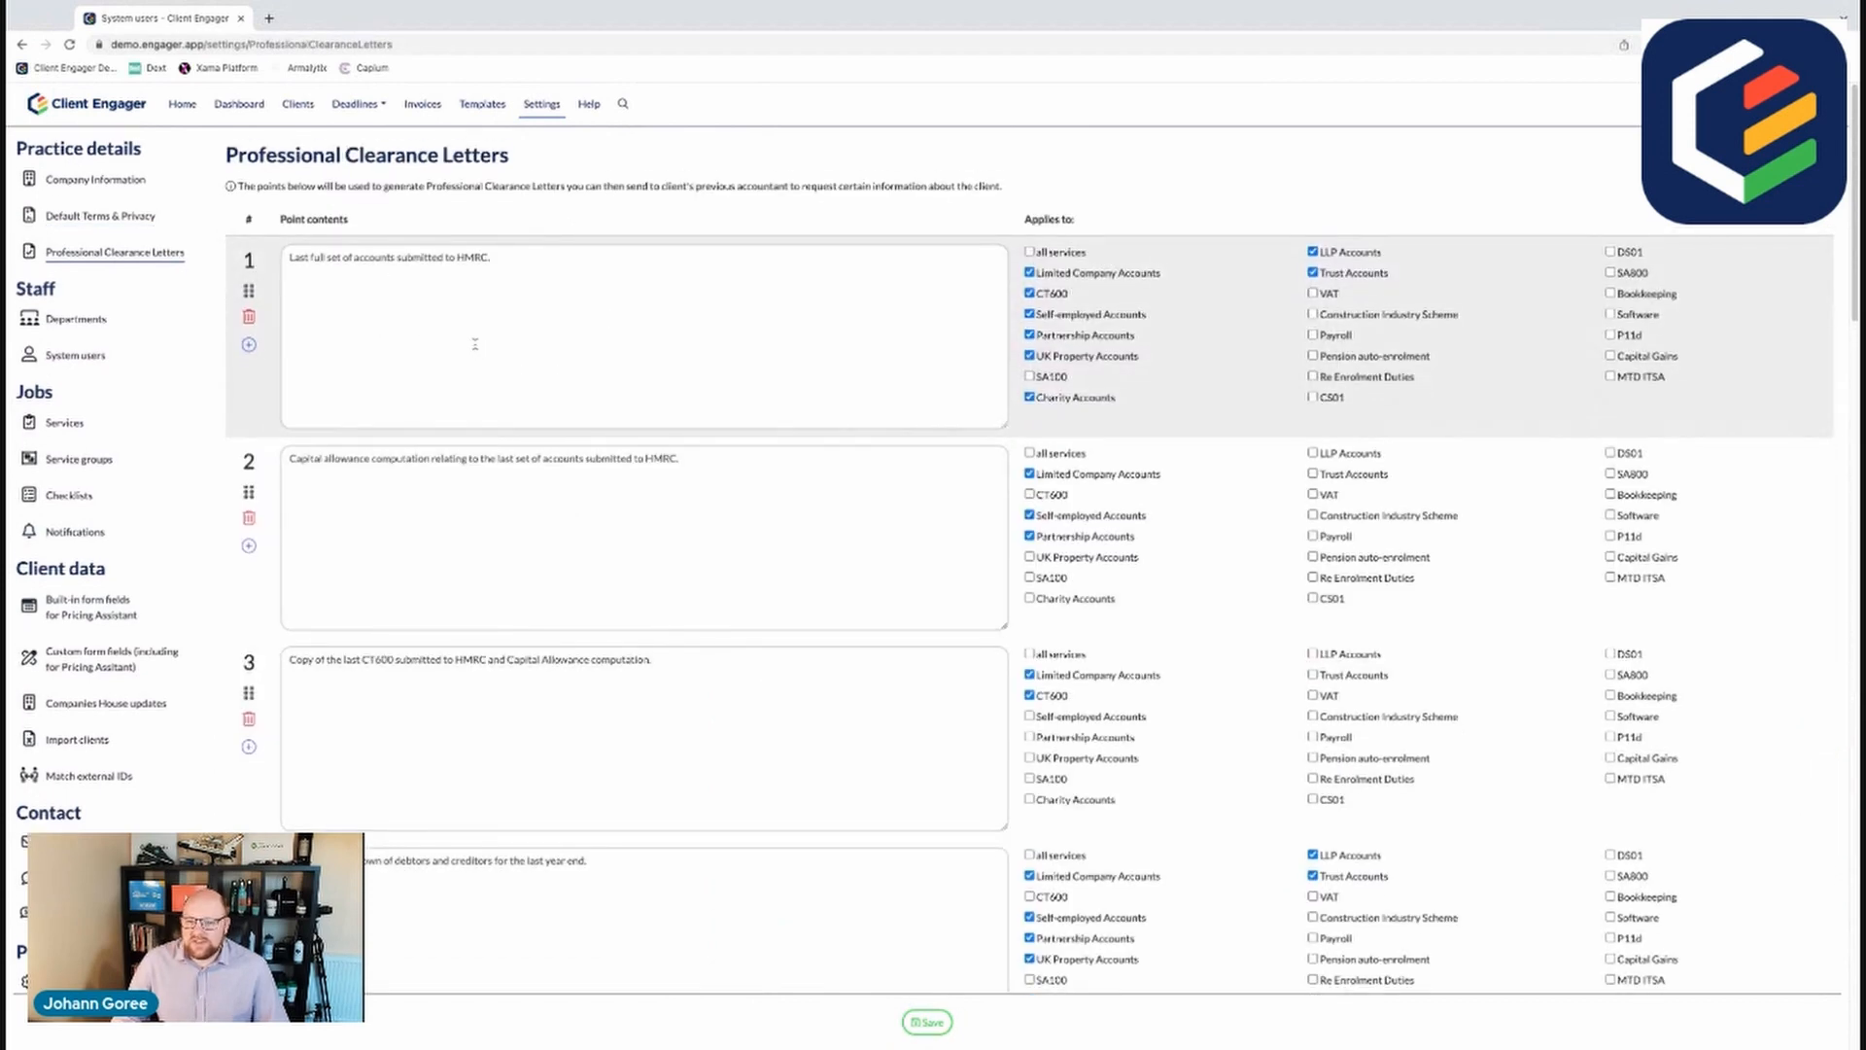
pyautogui.scroll(-3)
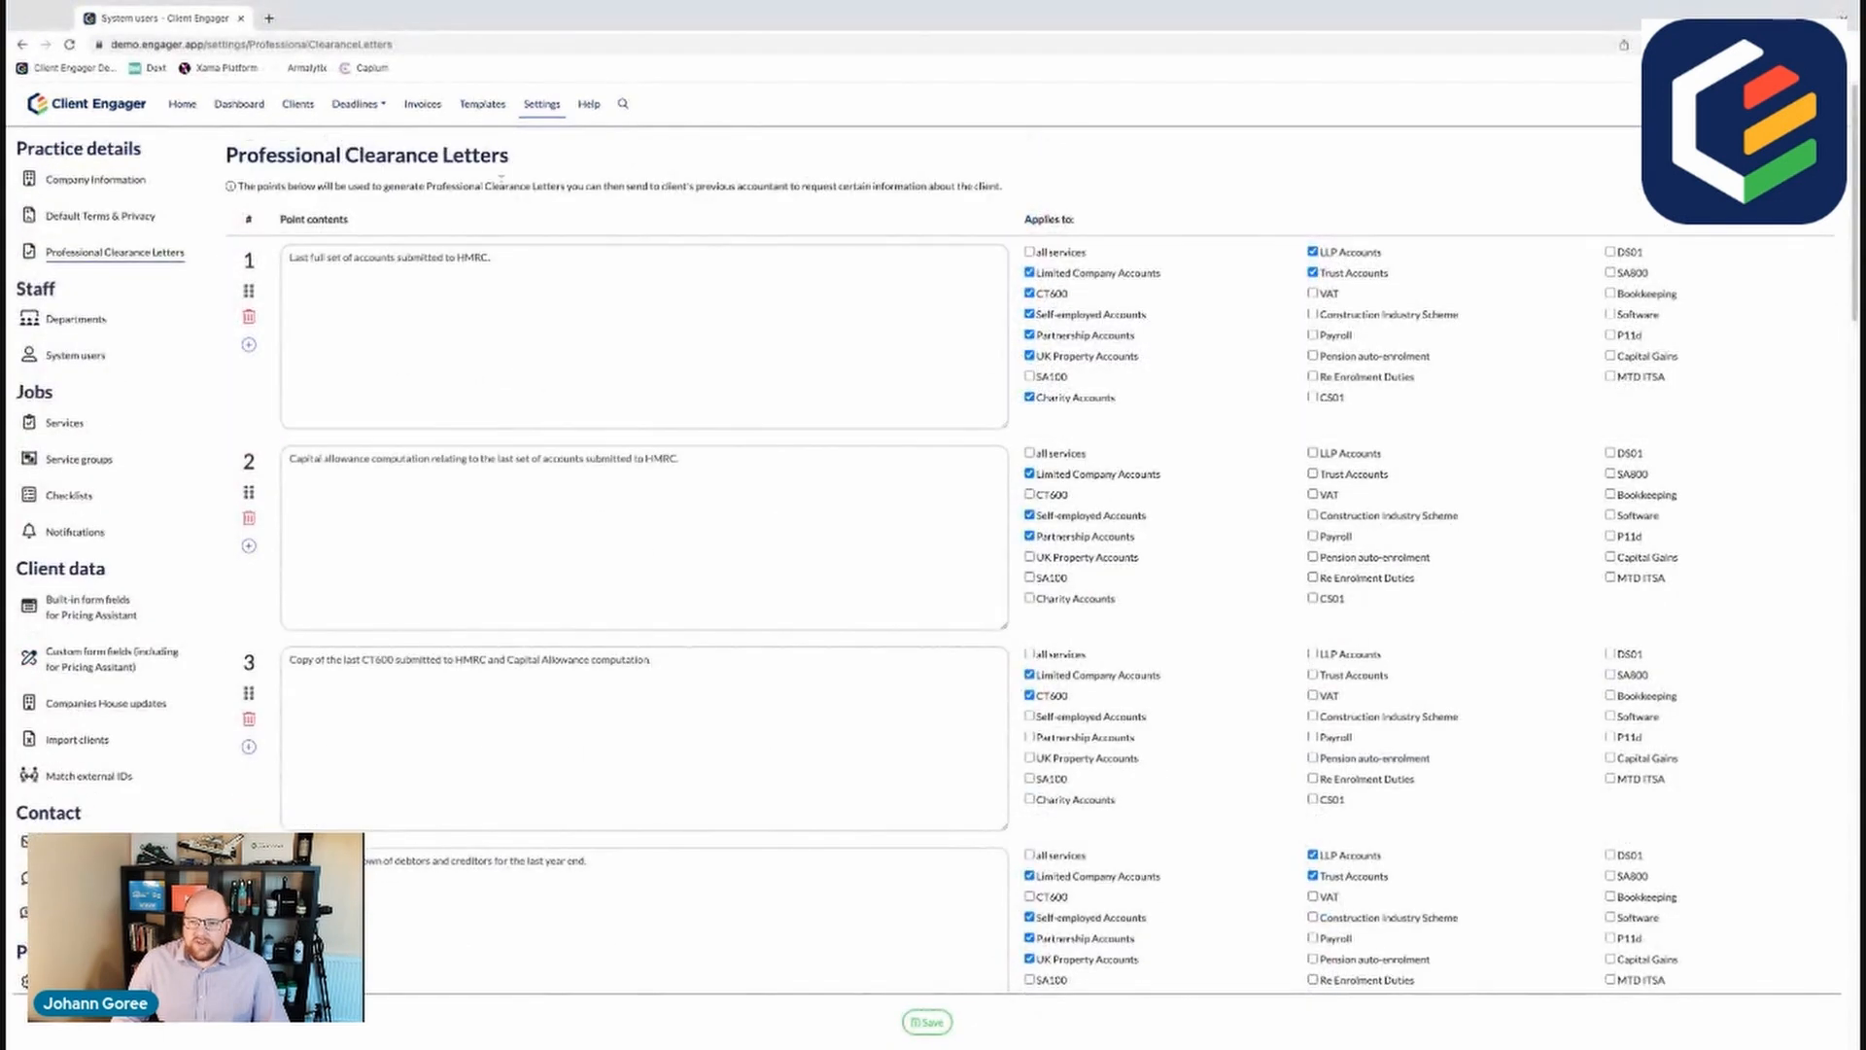
pyautogui.click(483, 103)
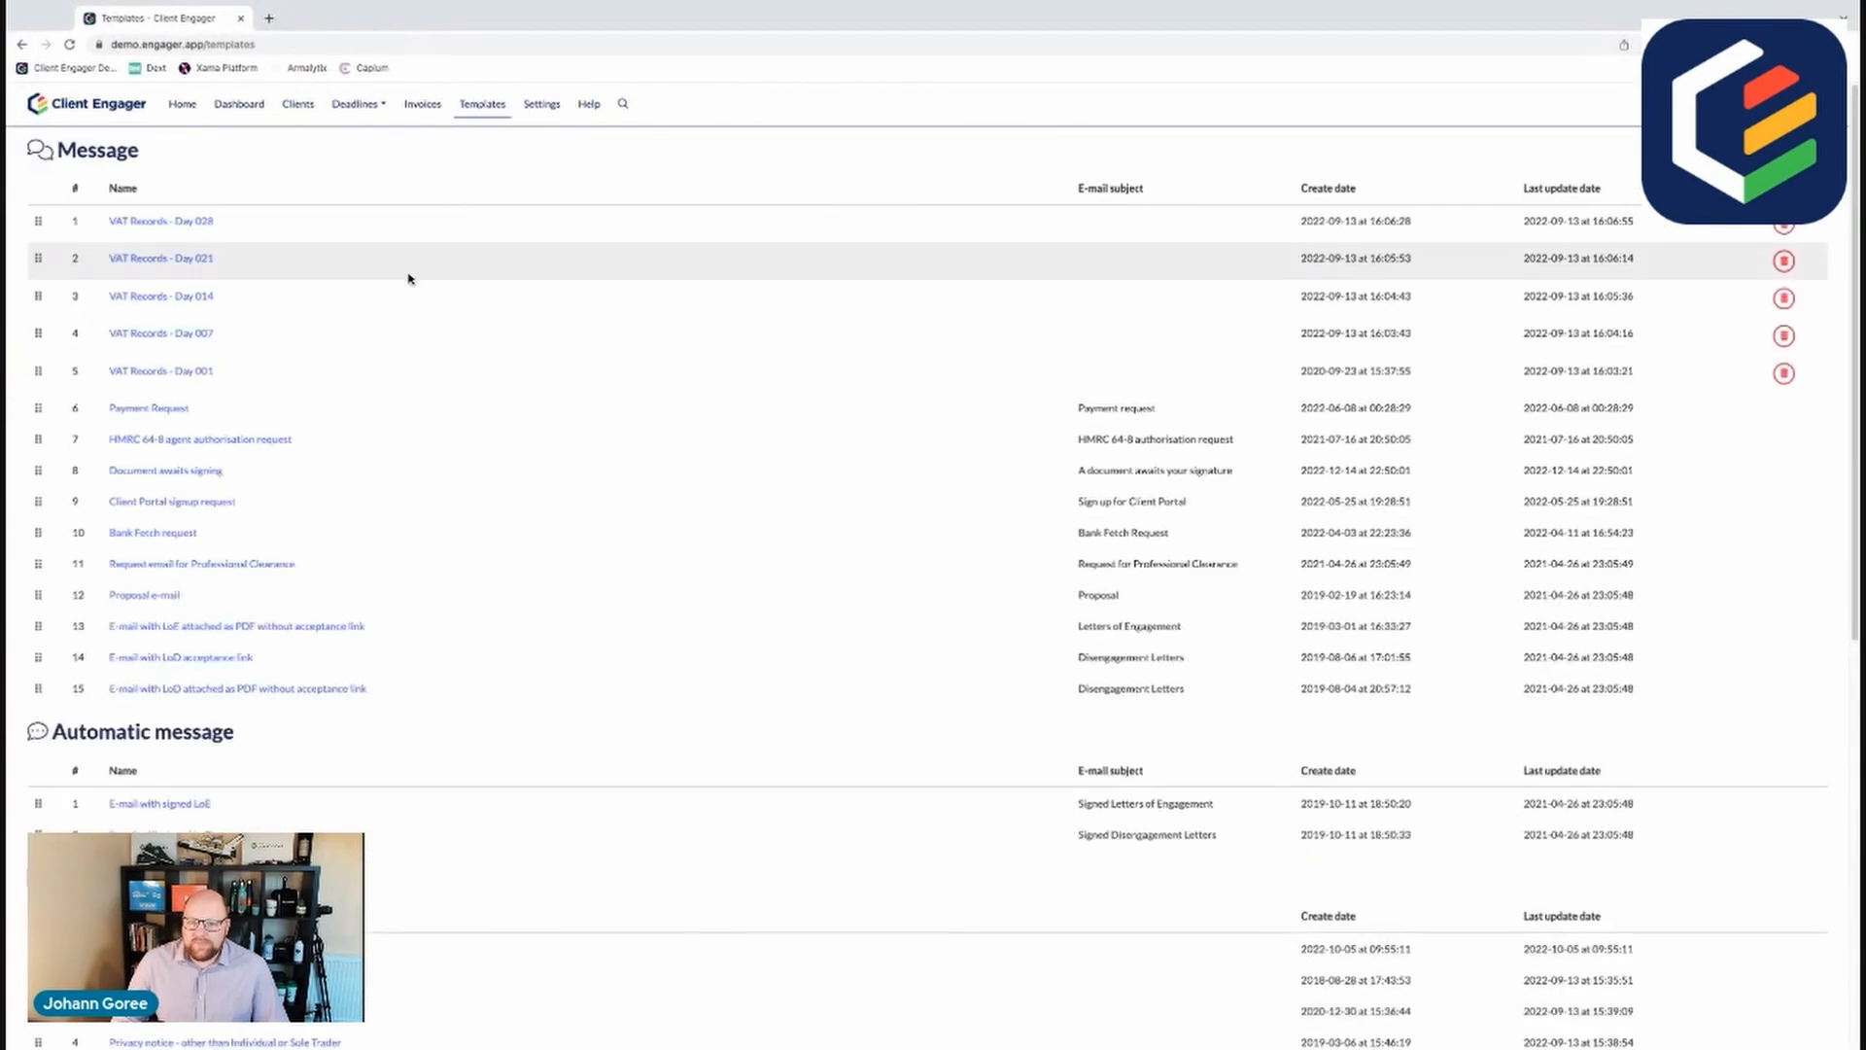
# Step: Scroll the Templates page down to the Document templates list
pyautogui.scroll(-3)
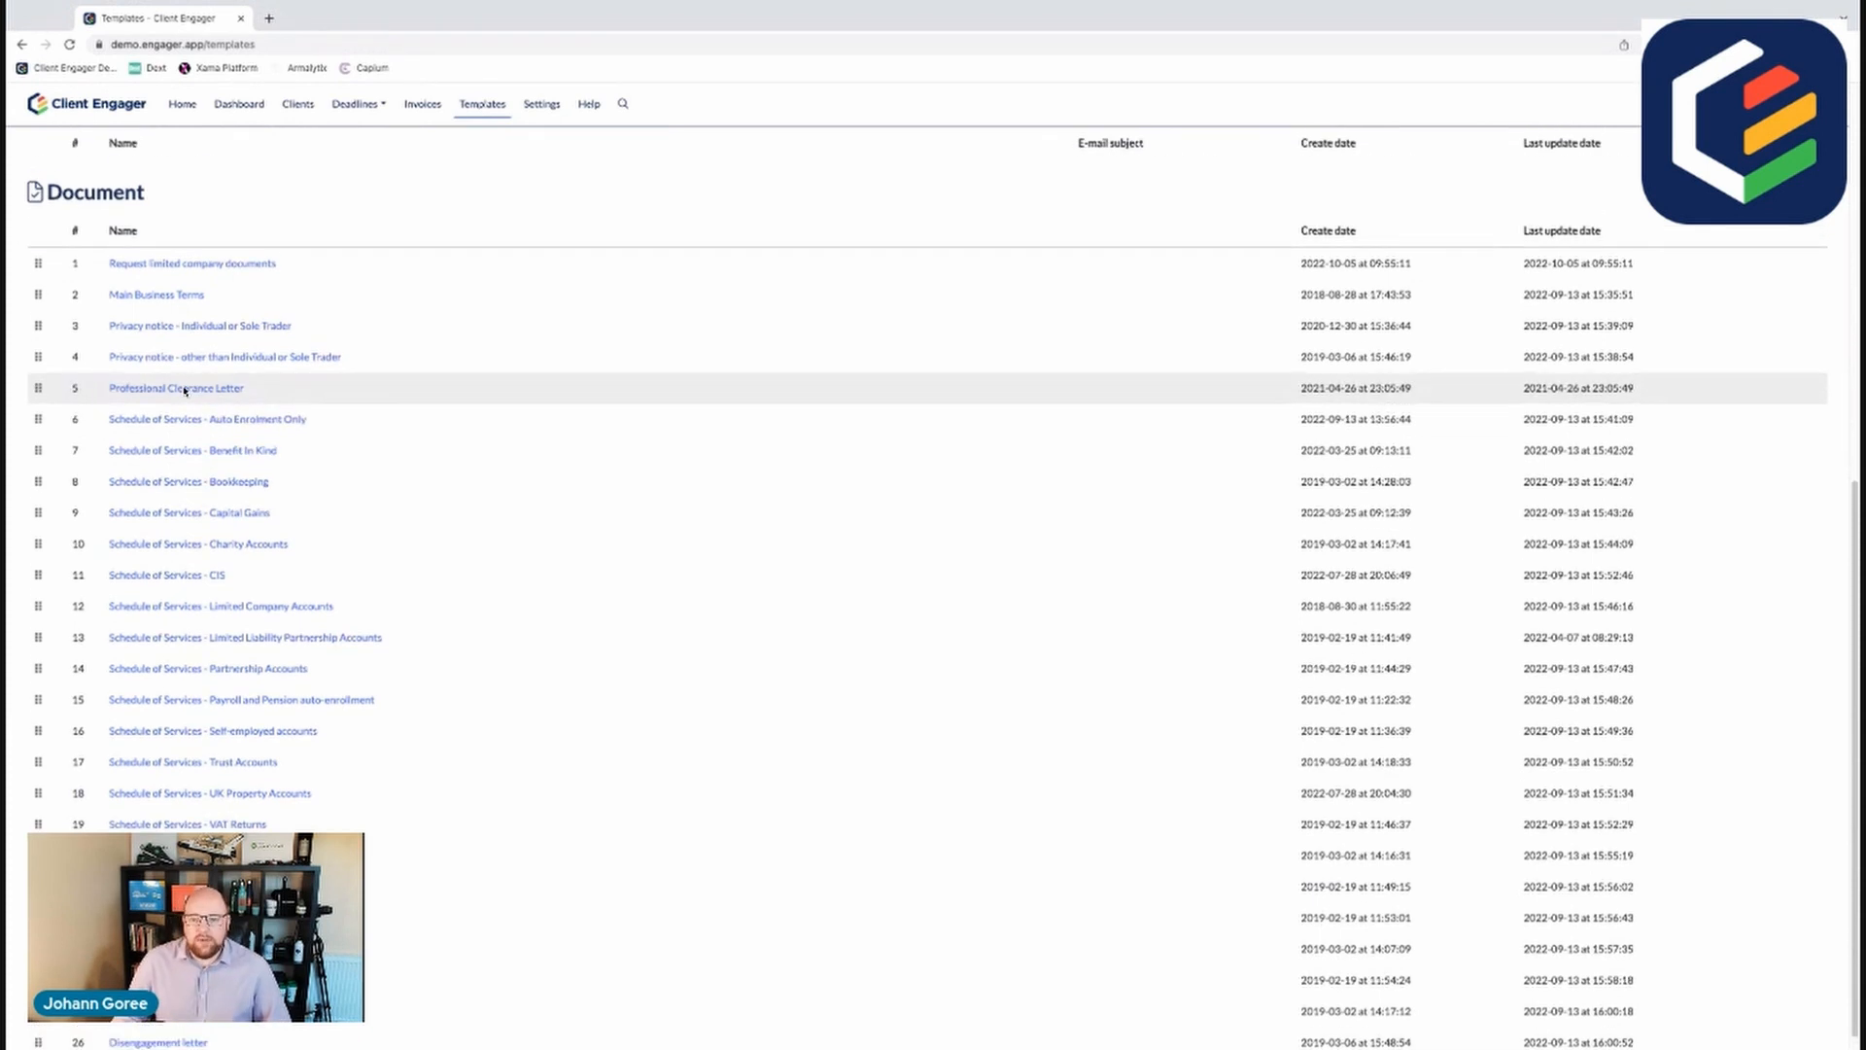
pyautogui.scroll(-3)
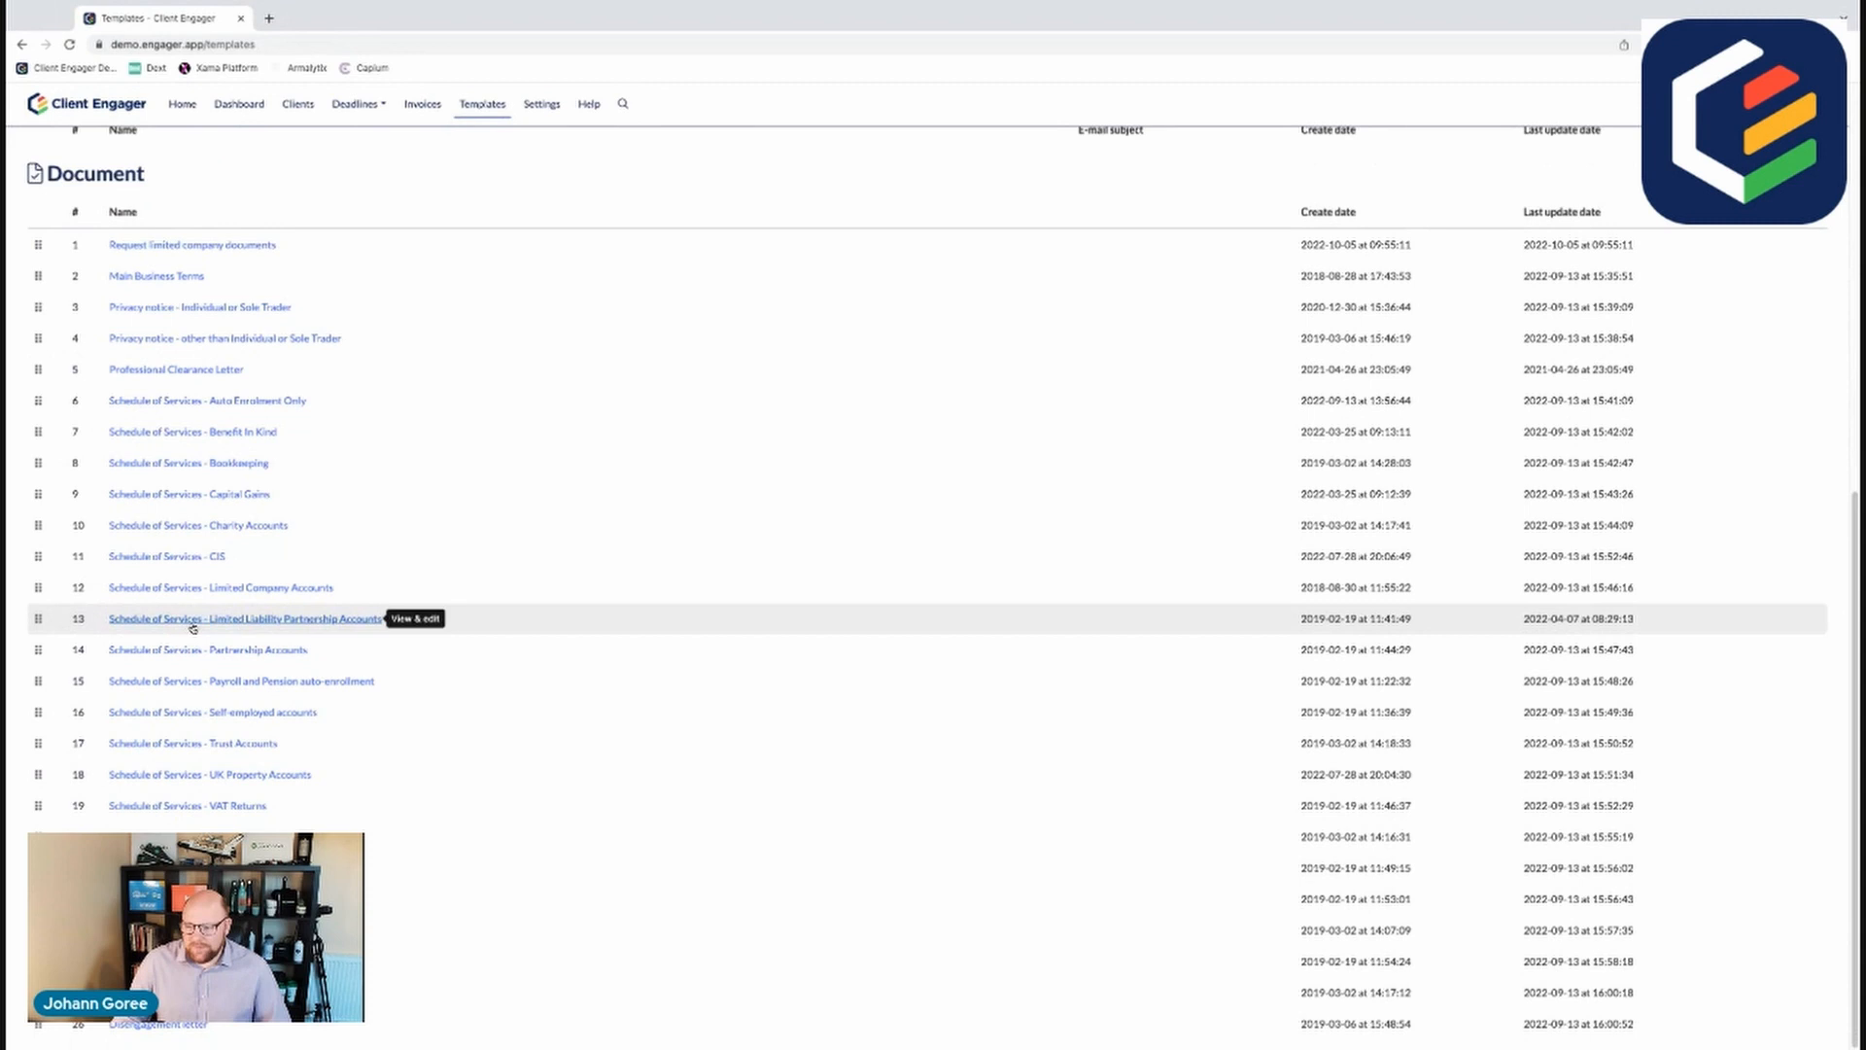
pyautogui.moveTo(213, 587)
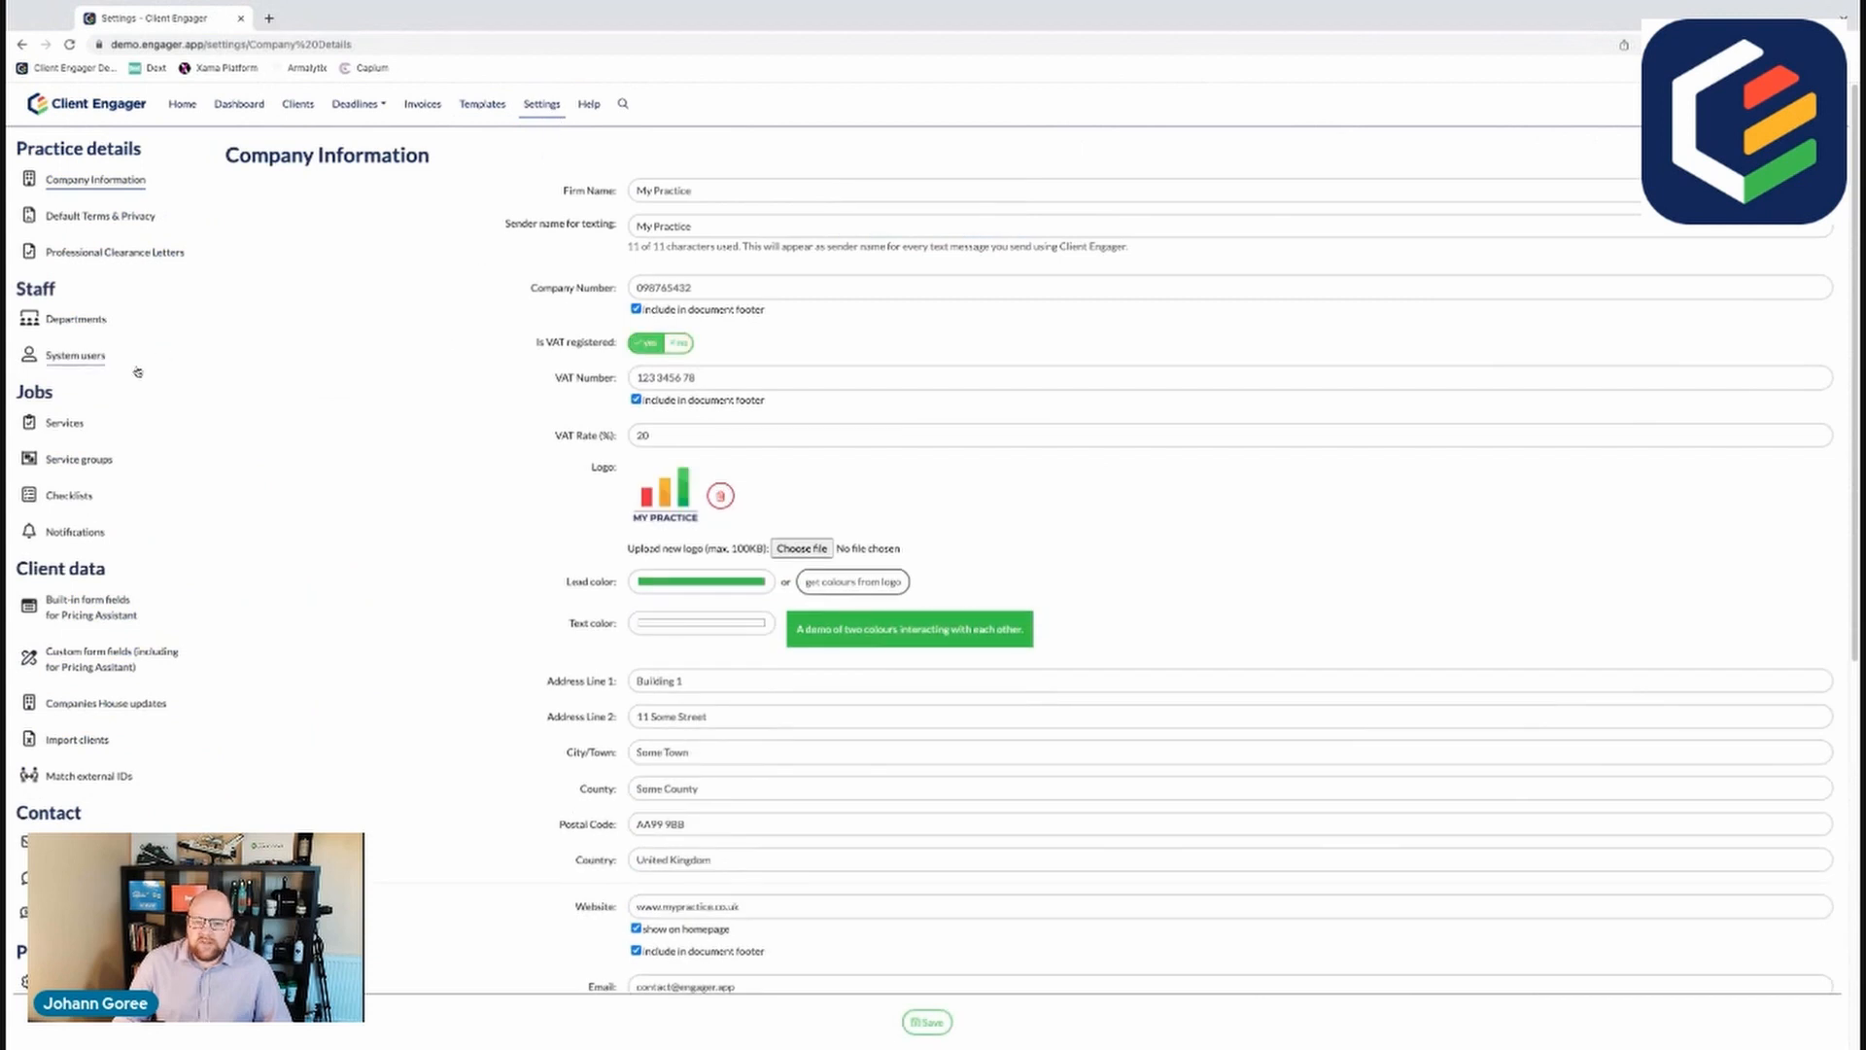
# Step: Look through the Professional Clearance Letter points once more
pyautogui.click(114, 251)
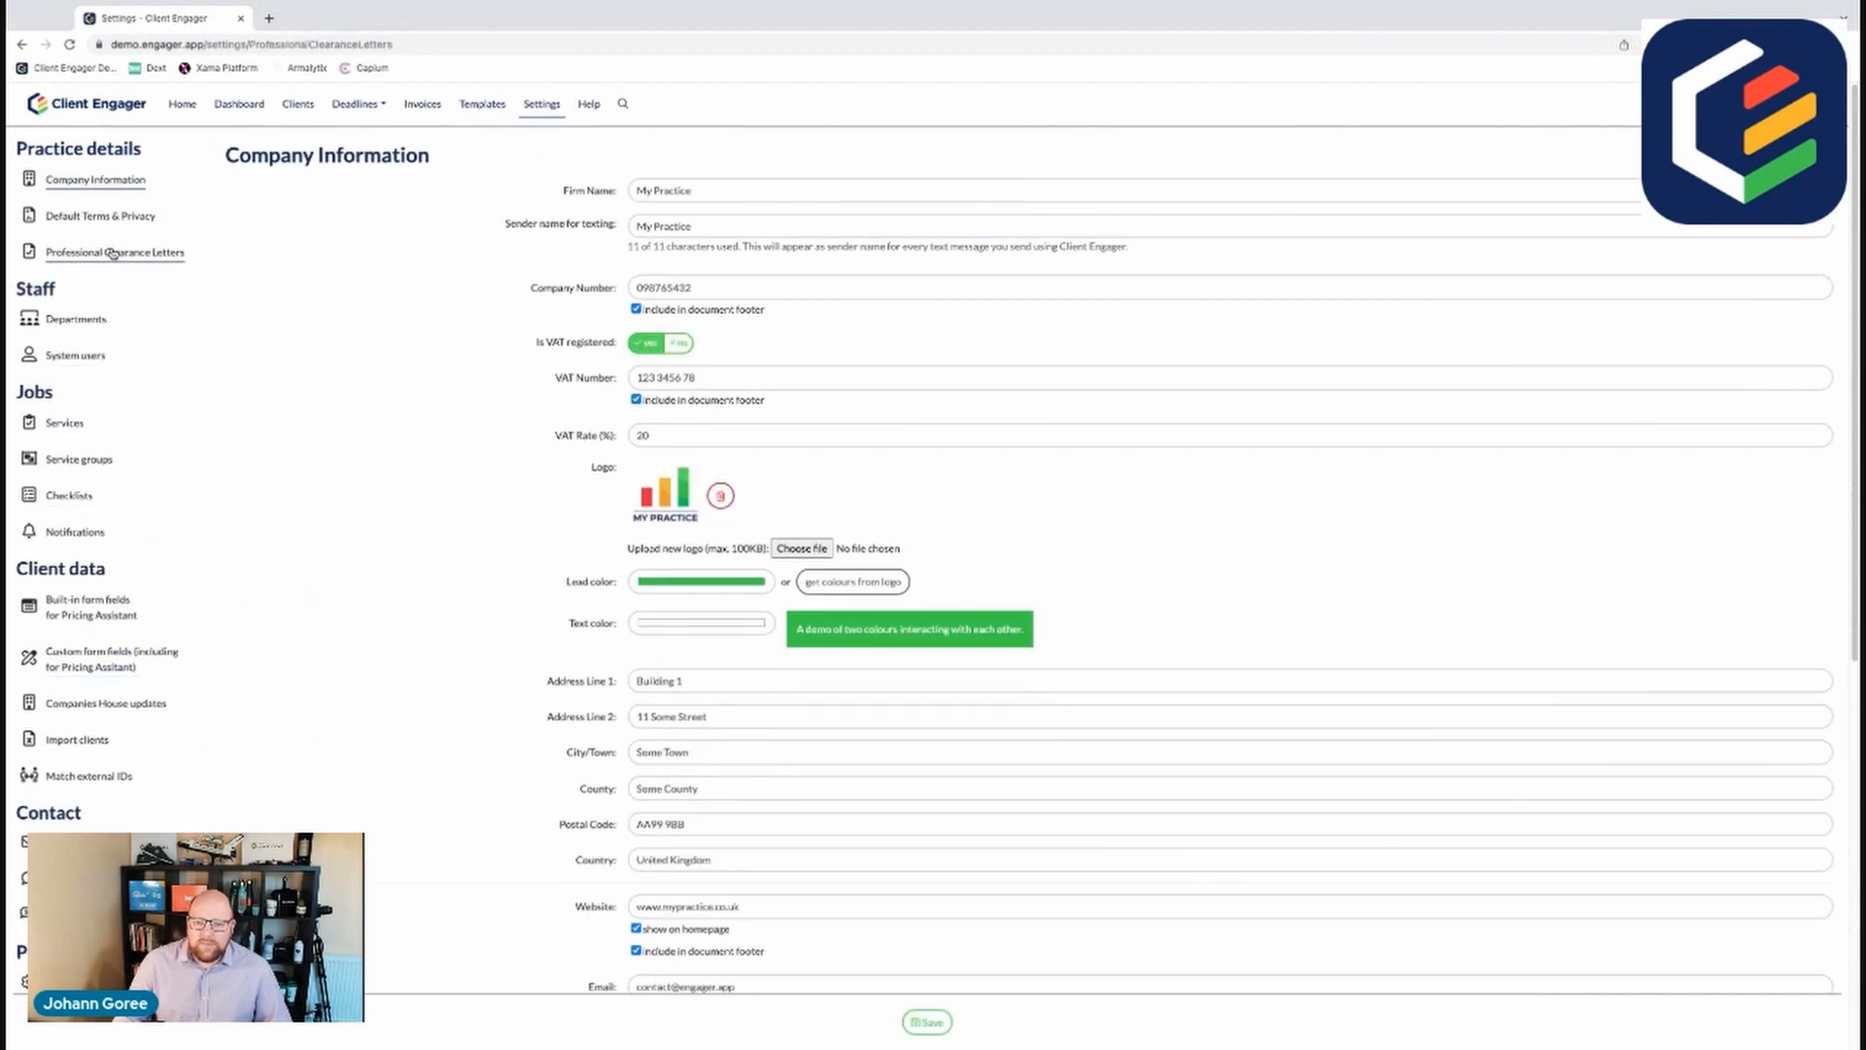
pyautogui.click(115, 251)
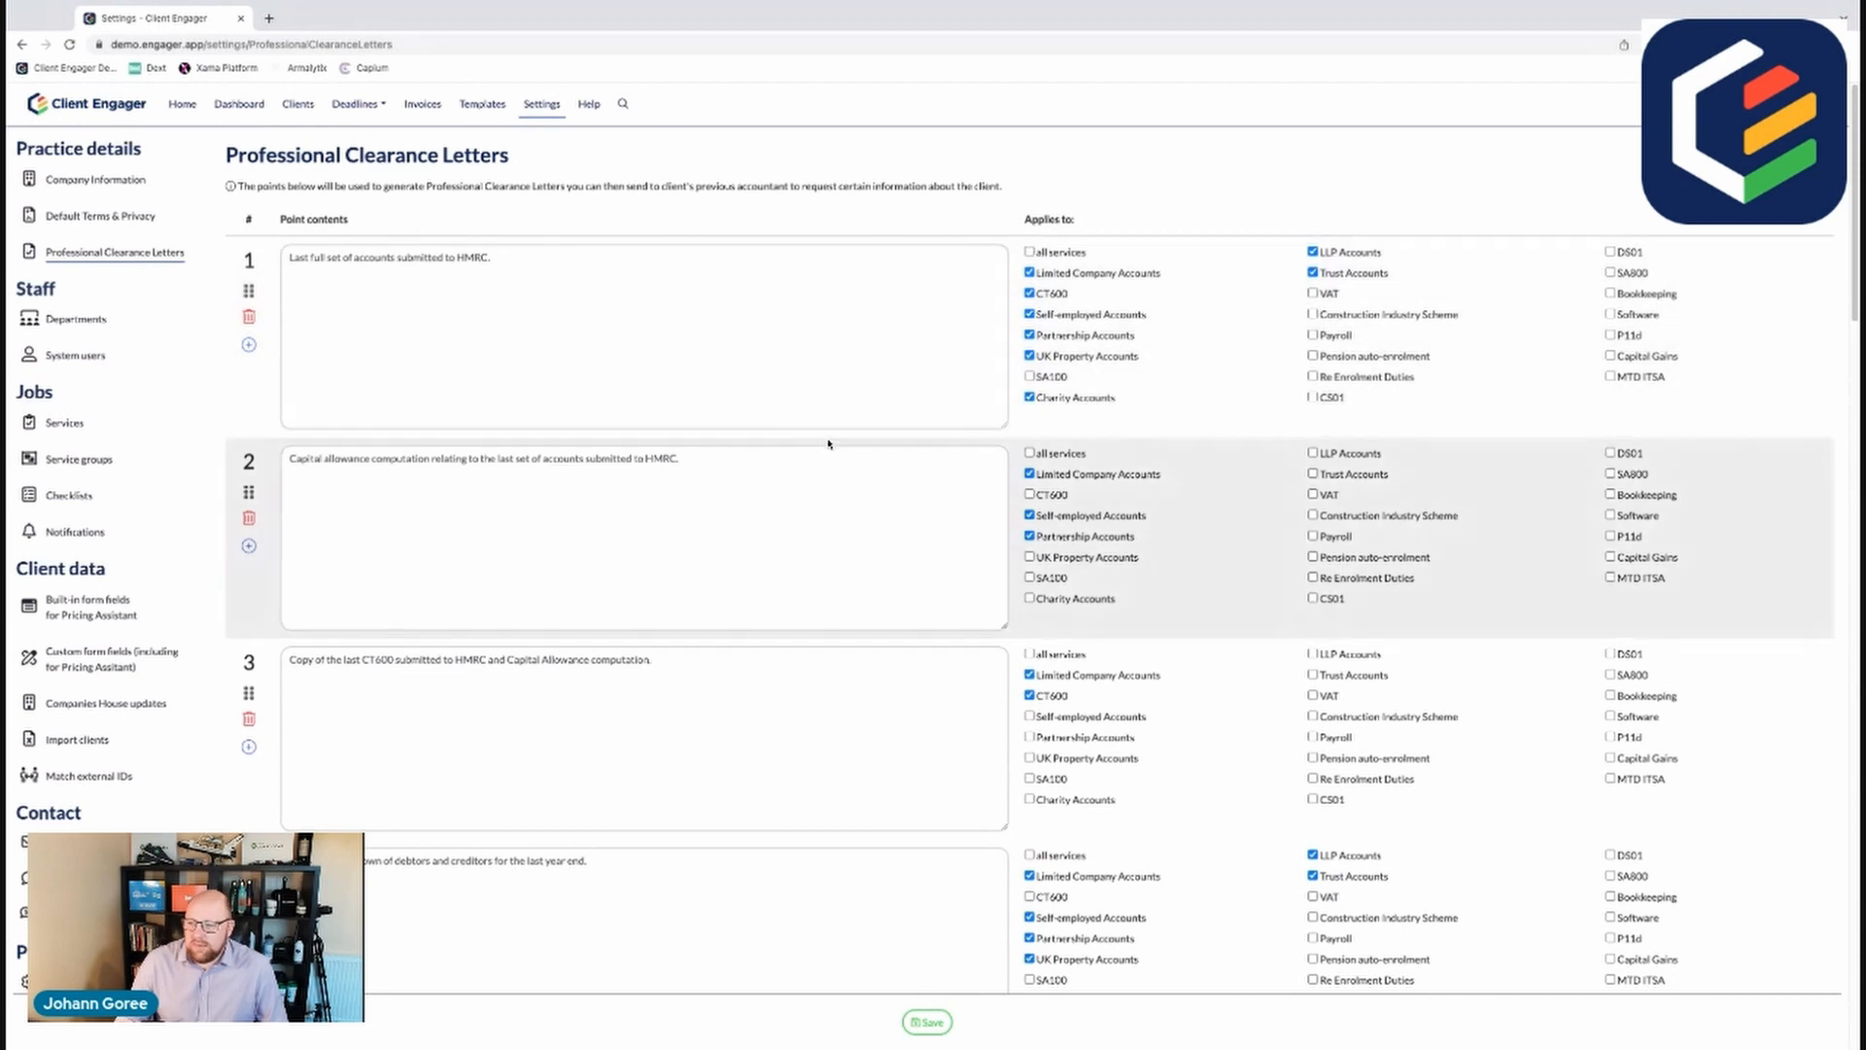
pyautogui.scroll(-3)
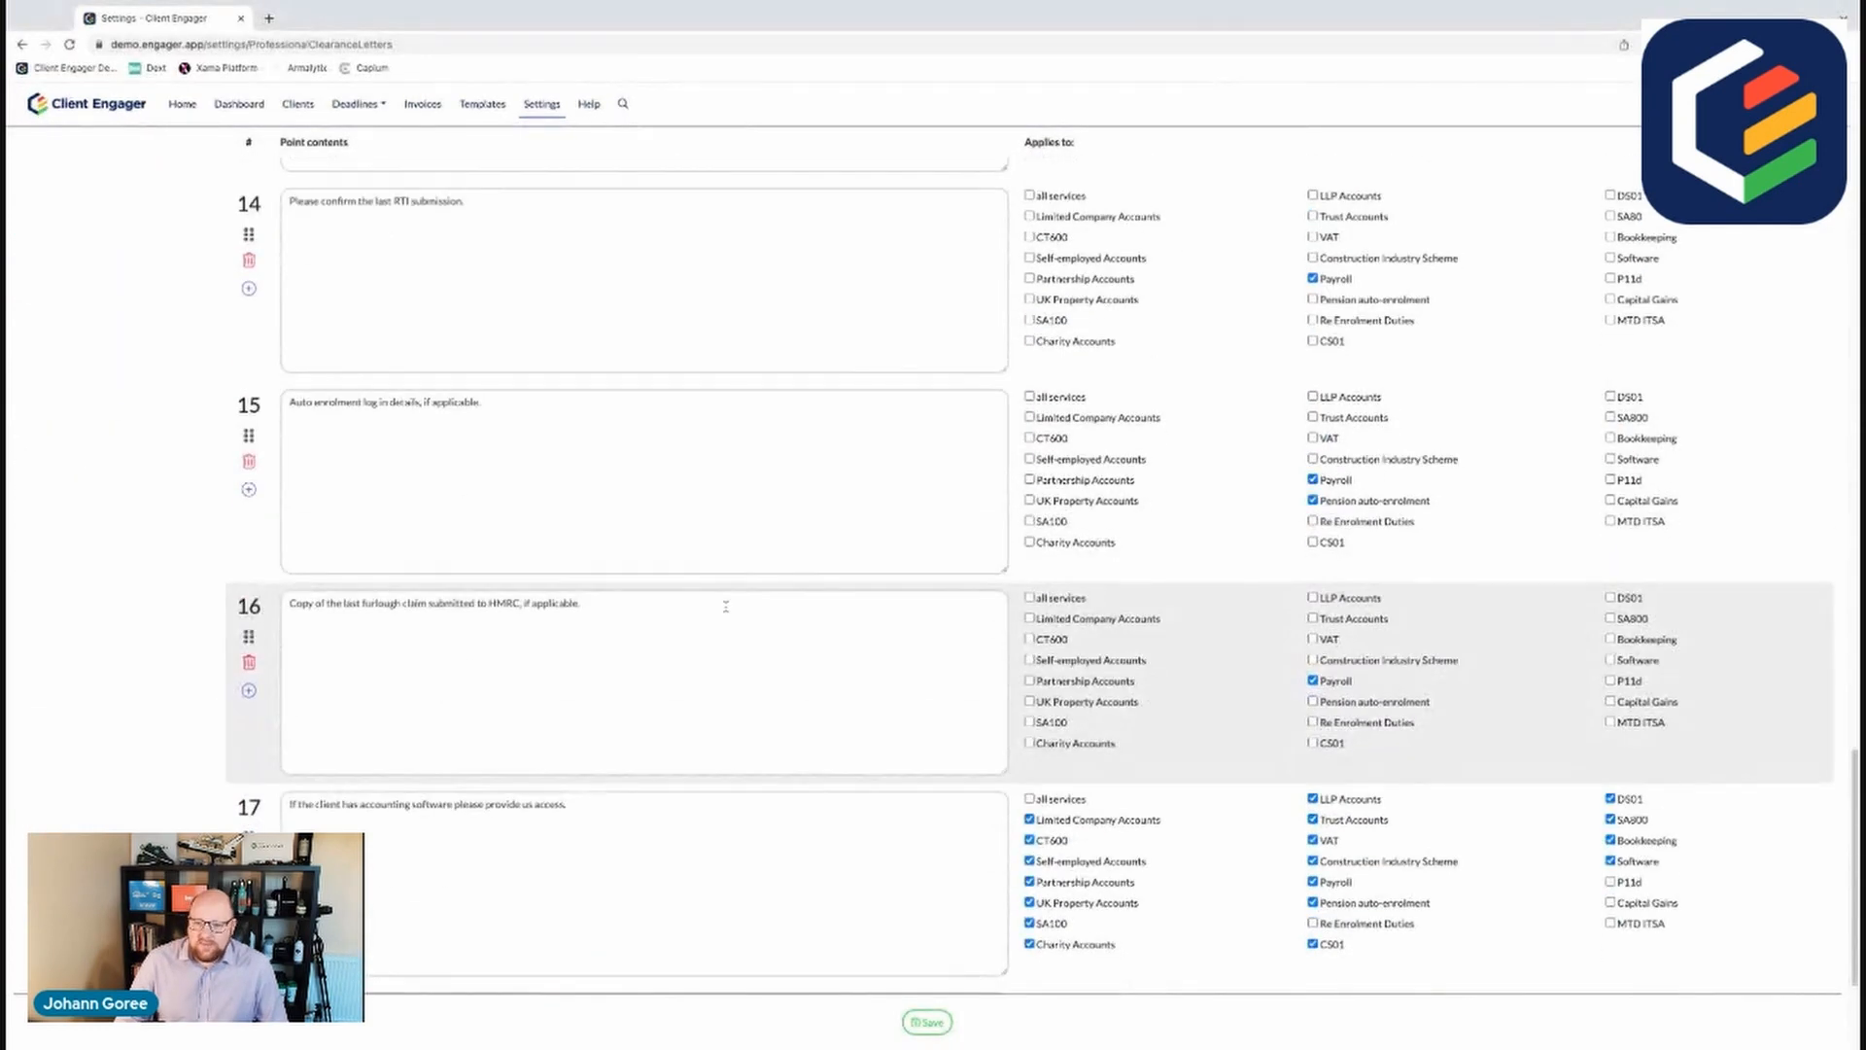
pyautogui.scroll(-3)
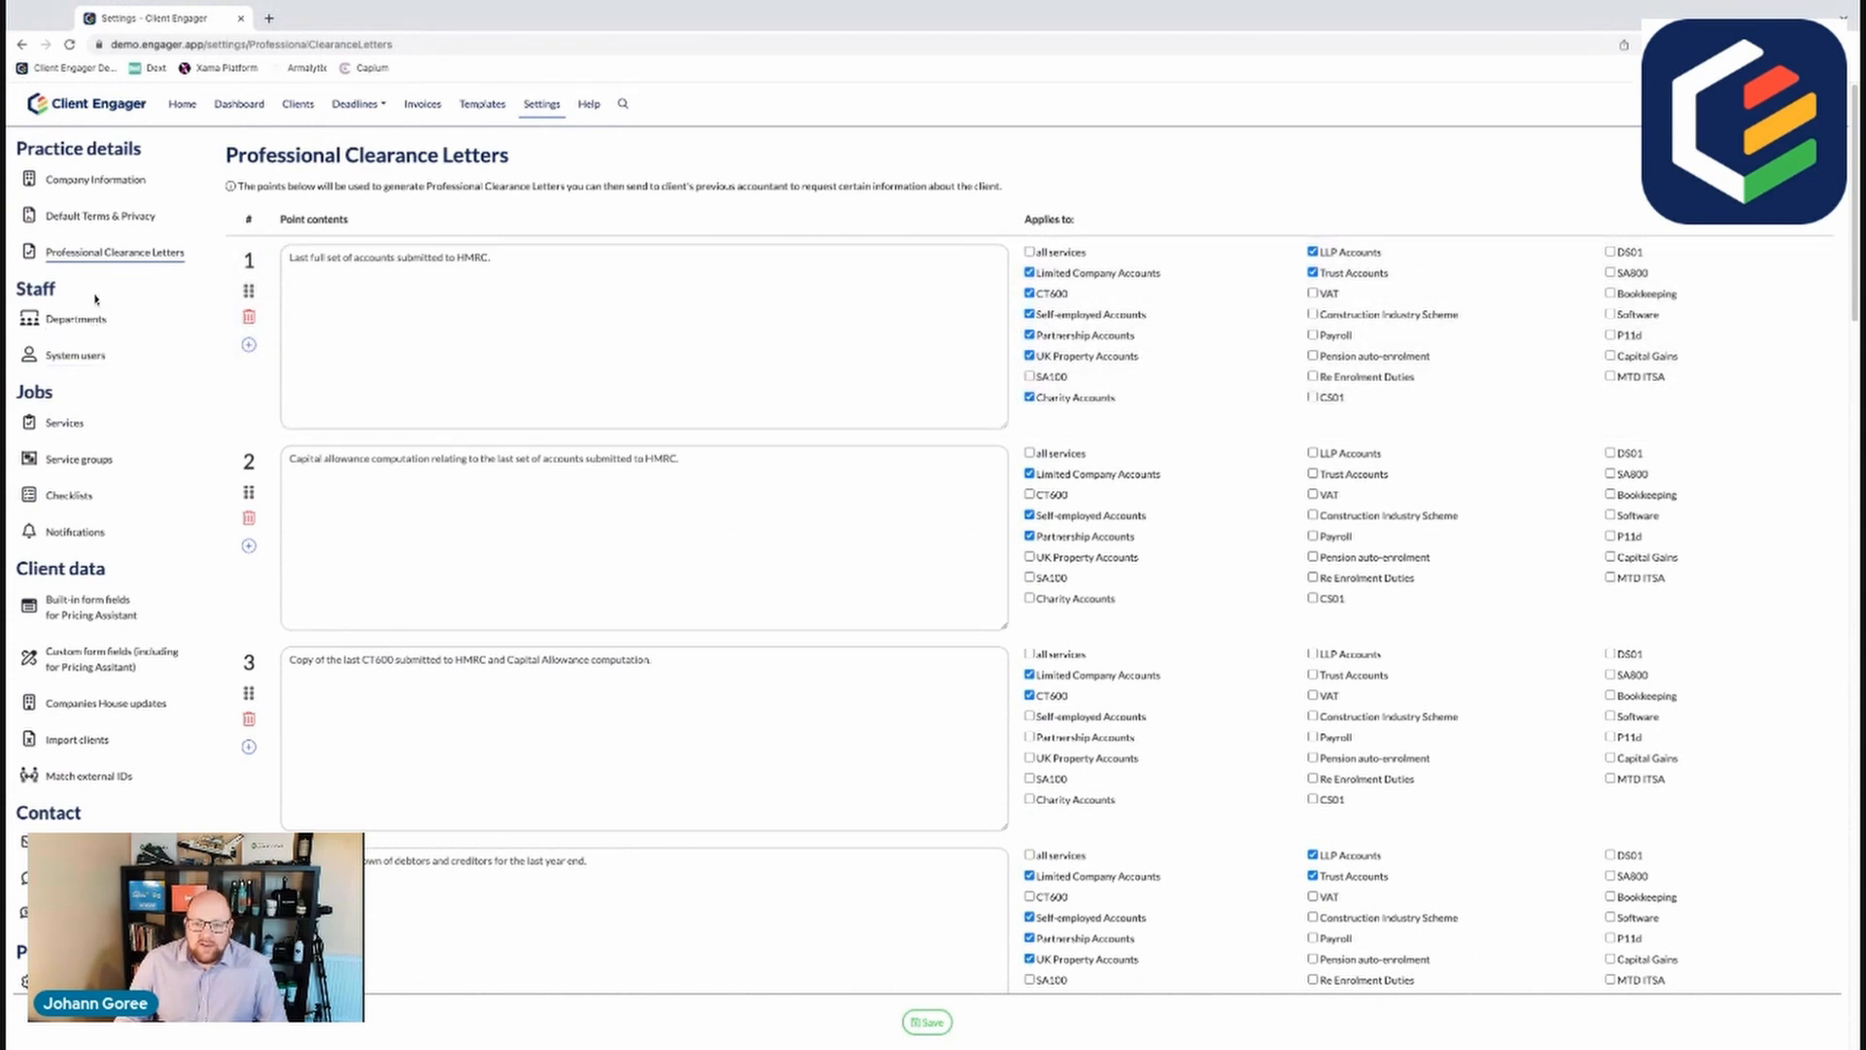
# Step: Check Departments and System users, then edit the first admin user's details
pyautogui.click(76, 319)
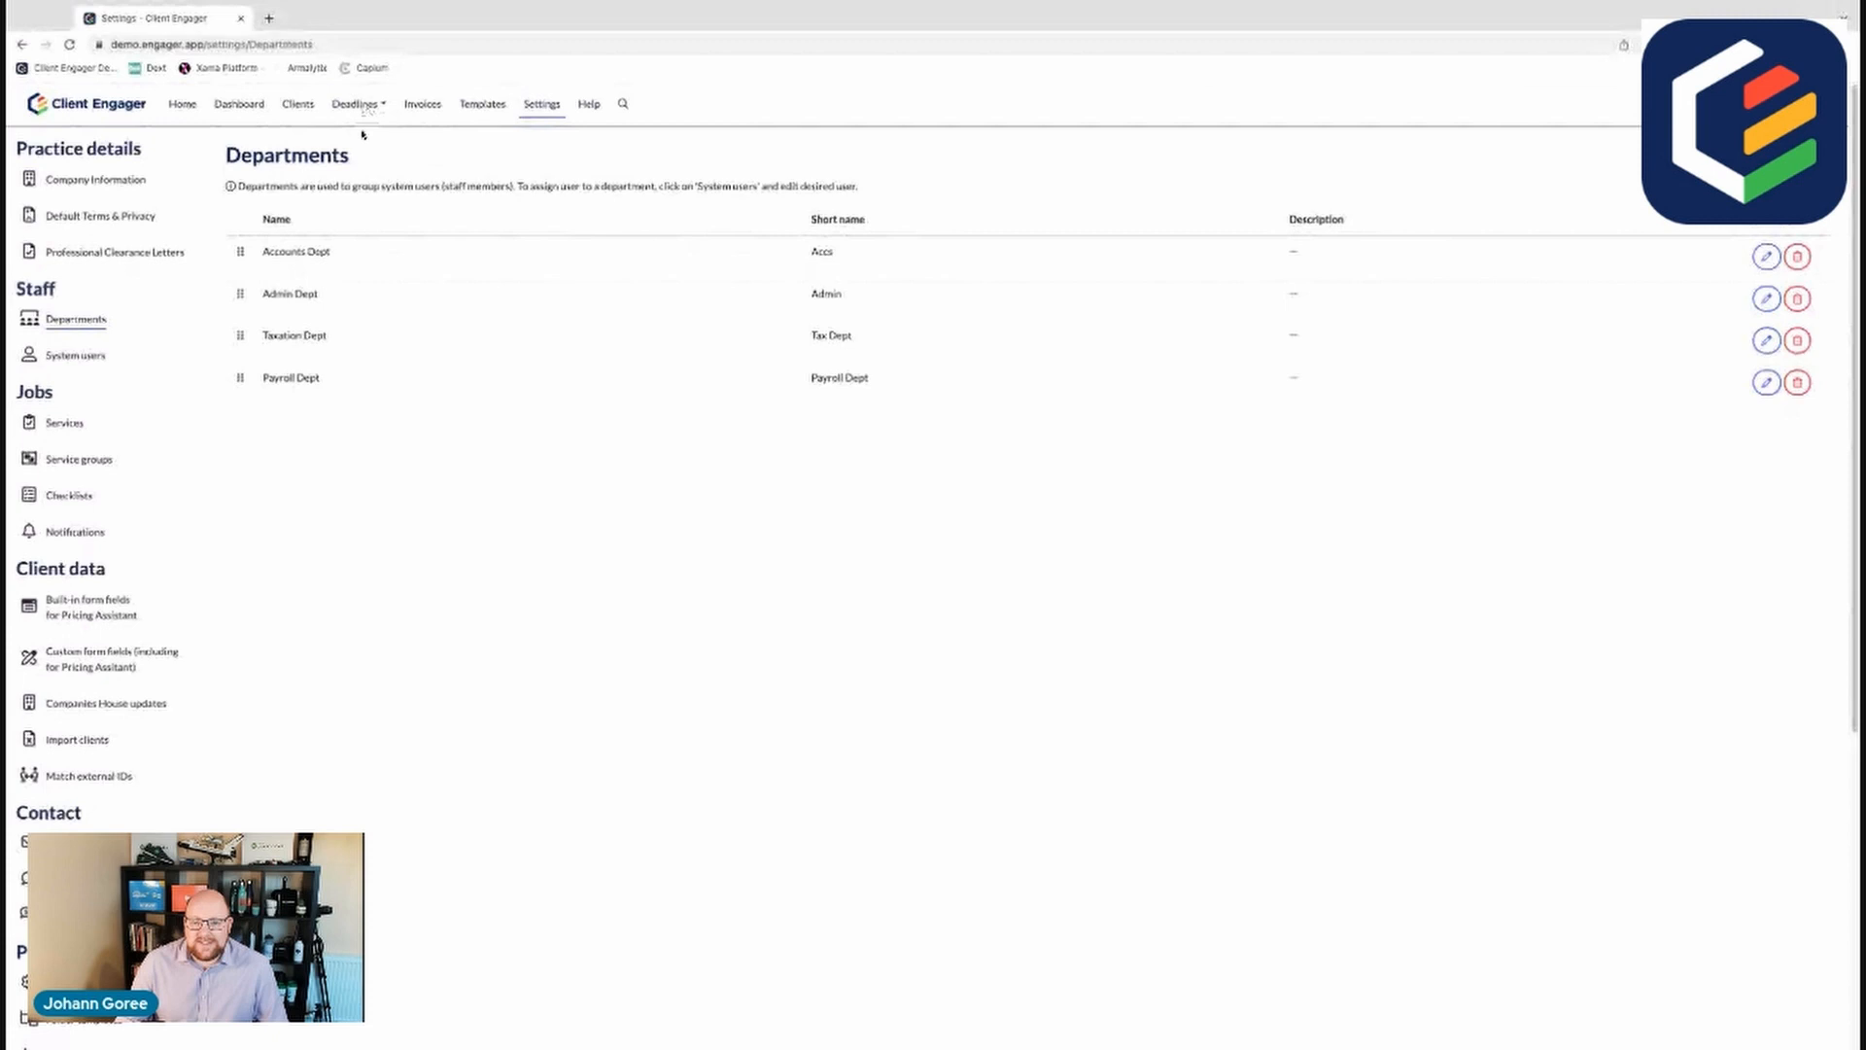
pyautogui.click(76, 354)
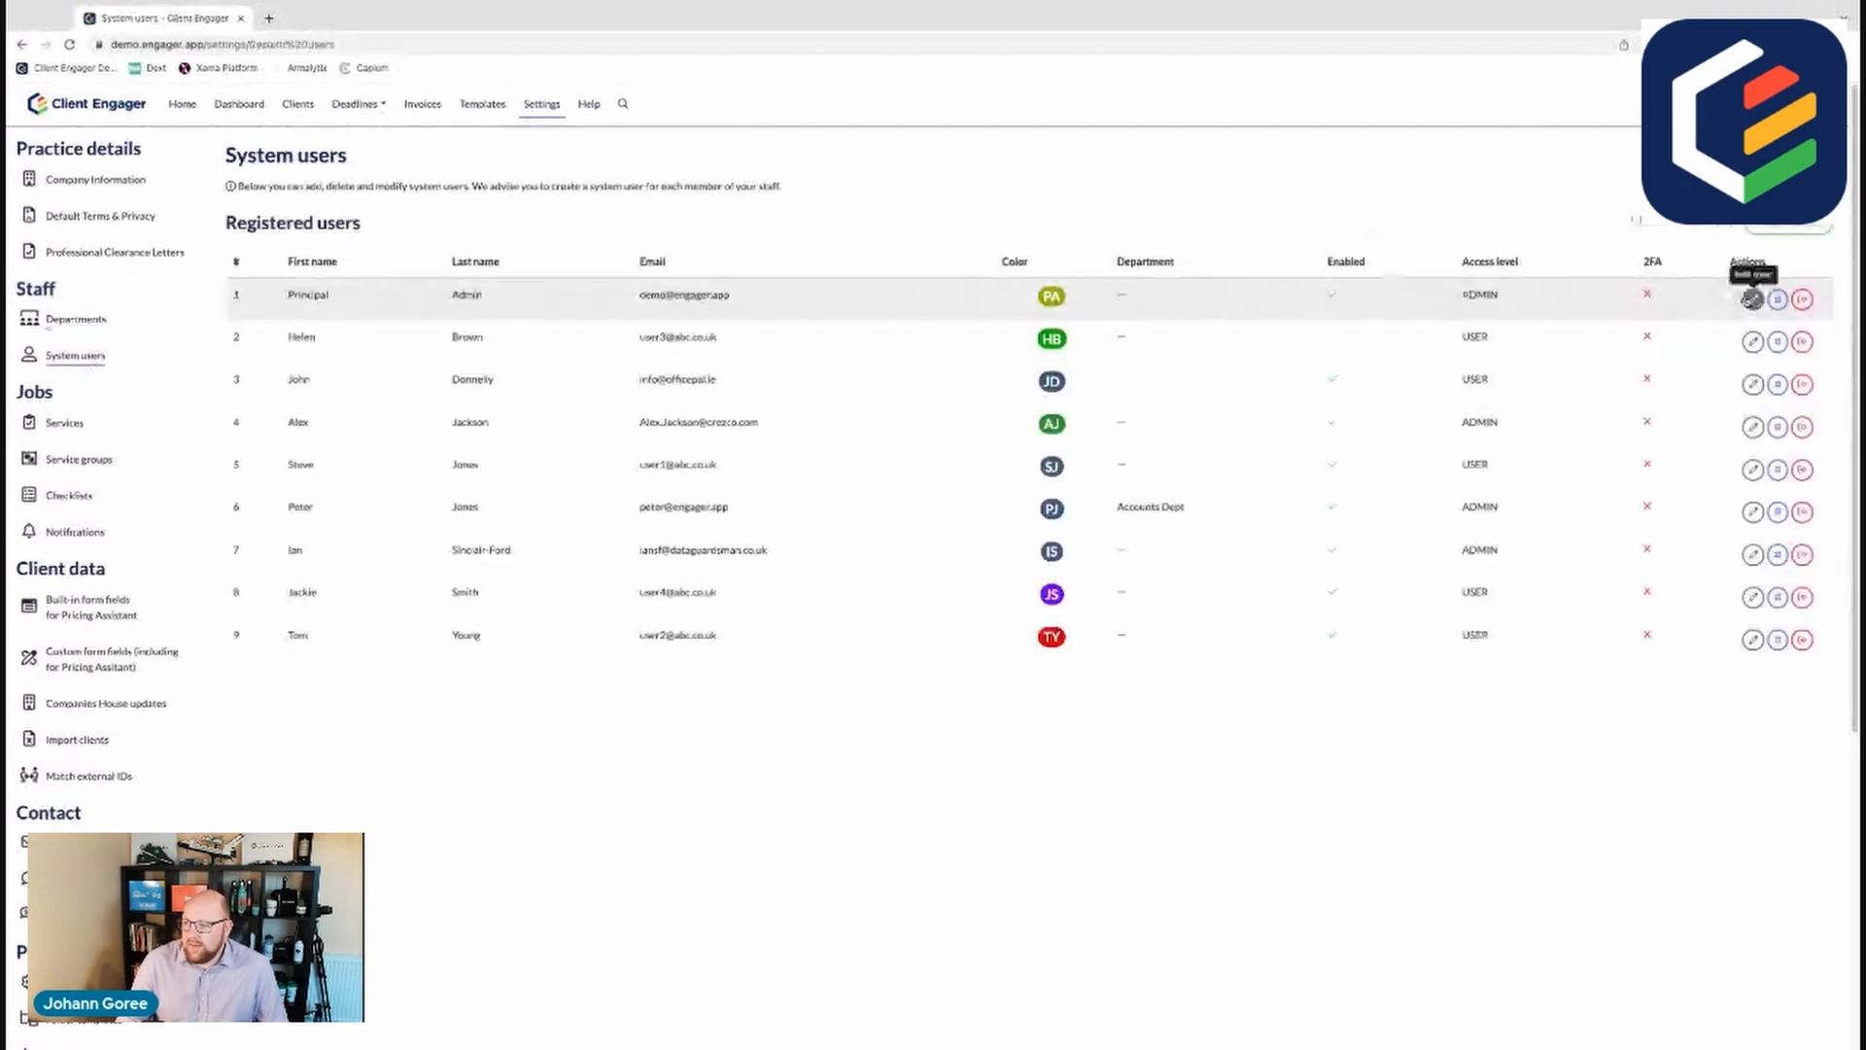
pyautogui.click(1751, 294)
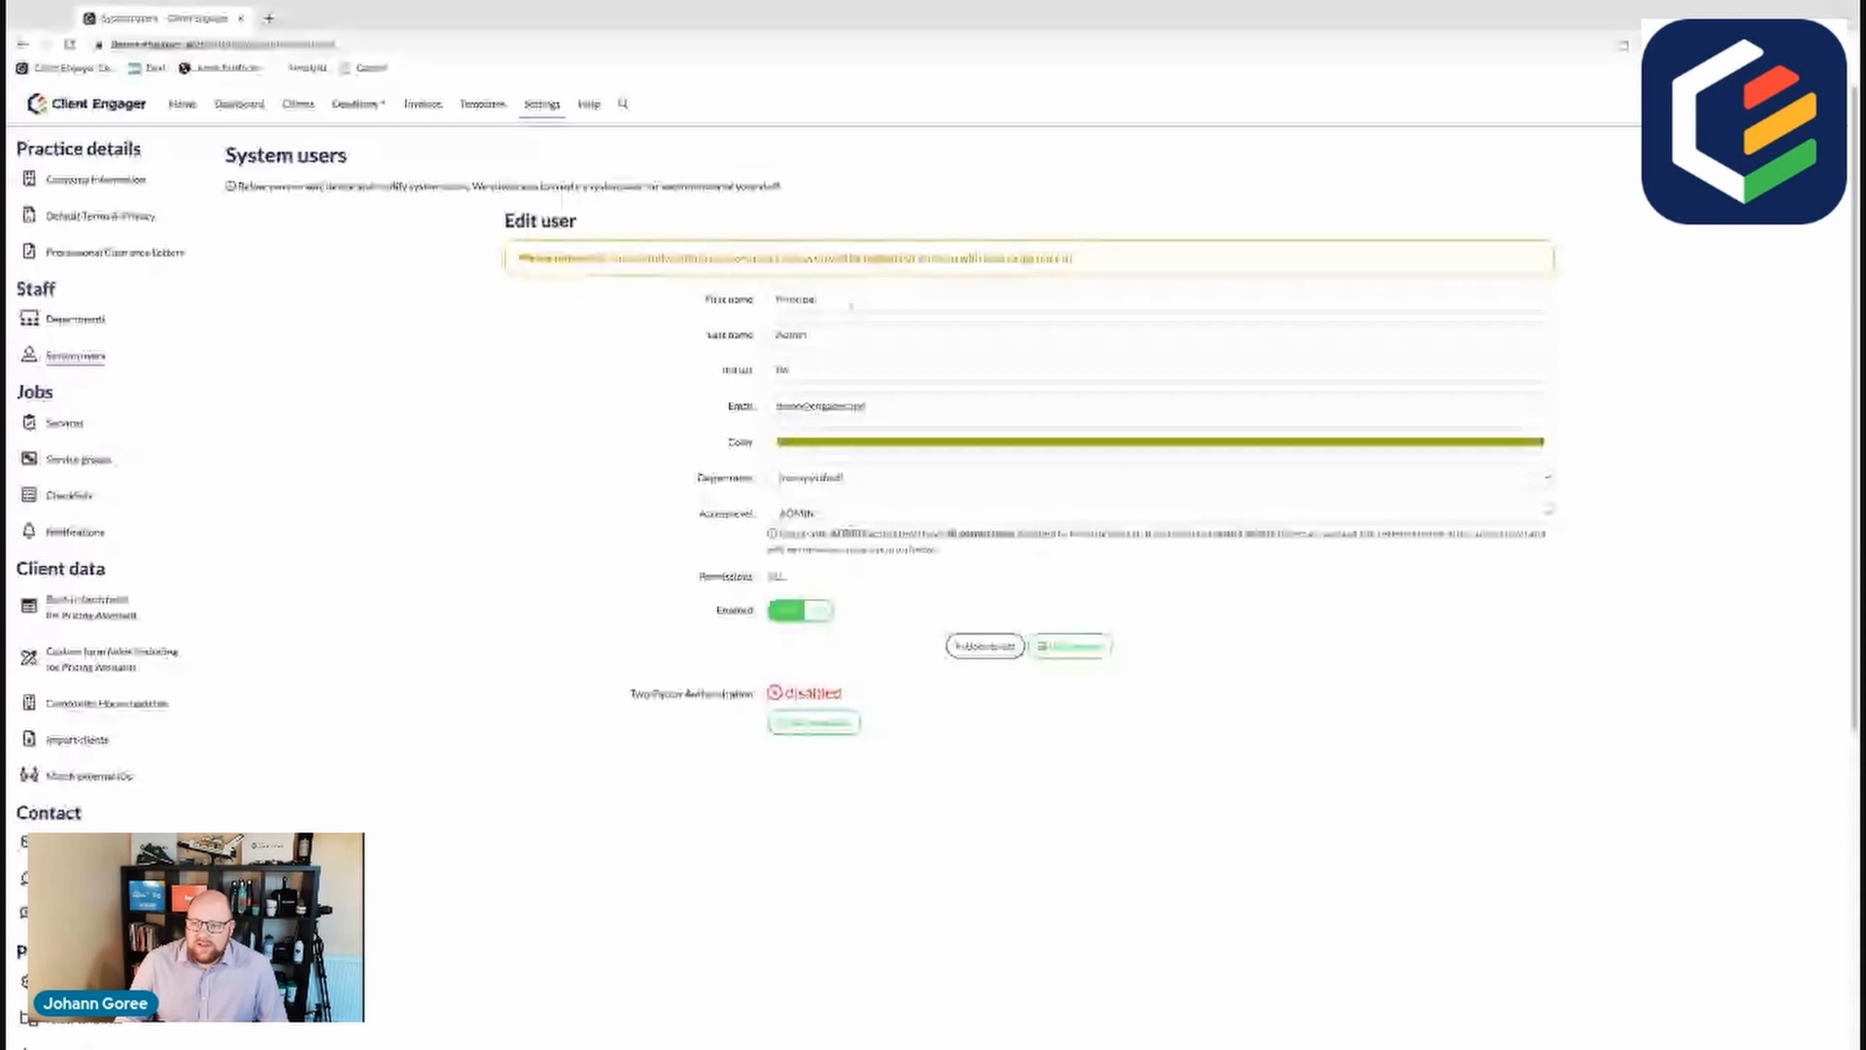
# Step: Check the user's department and change access level from ADMIN to USER
pyautogui.click(1154, 369)
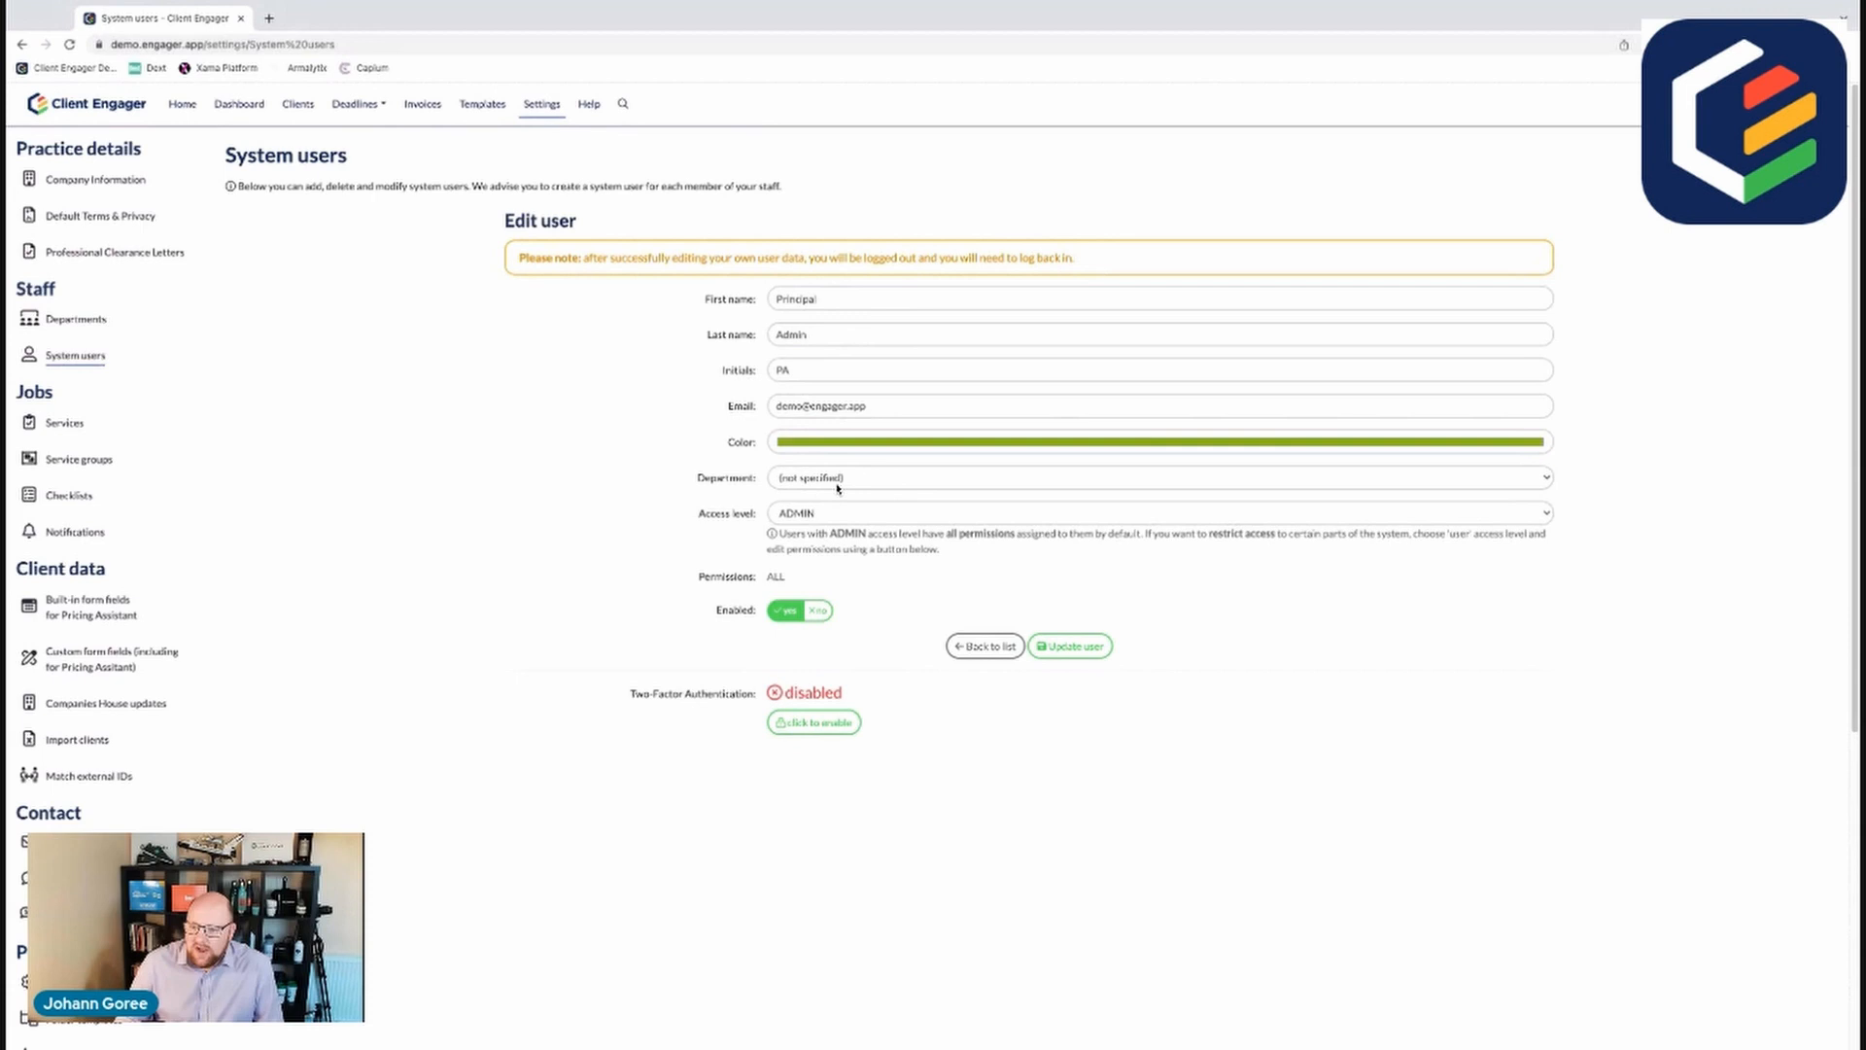
pyautogui.click(1157, 478)
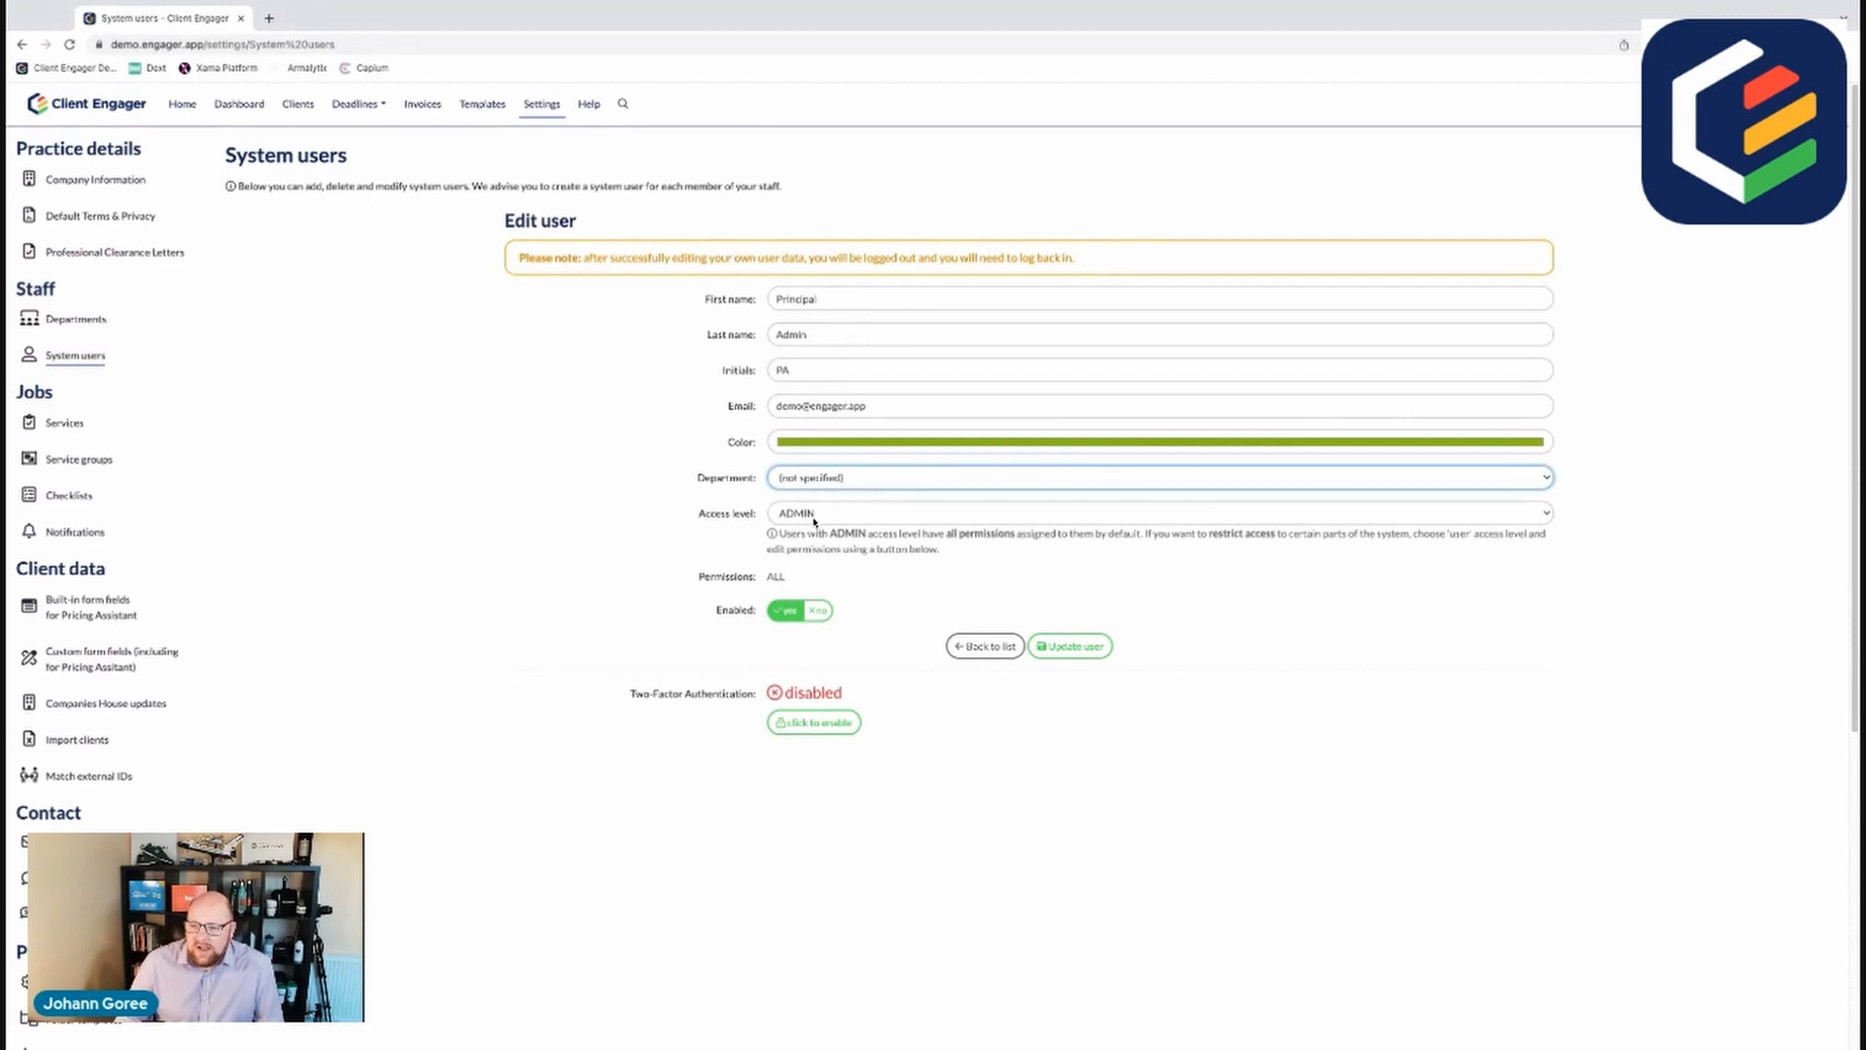
pyautogui.click(1159, 513)
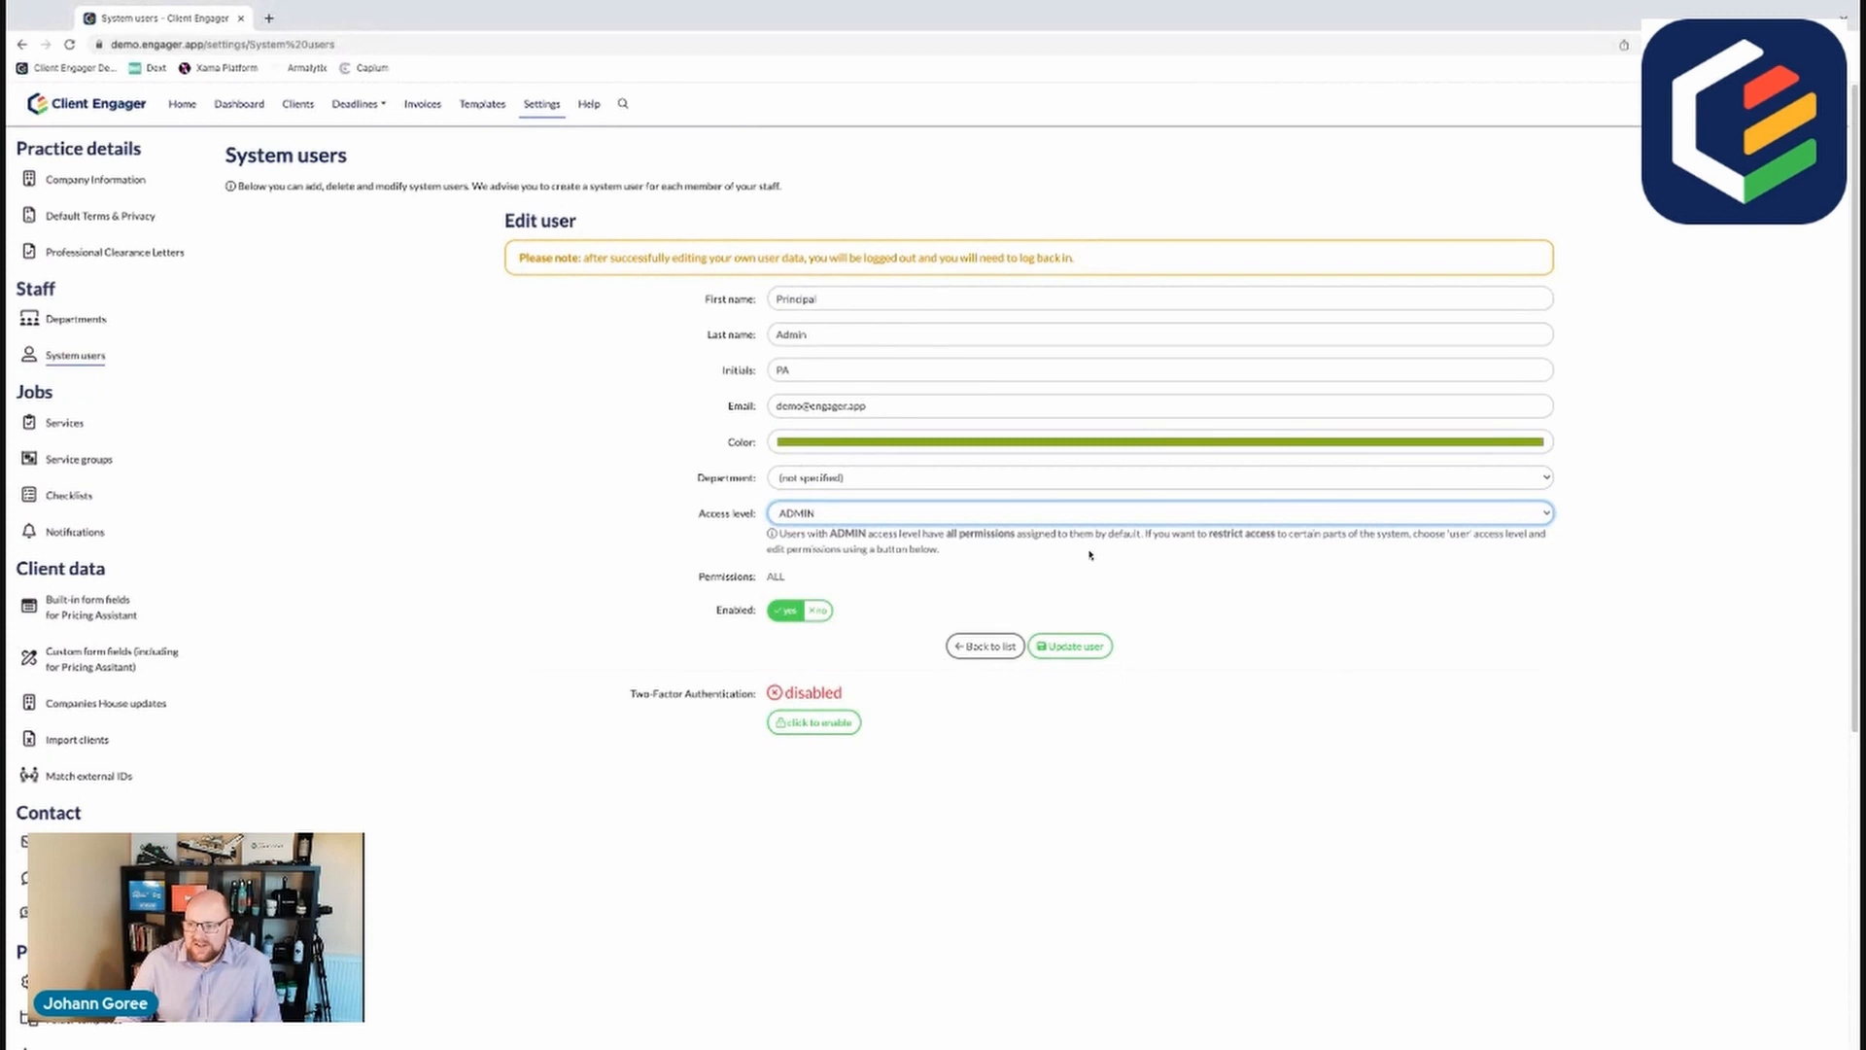
pyautogui.moveTo(795, 567)
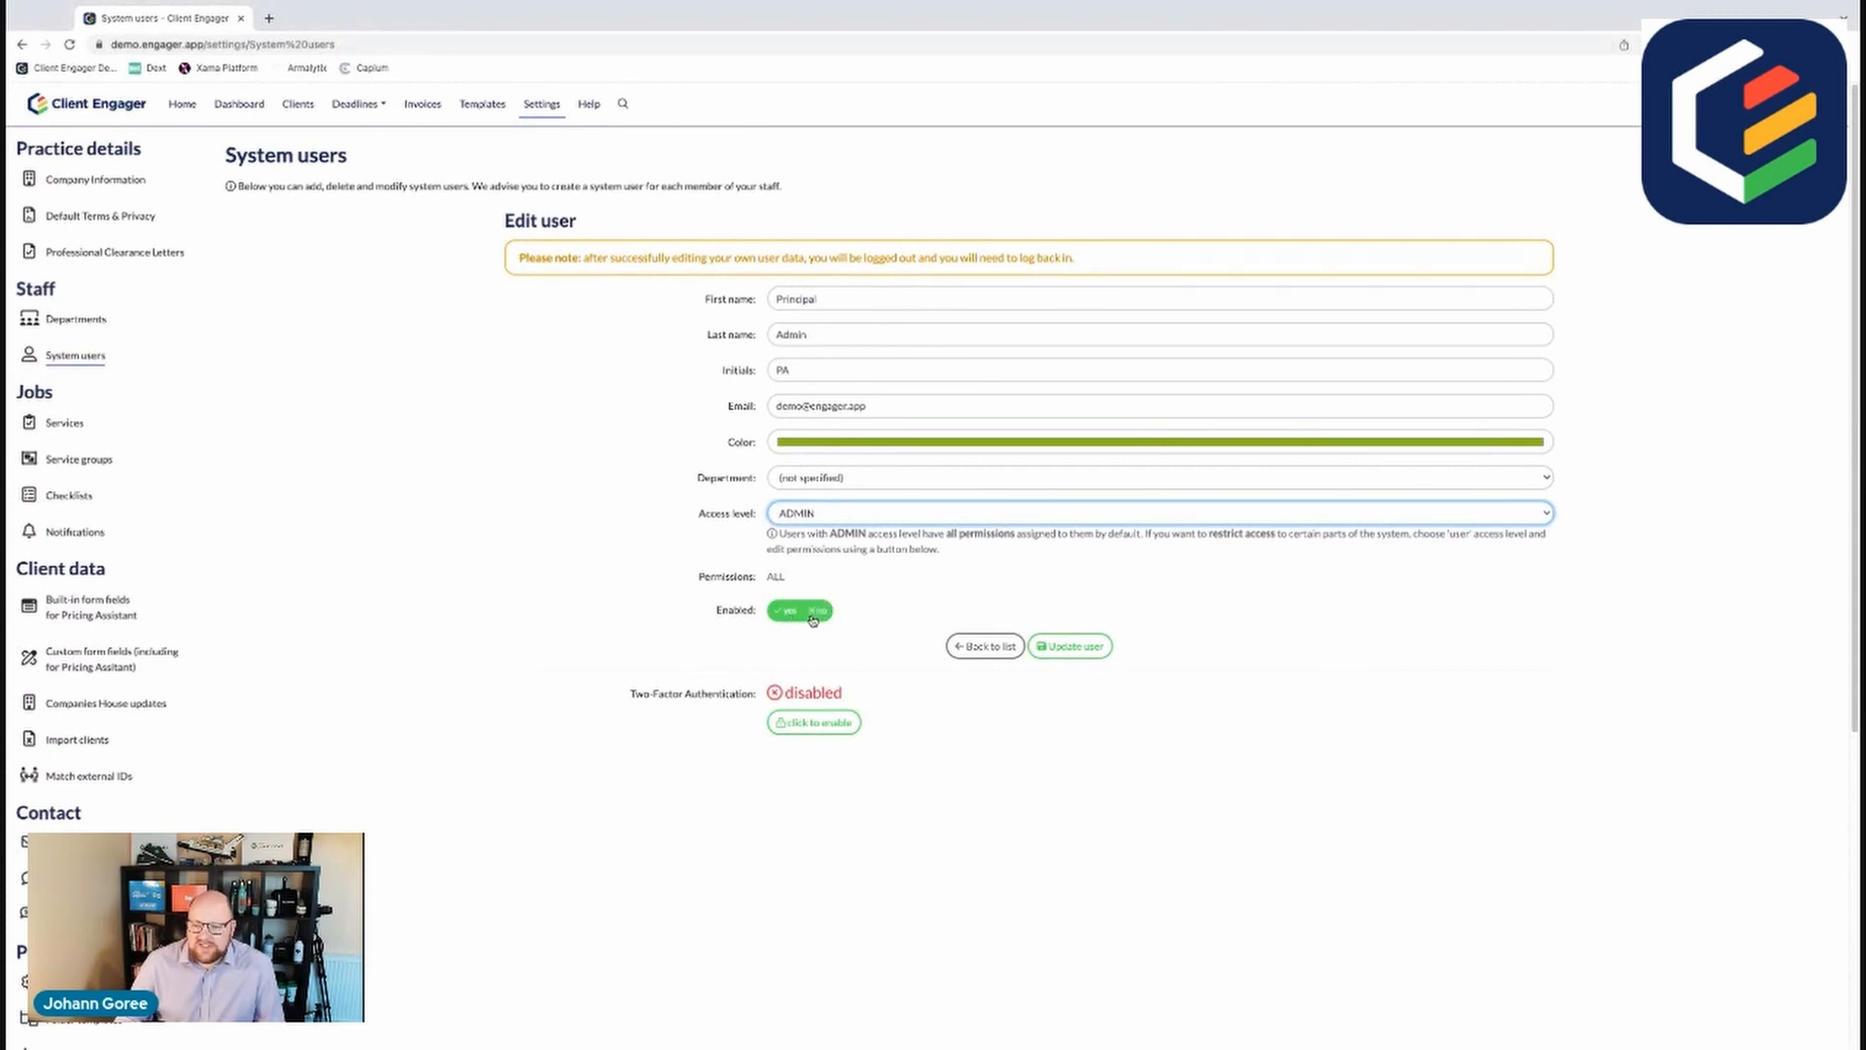
pyautogui.click(814, 611)
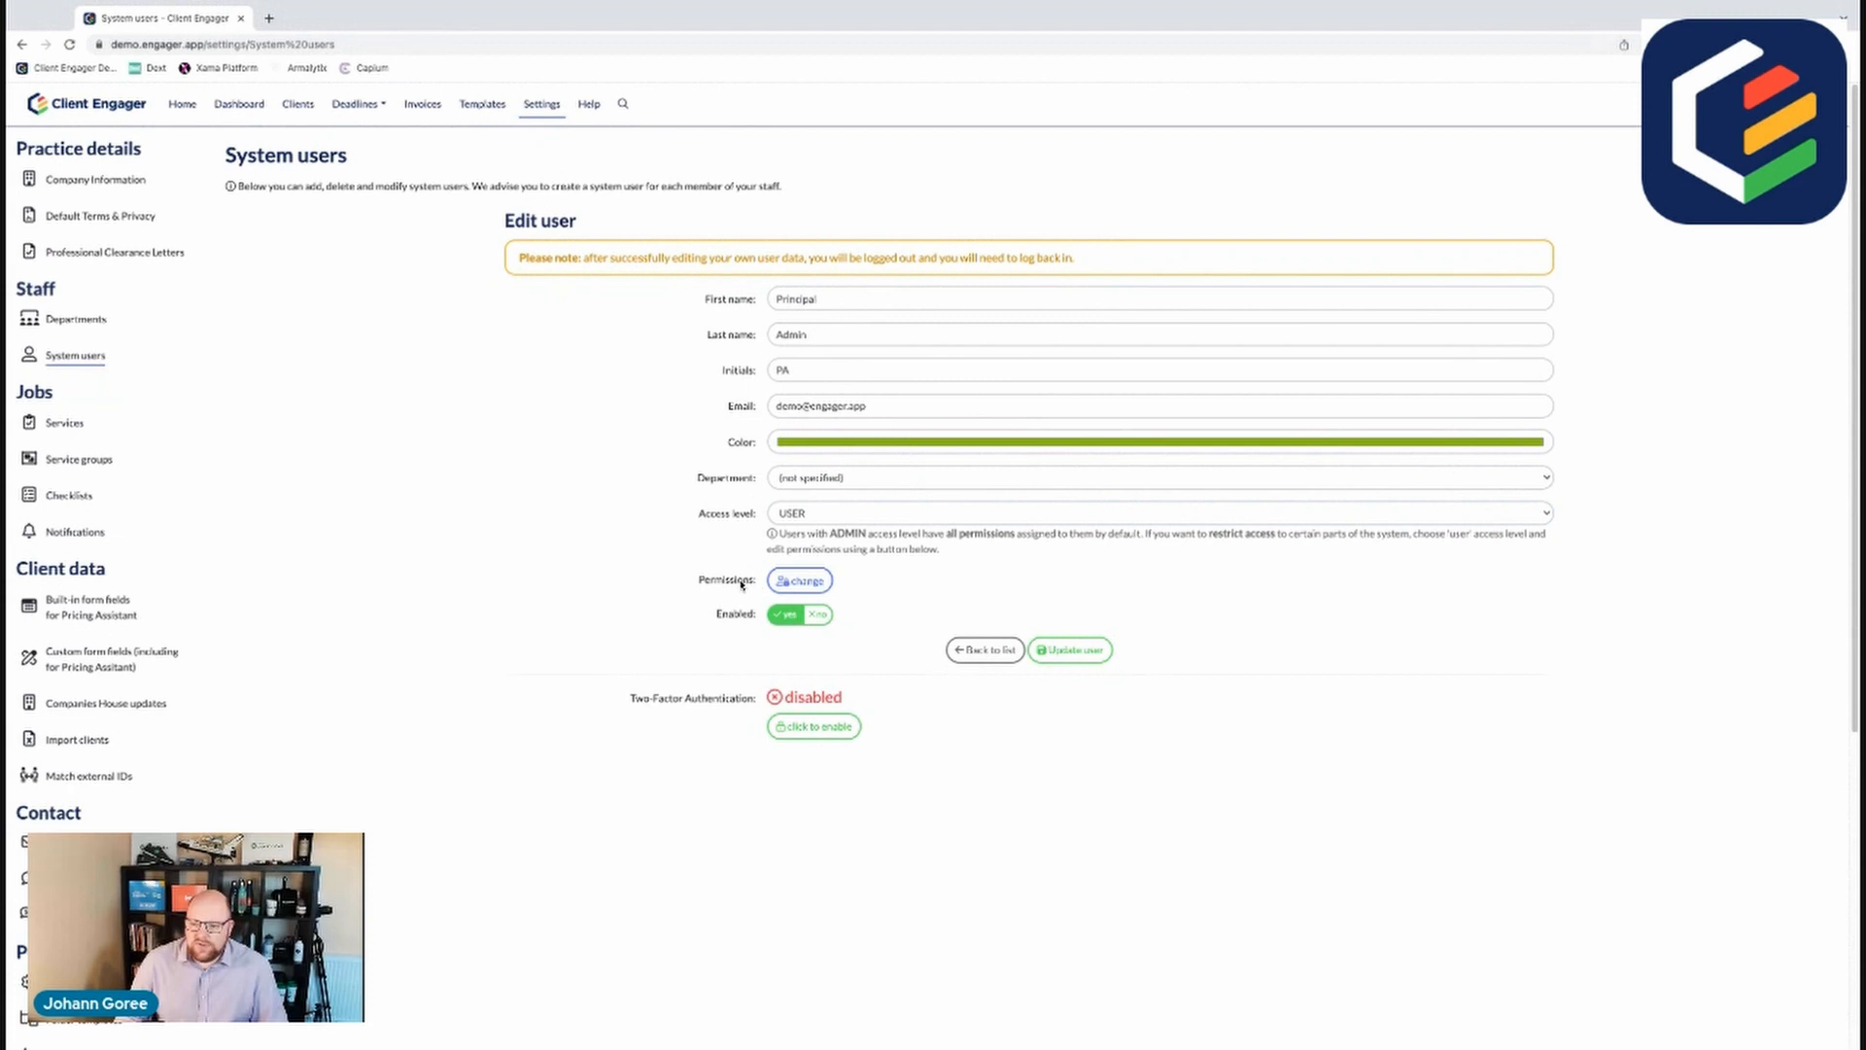
# Step: In Change permissions, untick Delete pending and Delete signed request under Signing request
pyautogui.click(799, 579)
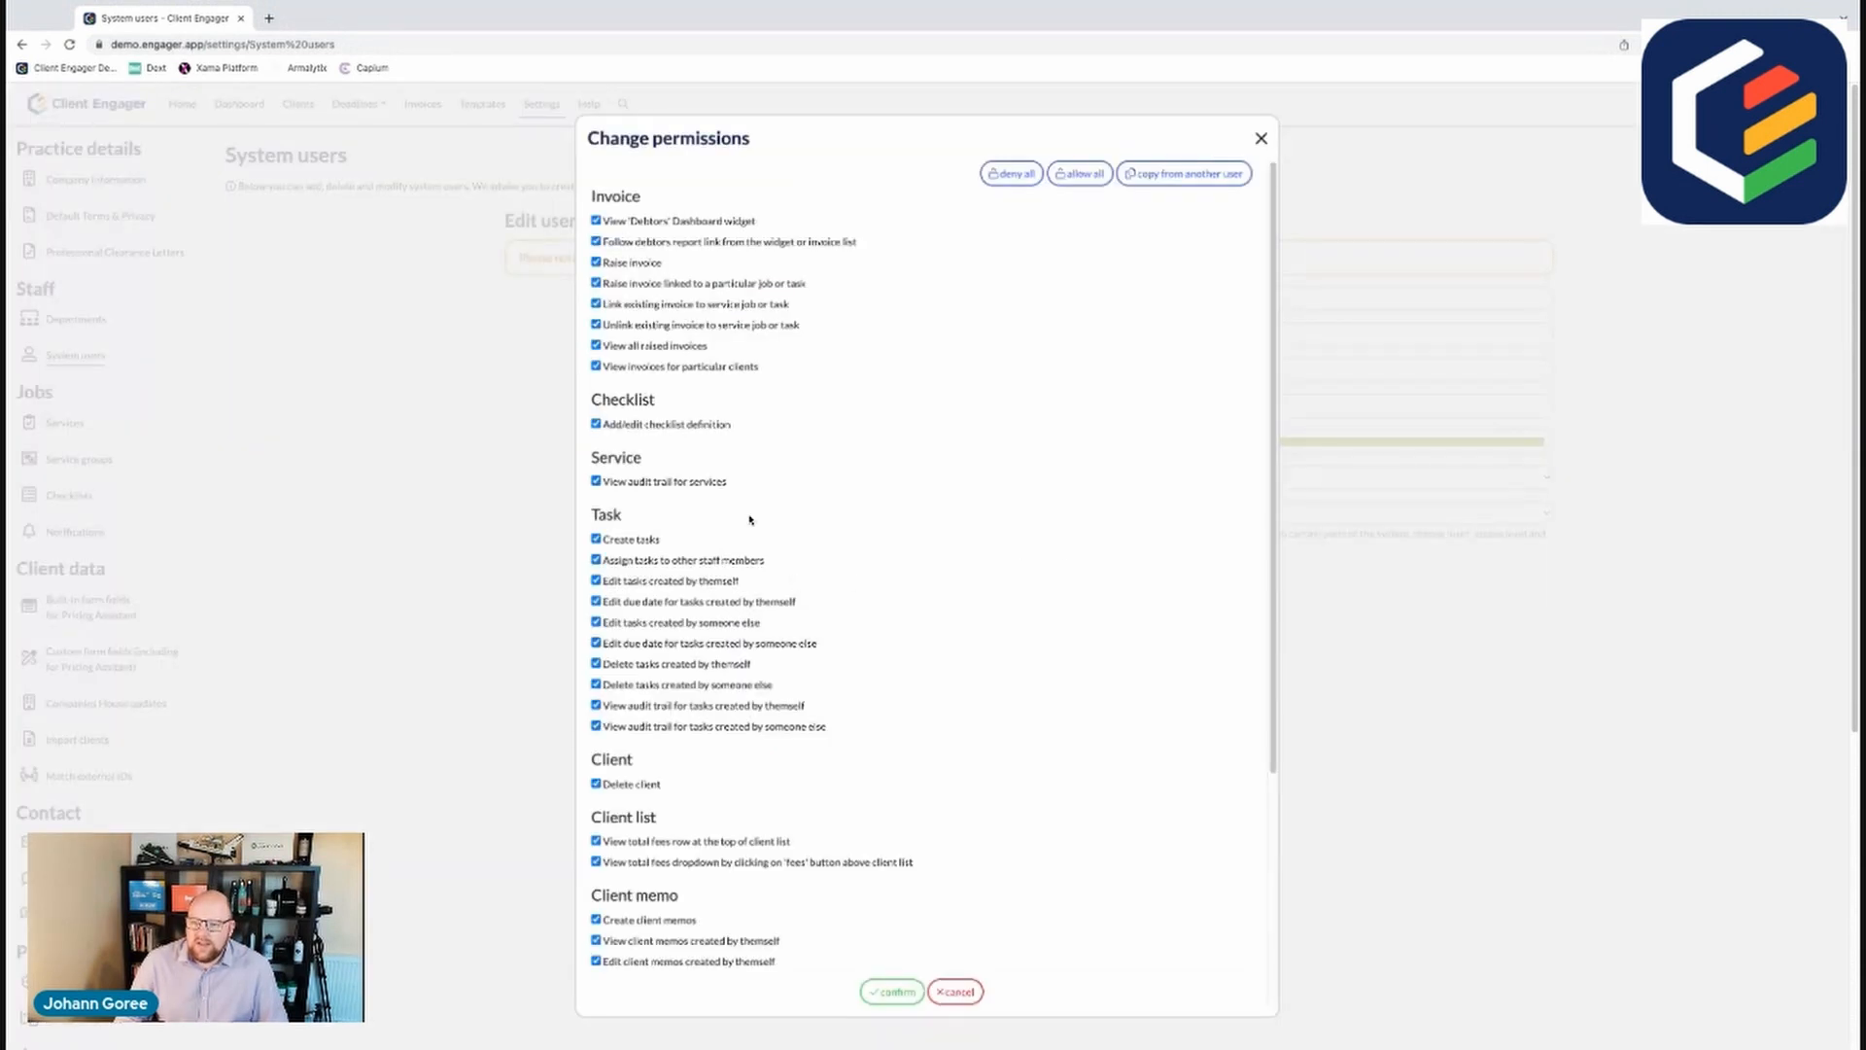
pyautogui.scroll(-3)
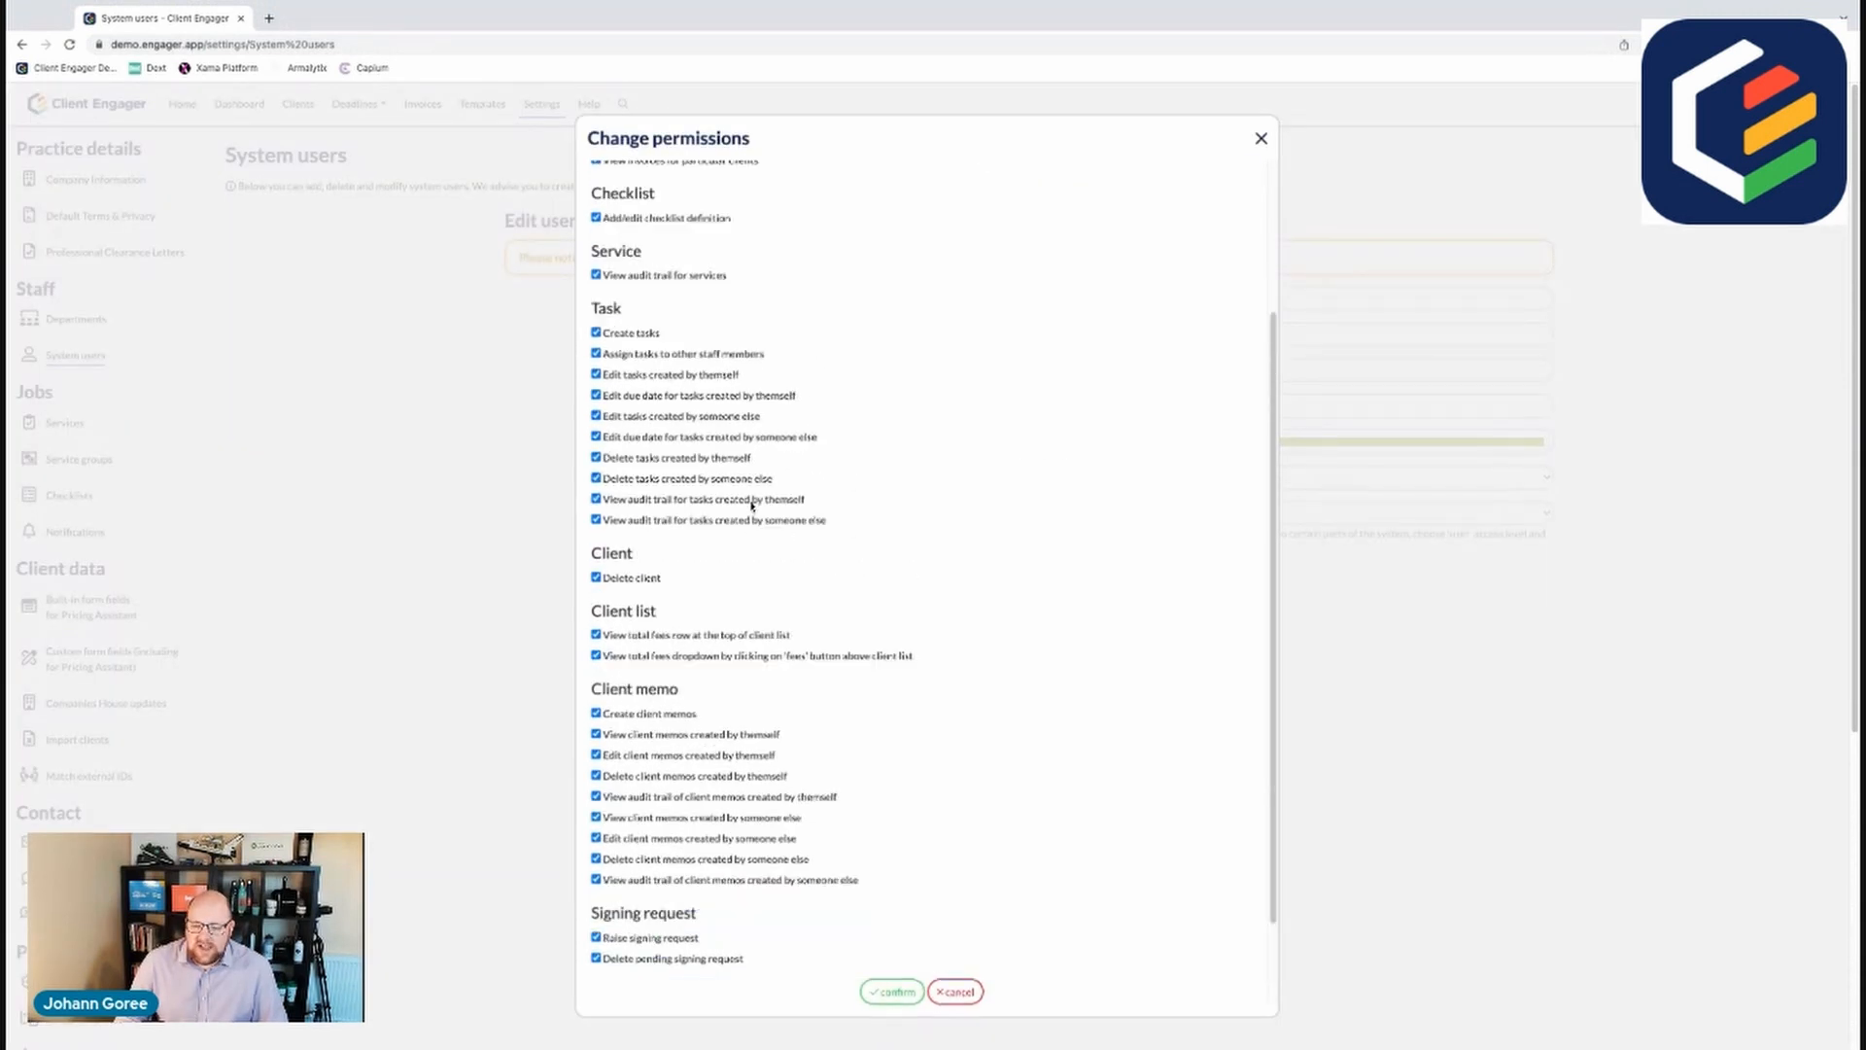
pyautogui.scroll(3)
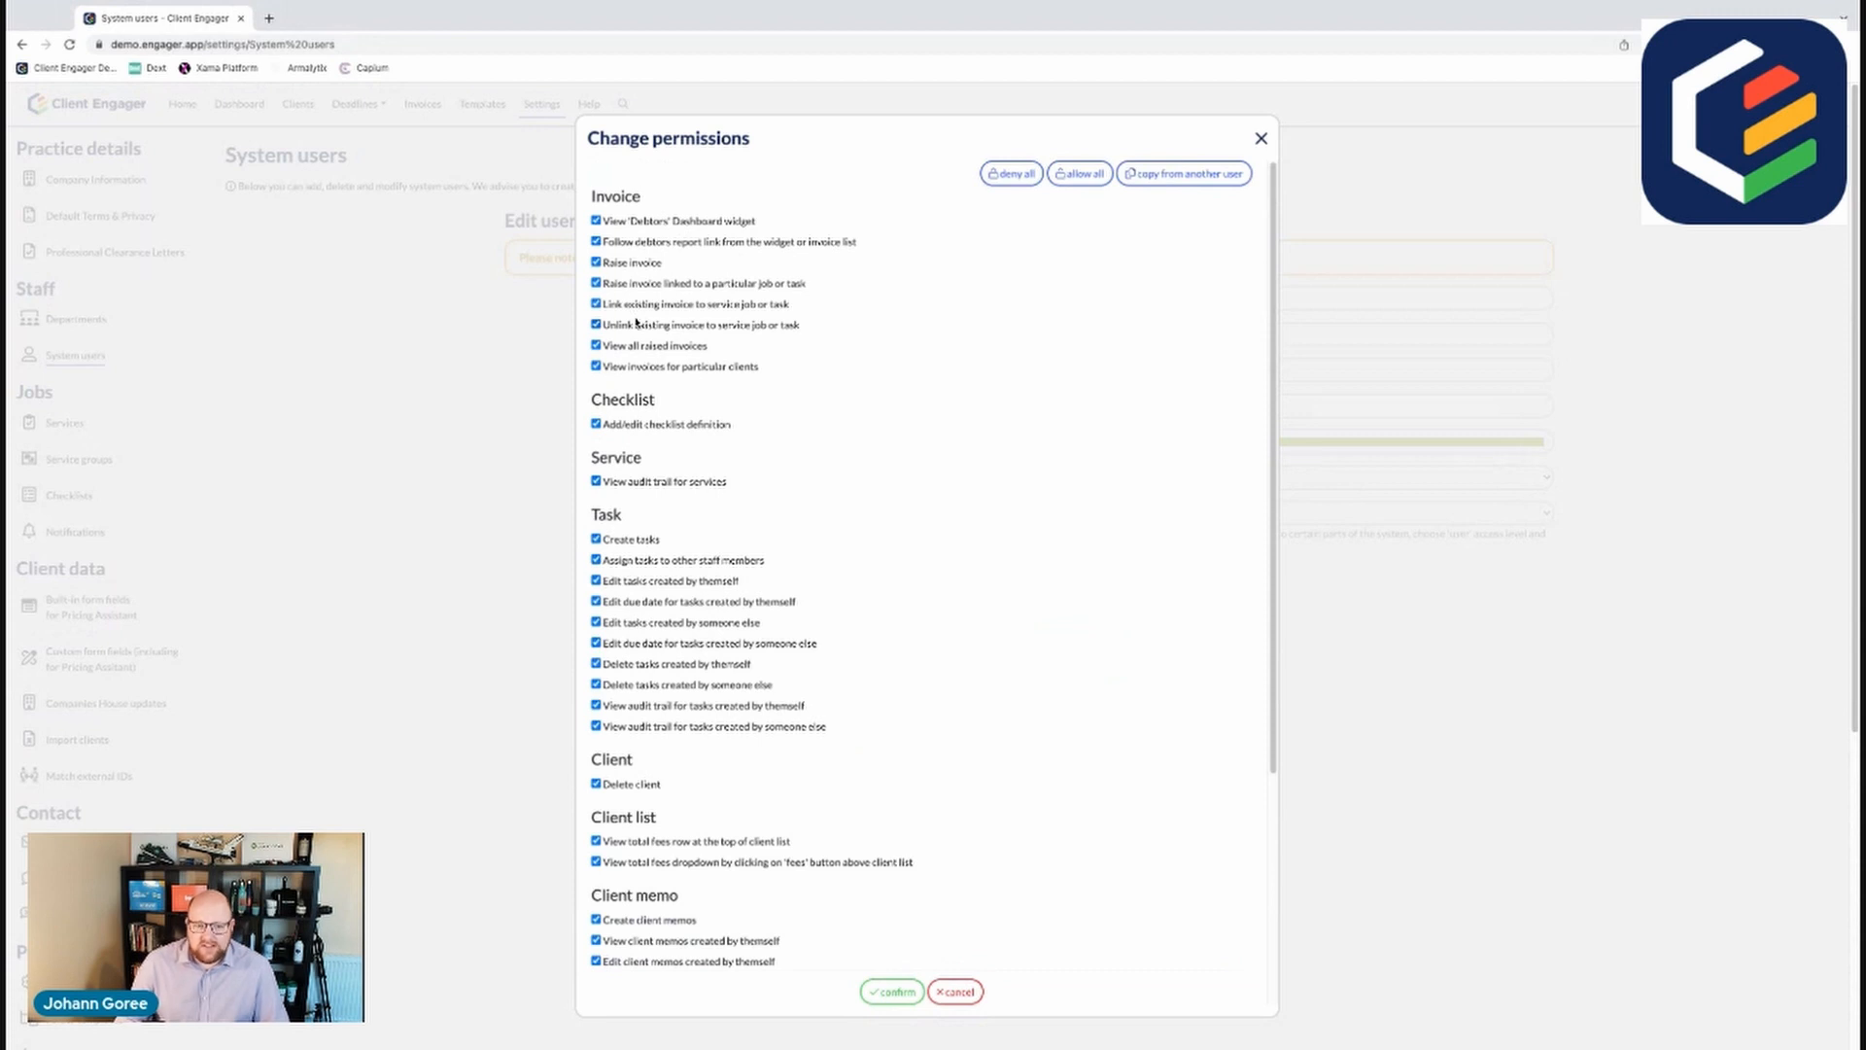
pyautogui.scroll(-3)
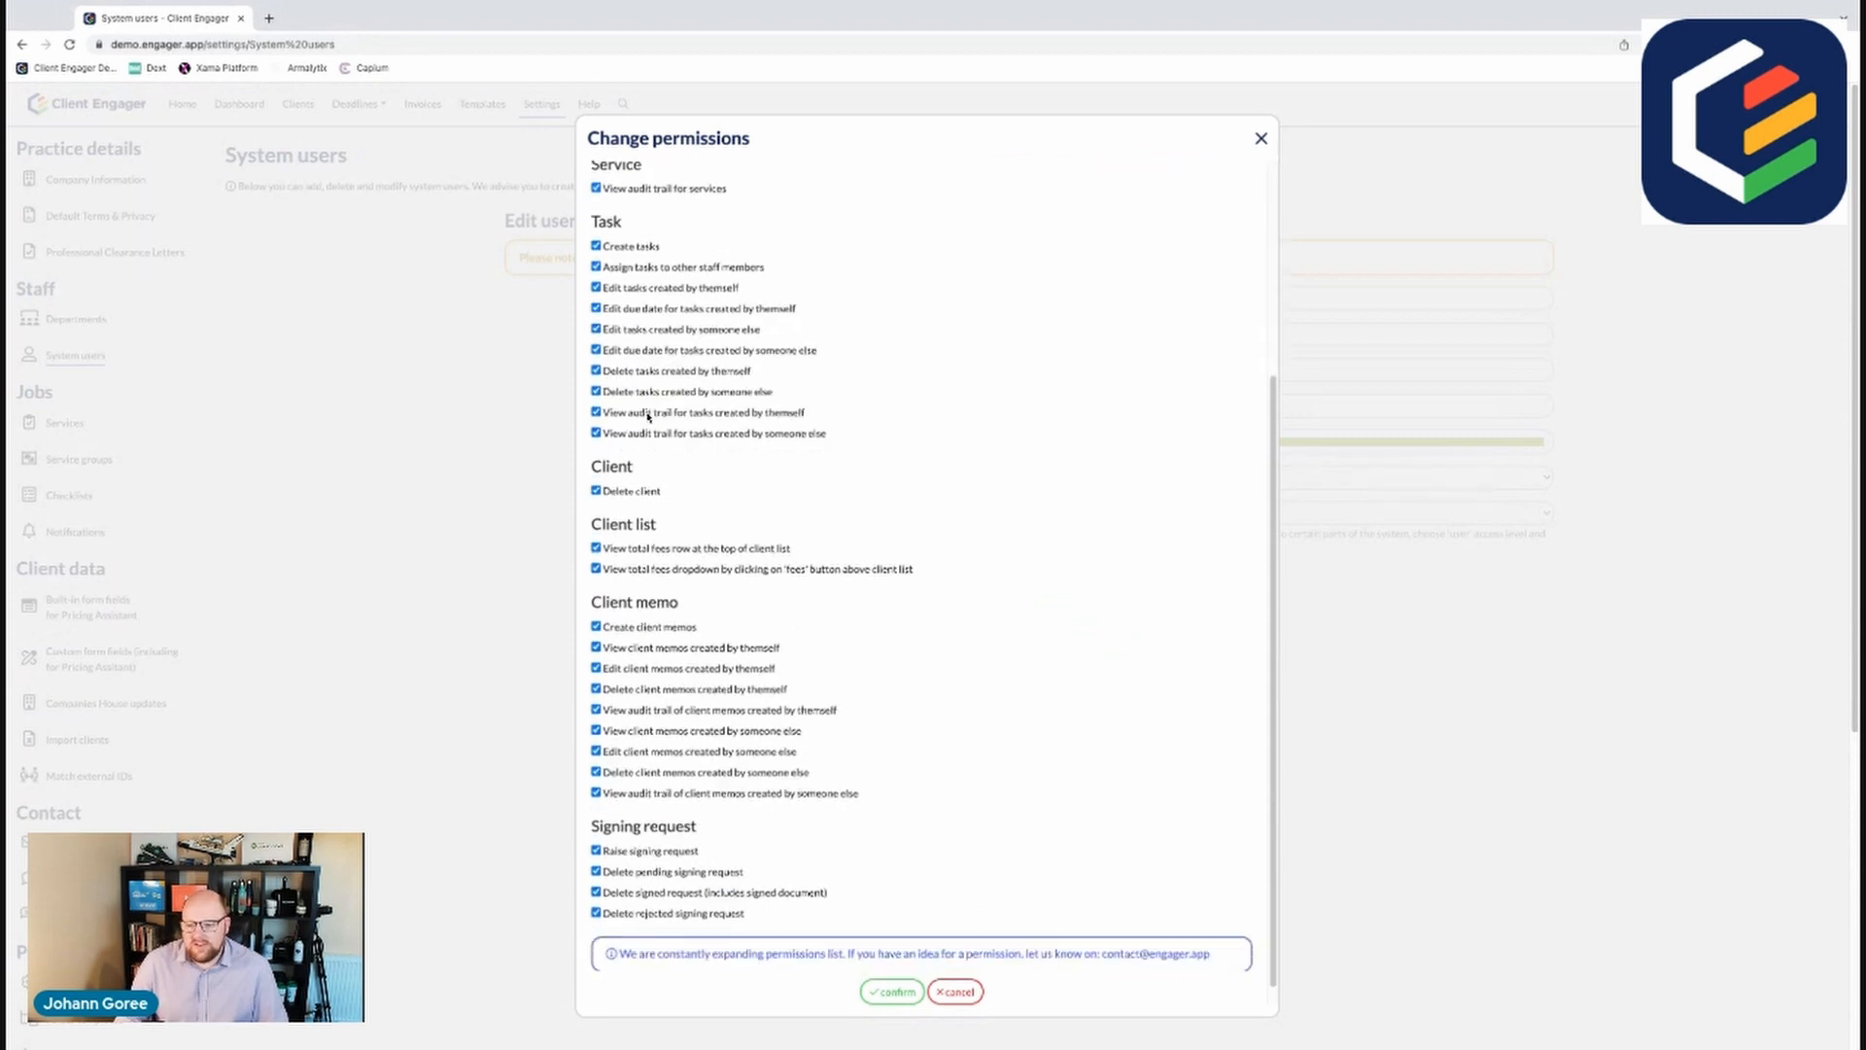
pyautogui.scroll(-3)
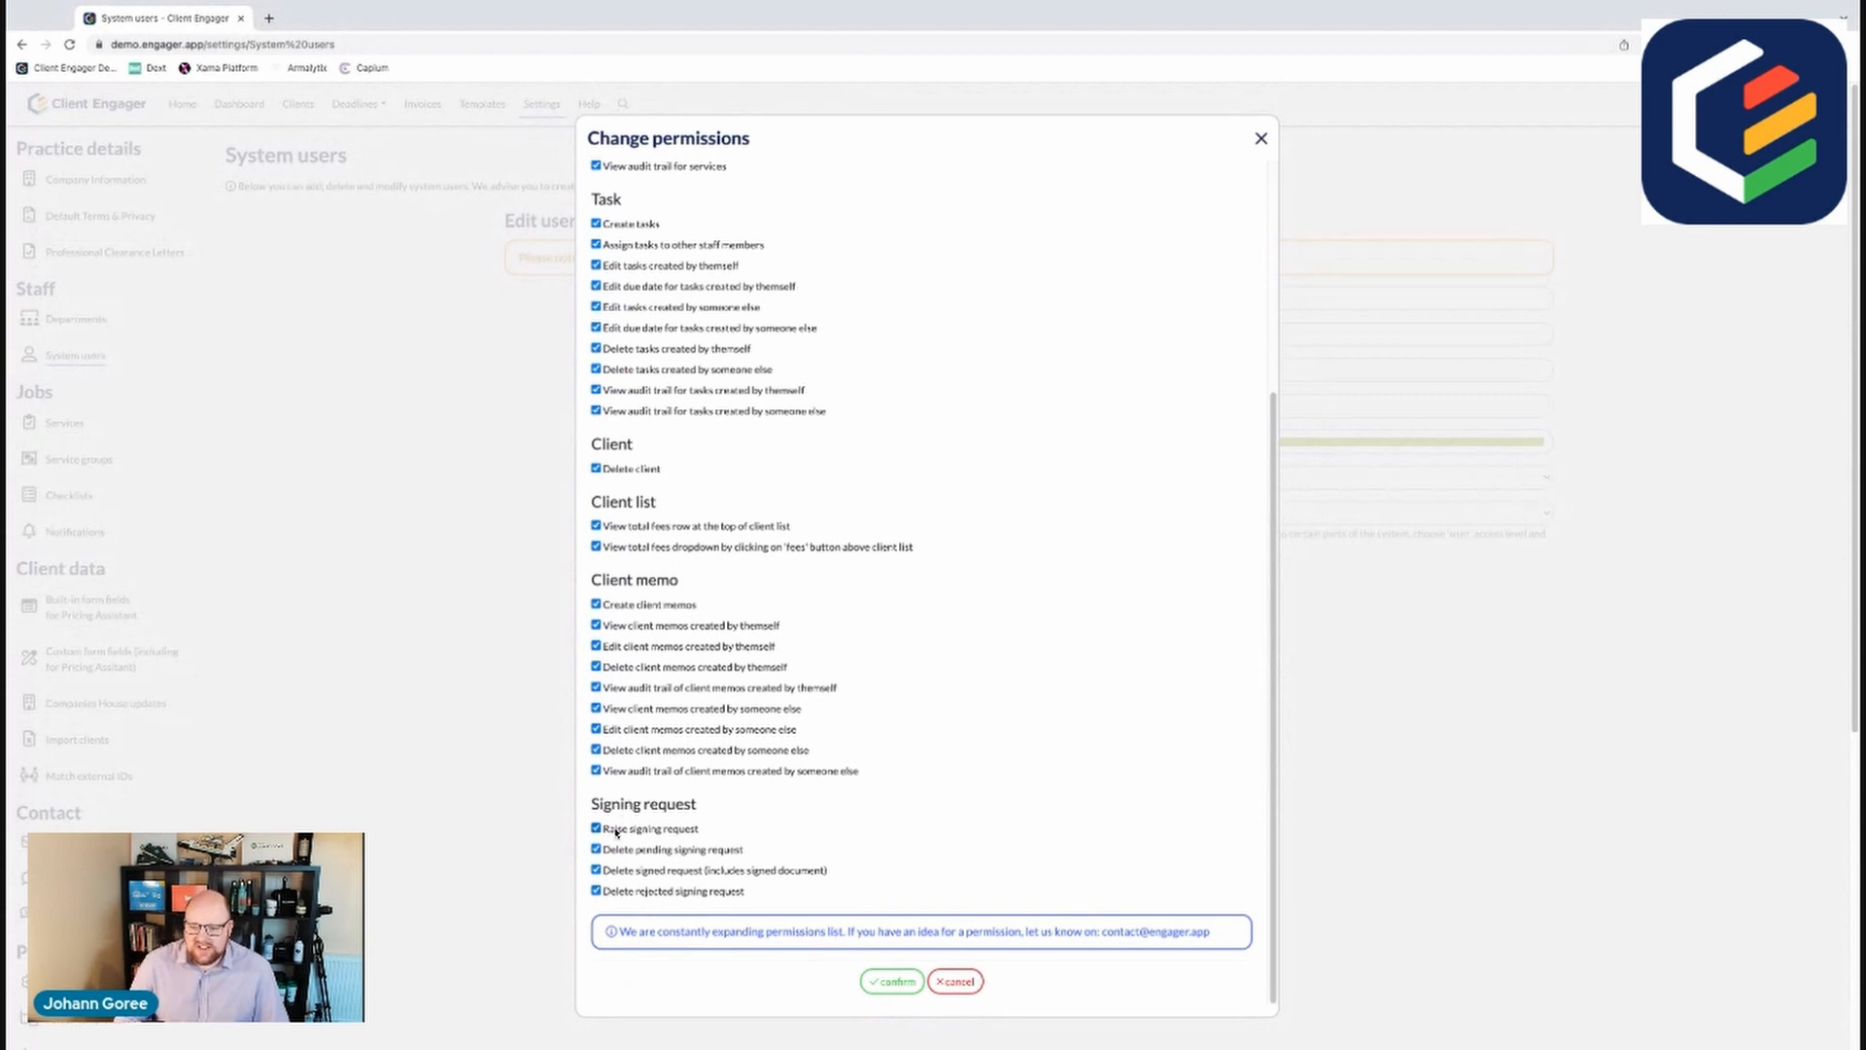
pyautogui.click(594, 849)
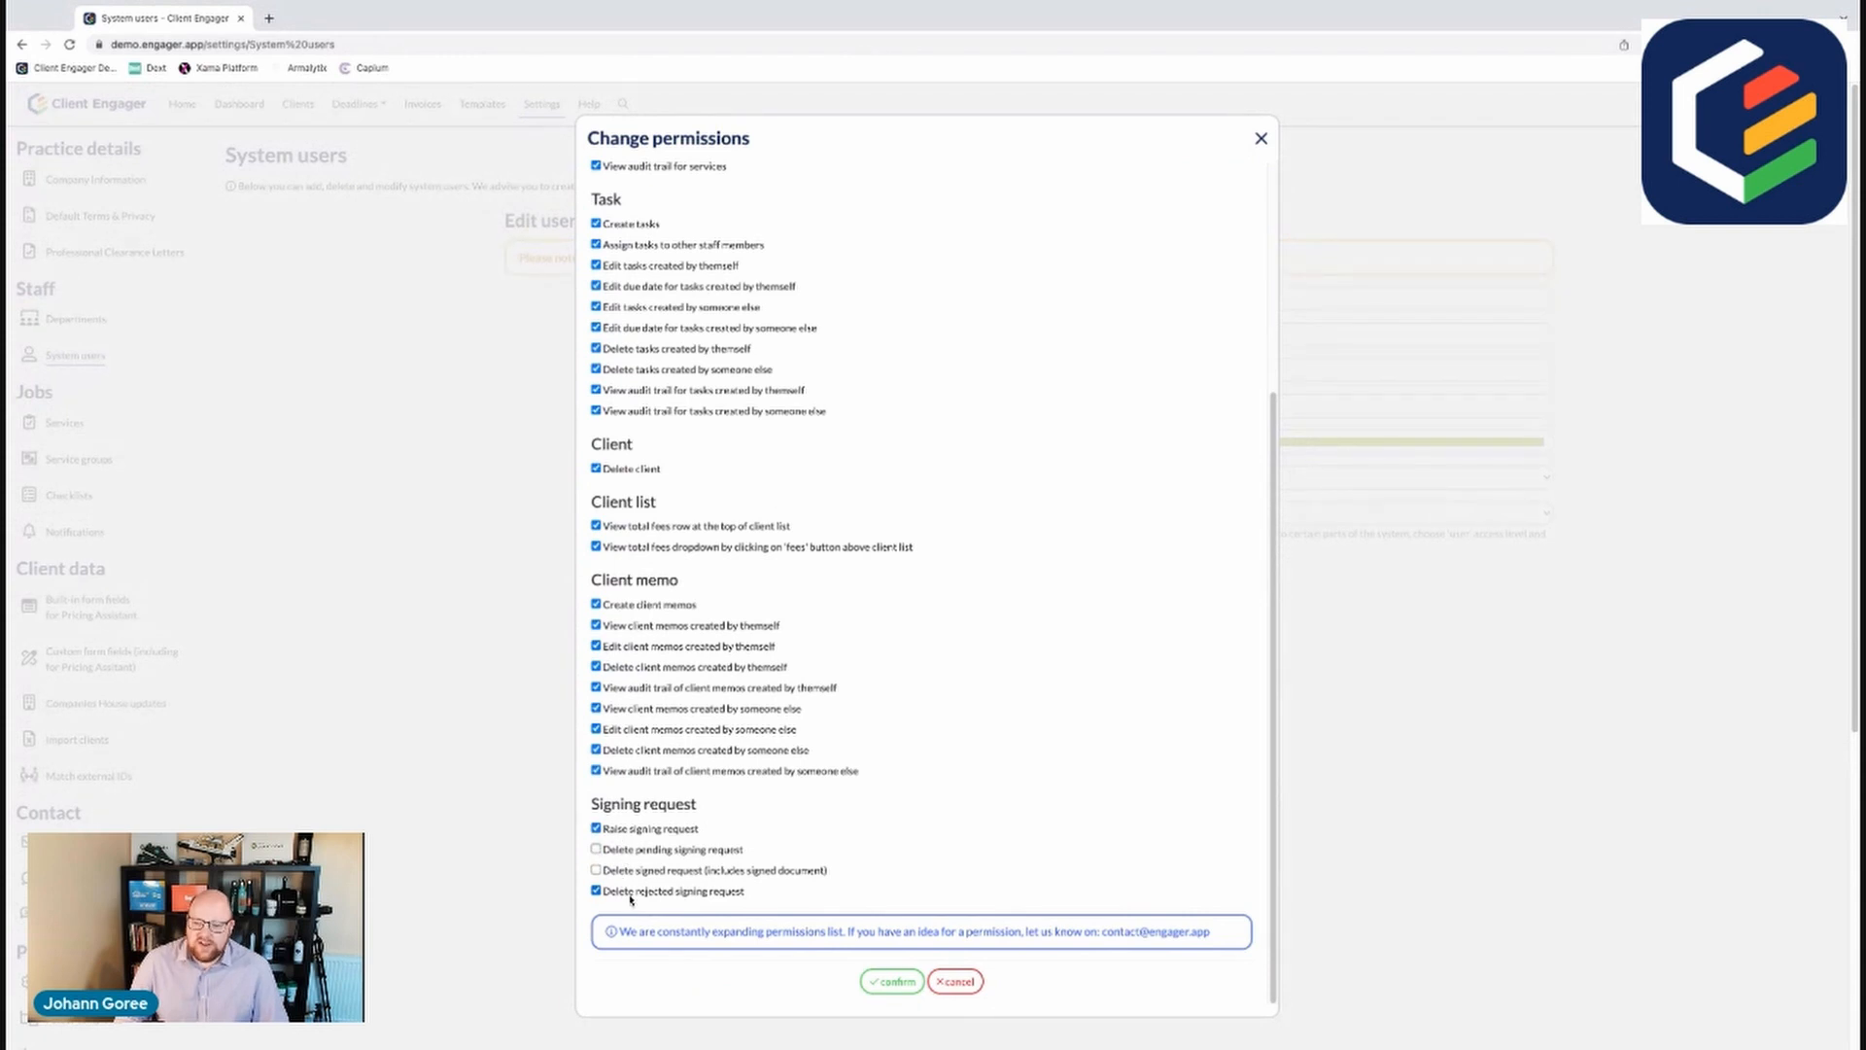
pyautogui.click(596, 890)
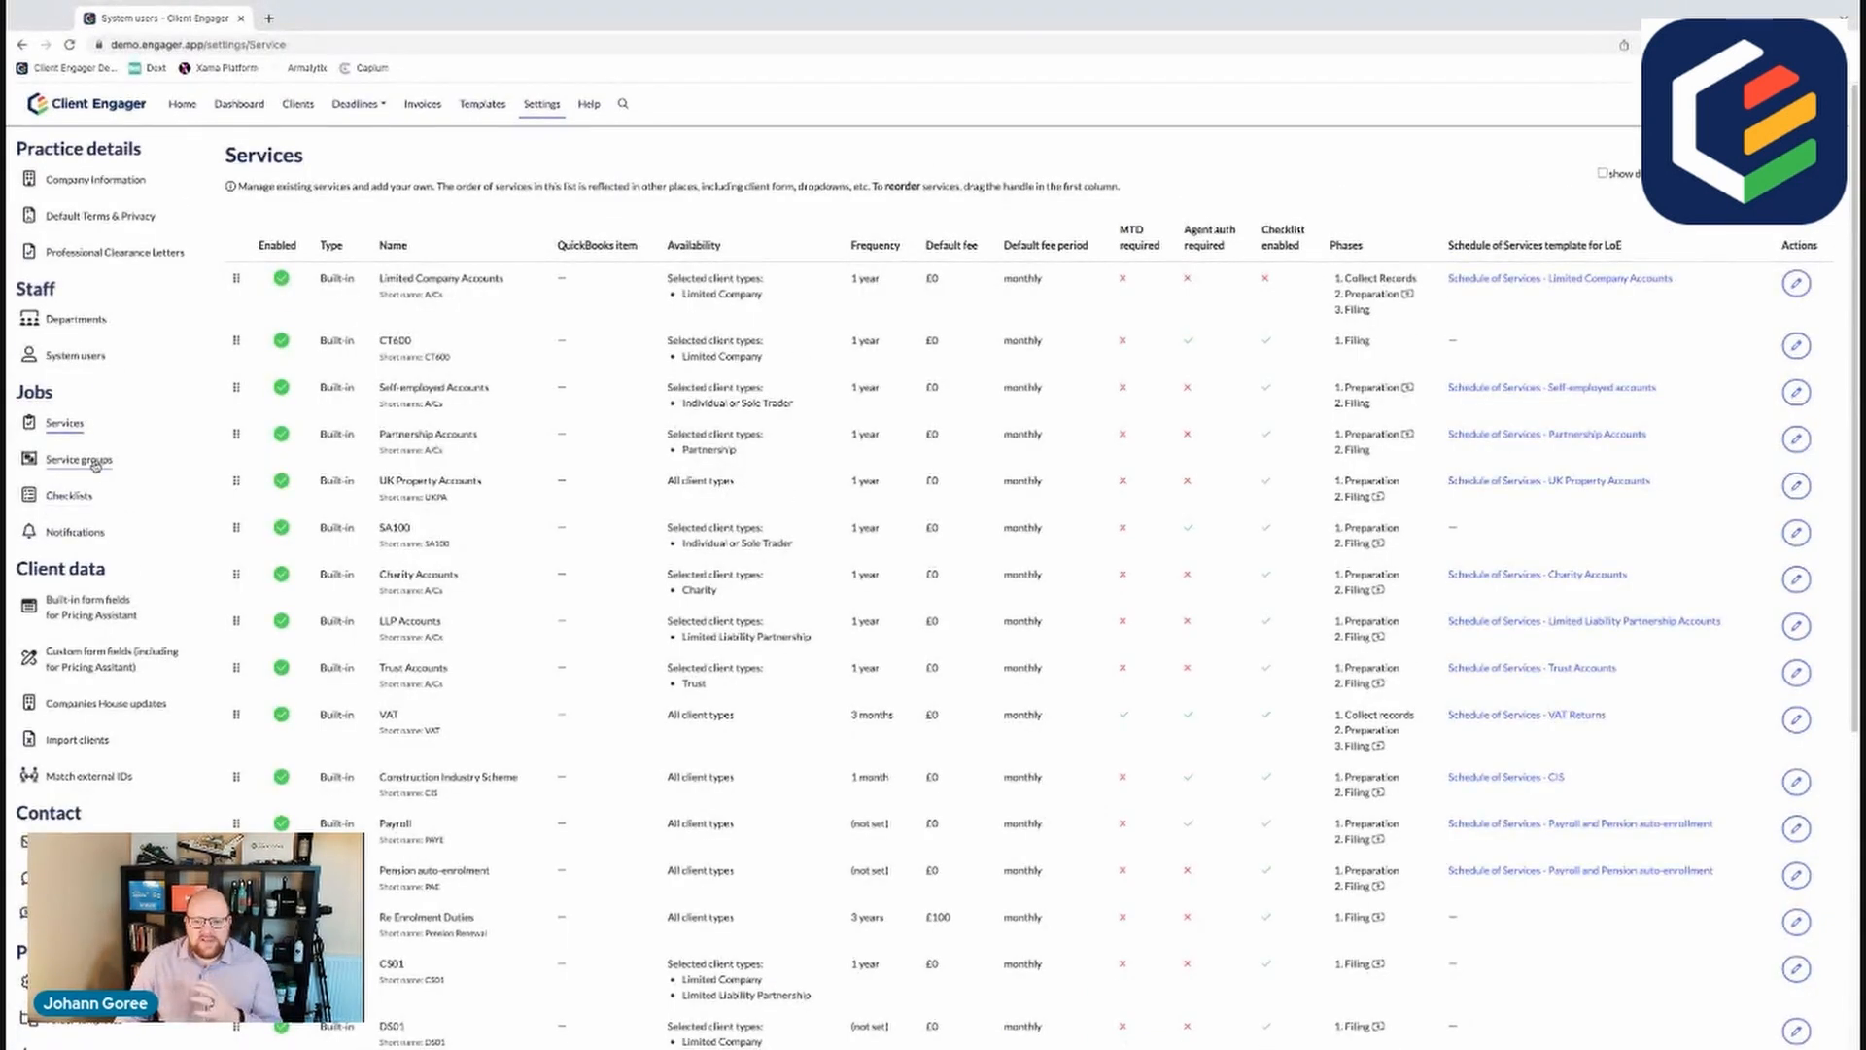
# Step: Revisit Company Information and Default Terms, ending on the clearance letter points
pyautogui.click(97, 179)
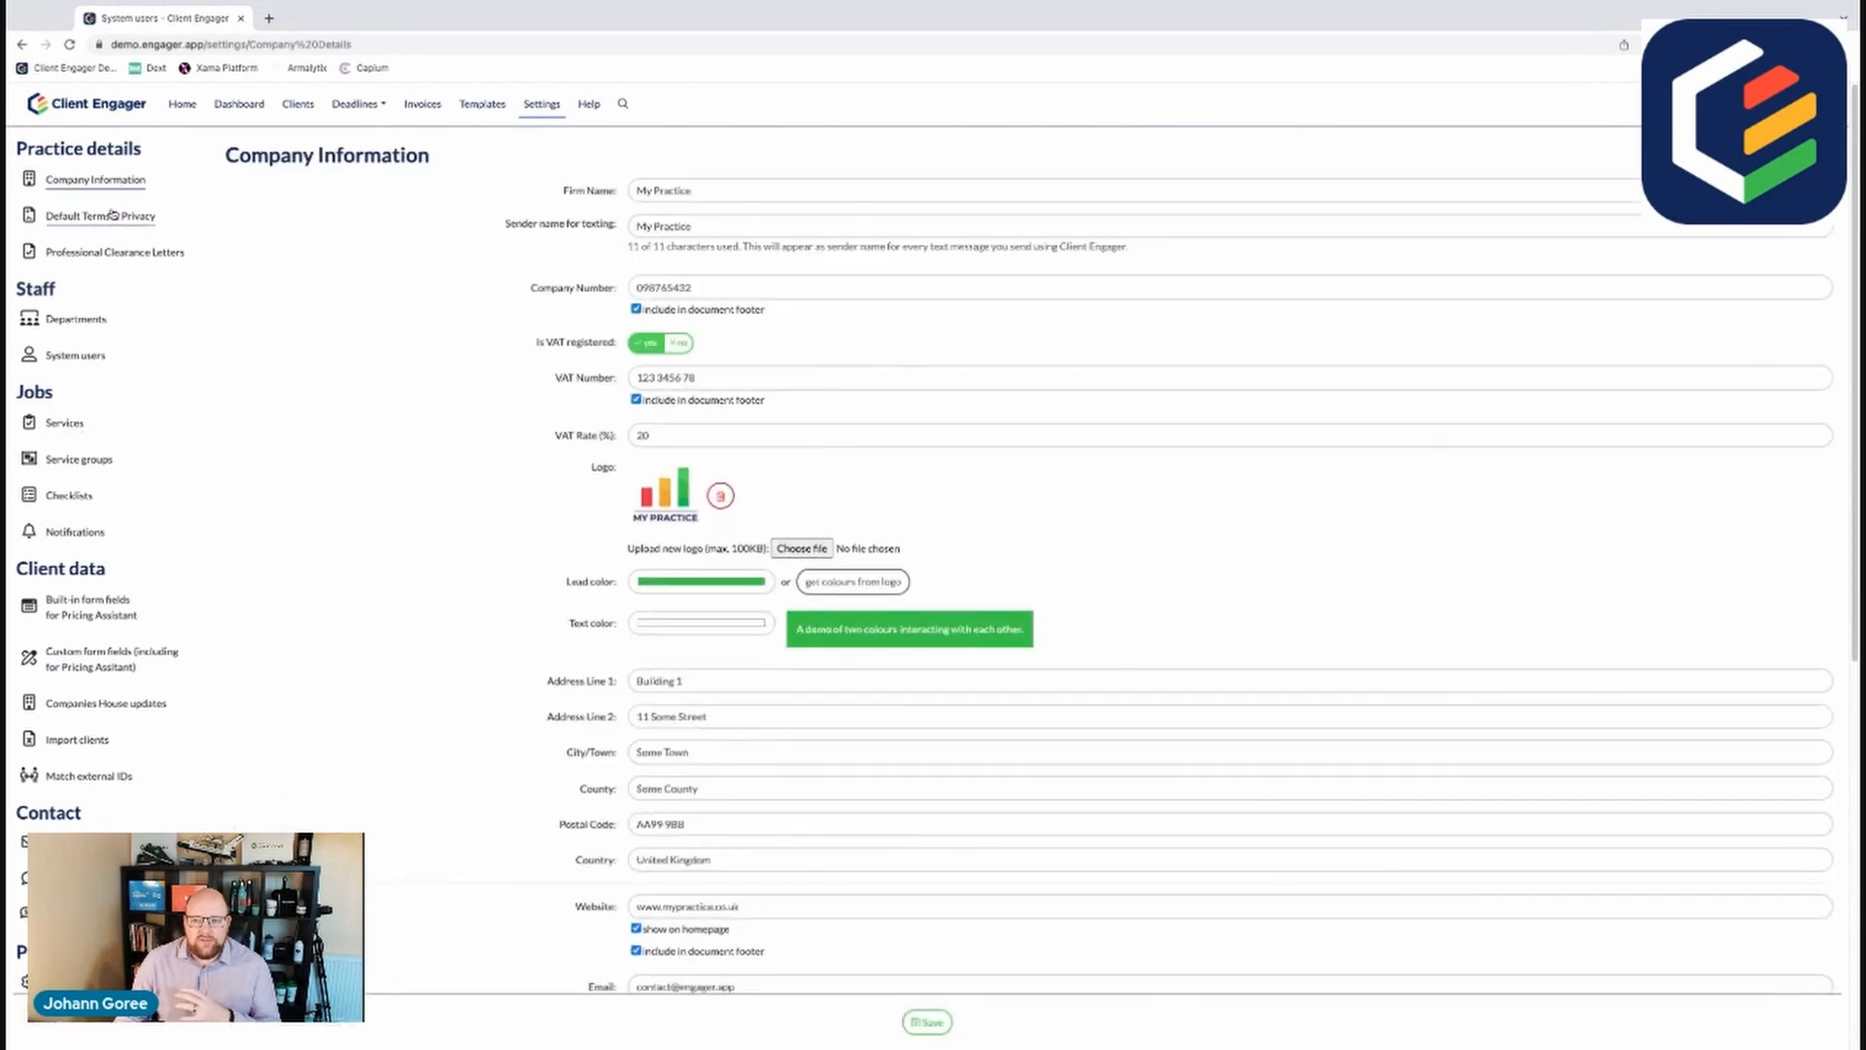
pyautogui.click(99, 216)
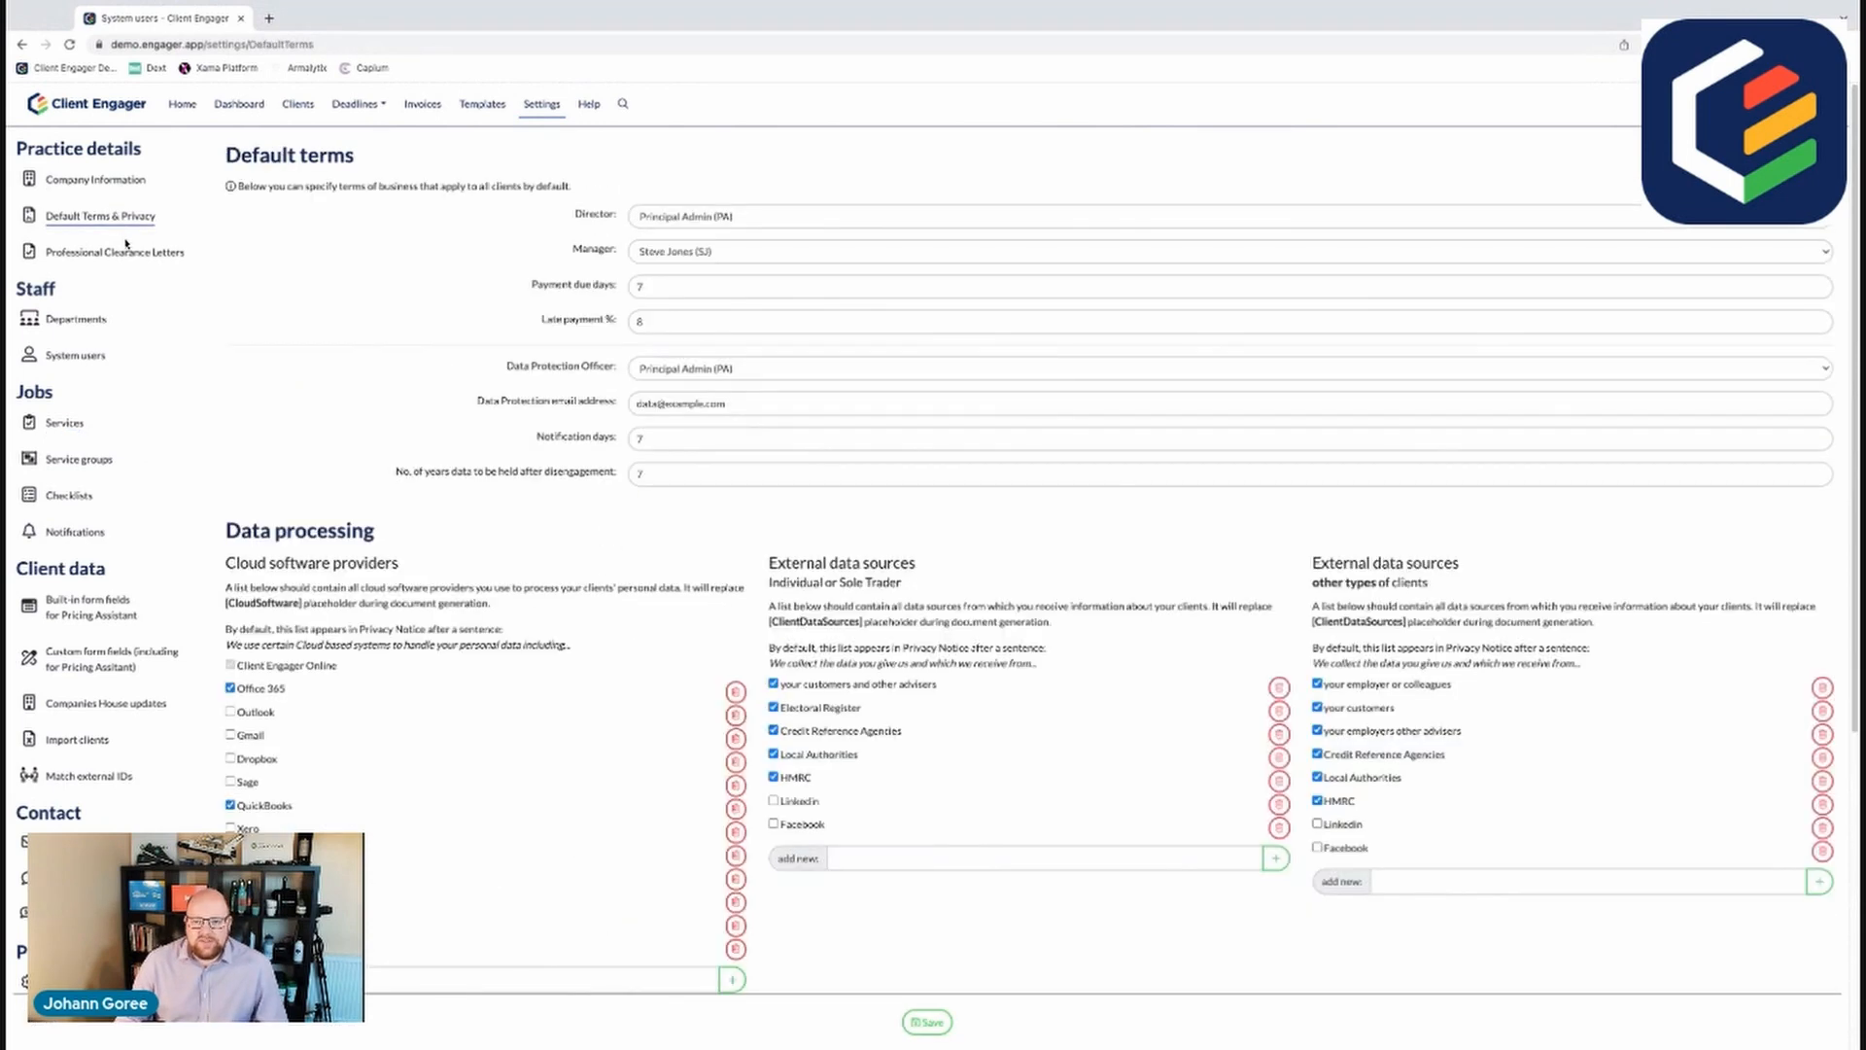
pyautogui.click(114, 250)
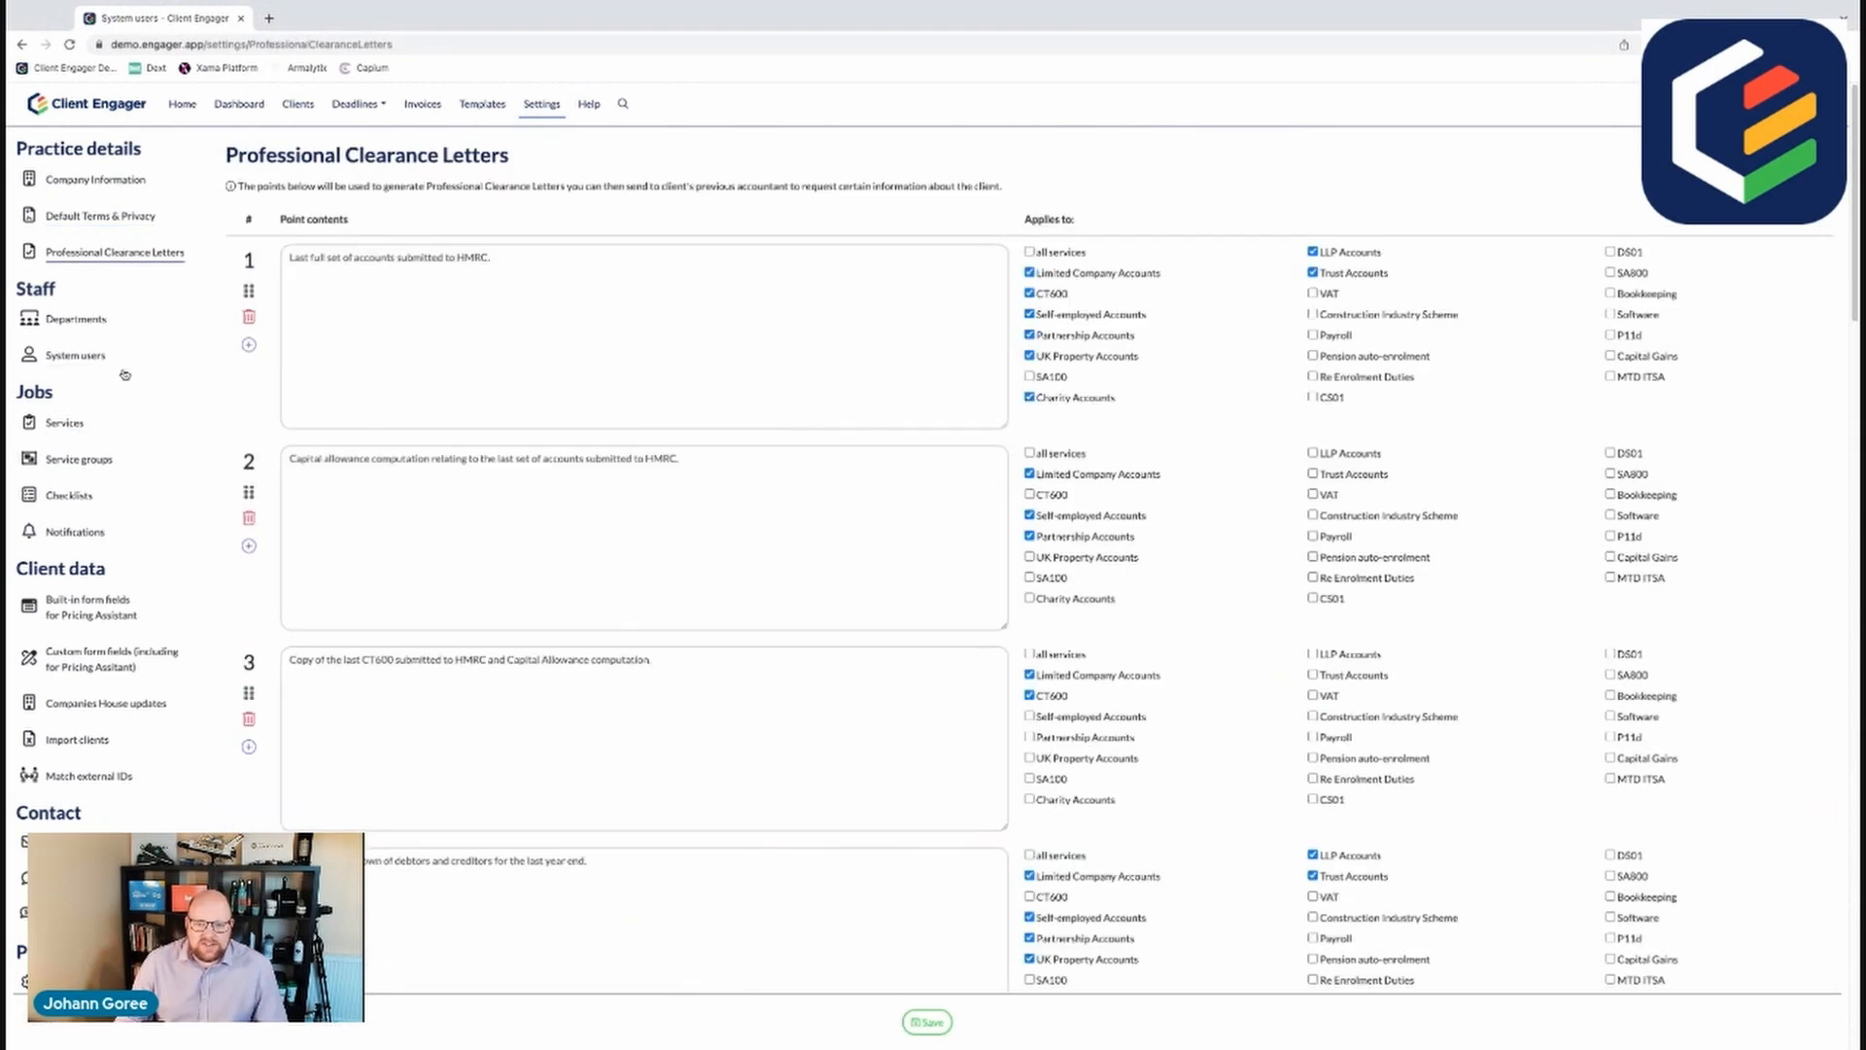
pyautogui.moveTo(78, 319)
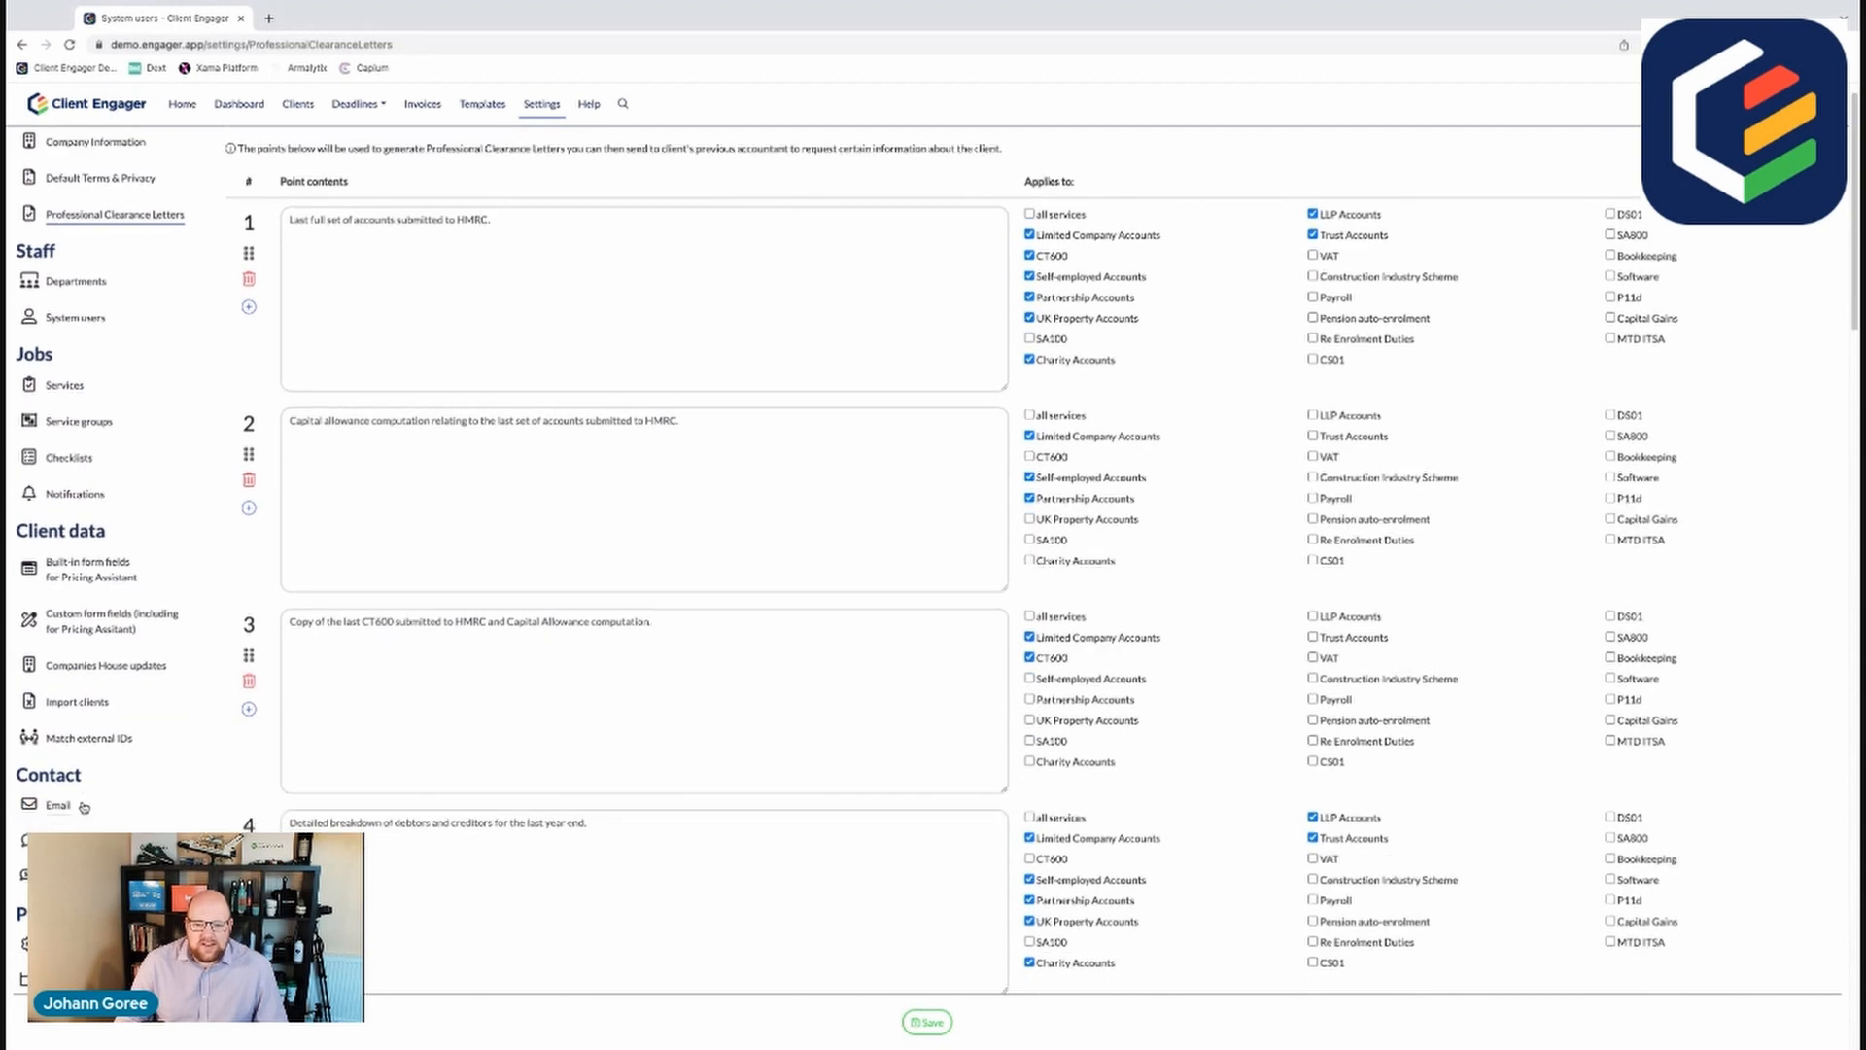
pyautogui.scroll(-3)
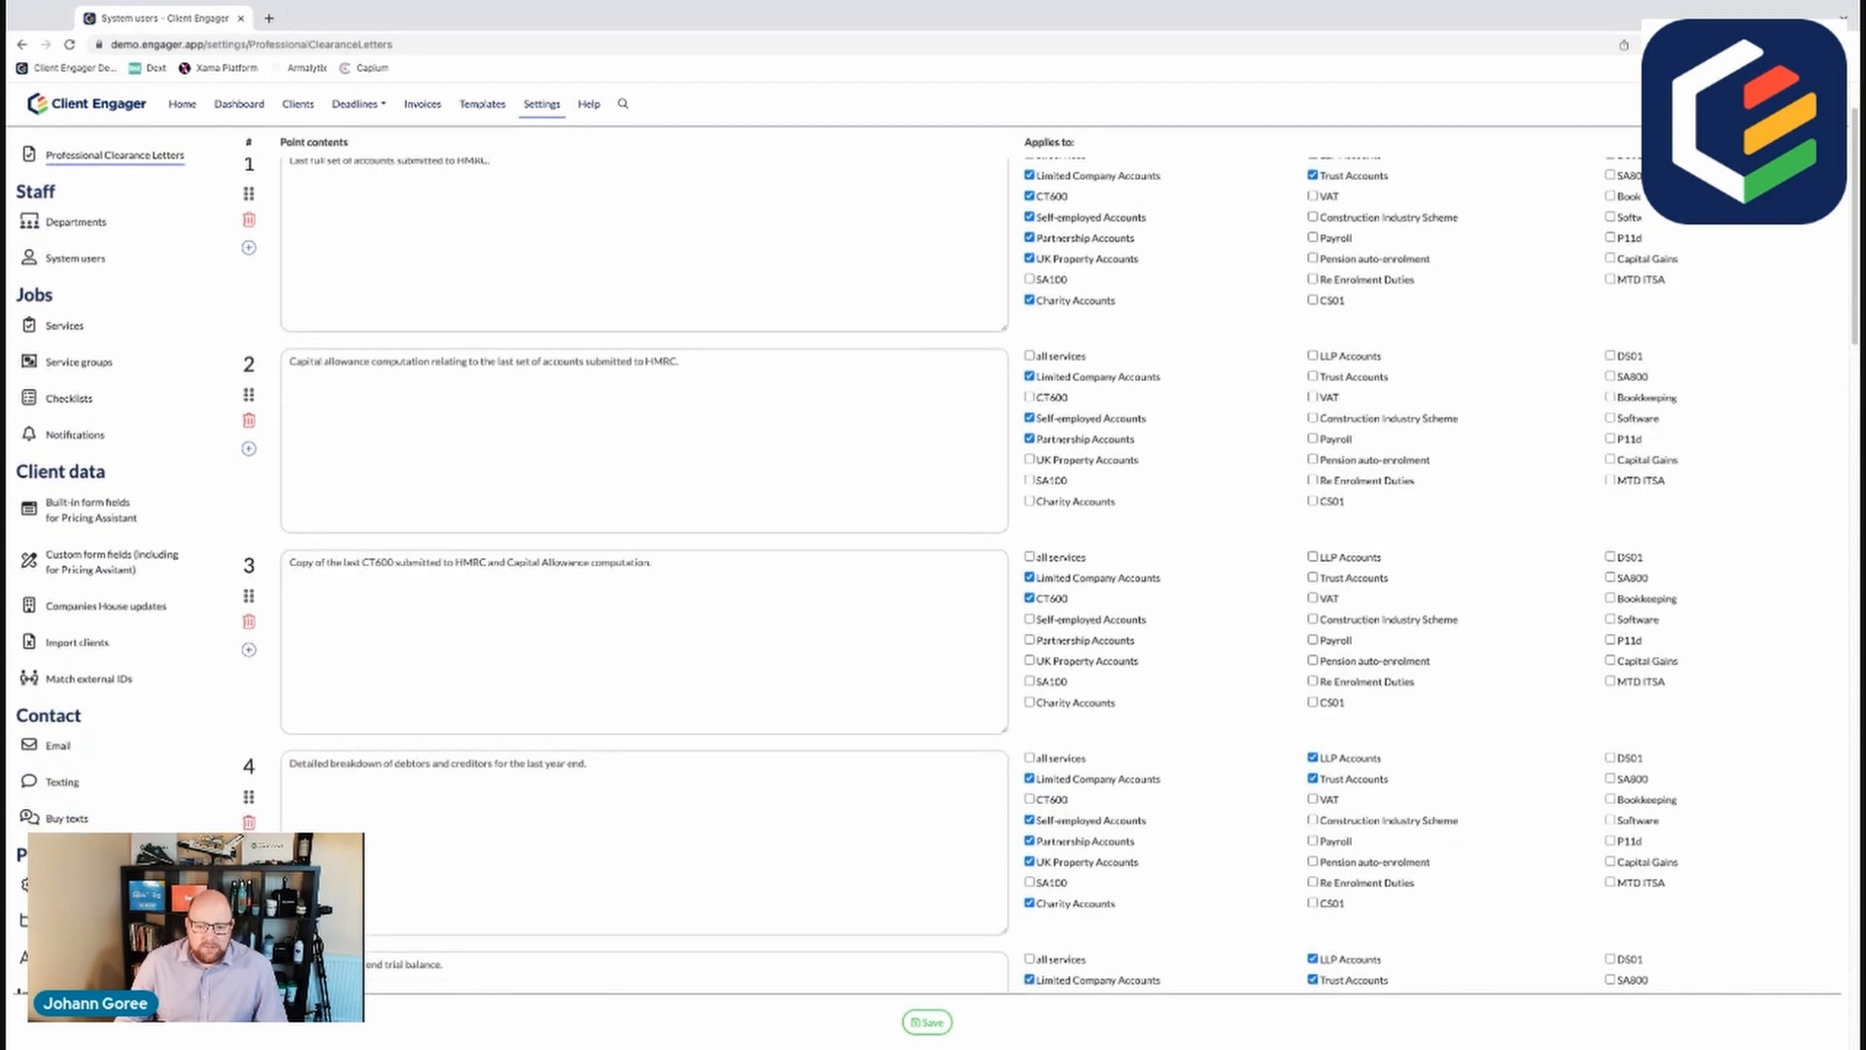
pyautogui.scroll(-3)
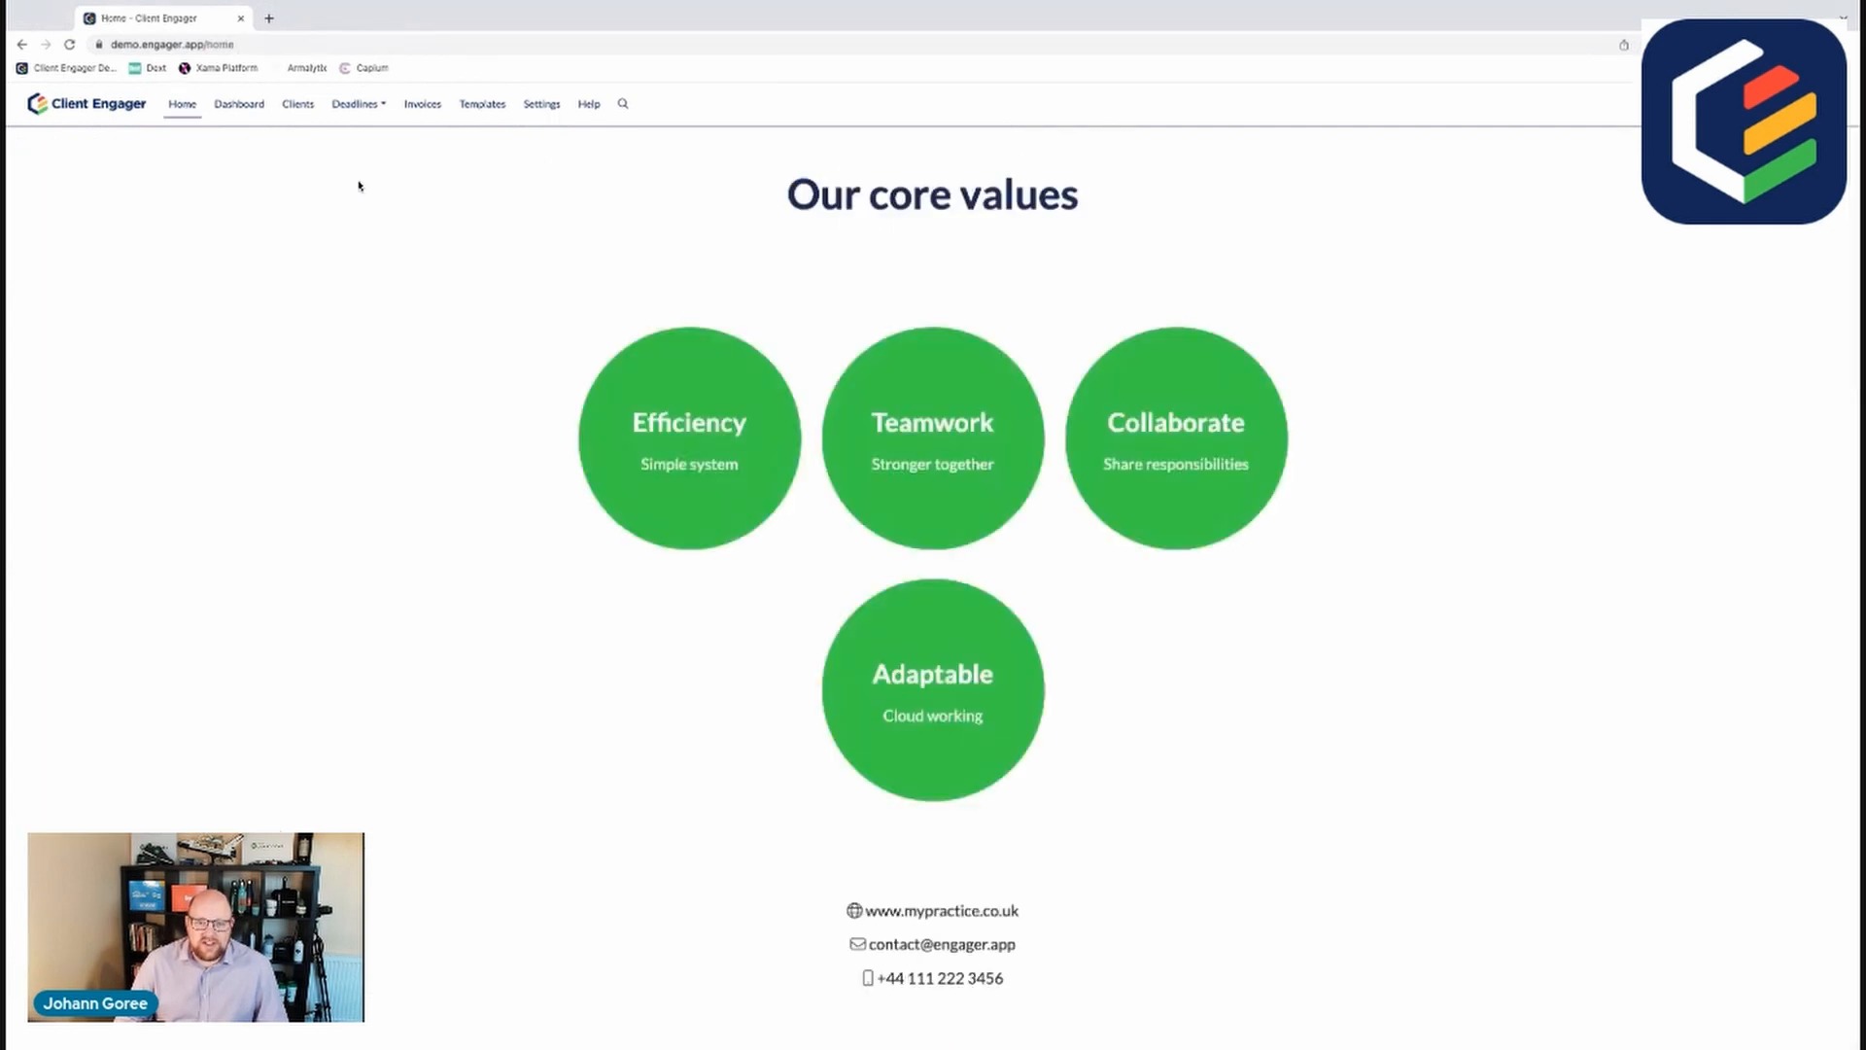
pyautogui.moveTo(383, 222)
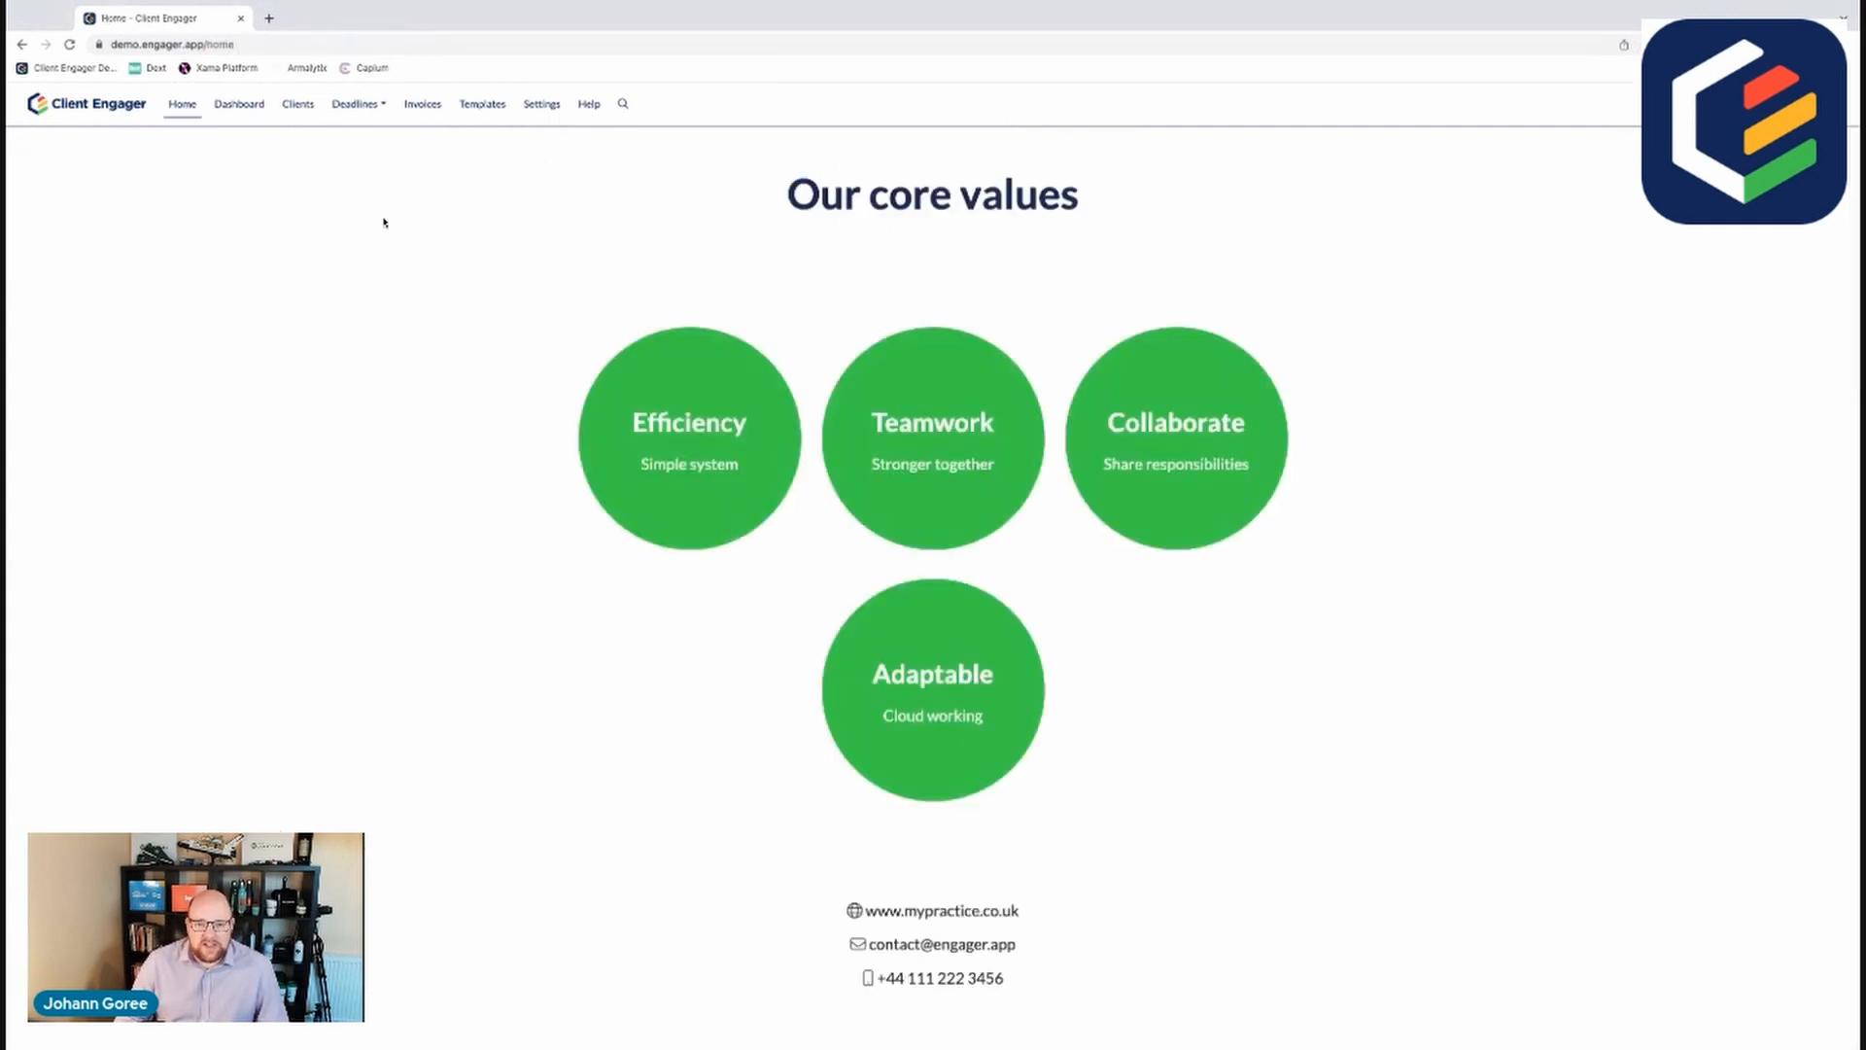
pyautogui.moveTo(329, 303)
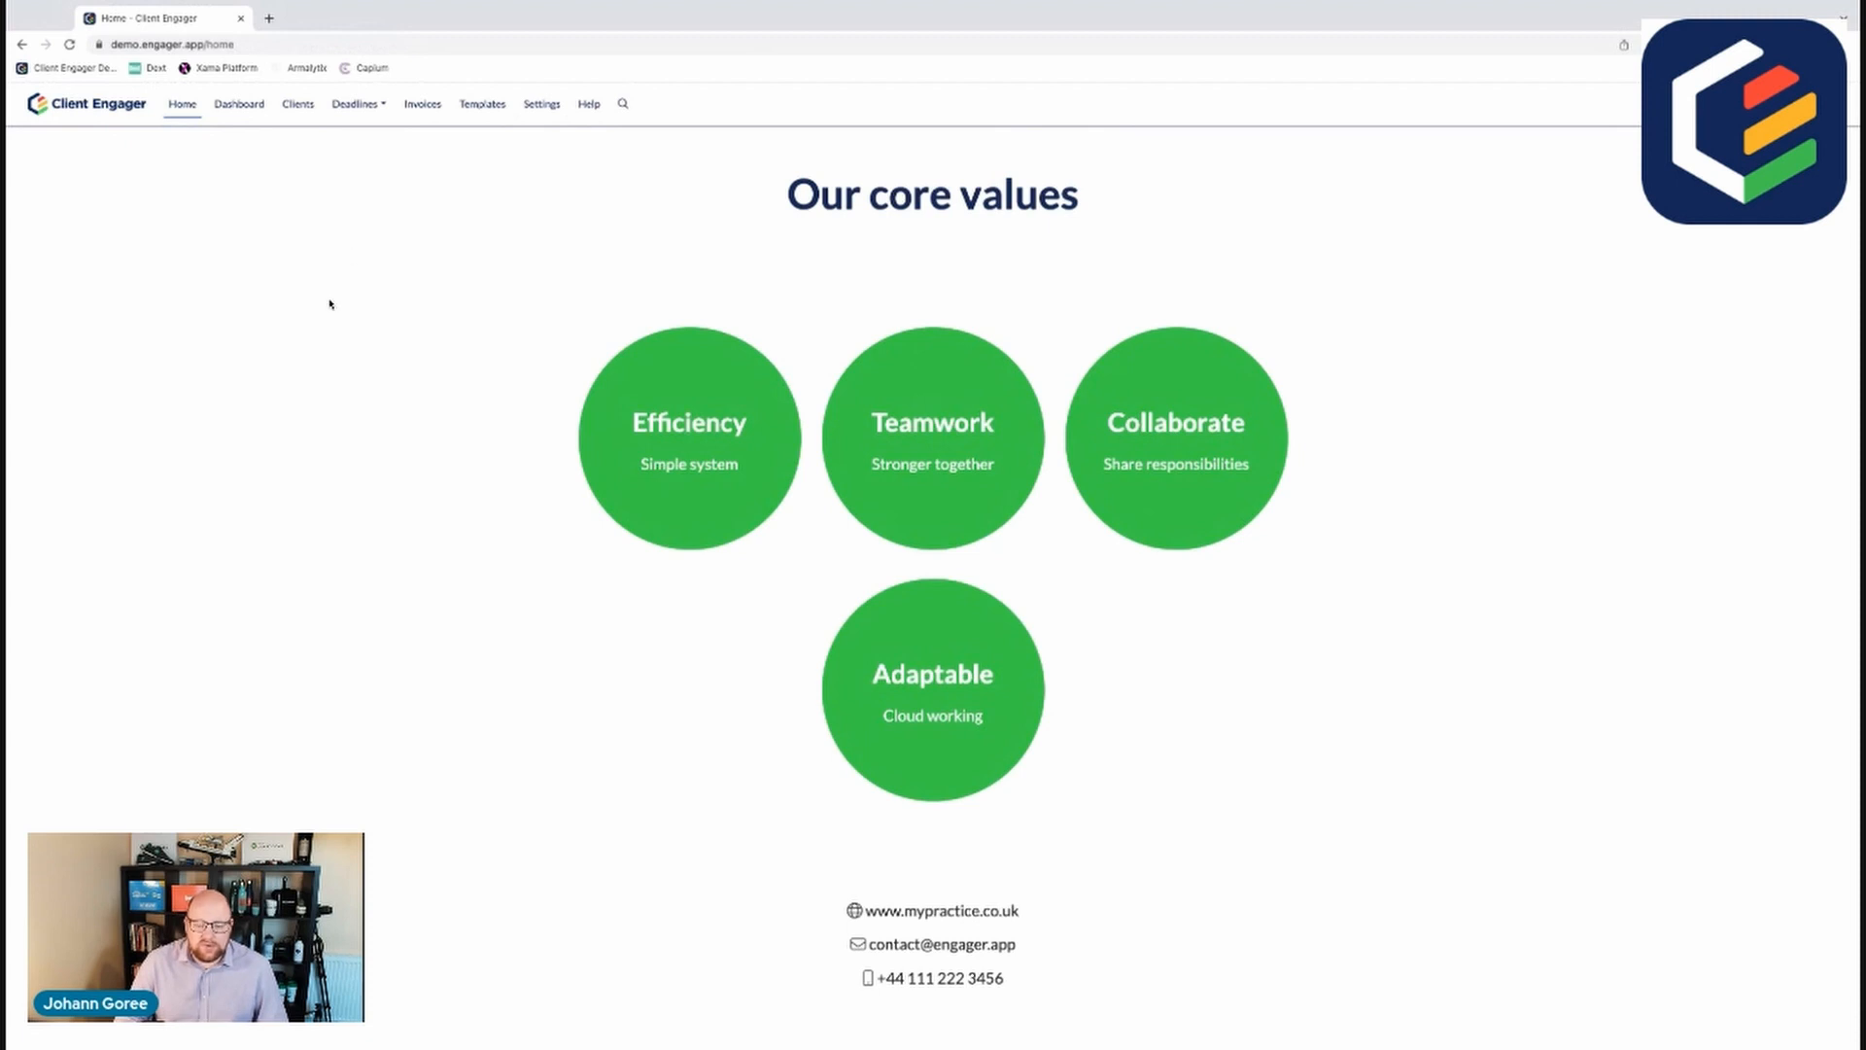